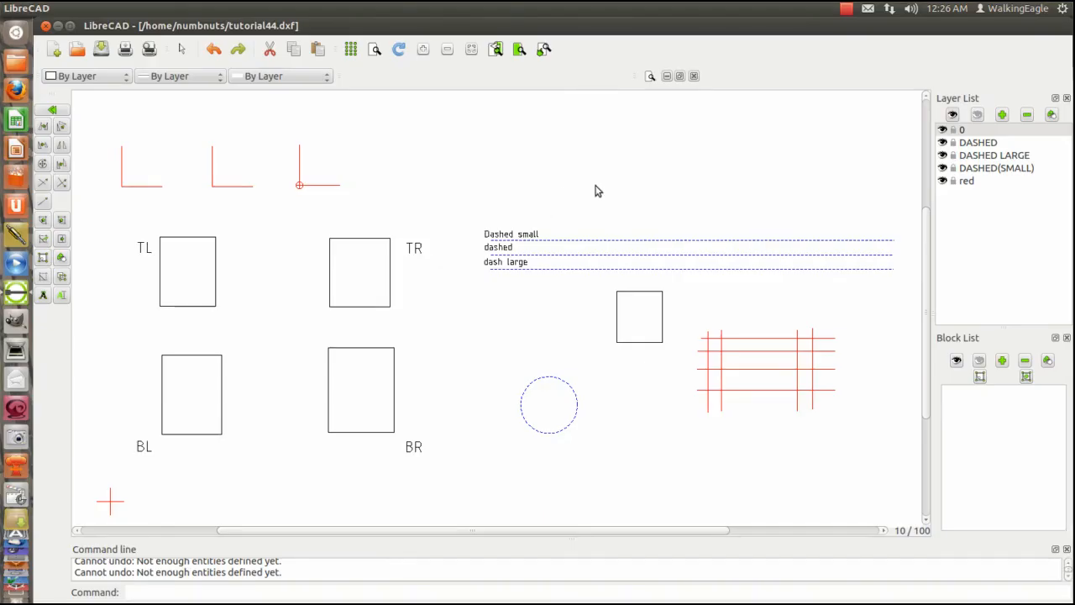
mouse_move(481, 174)
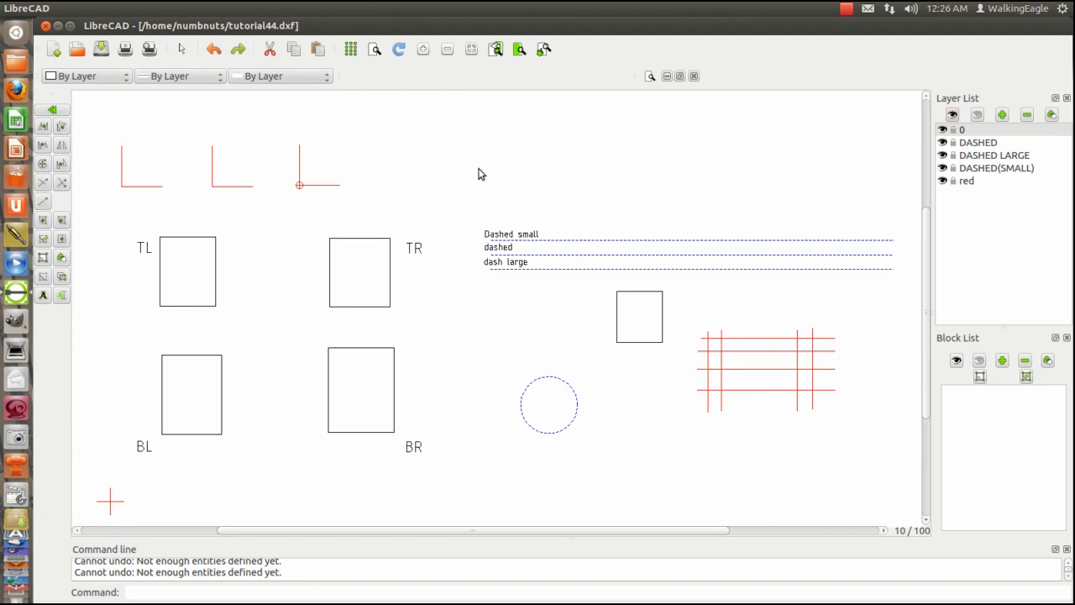
mouse_move(539, 165)
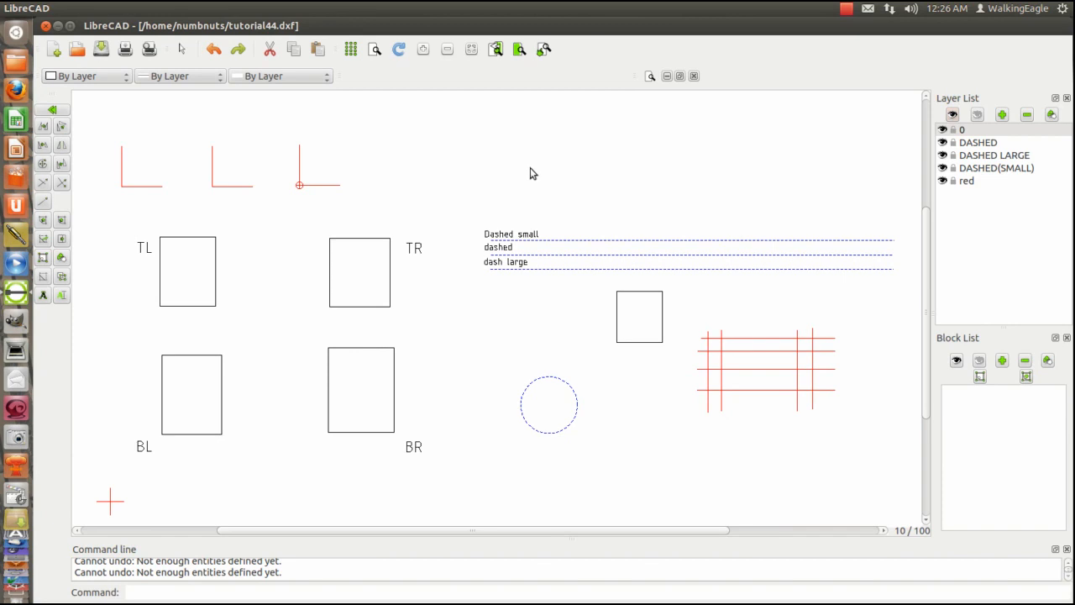
mouse_move(501, 177)
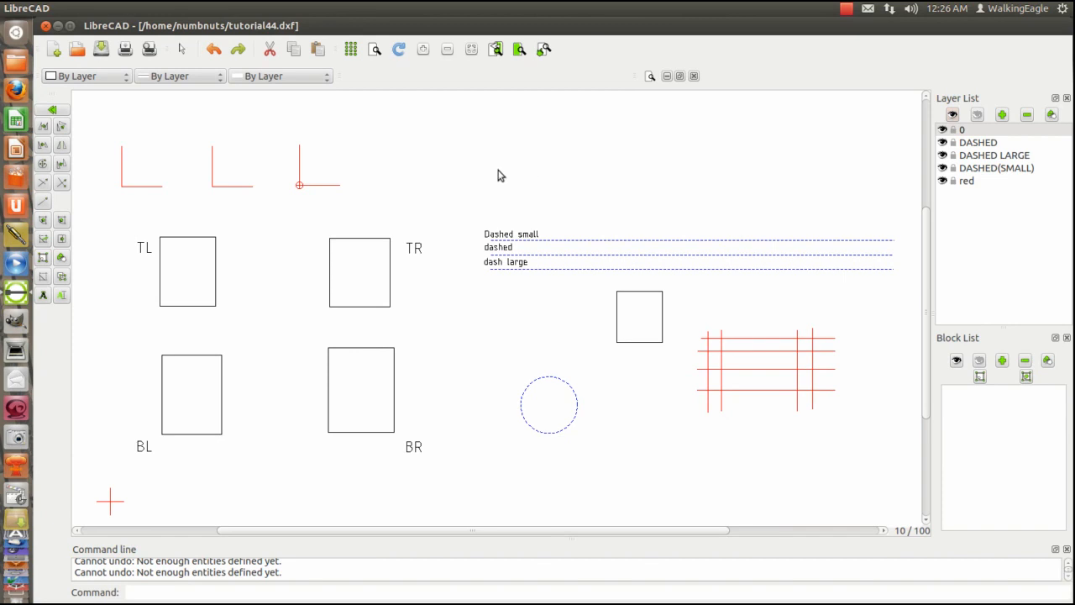
mouse_move(461, 168)
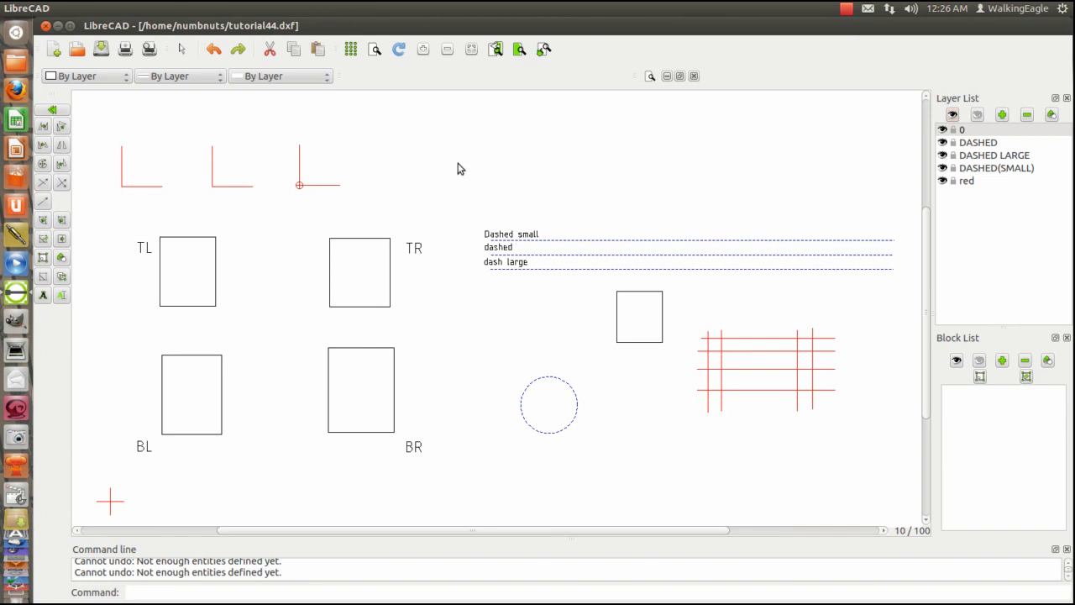
mouse_move(447, 208)
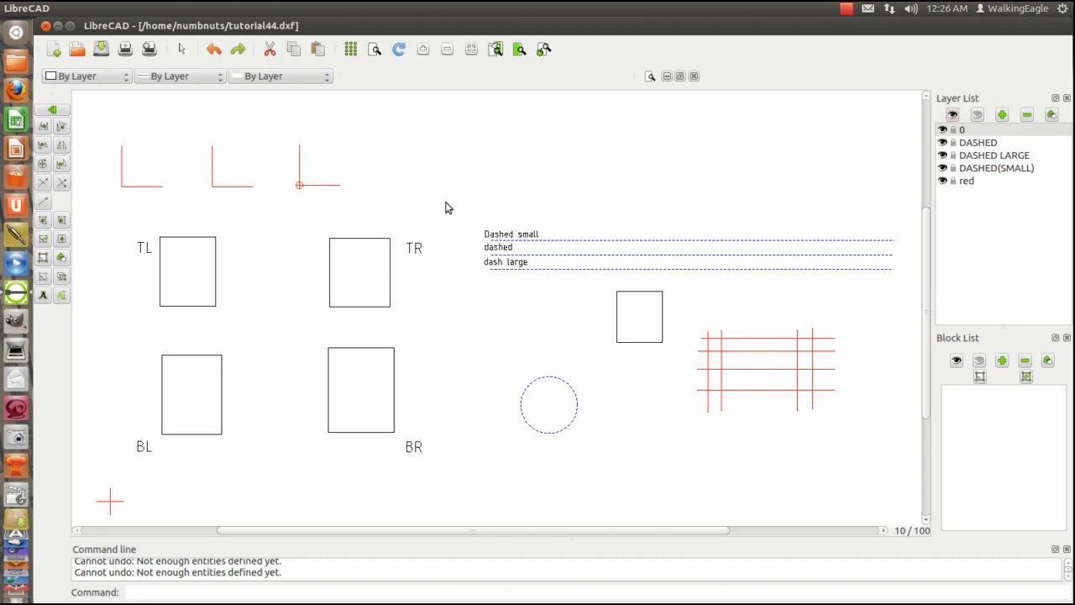
mouse_move(452, 233)
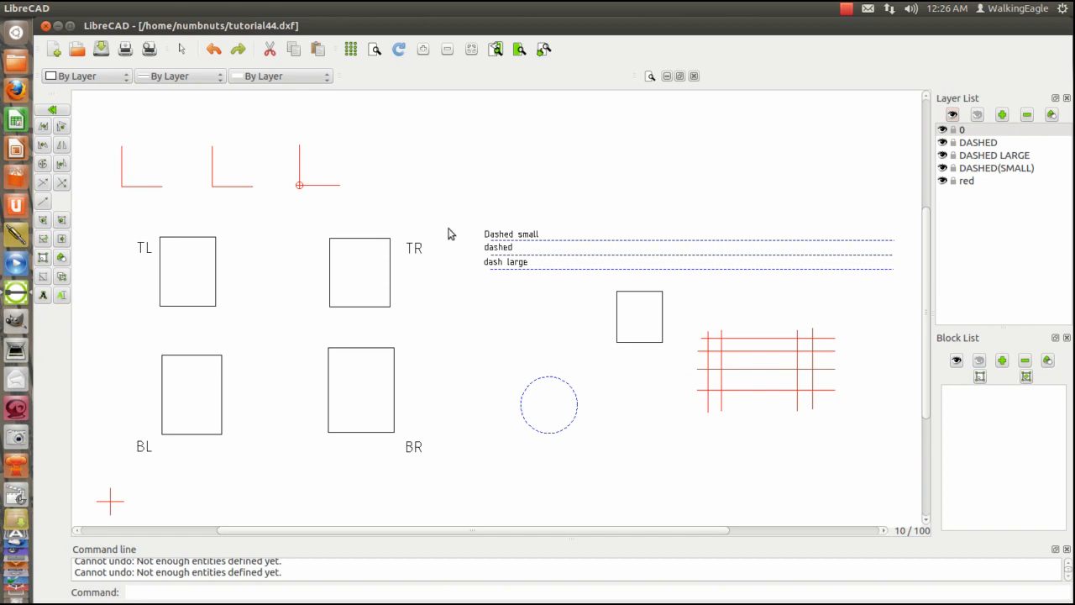
mouse_move(459, 195)
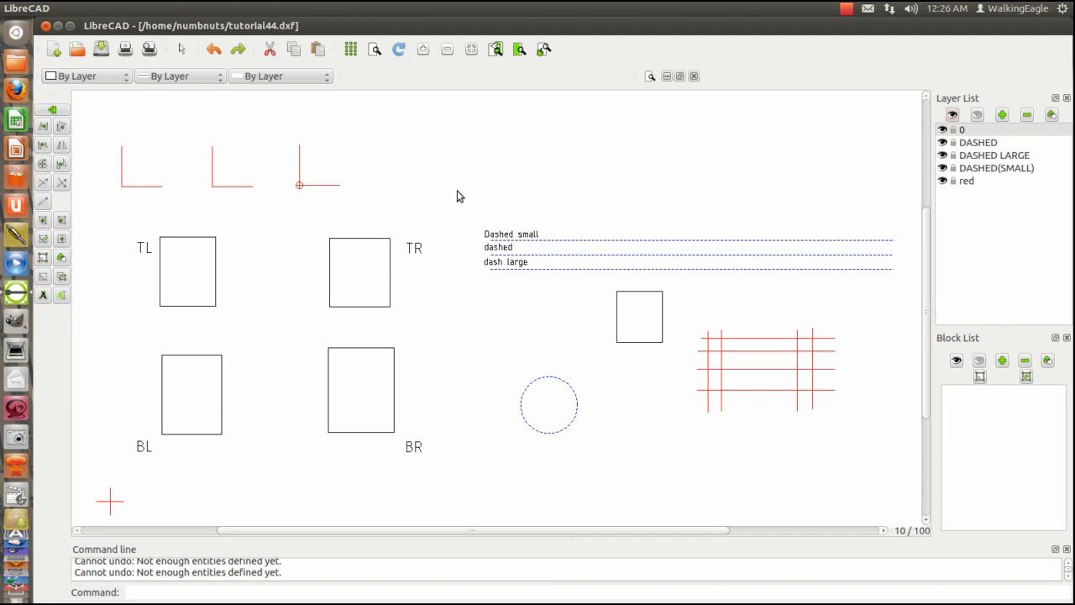
mouse_move(470, 177)
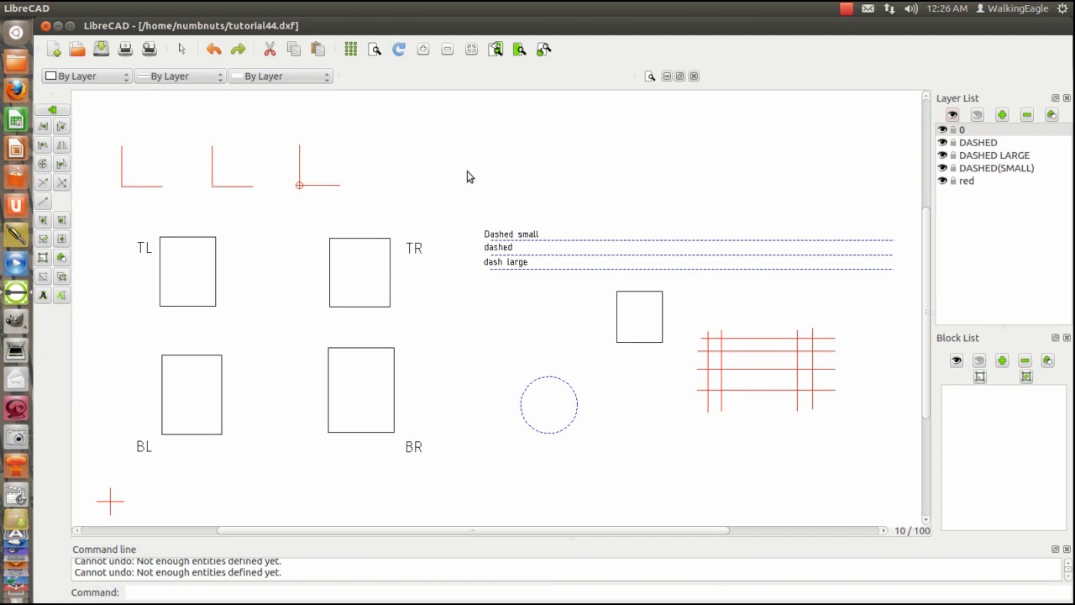
mouse_move(451, 201)
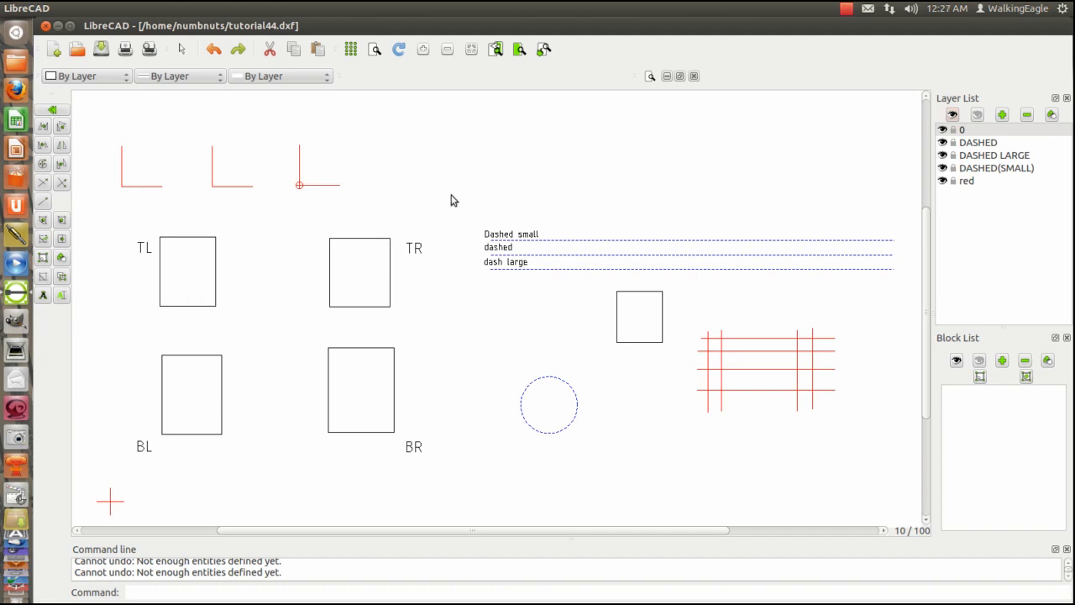
mouse_move(477, 175)
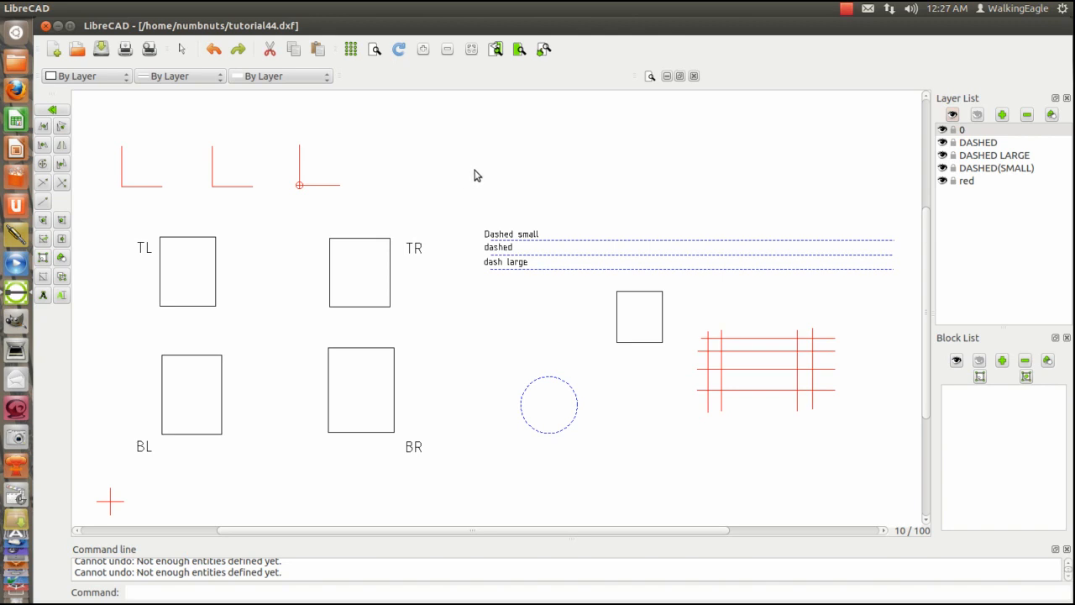
mouse_move(460, 185)
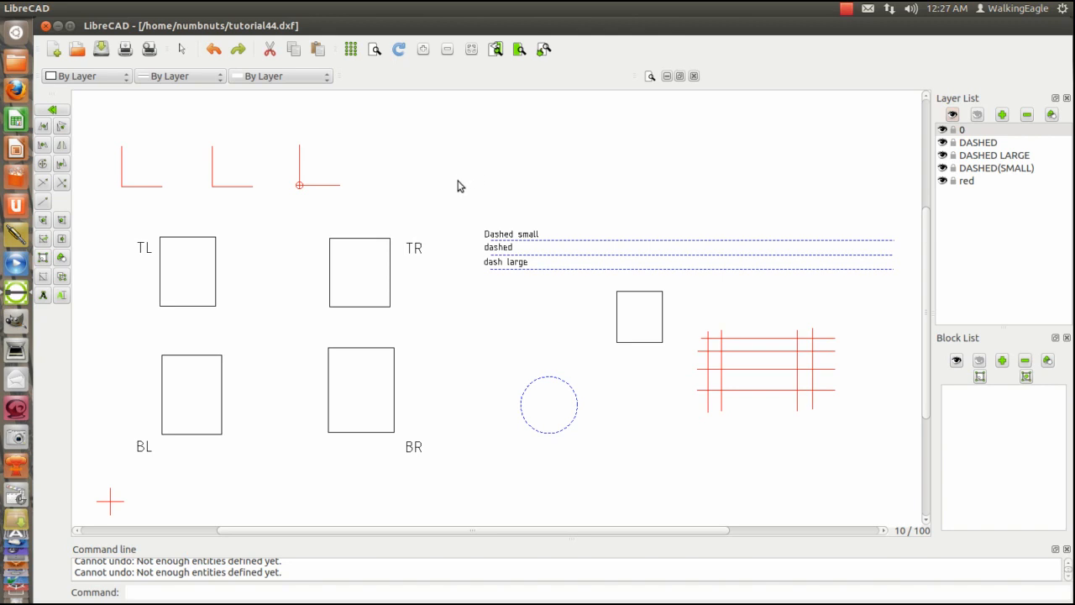
mouse_move(456, 197)
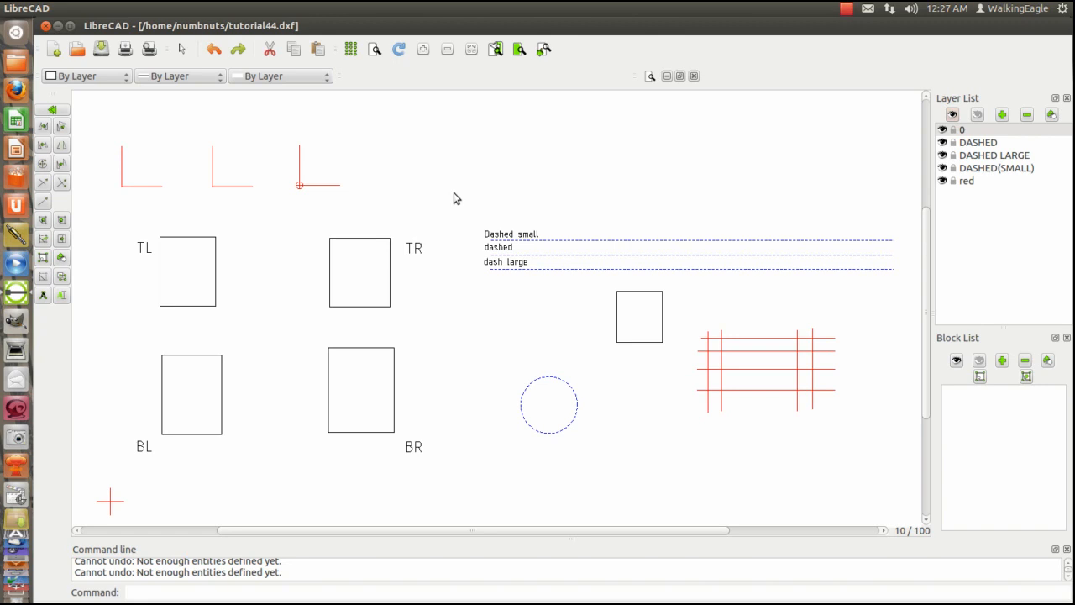
mouse_move(377, 203)
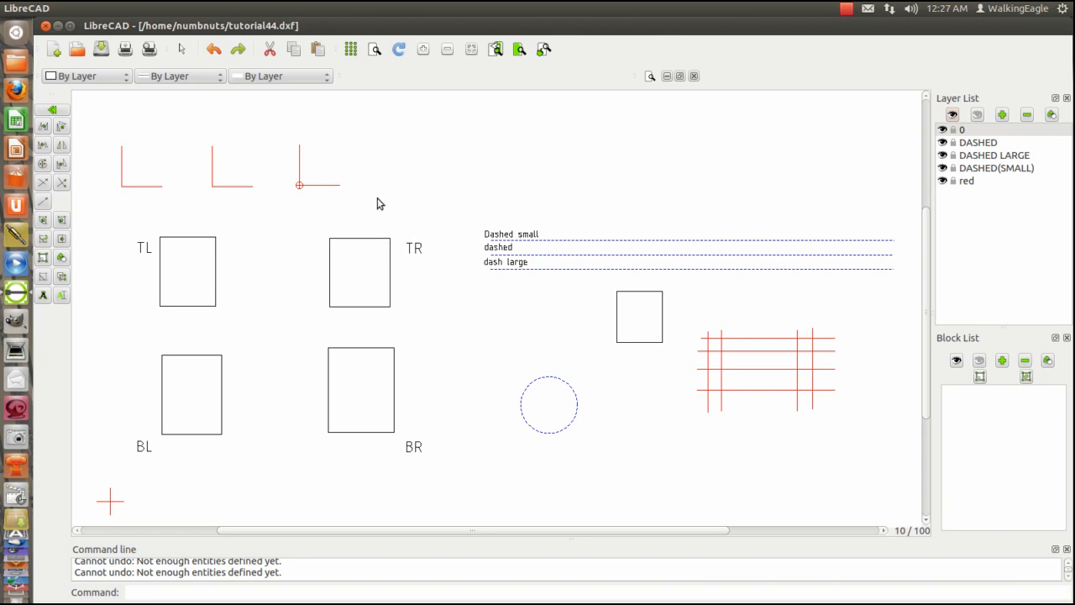
mouse_move(435, 202)
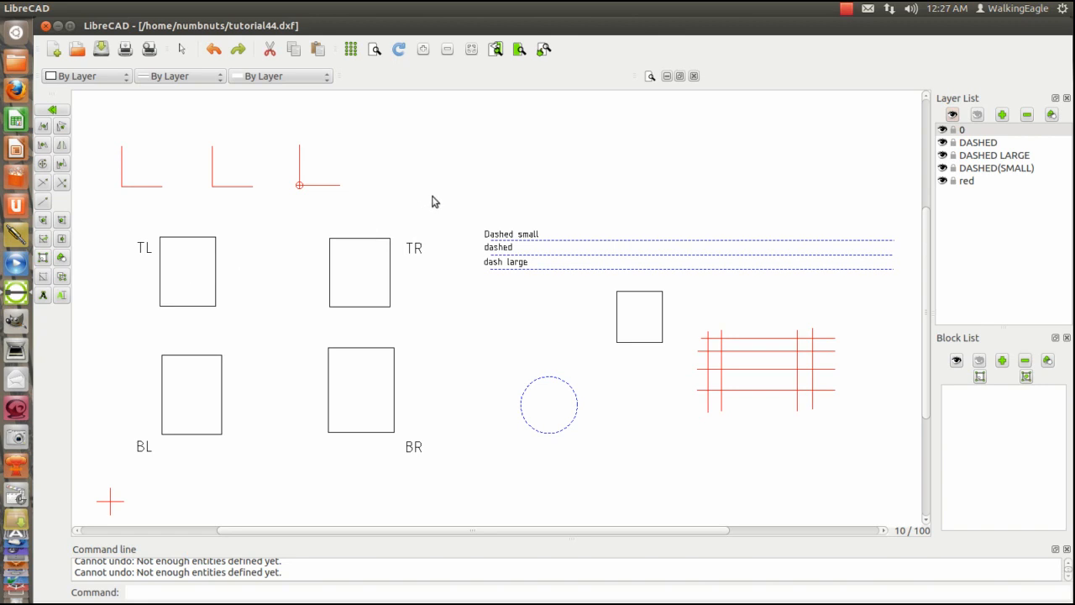
mouse_move(448, 185)
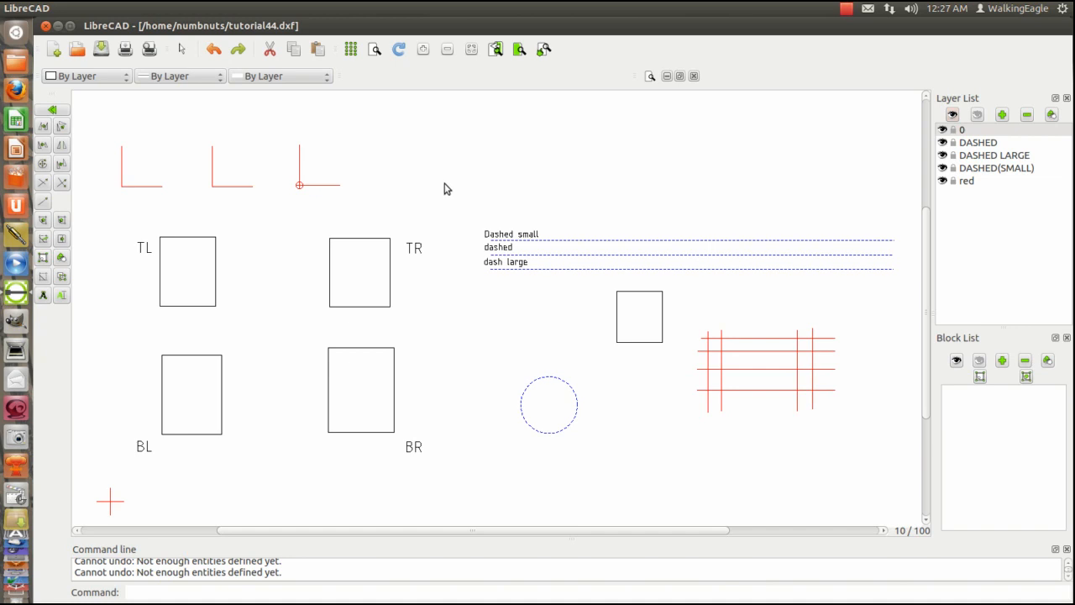
mouse_move(441, 194)
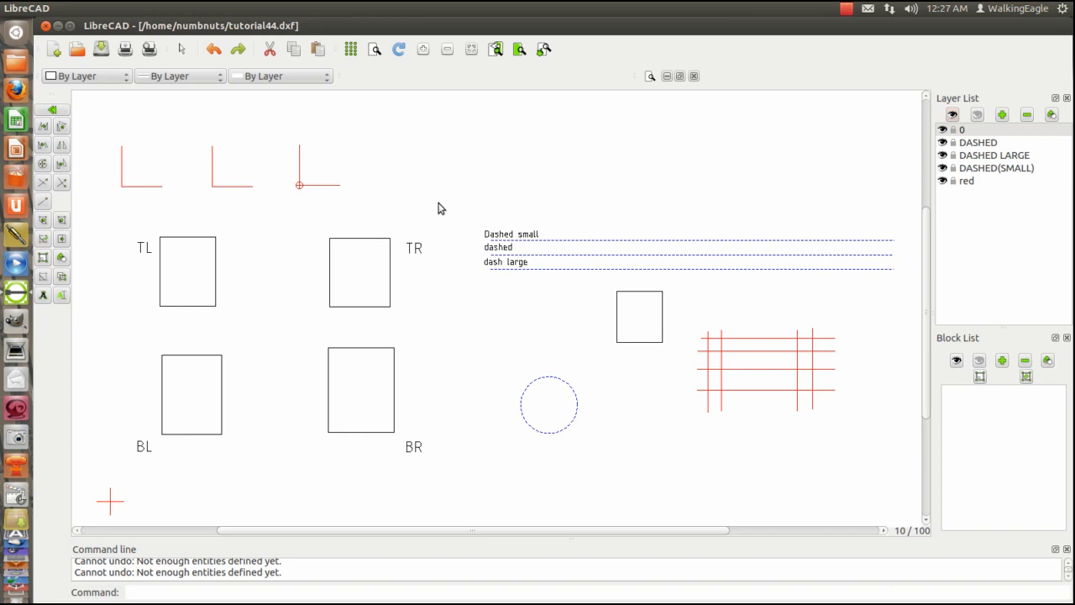
mouse_move(445, 201)
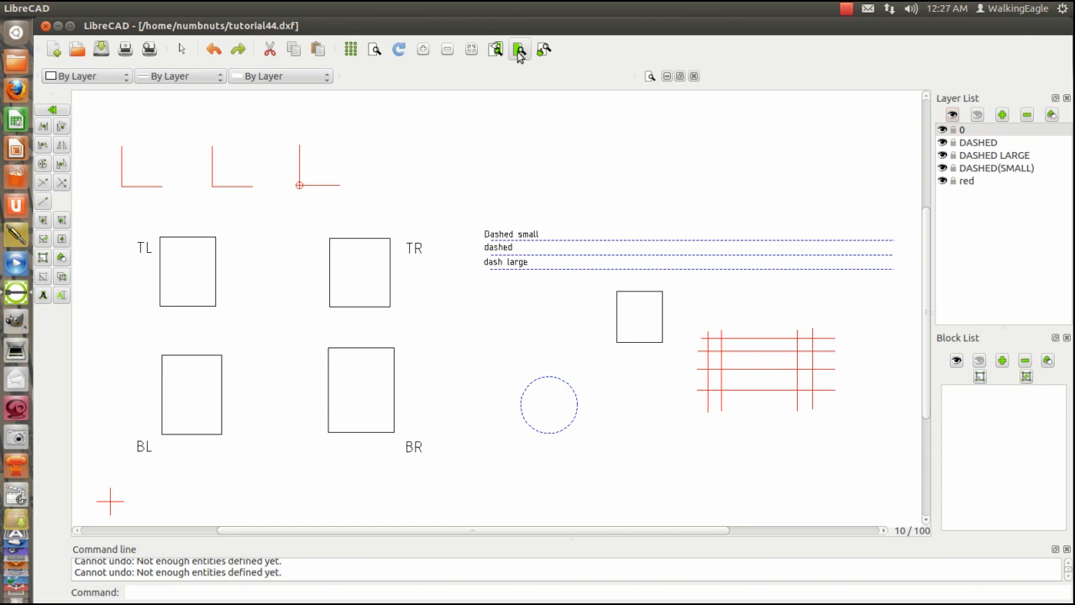
mouse_move(519, 50)
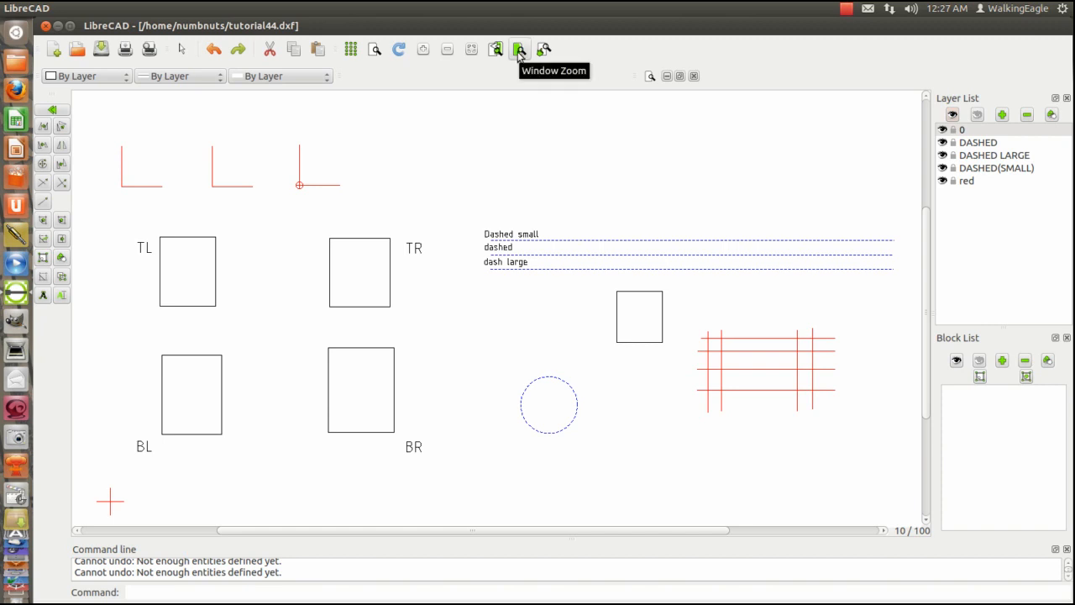
- Start a window zoom around the TL, TR, BL and BR rectangles
click(520, 49)
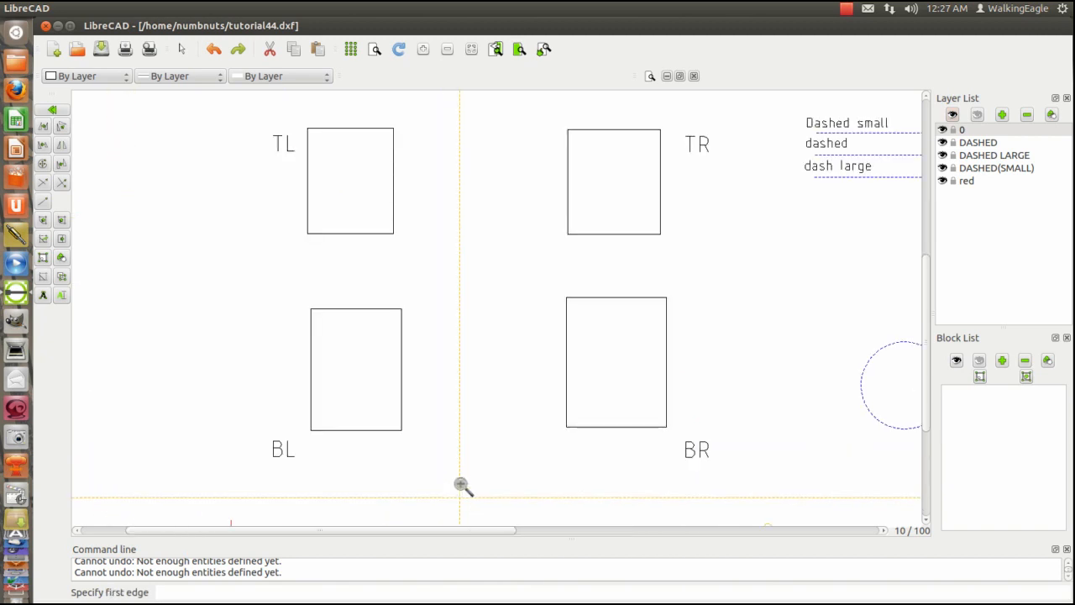
mouse_move(578, 67)
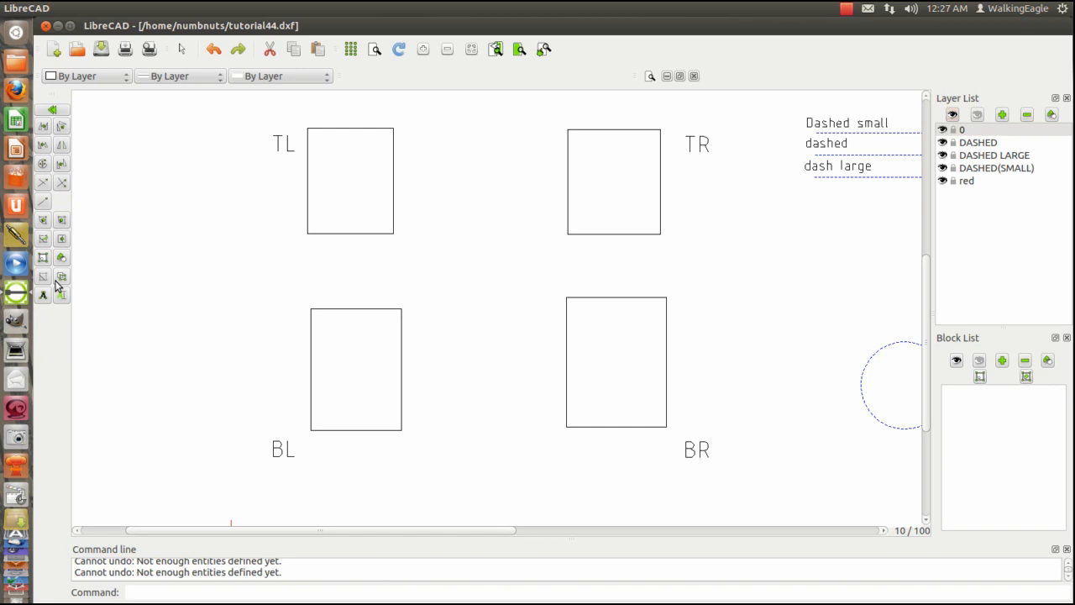
mouse_move(52, 225)
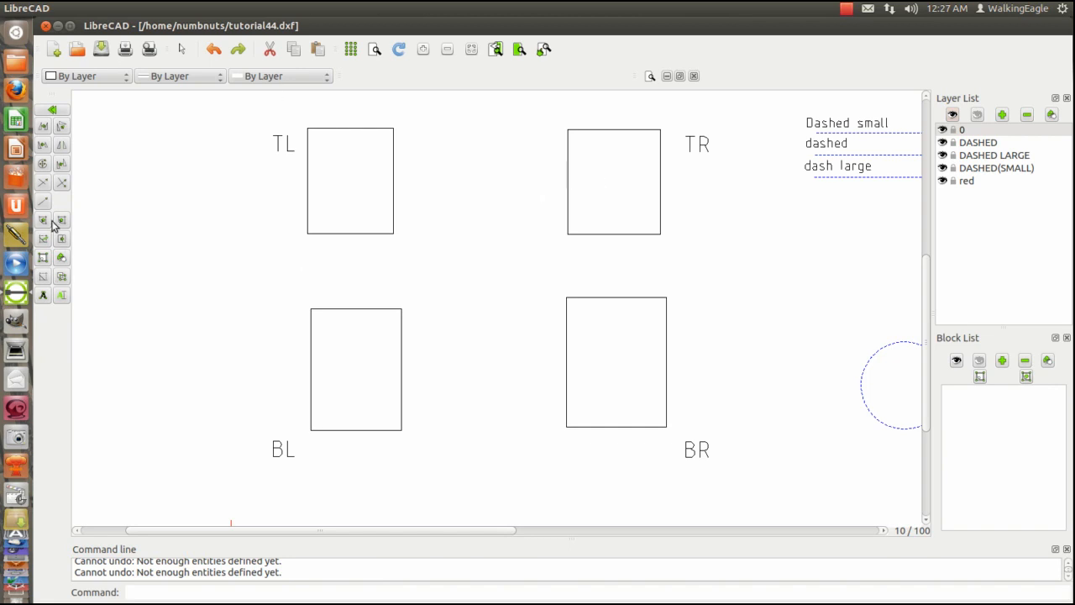
mouse_move(53, 114)
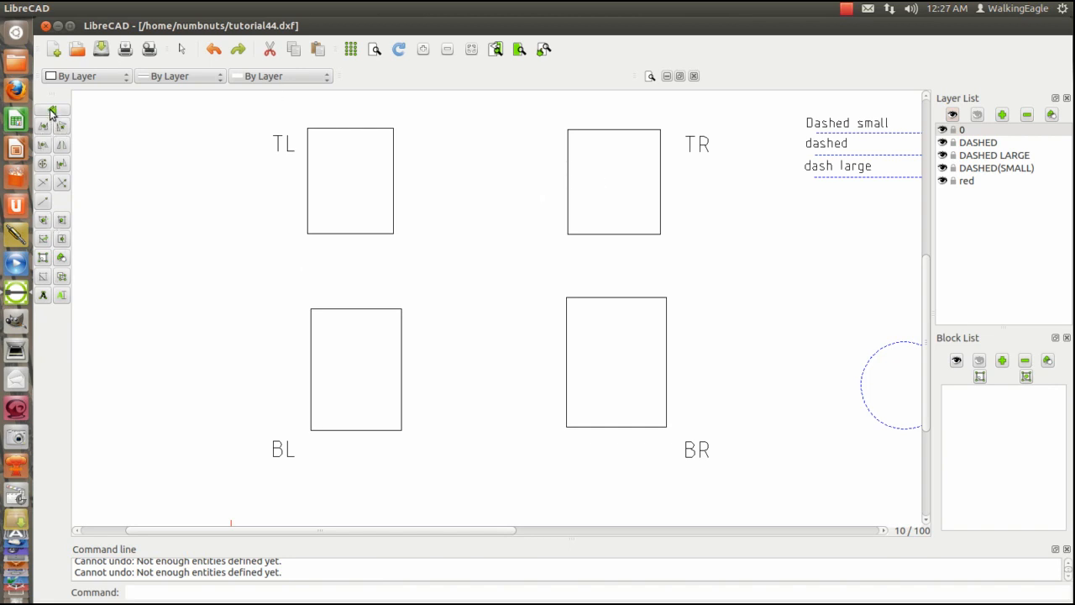
mouse_move(42, 278)
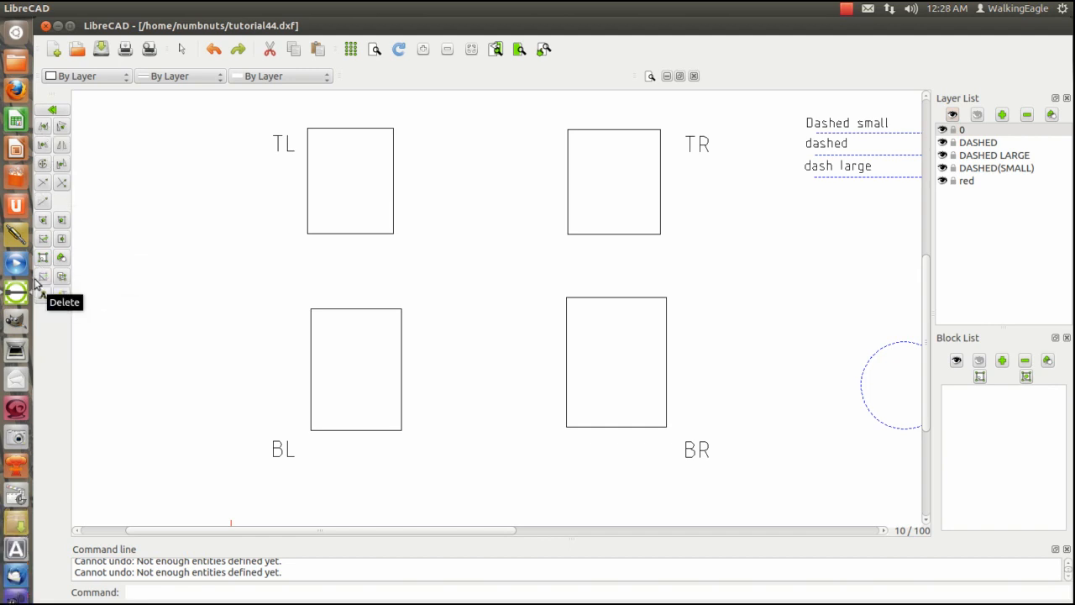
- Start the Delete command using window selection
click(42, 277)
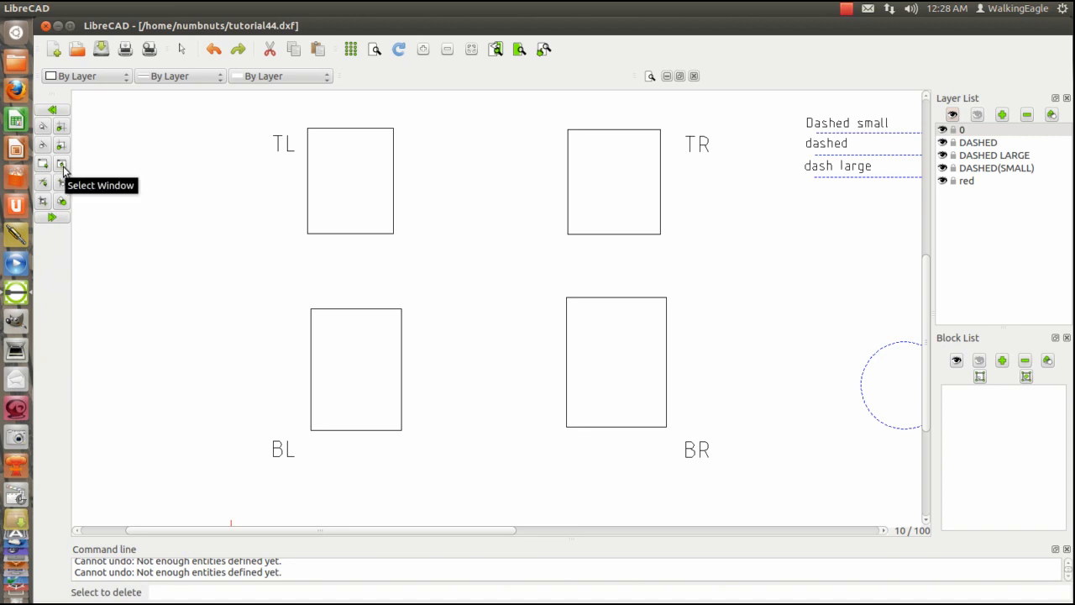
click(61, 164)
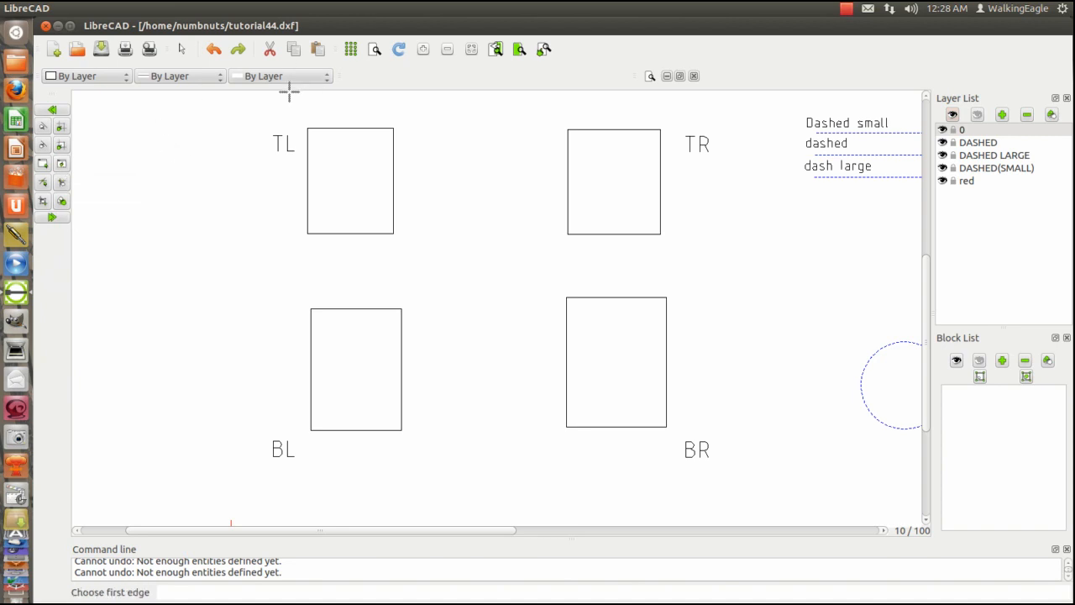
click(139, 118)
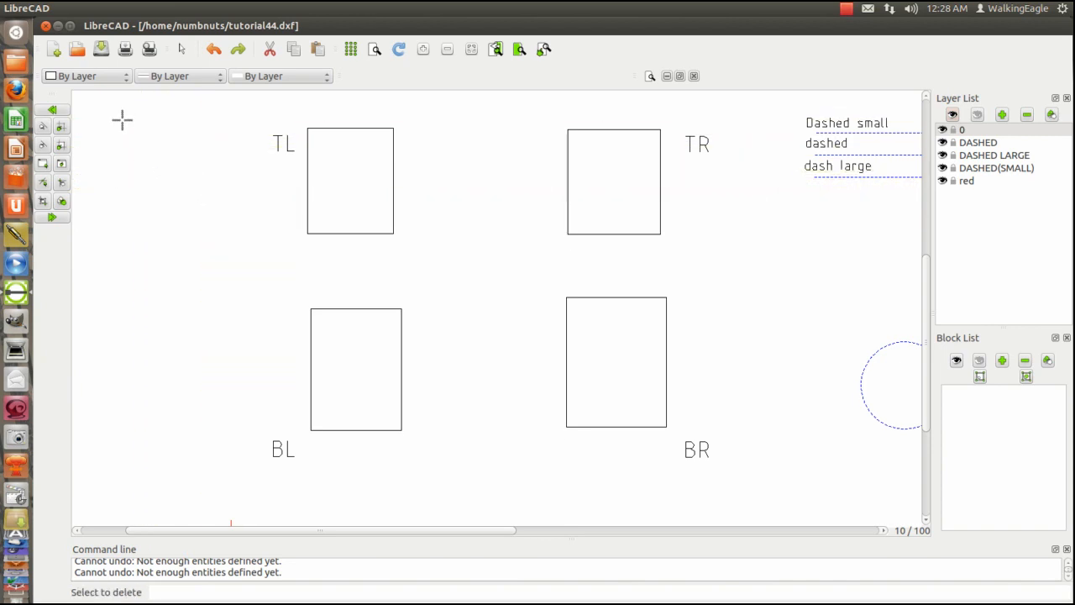
mouse_move(146, 102)
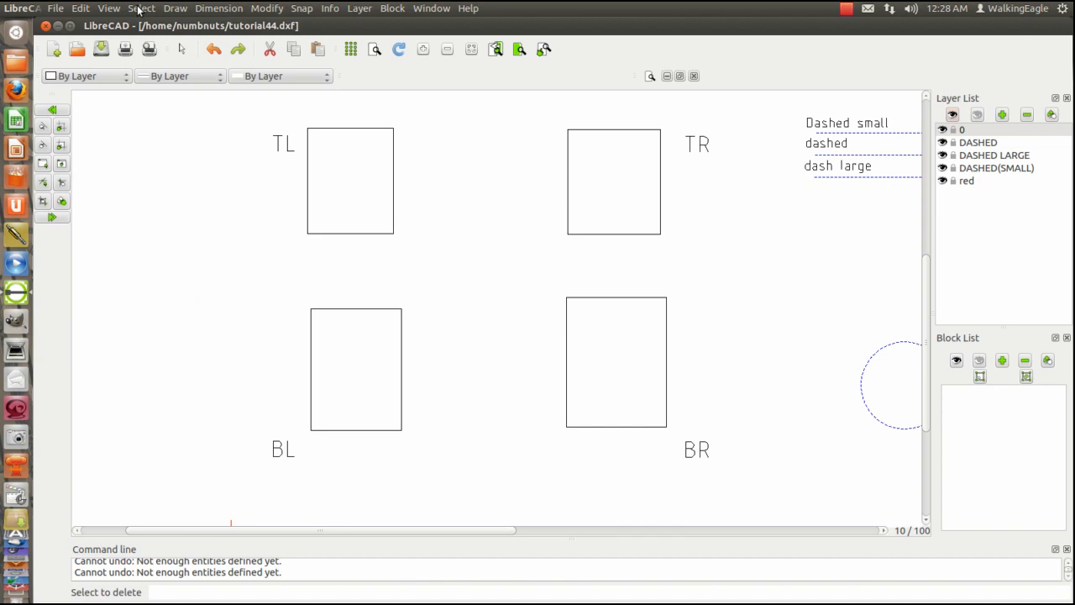
- Choose Select Entity from the Select menu to pick items individually
click(141, 8)
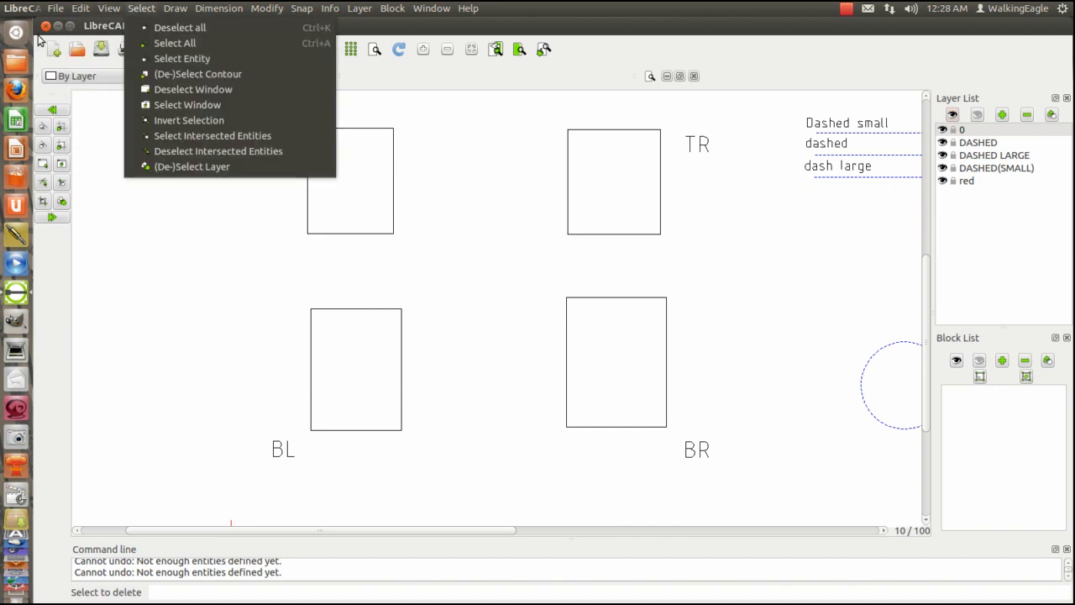
mouse_move(60, 208)
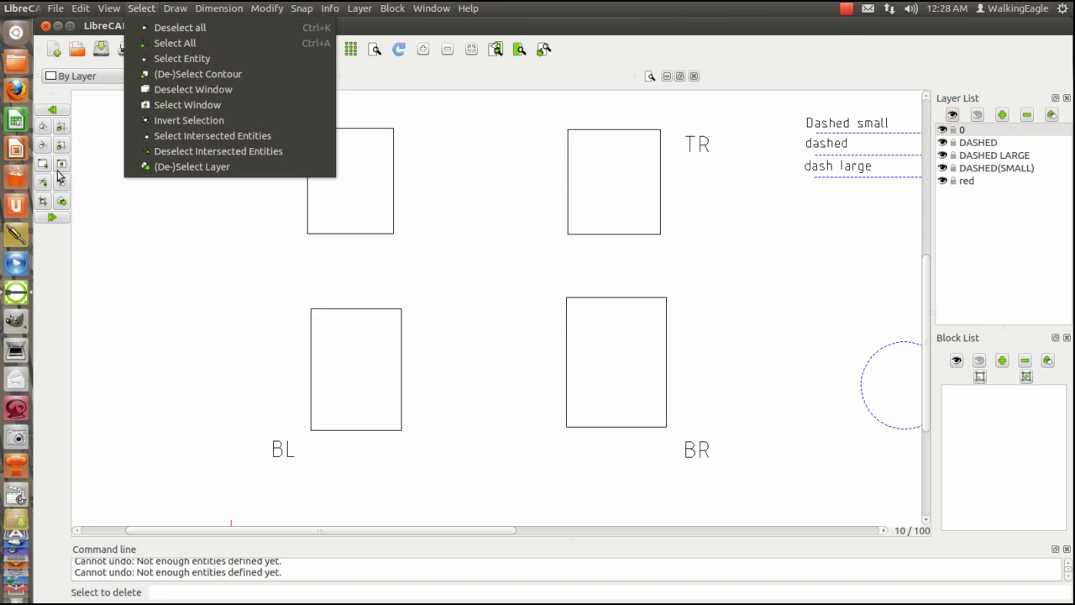
mouse_move(193, 89)
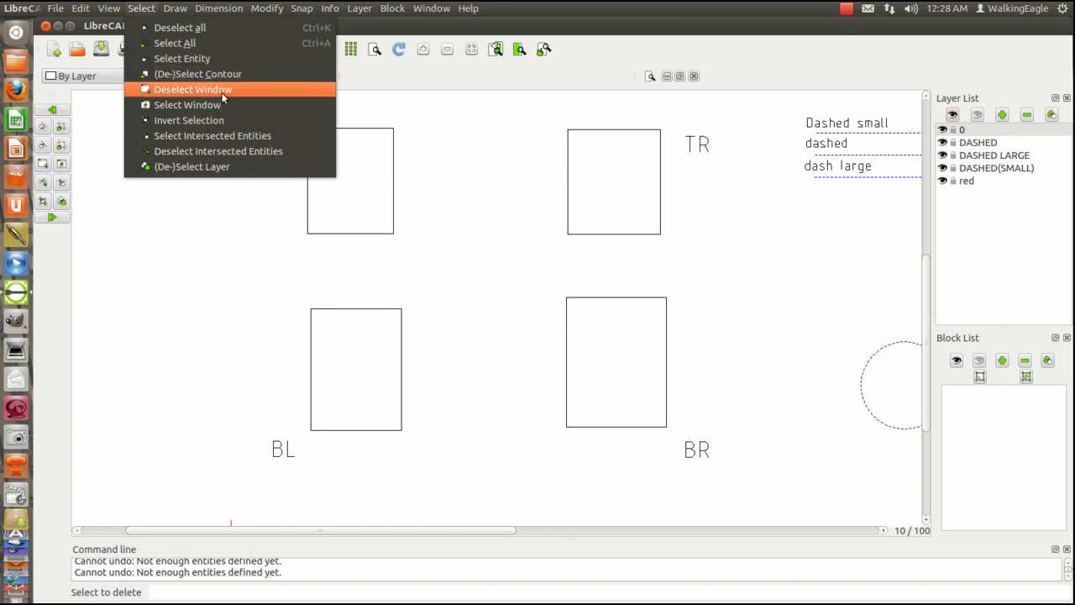
mouse_move(182, 58)
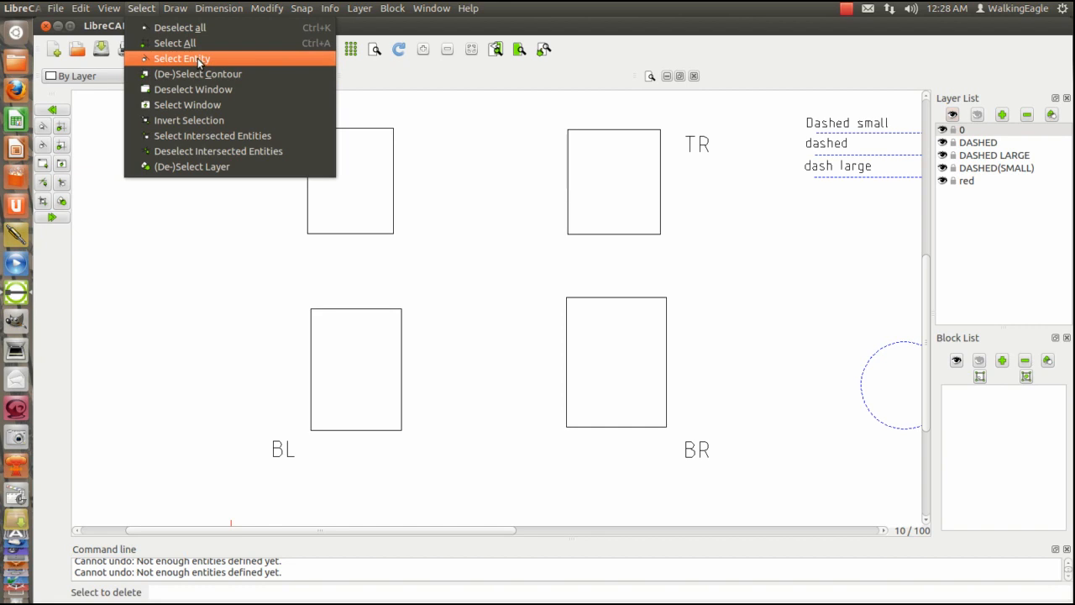
click(181, 58)
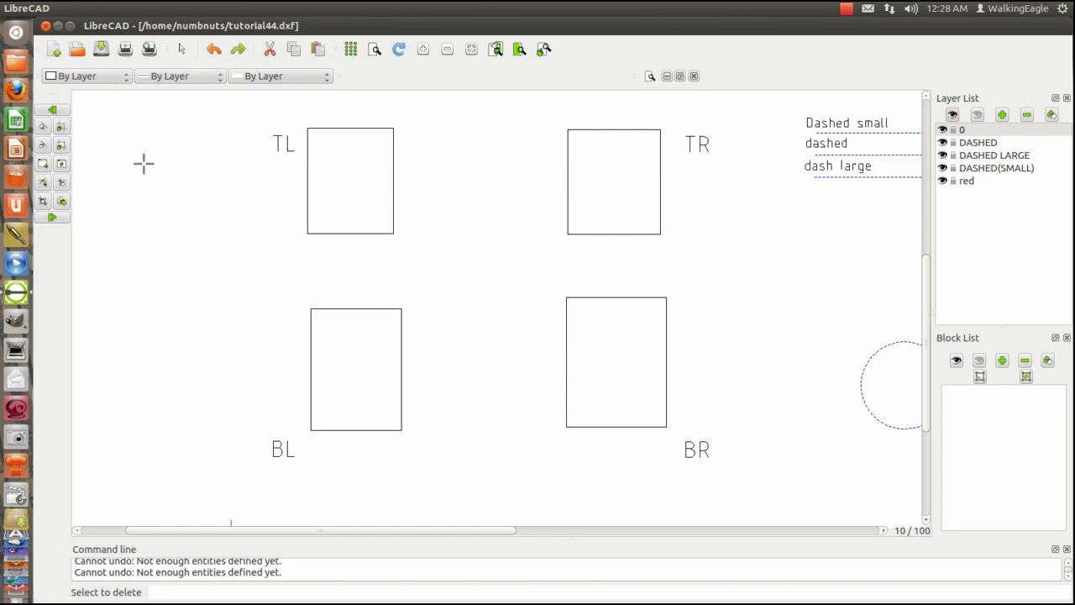
mouse_move(80, 164)
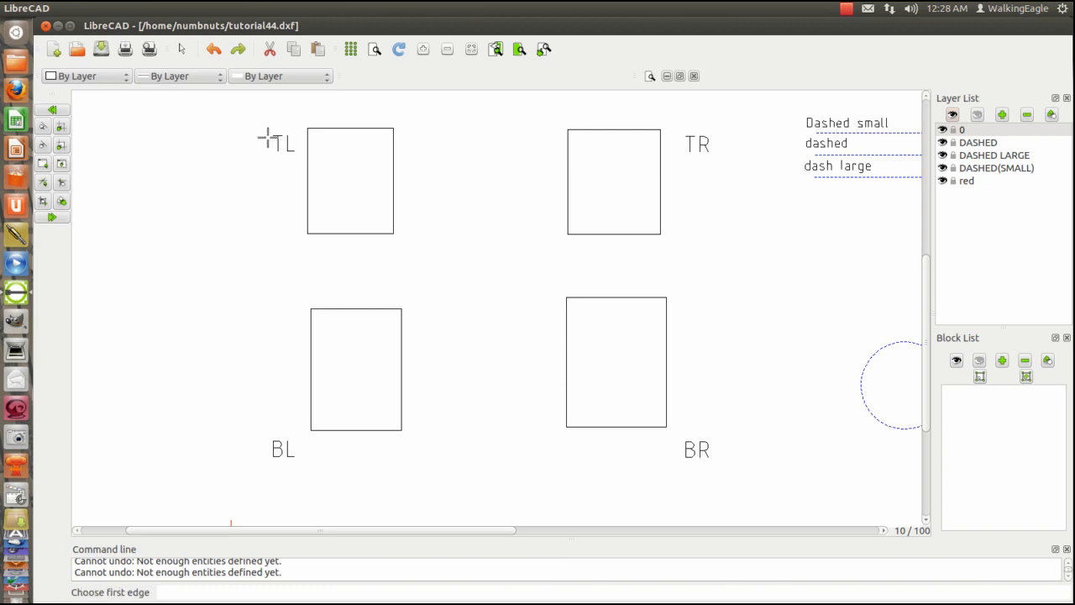
- Pick the top edge of the TL rectangle and, by window, the TR top edge
click(298, 109)
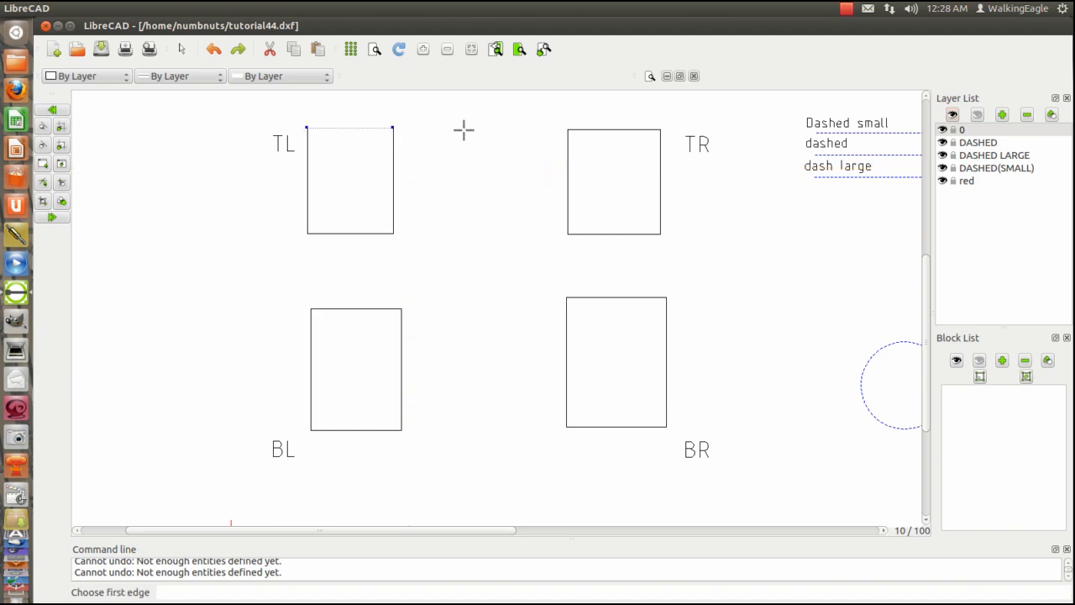
mouse_move(536, 124)
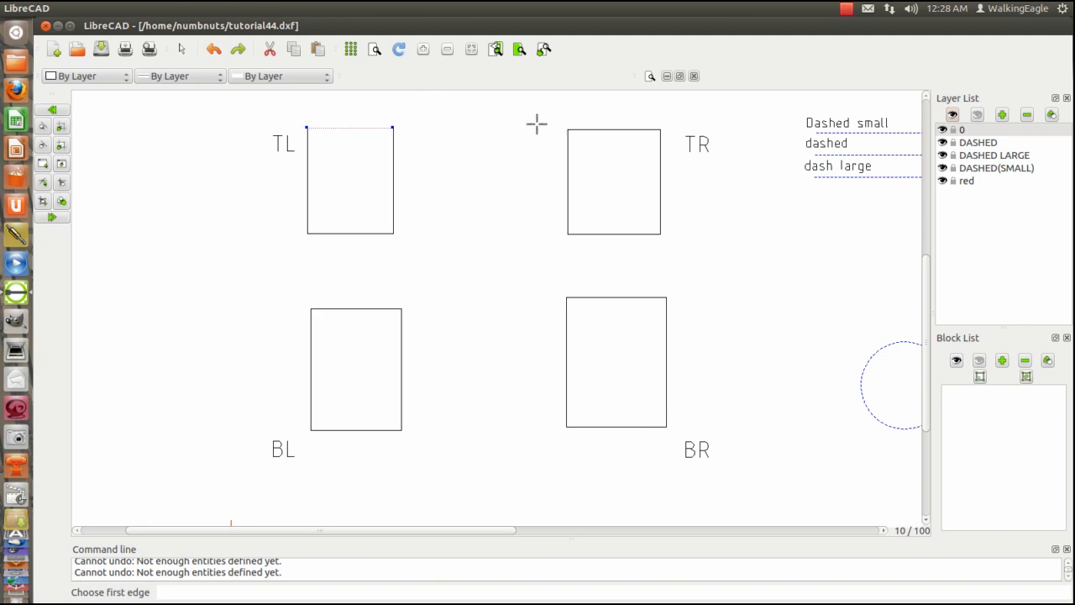
mouse_move(352, 130)
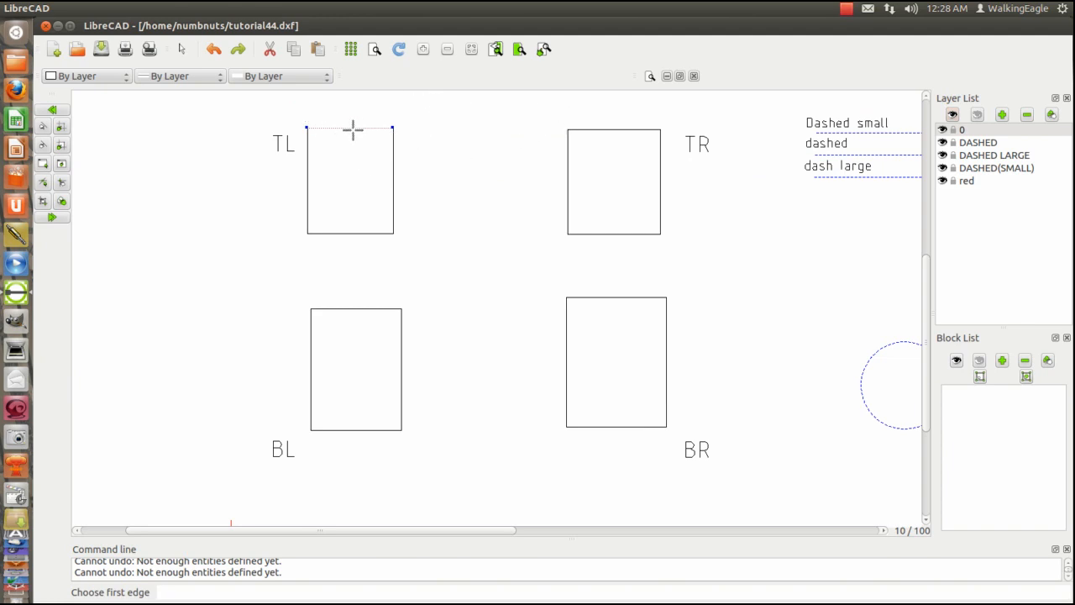
mouse_move(681, 113)
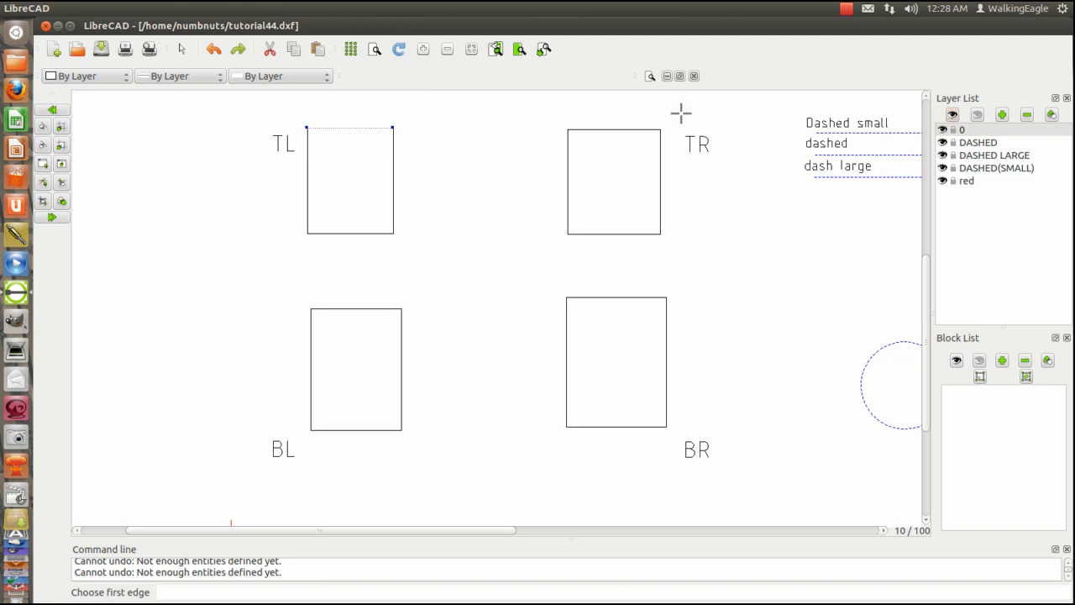
click(676, 143)
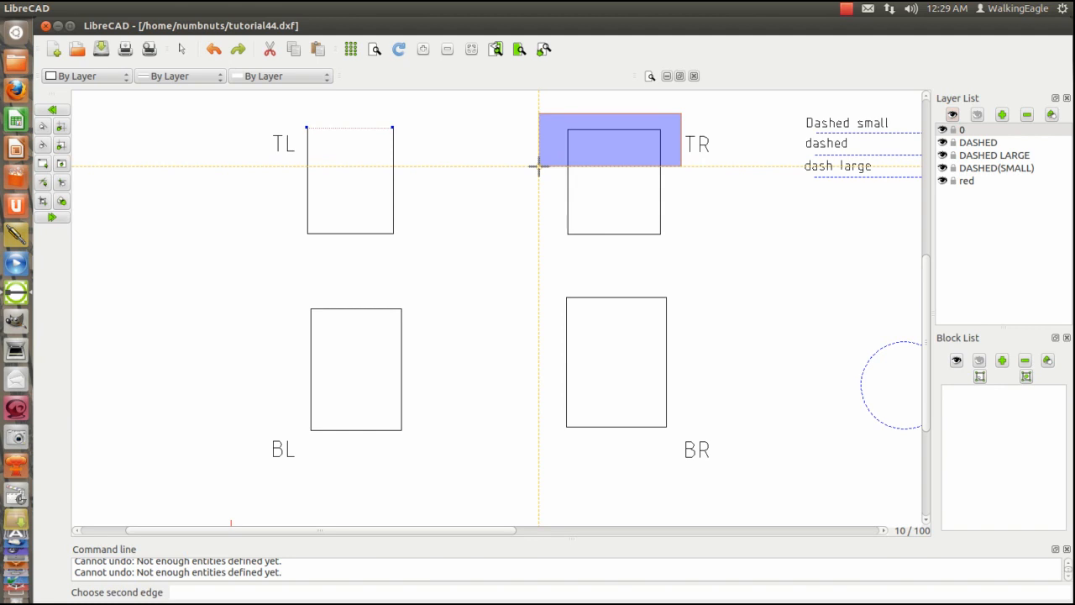
click(663, 126)
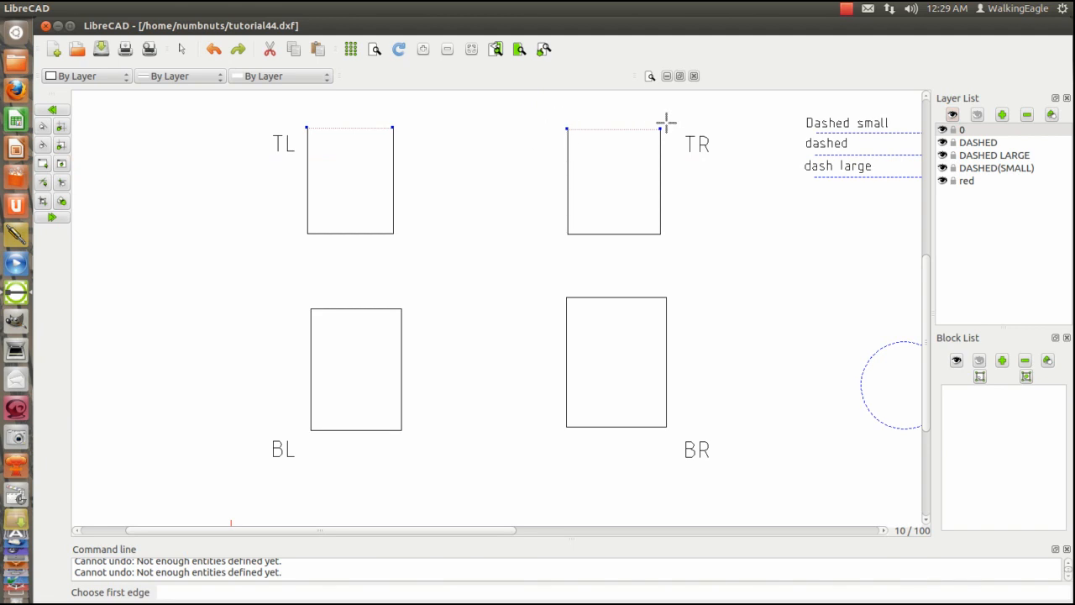
mouse_move(398, 436)
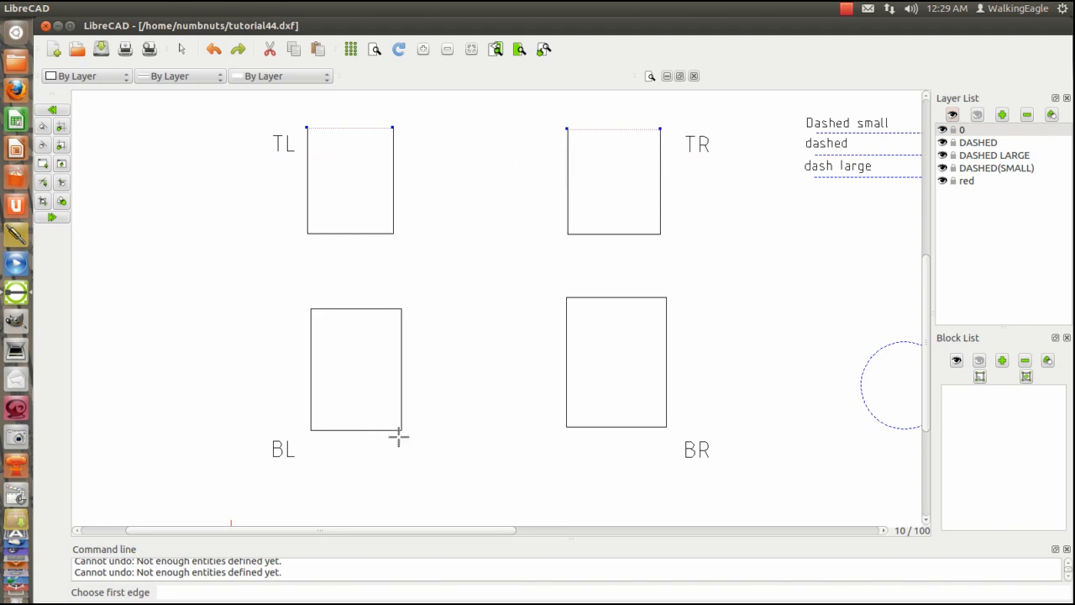
mouse_move(289, 441)
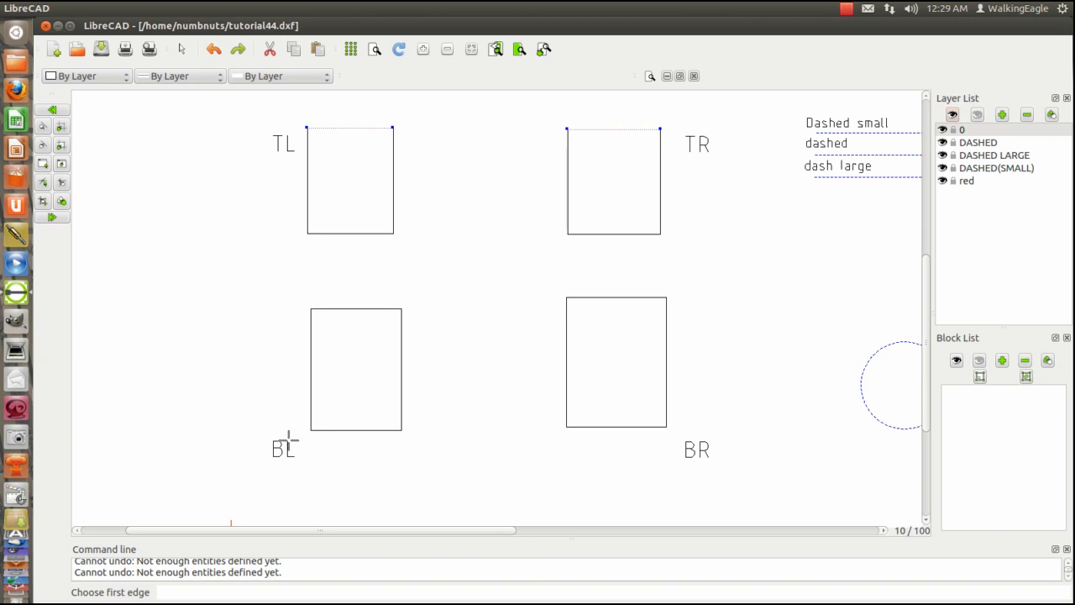
- Pick the edges of the BL rectangle for deletion
click(305, 420)
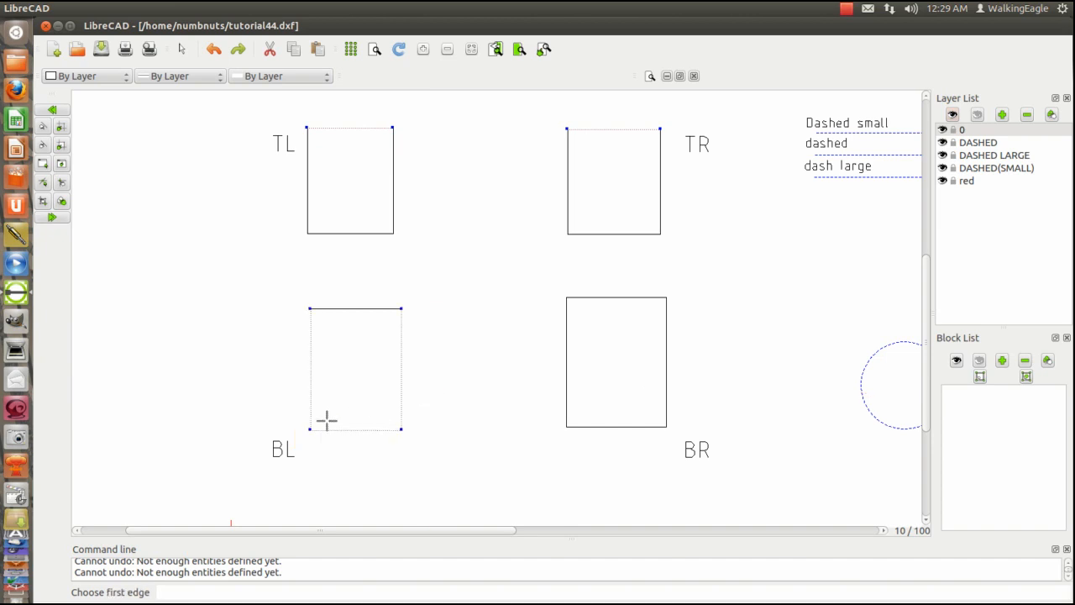
mouse_move(523, 415)
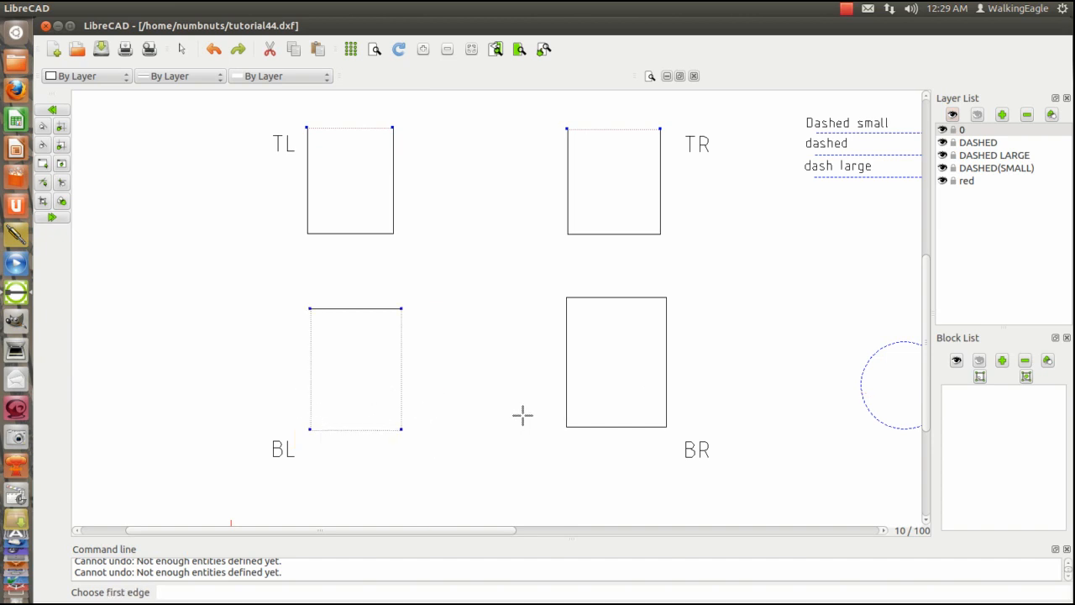
mouse_move(680, 442)
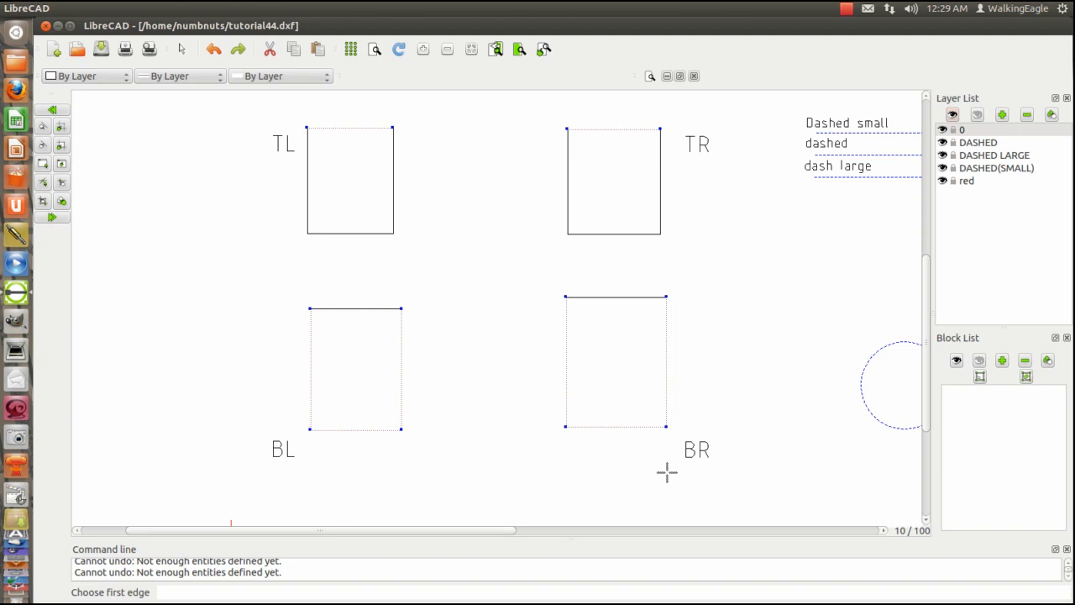
mouse_move(511, 368)
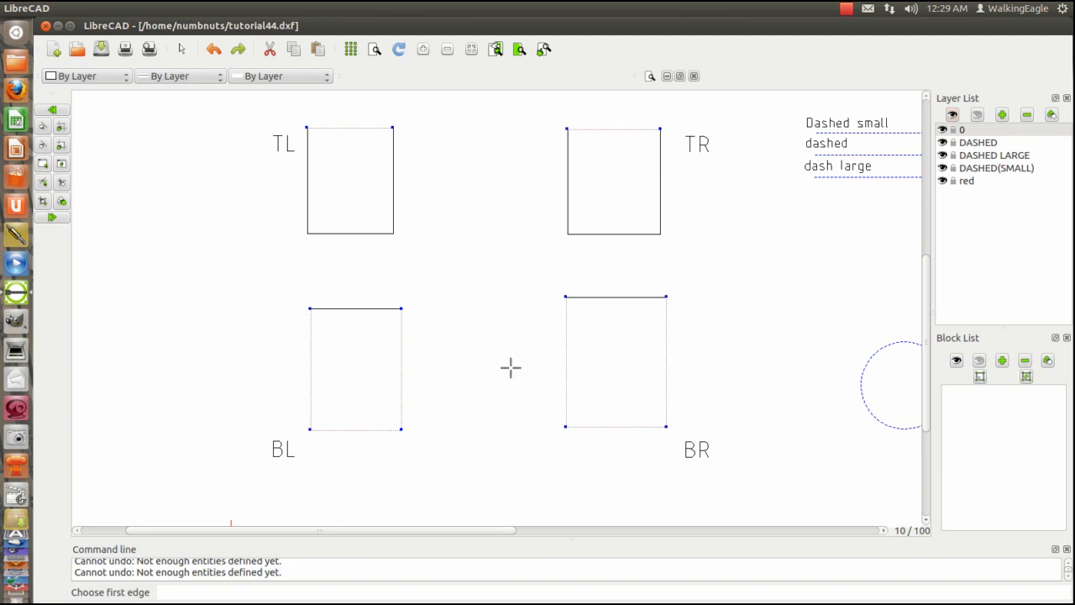
mouse_move(501, 403)
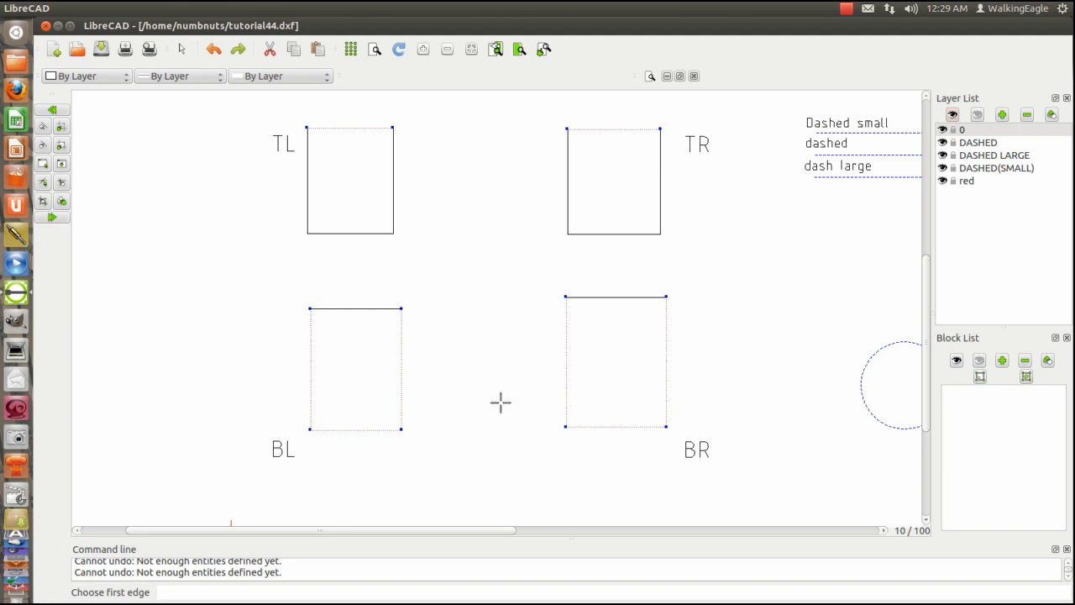
mouse_move(246, 103)
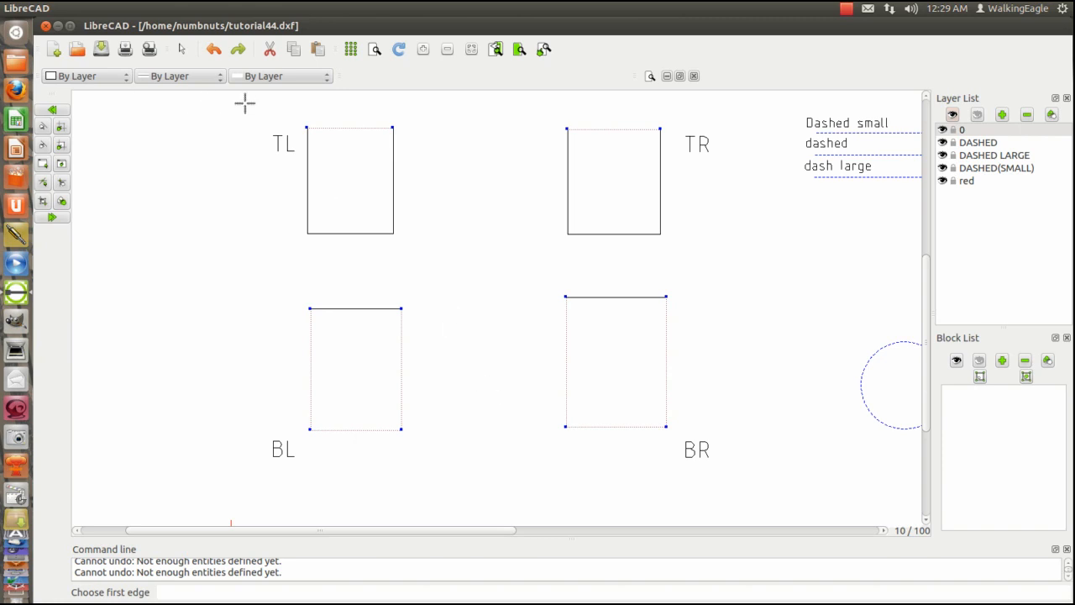
mouse_move(516, 118)
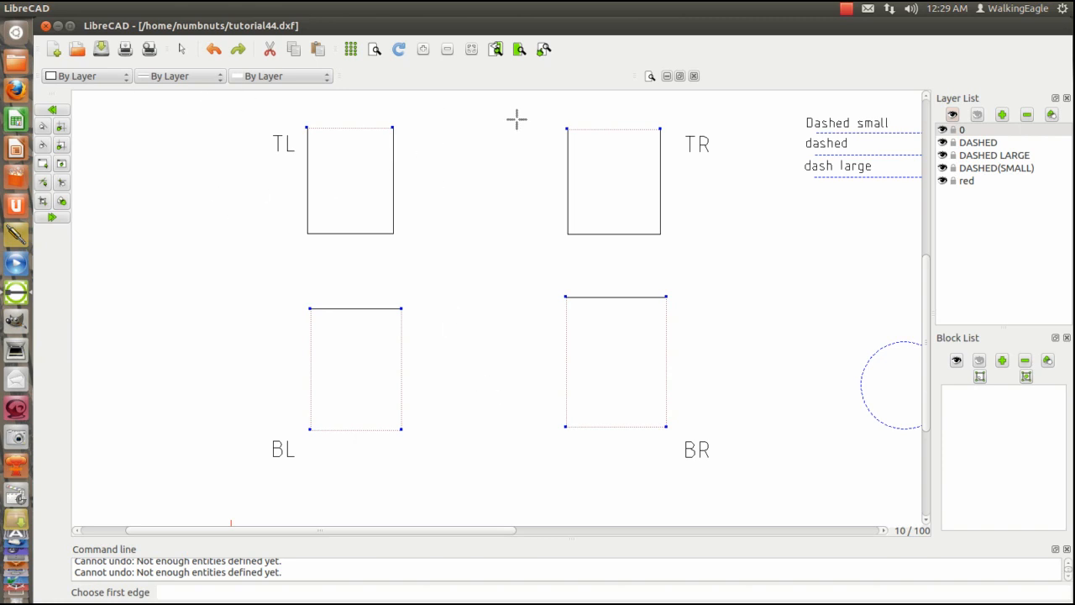
mouse_move(513, 130)
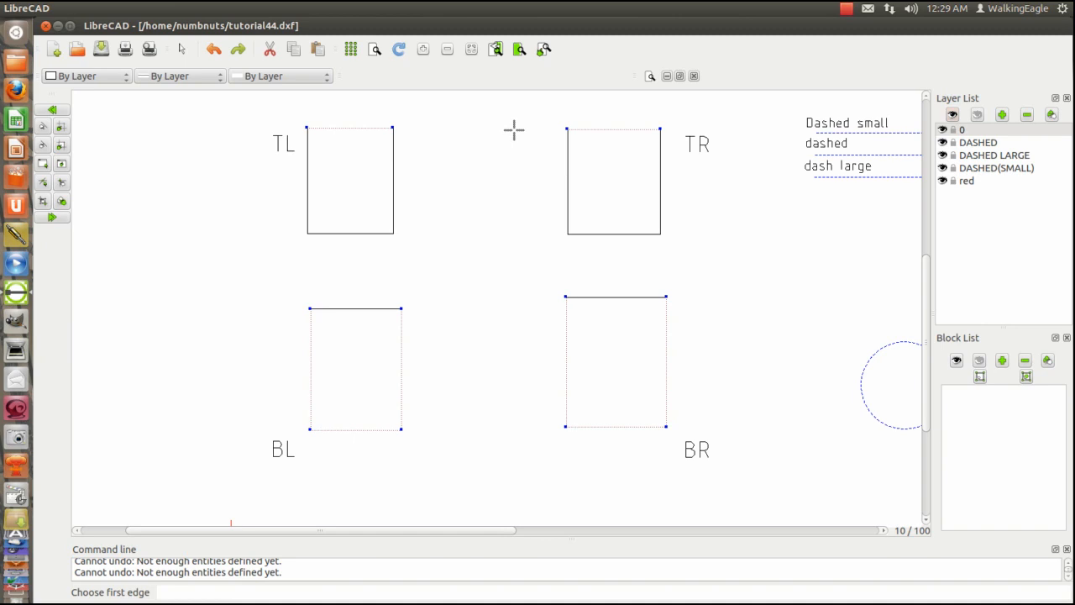
mouse_move(475, 144)
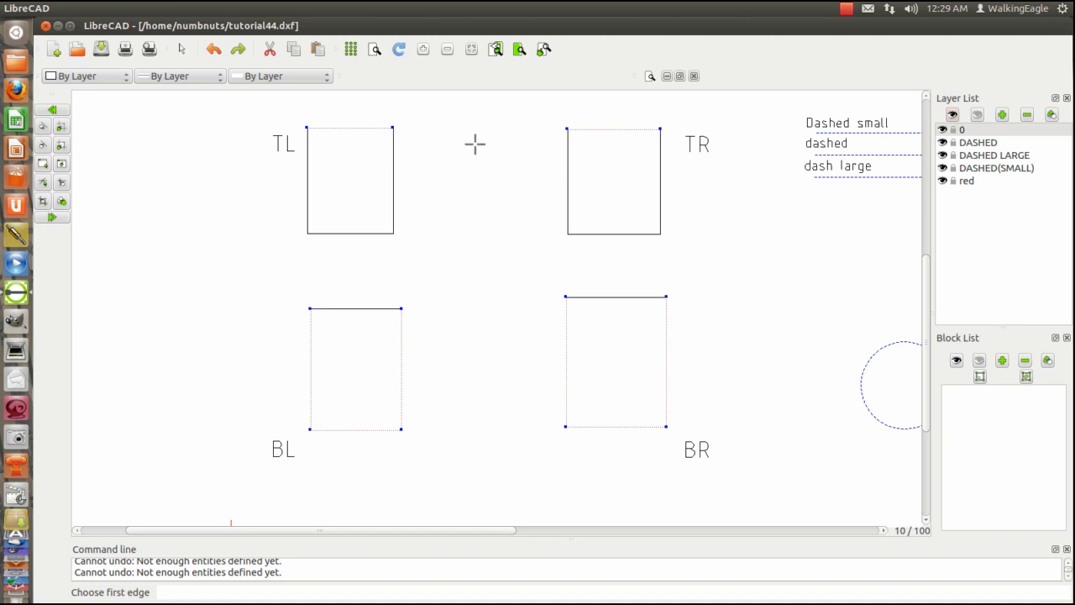
mouse_move(439, 166)
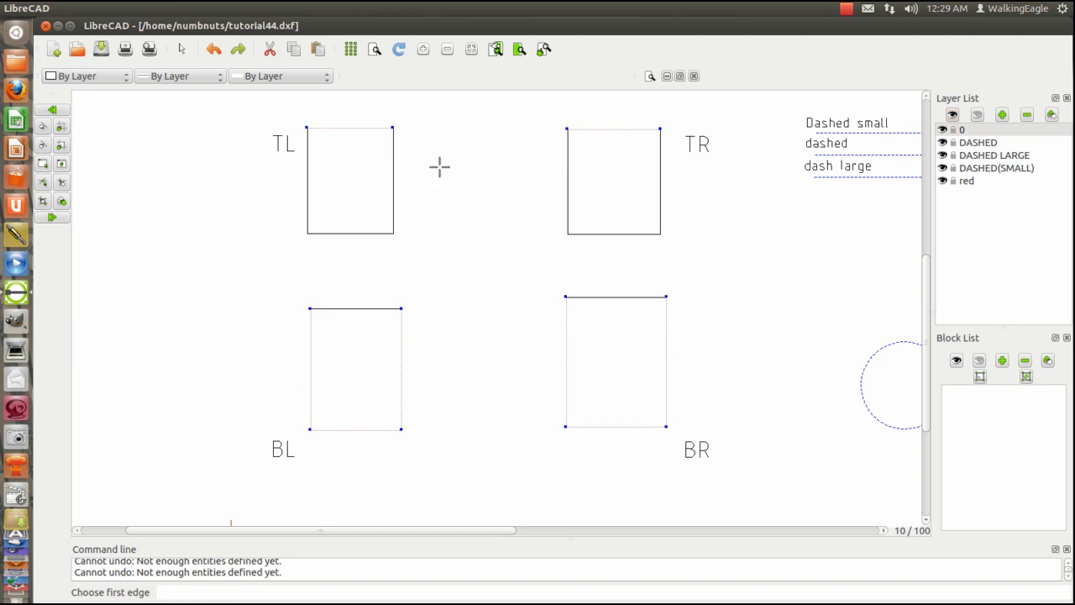
mouse_move(301, 392)
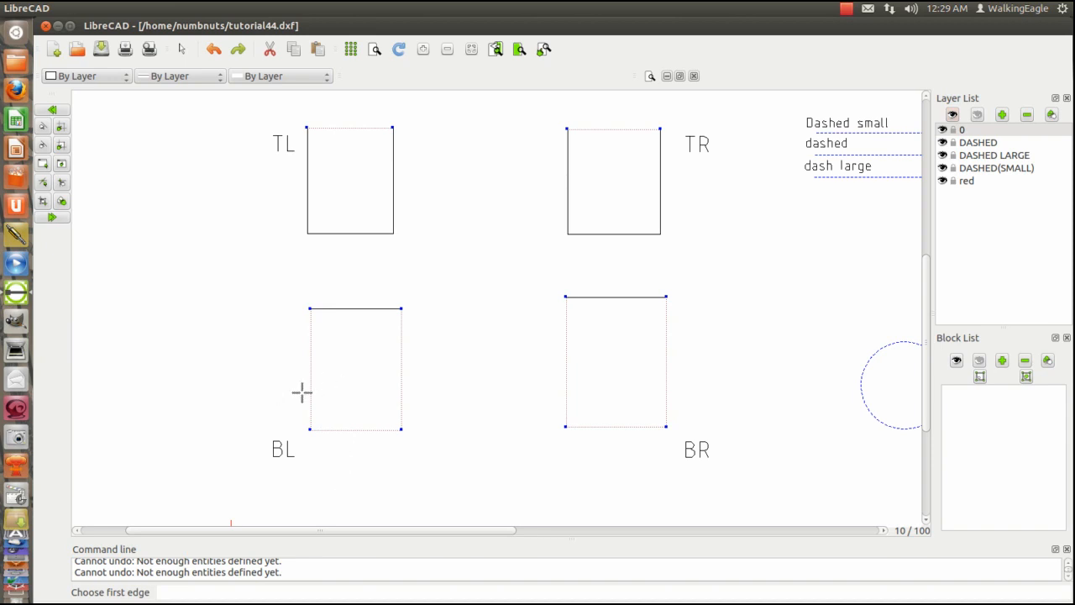
mouse_move(453, 336)
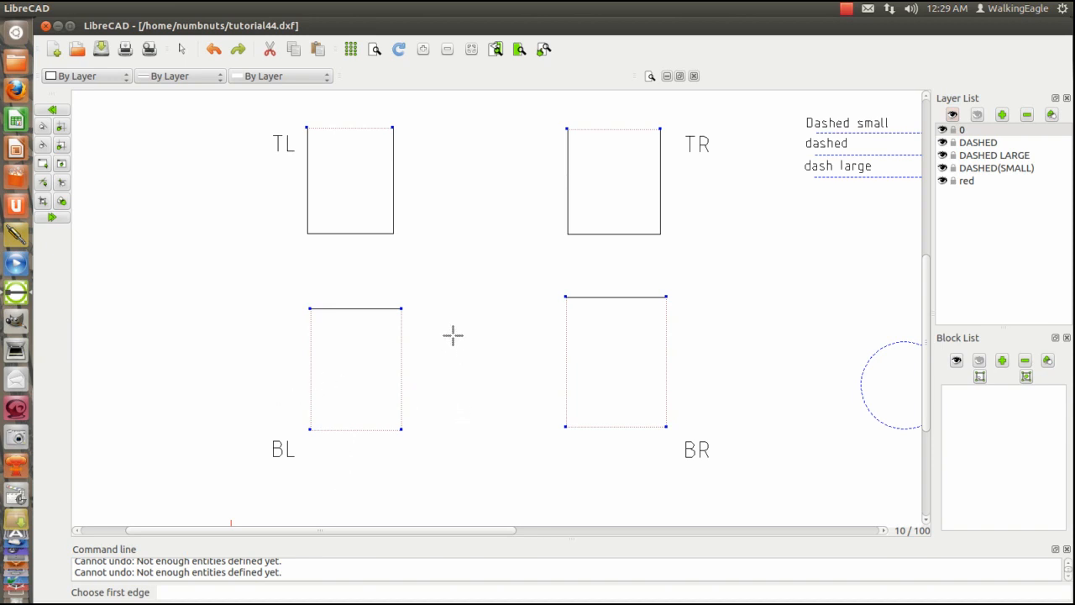
mouse_move(453, 311)
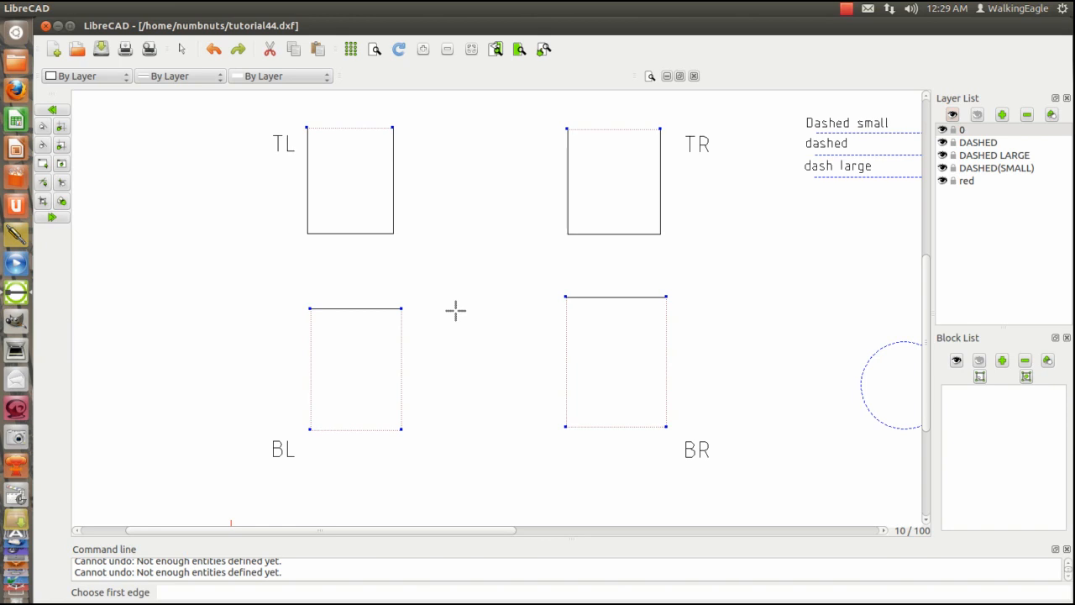
mouse_move(1060, 266)
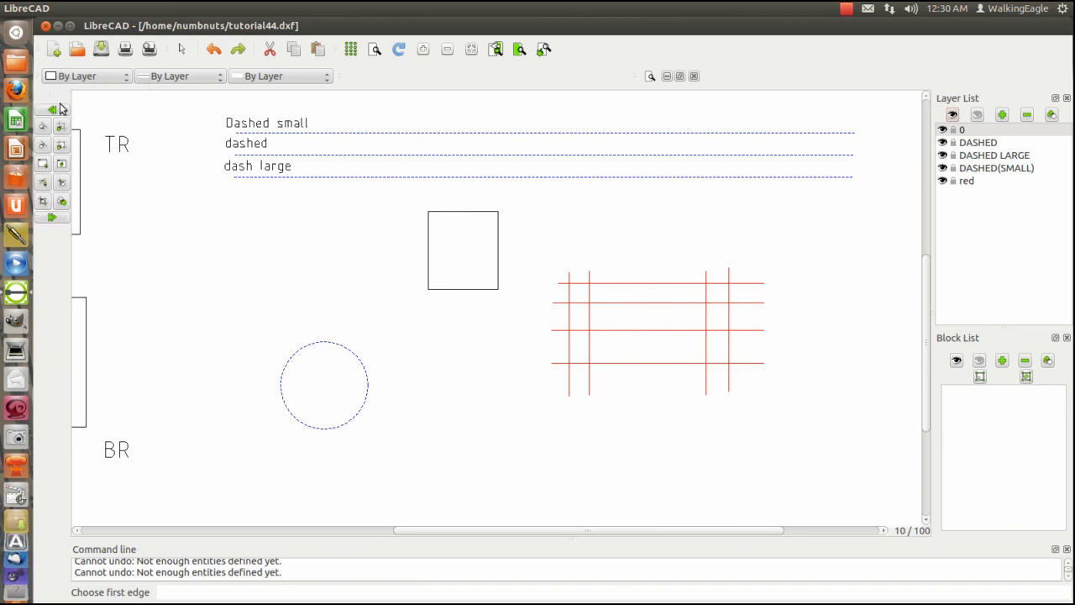
- Hatch the top-centre square with Solid Fill and confirm
click(52, 109)
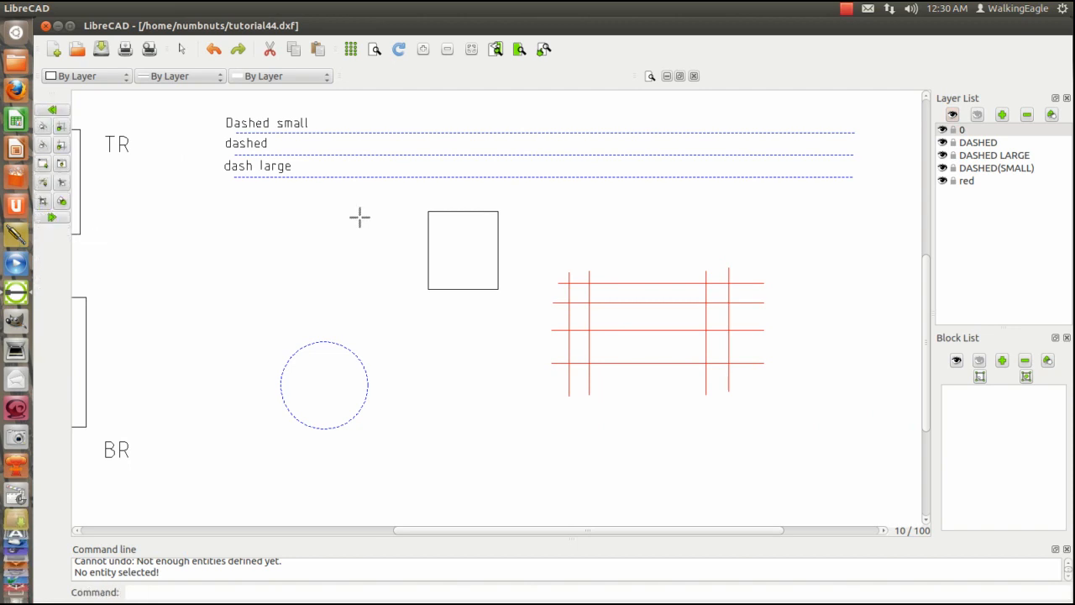
mouse_move(384, 320)
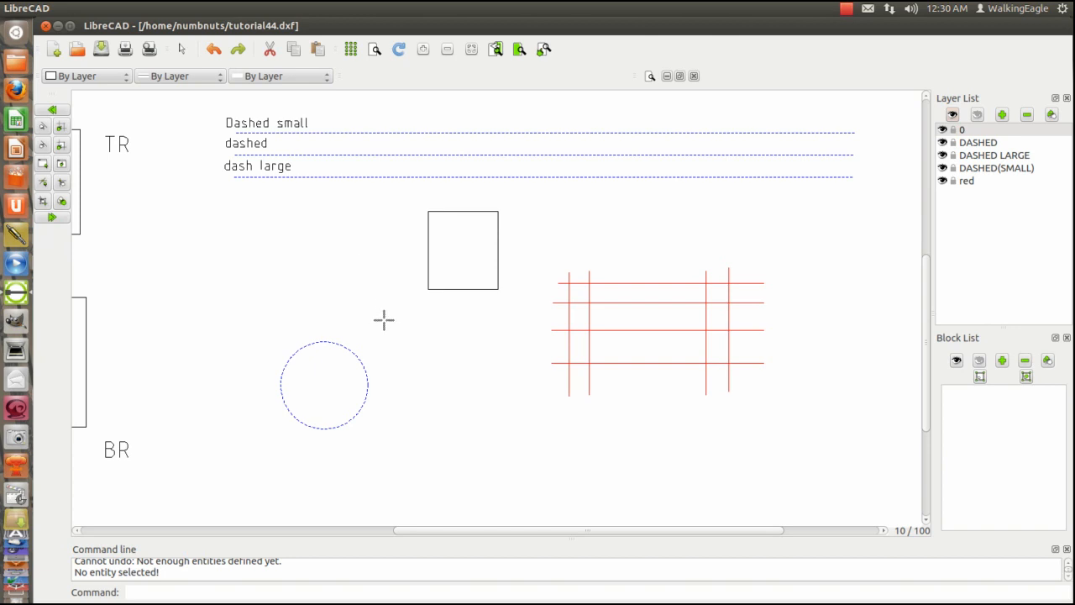
mouse_move(224, 226)
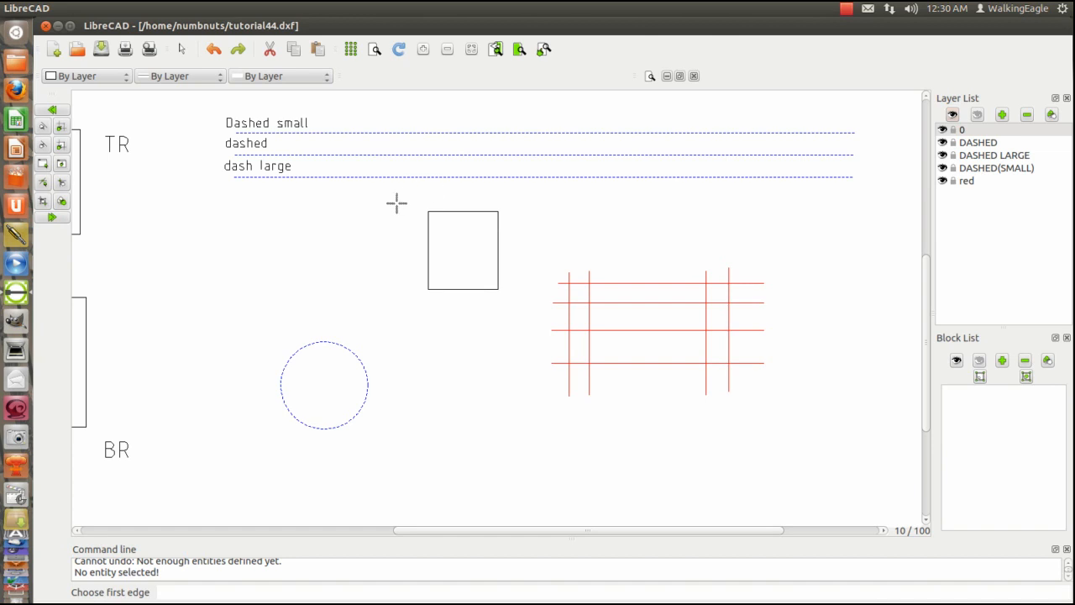
click(463, 249)
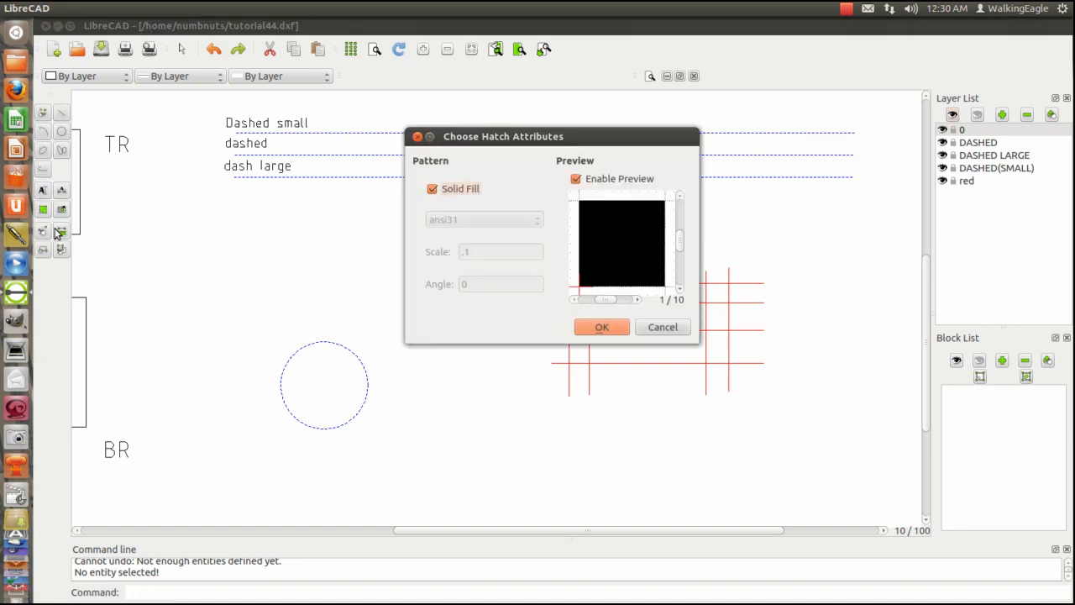
mouse_move(645, 246)
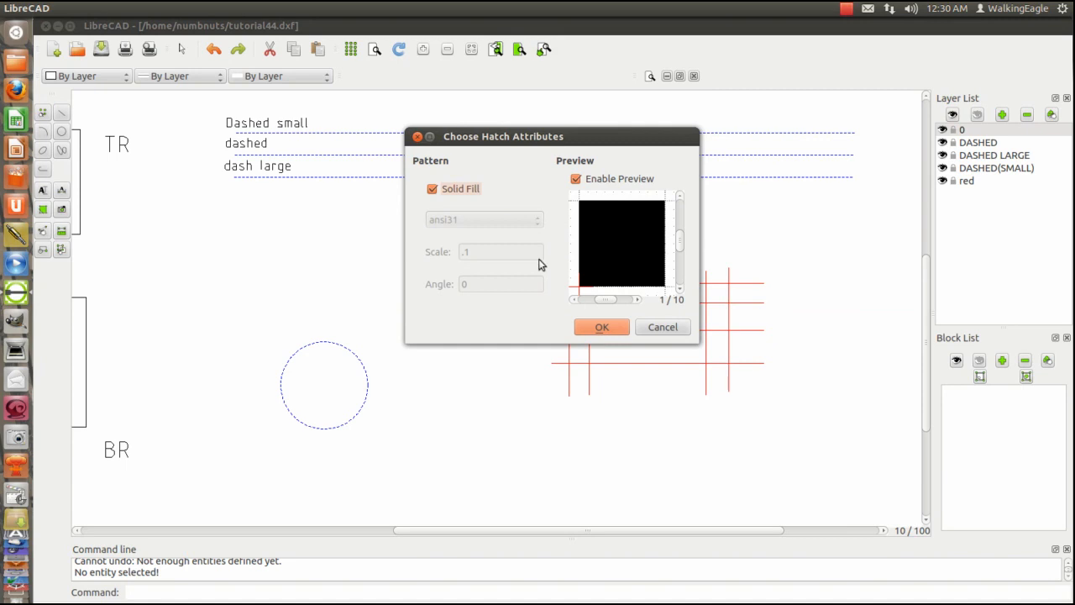
click(601, 327)
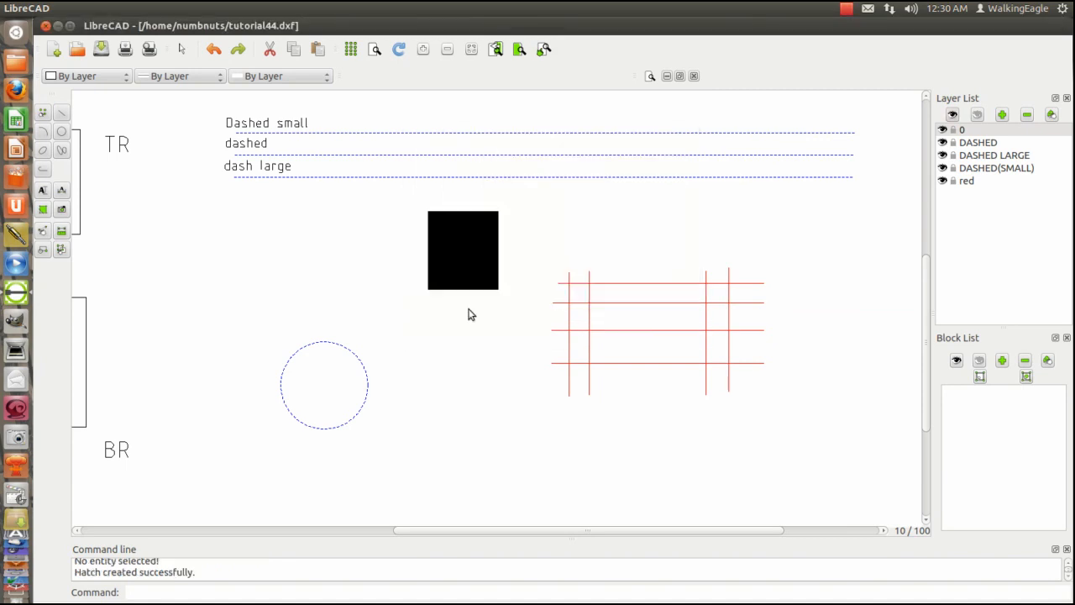
mouse_move(218, 242)
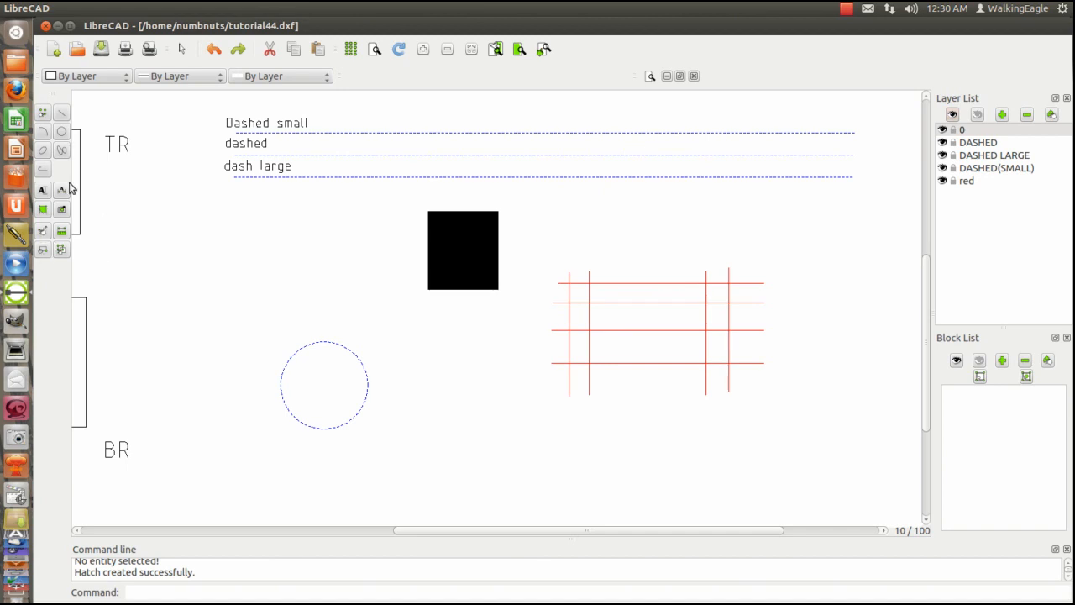
- Undo the black hatch and reselect the square for a new hatch
click(213, 50)
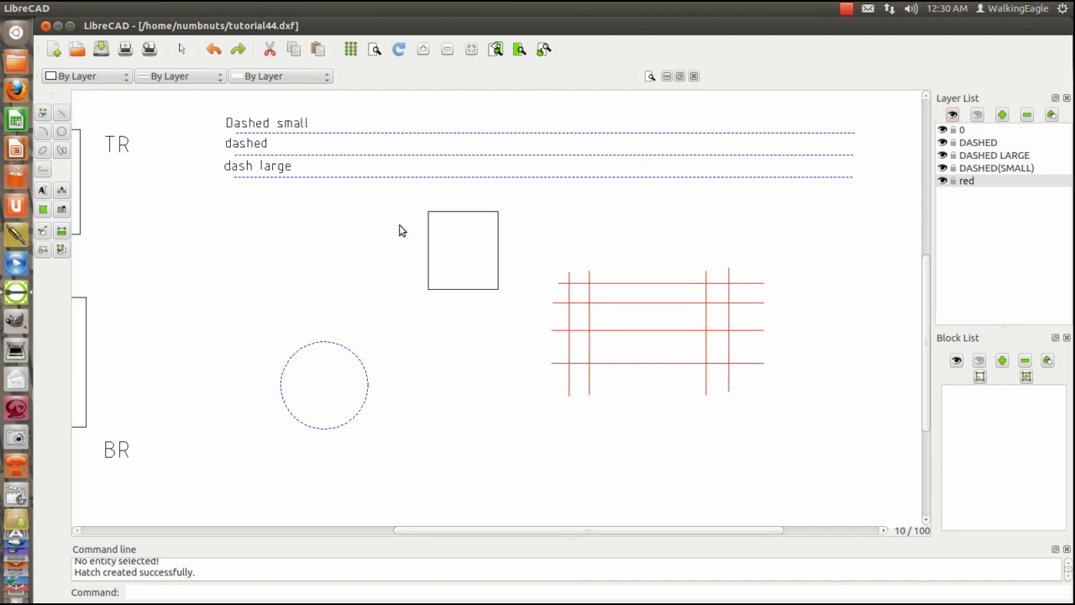
mouse_move(107, 238)
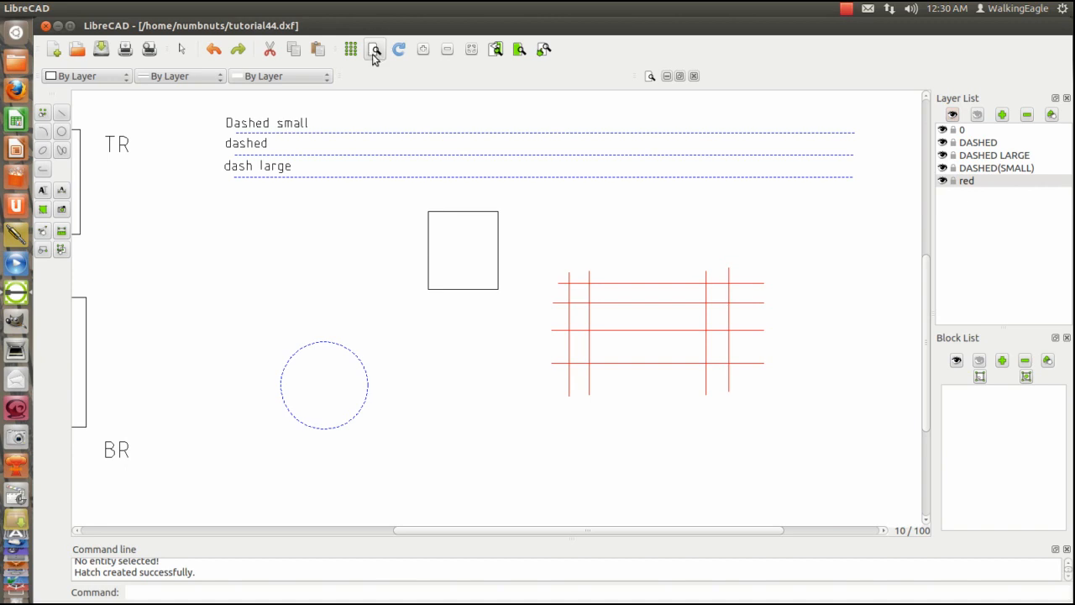
mouse_move(375, 51)
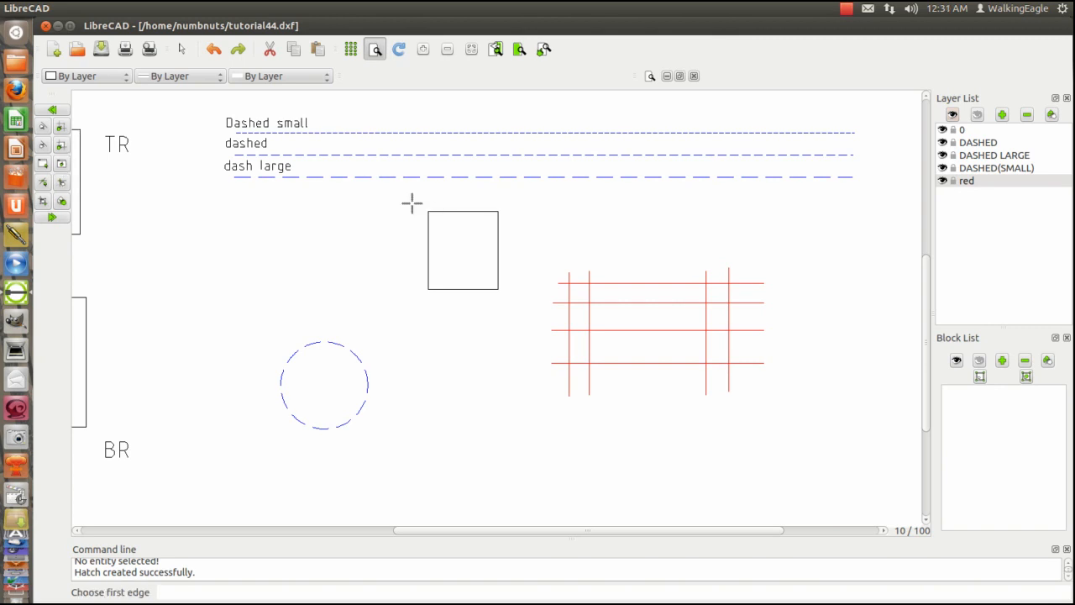
click(462, 252)
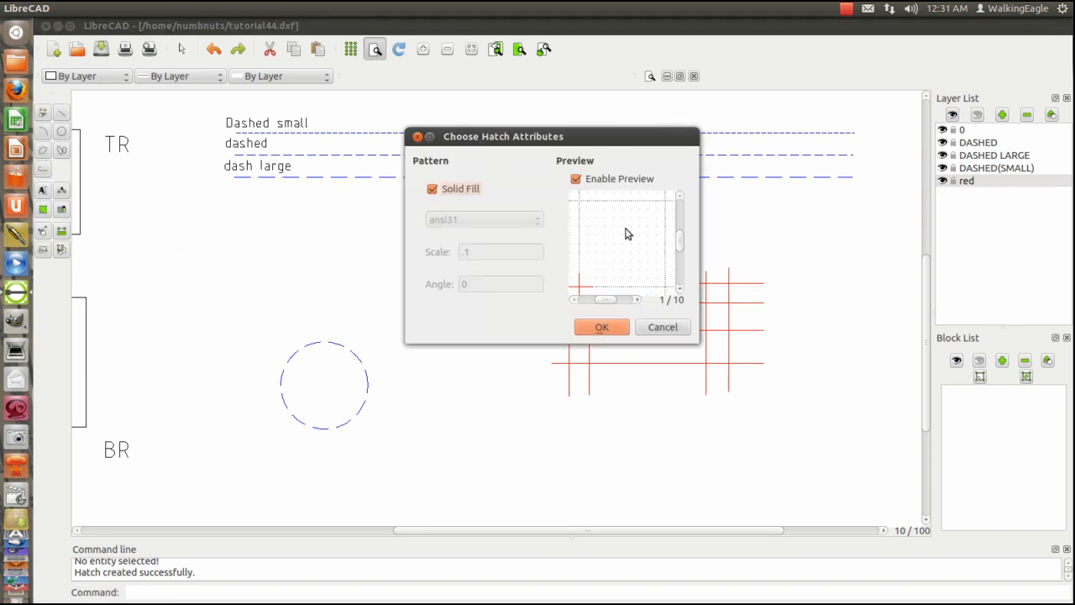
mouse_move(641, 205)
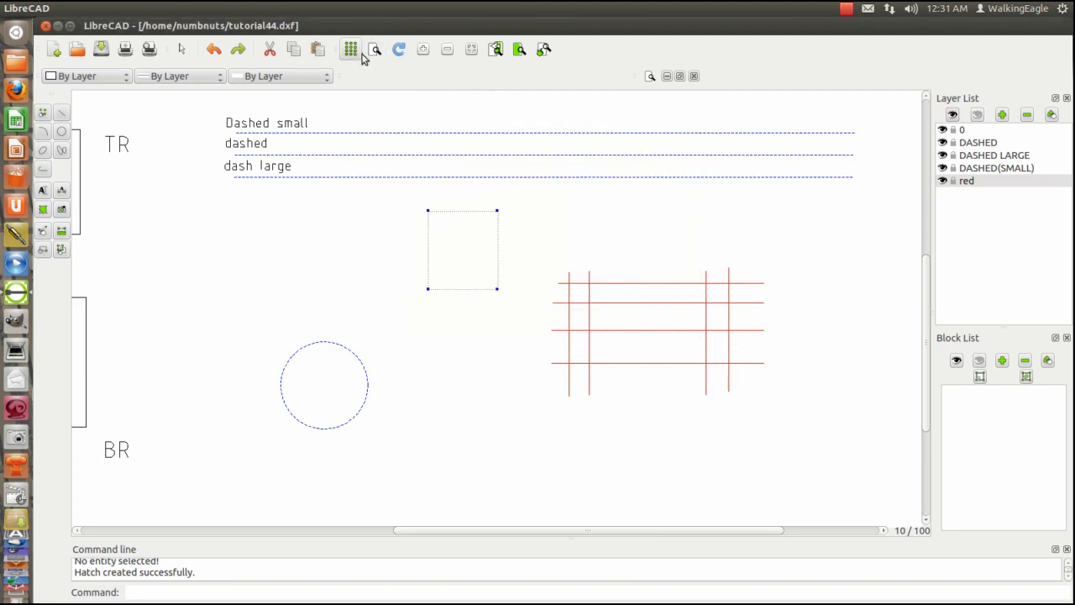
mouse_move(42, 210)
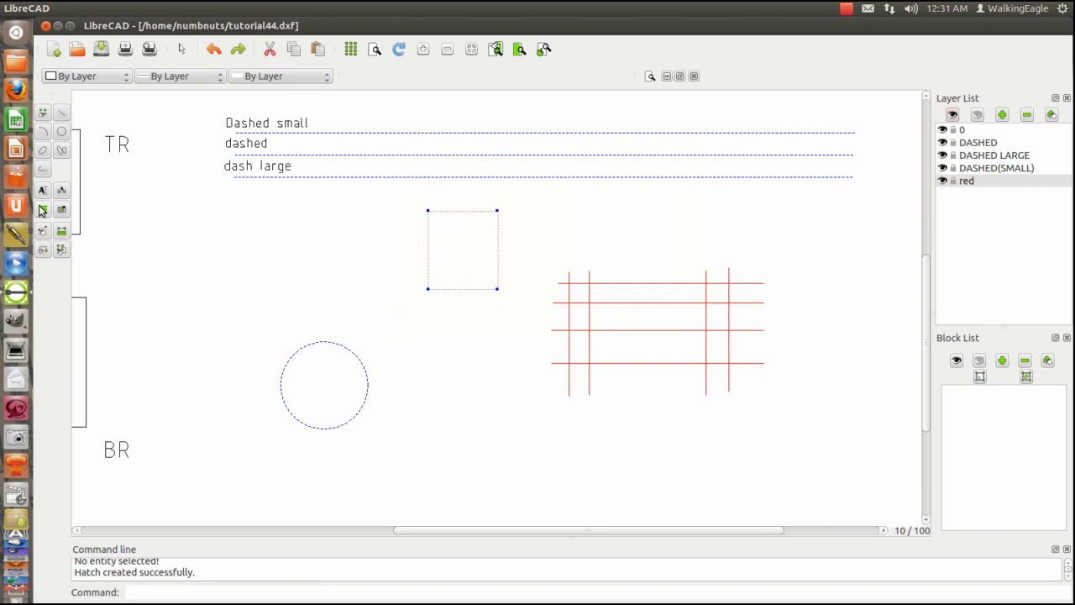
mouse_move(375, 49)
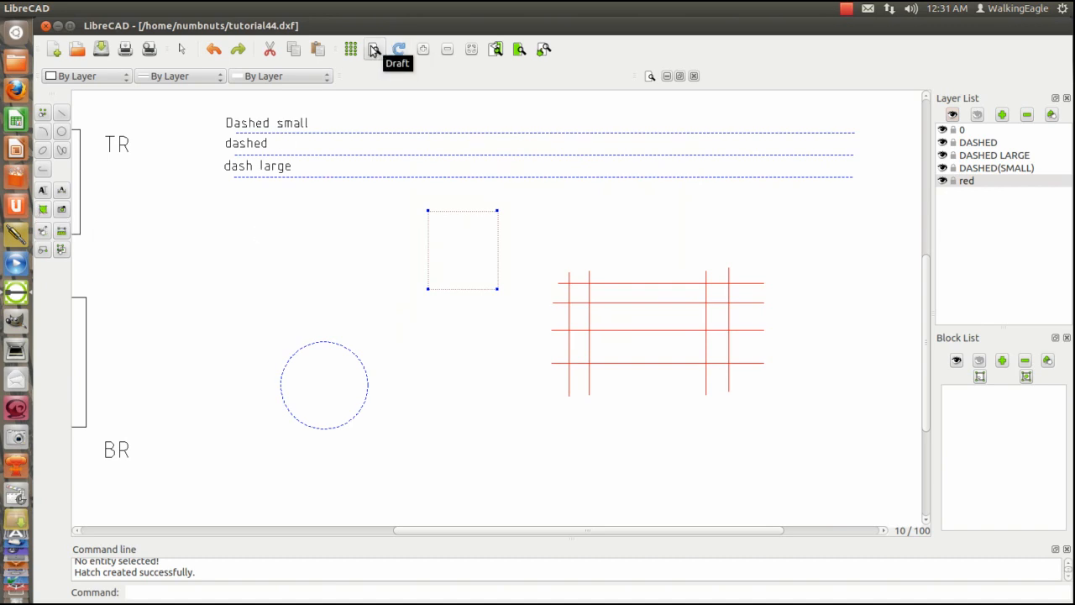
mouse_move(410, 142)
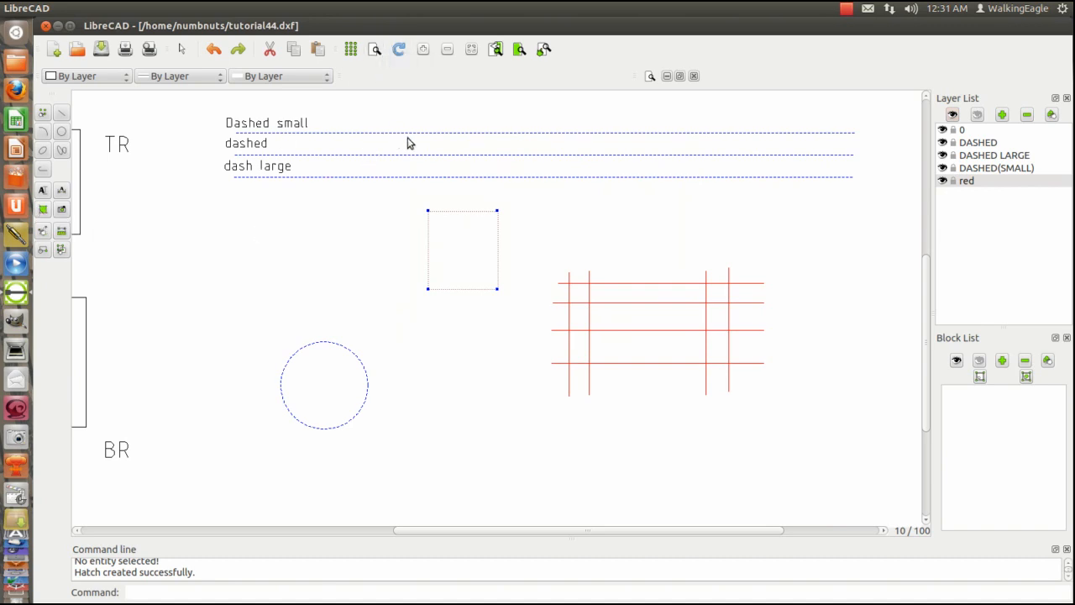
mouse_move(390, 138)
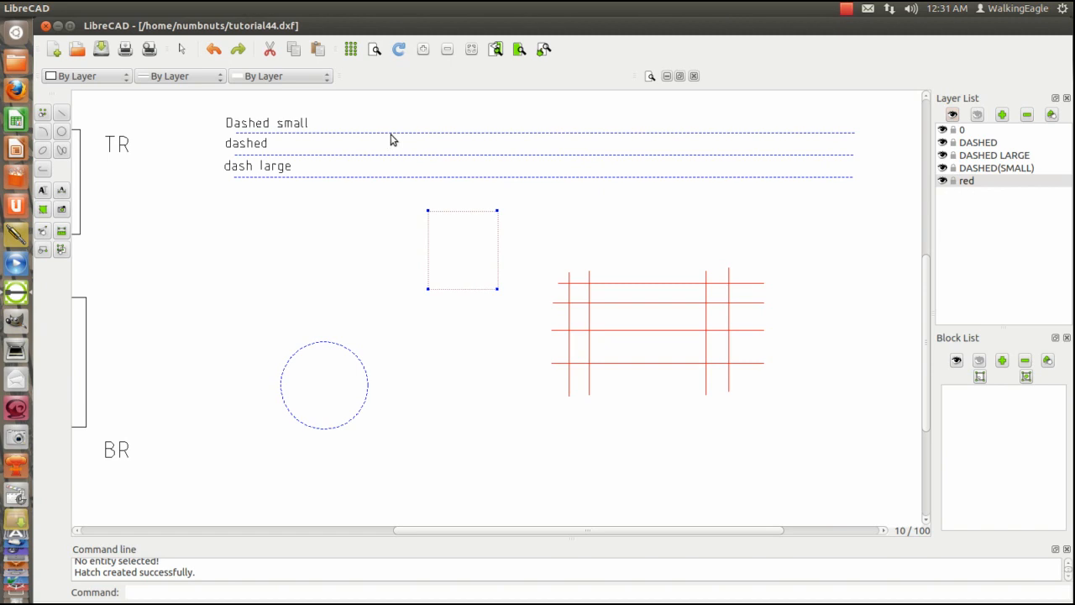
mouse_move(379, 73)
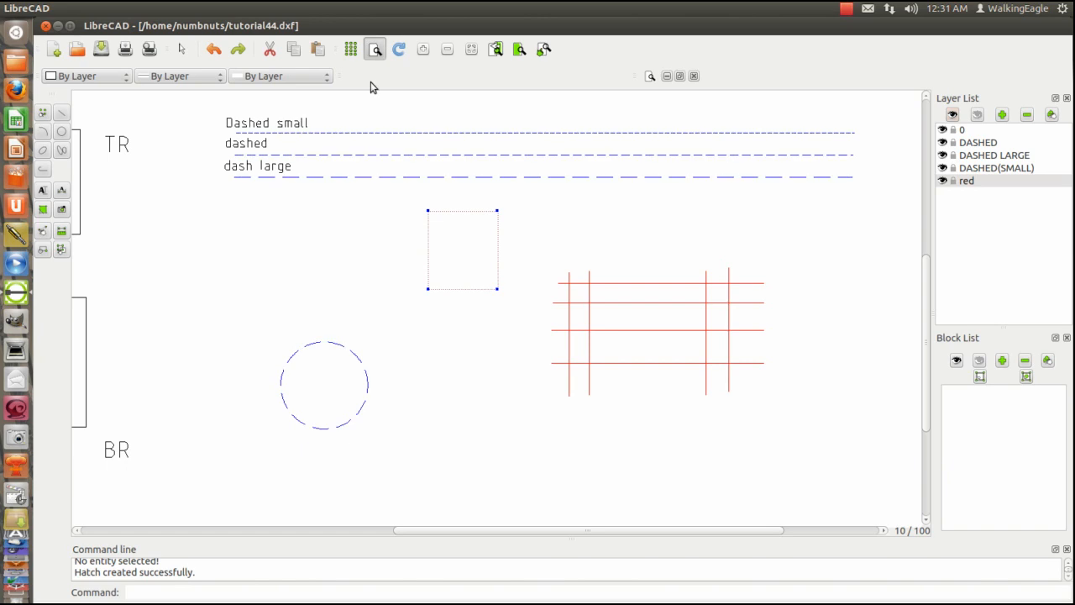
mouse_move(394, 162)
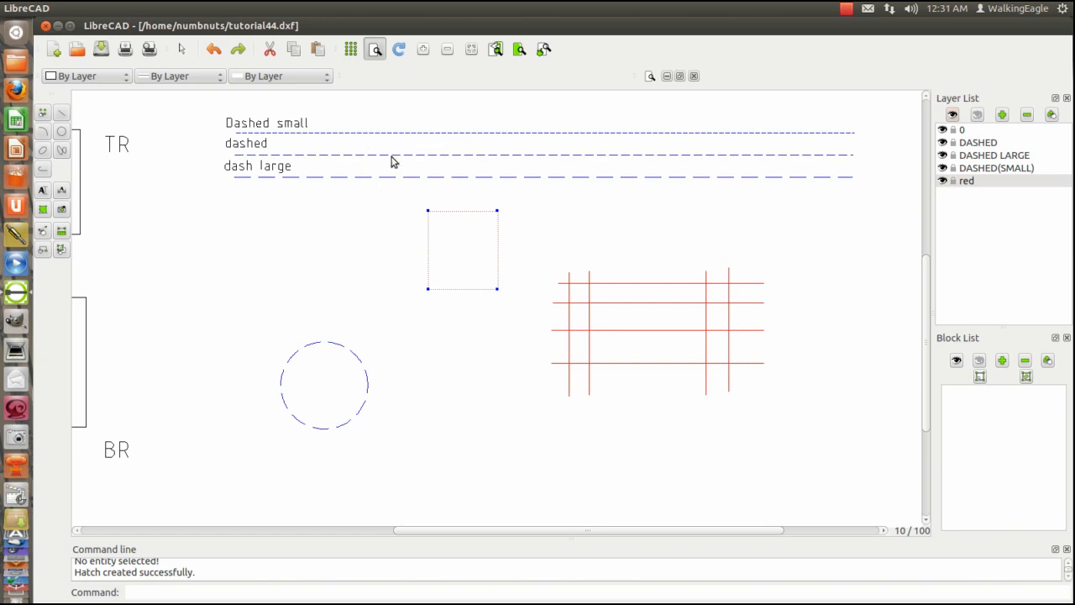
mouse_move(430, 141)
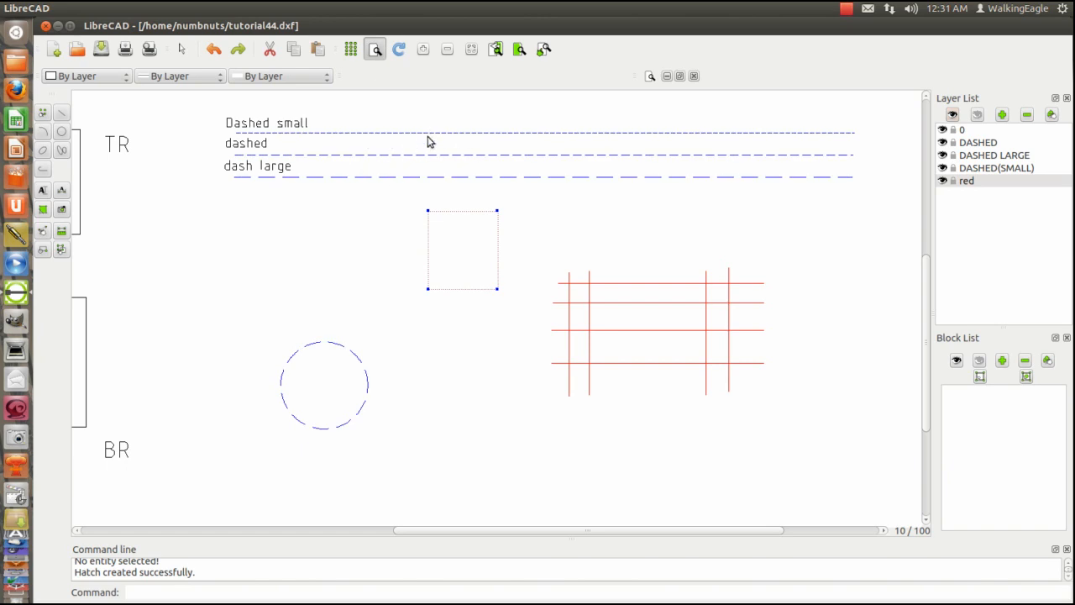
mouse_move(400, 190)
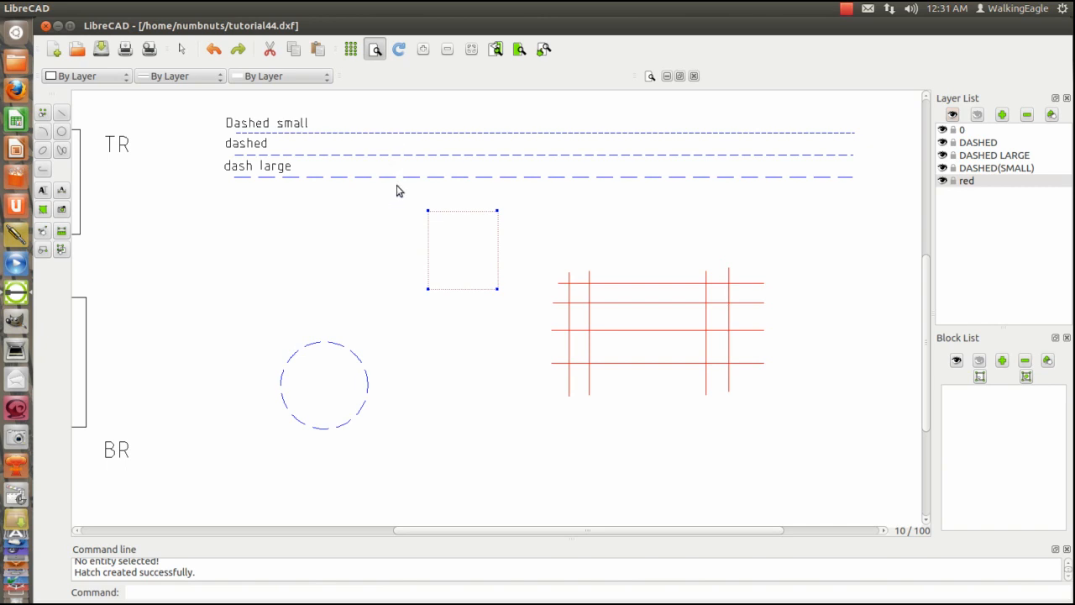
mouse_move(428, 140)
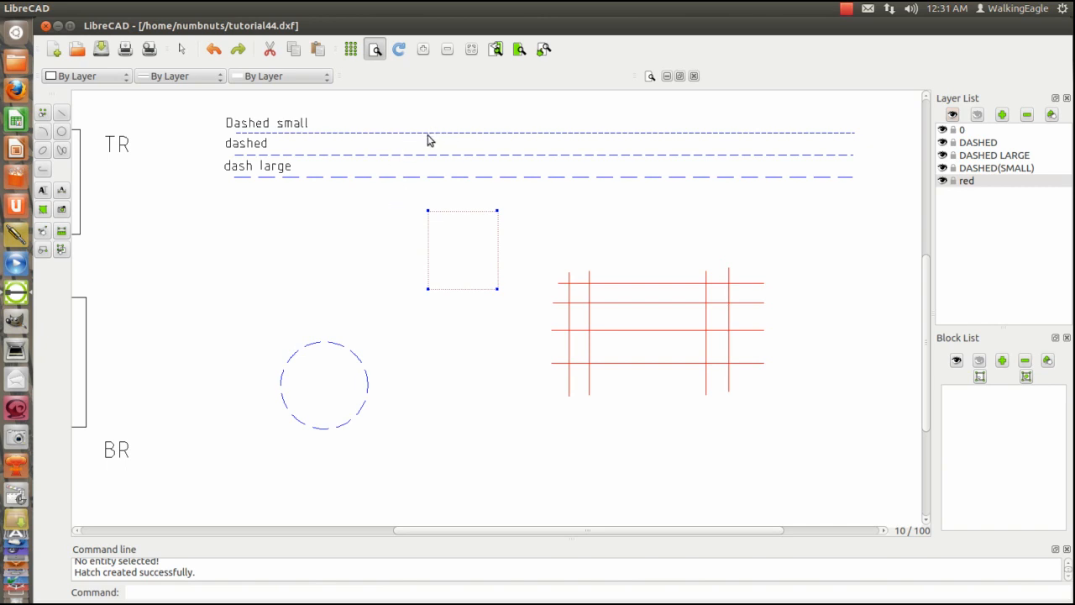
mouse_move(418, 139)
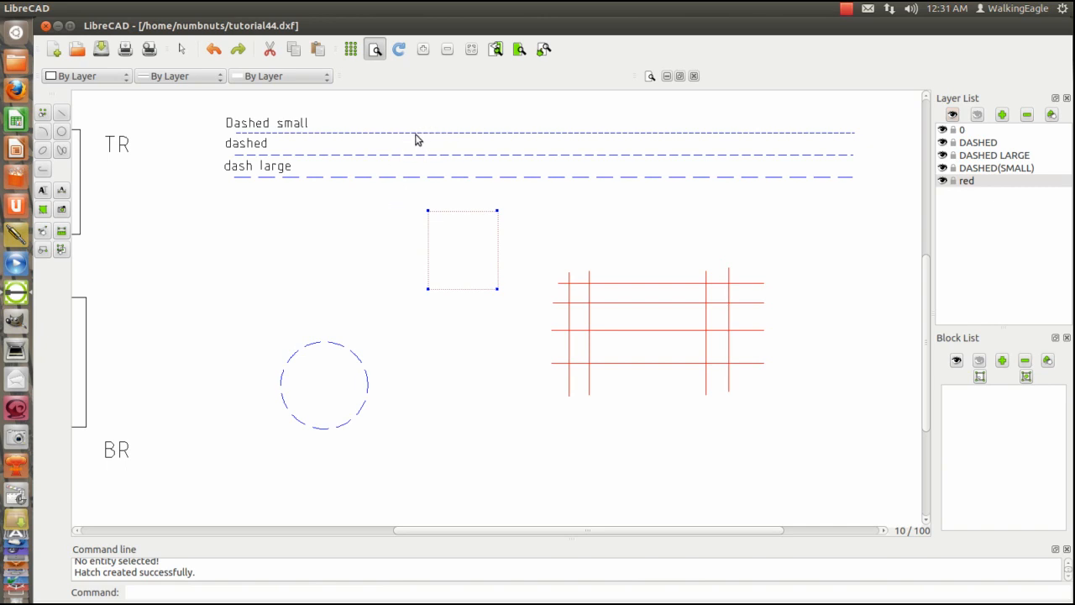
mouse_move(280, 158)
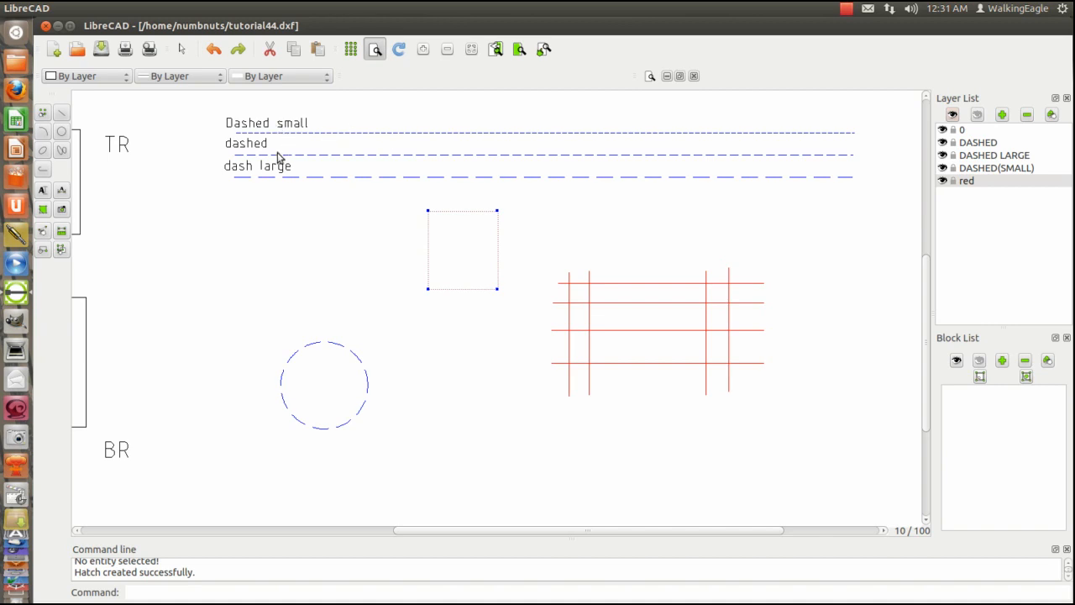
mouse_move(354, 113)
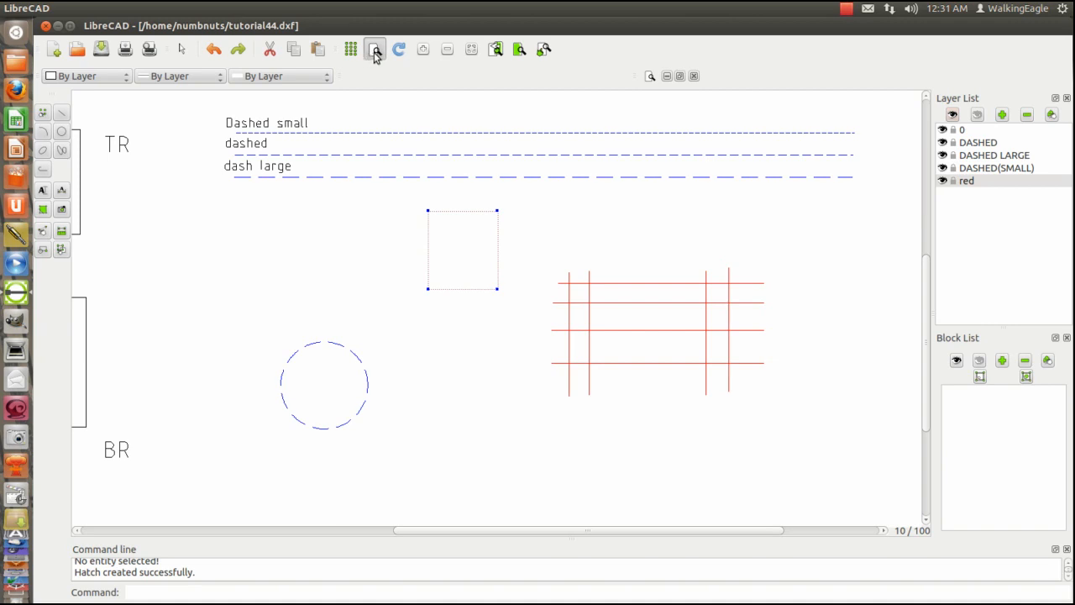
mouse_move(374, 49)
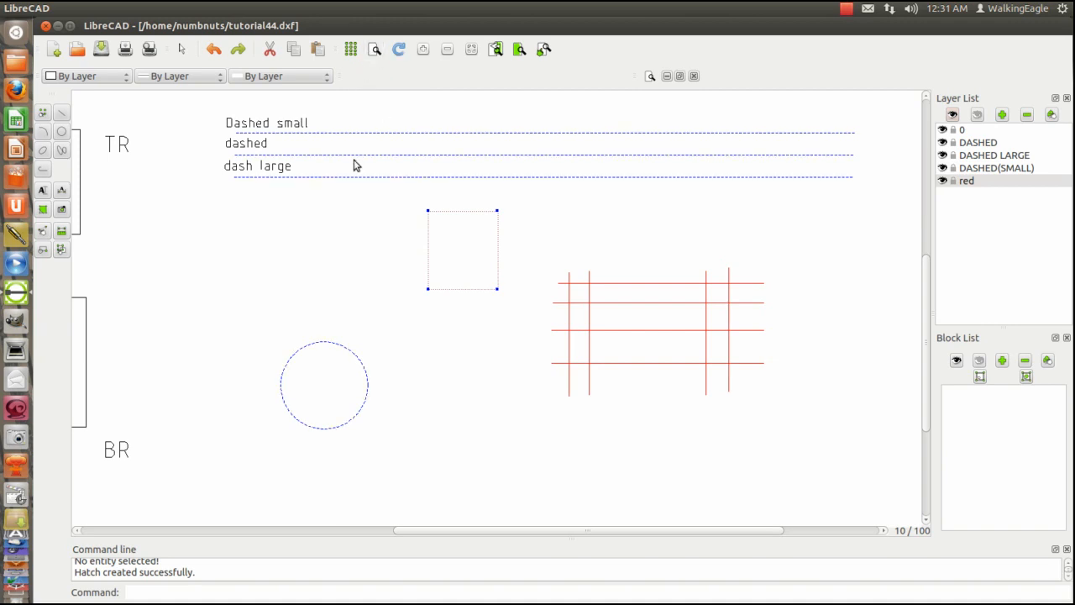
mouse_move(149, 48)
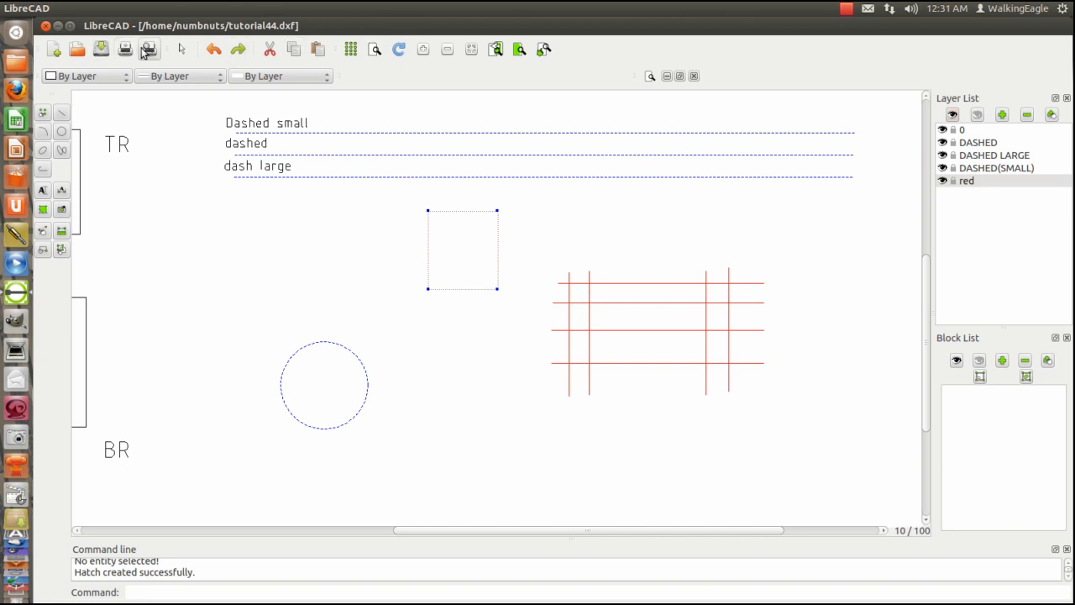
click(148, 49)
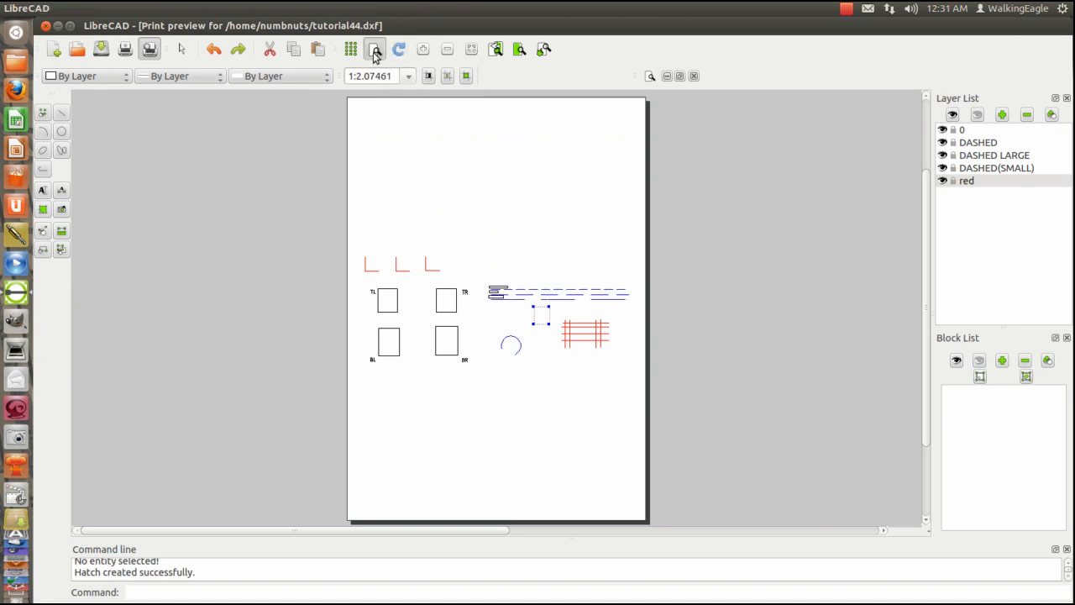
click(399, 49)
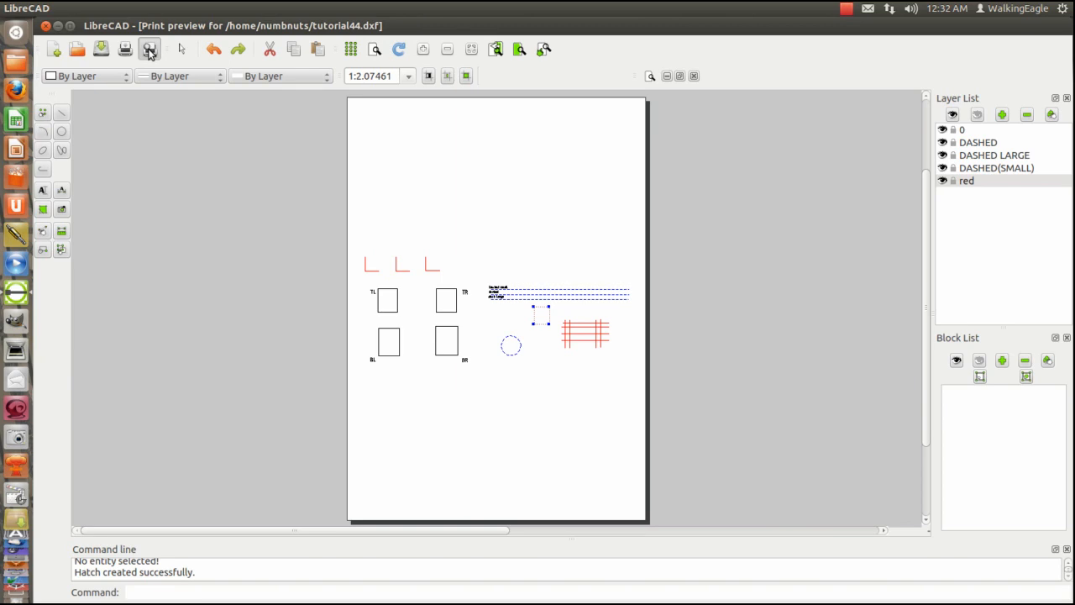
click(149, 48)
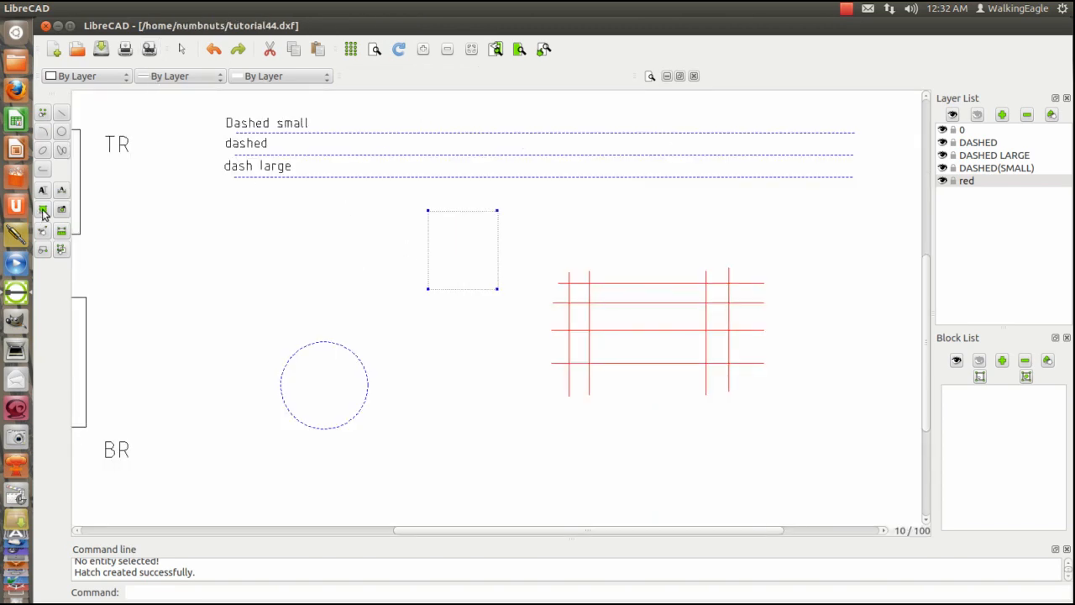
mouse_move(42, 209)
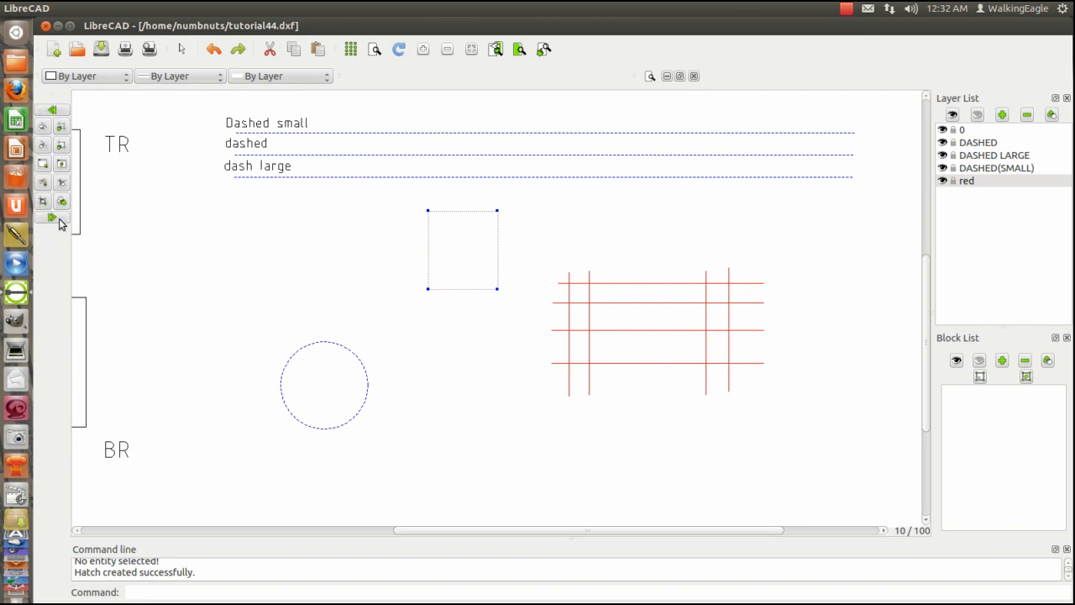
click(51, 218)
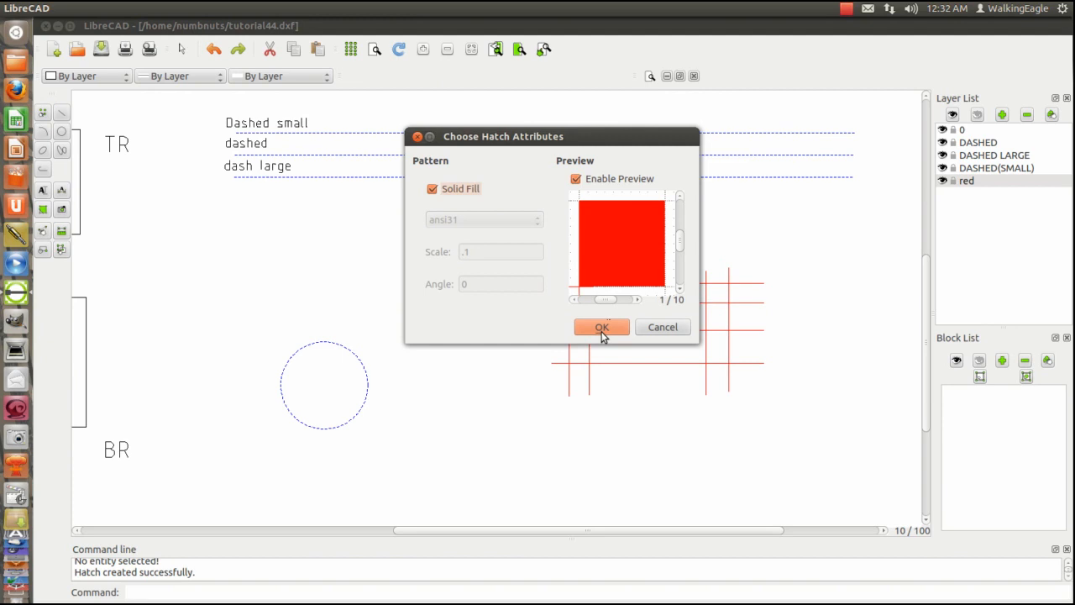
click(602, 327)
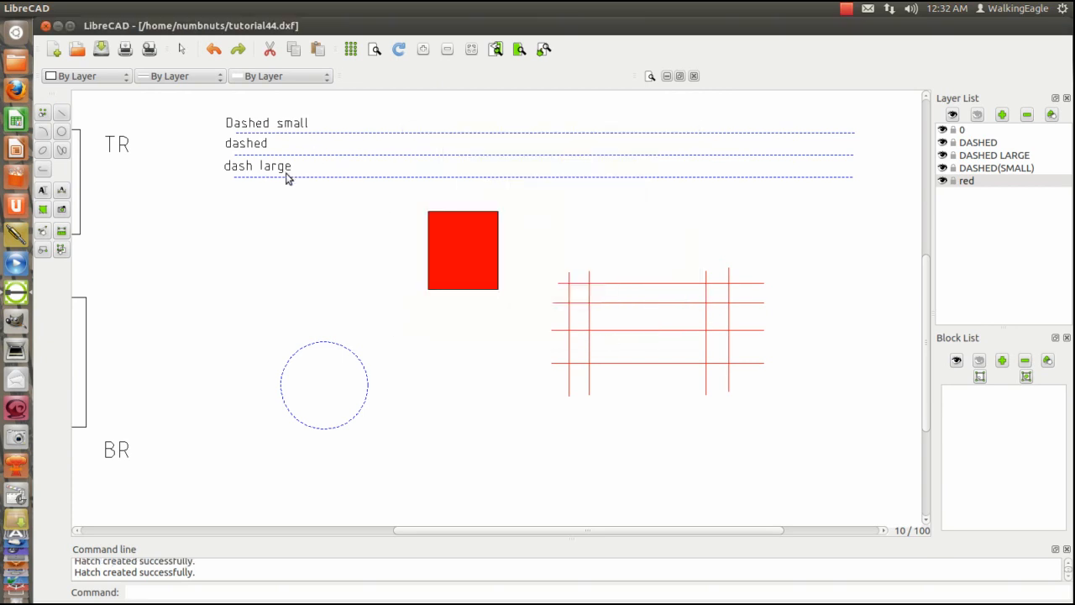
mouse_move(401, 294)
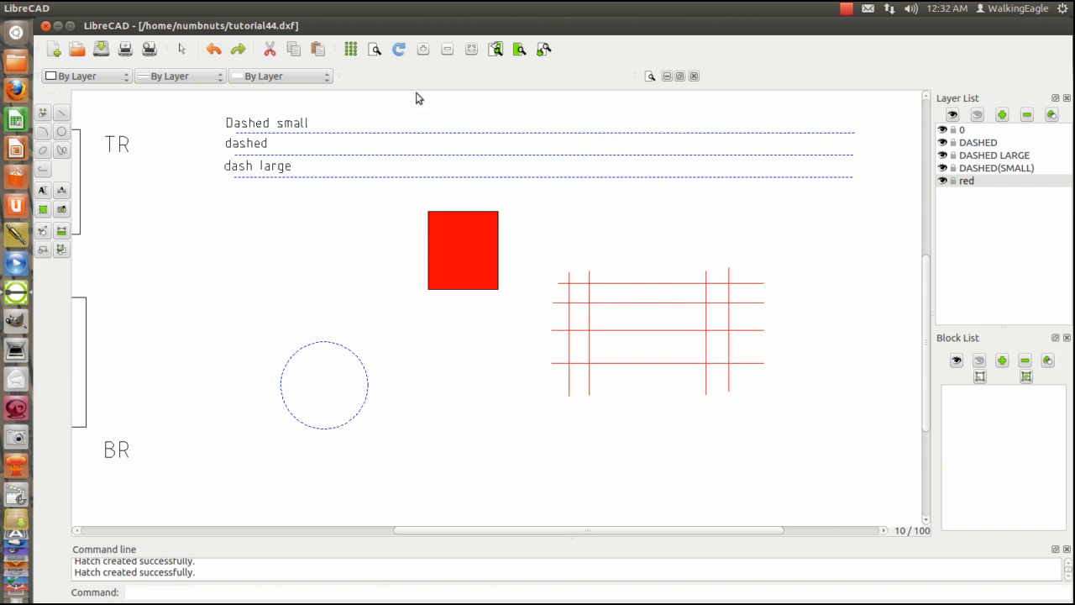
- Move the red square left above the dashed circle, deleting the original
click(374, 49)
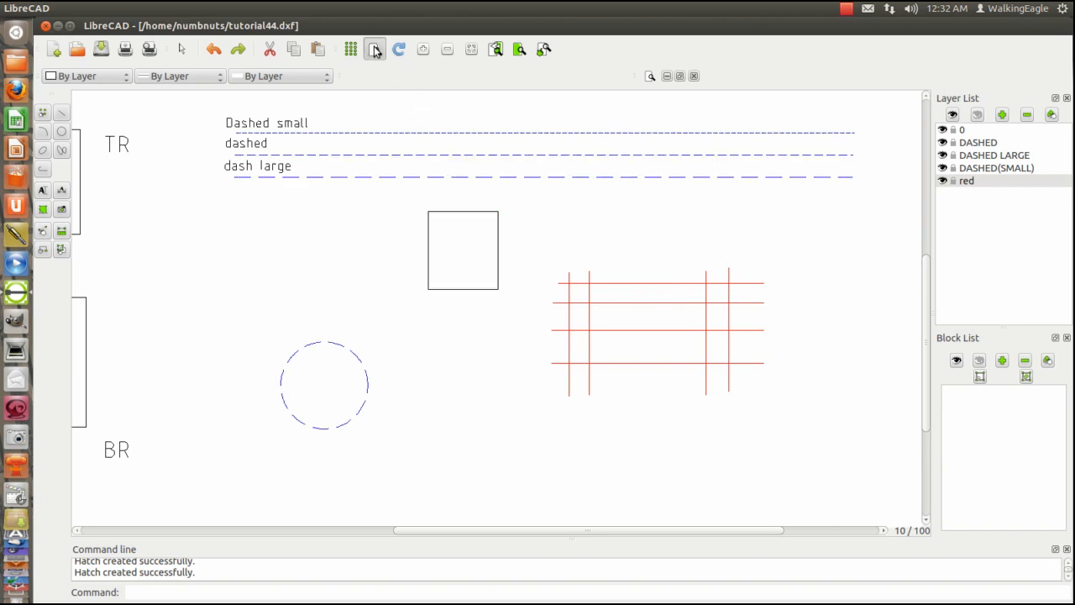
mouse_move(69, 168)
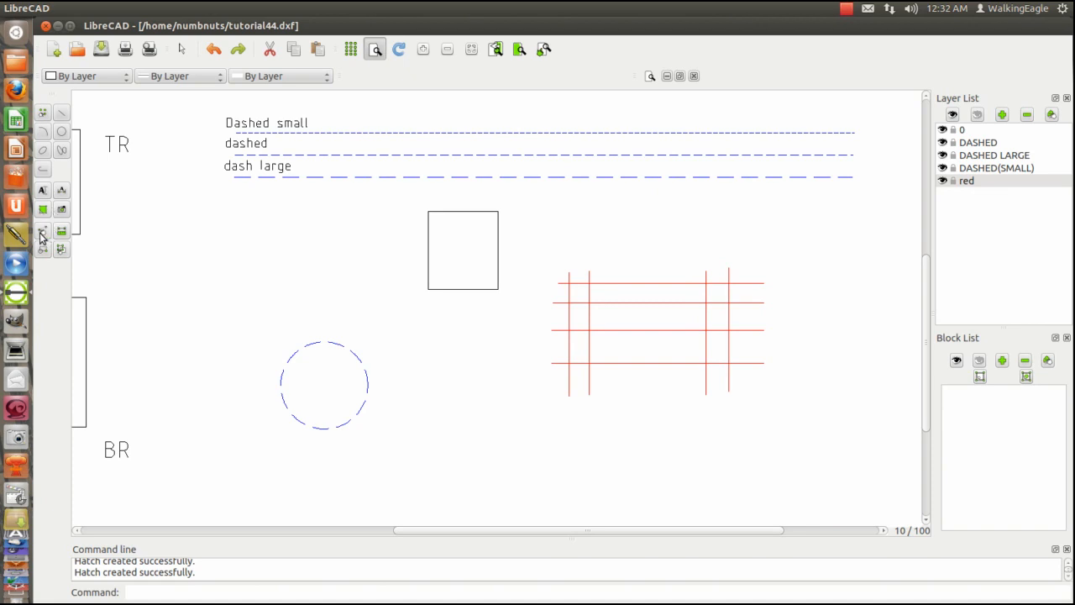
click(42, 234)
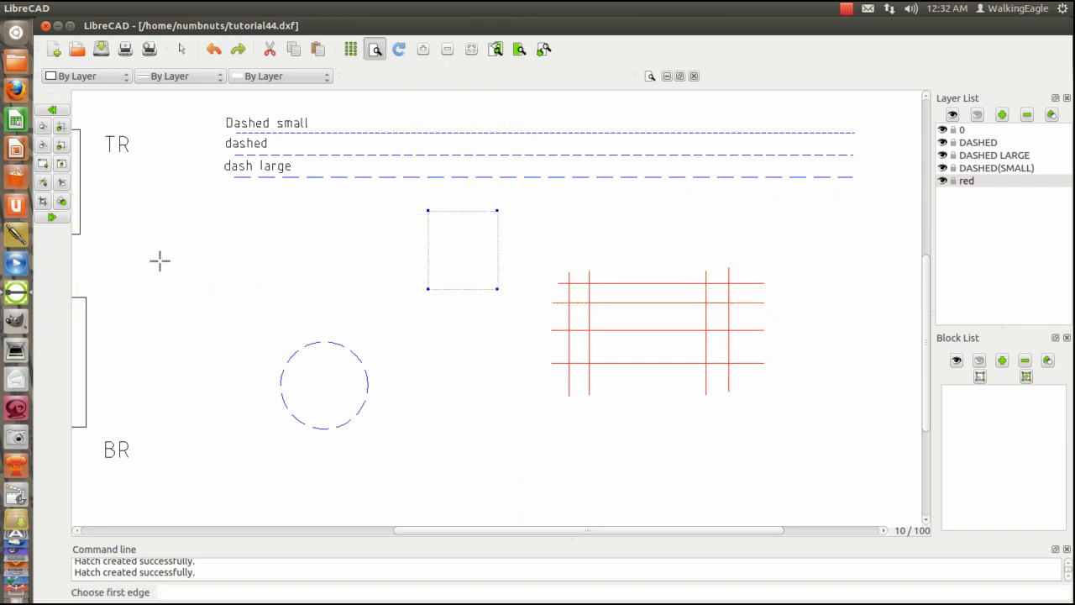
click(428, 289)
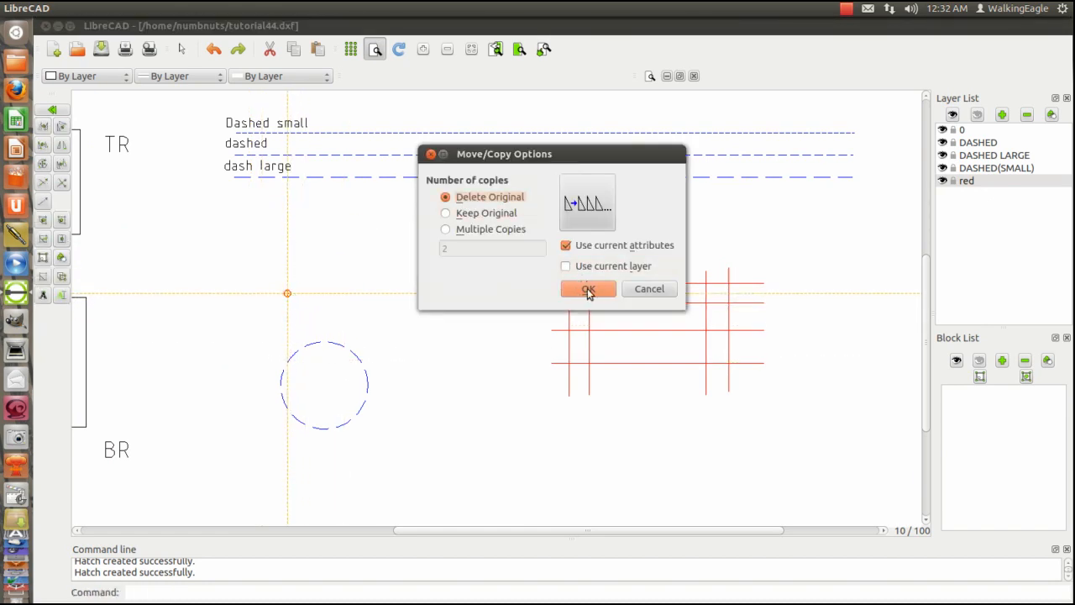
click(588, 289)
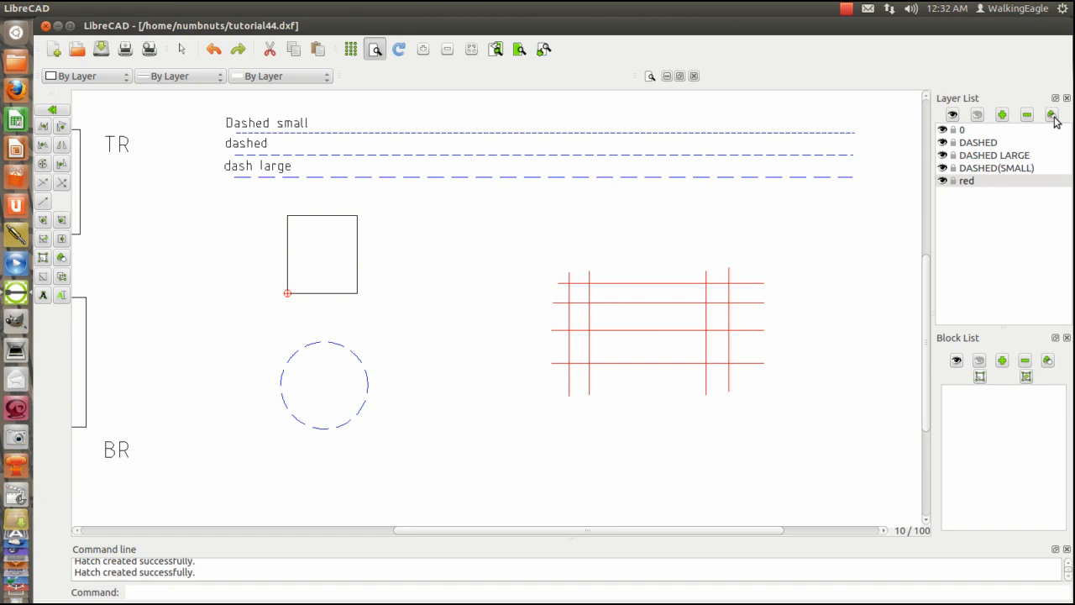
mouse_move(924, 31)
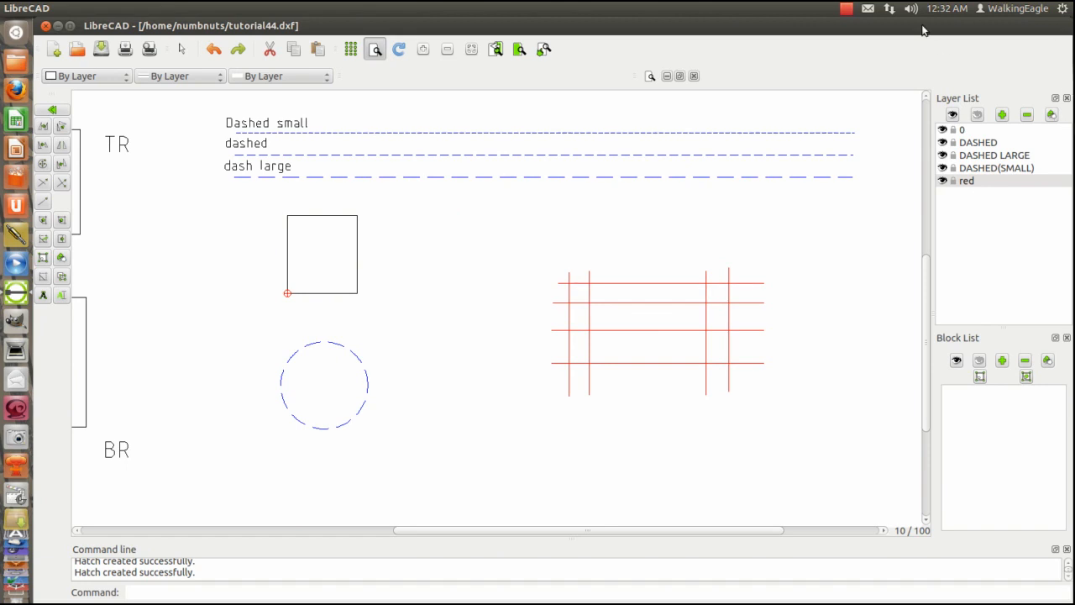
mouse_move(374, 48)
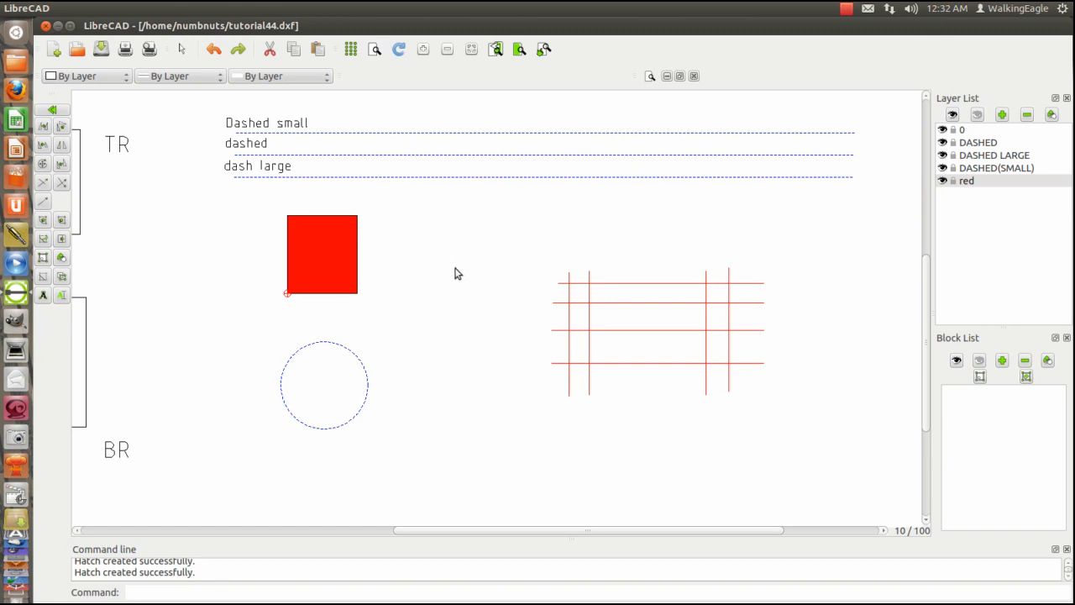
mouse_move(355, 165)
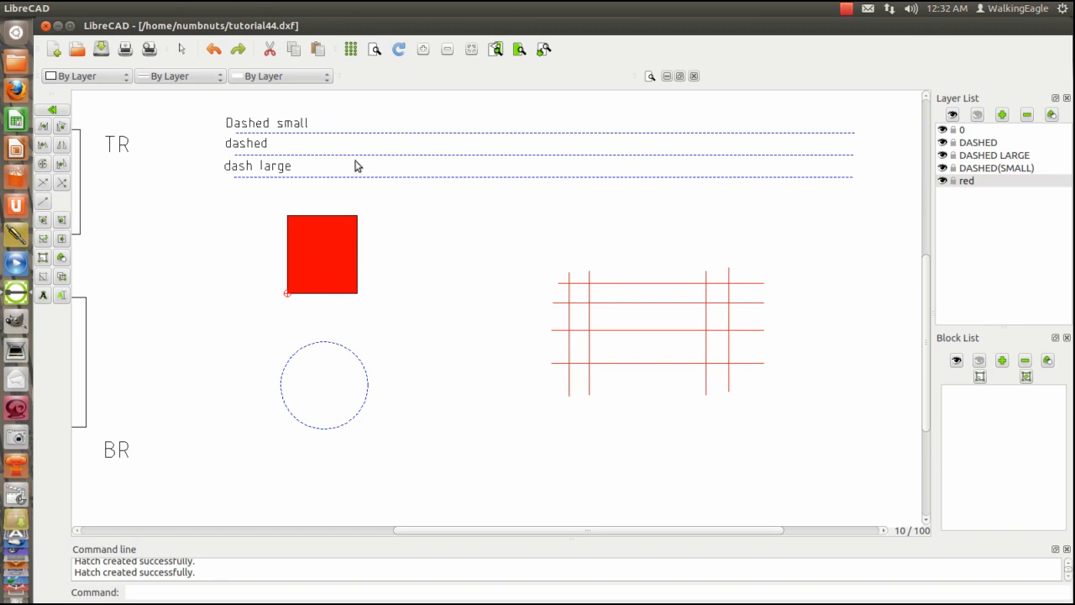
mouse_move(322, 253)
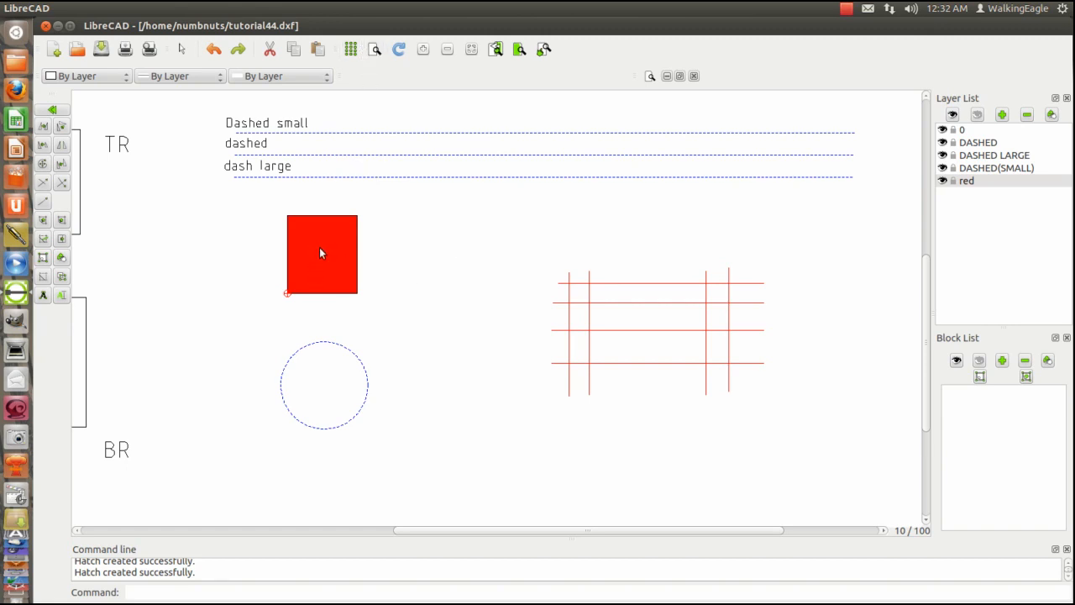
mouse_move(466, 247)
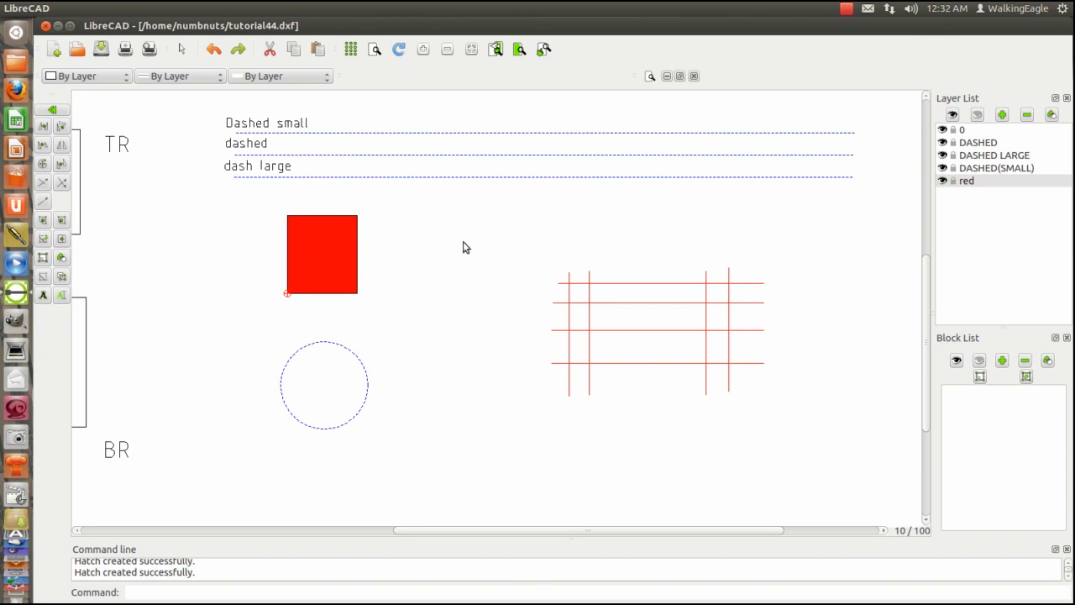
mouse_move(407, 256)
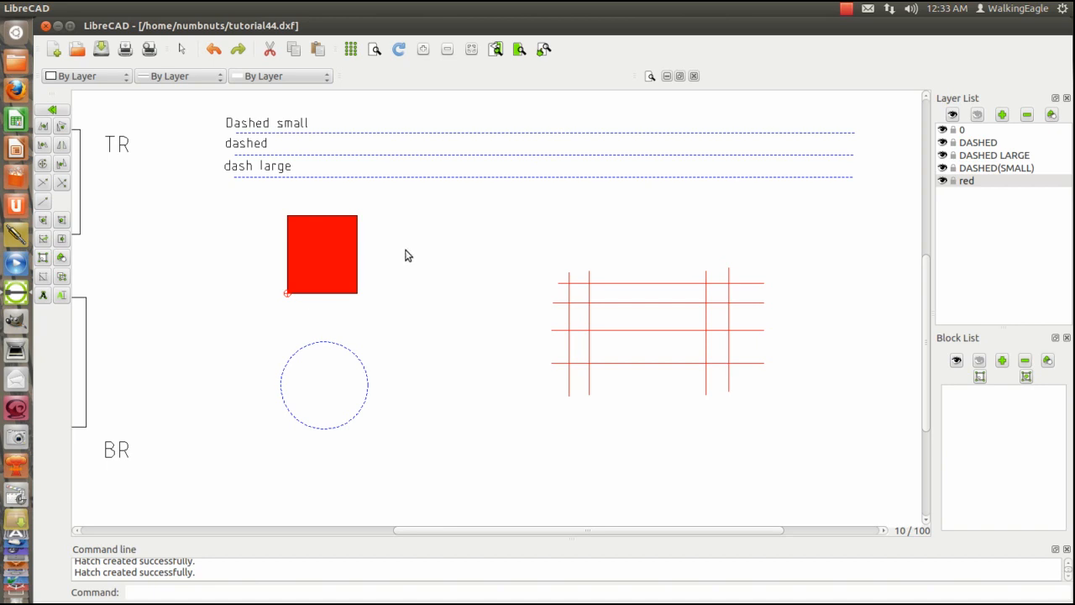
mouse_move(416, 132)
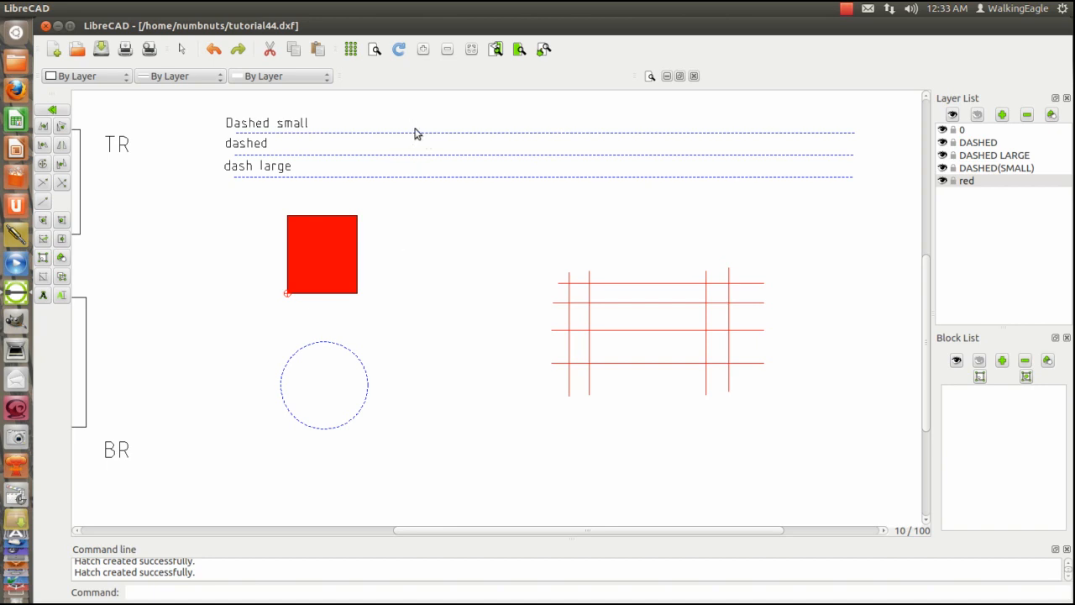
mouse_move(351, 277)
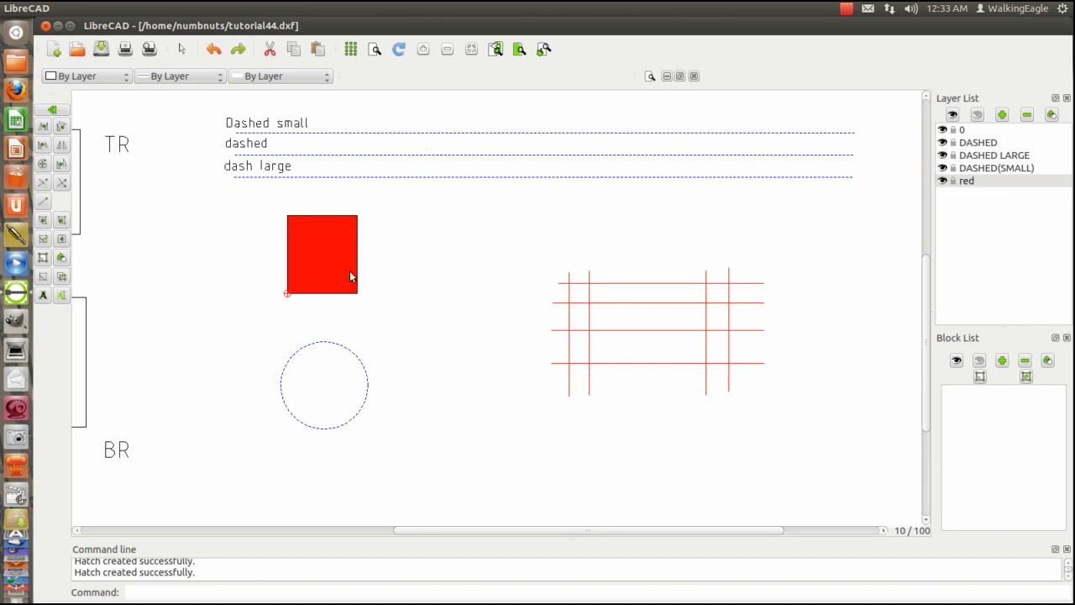
mouse_move(431, 263)
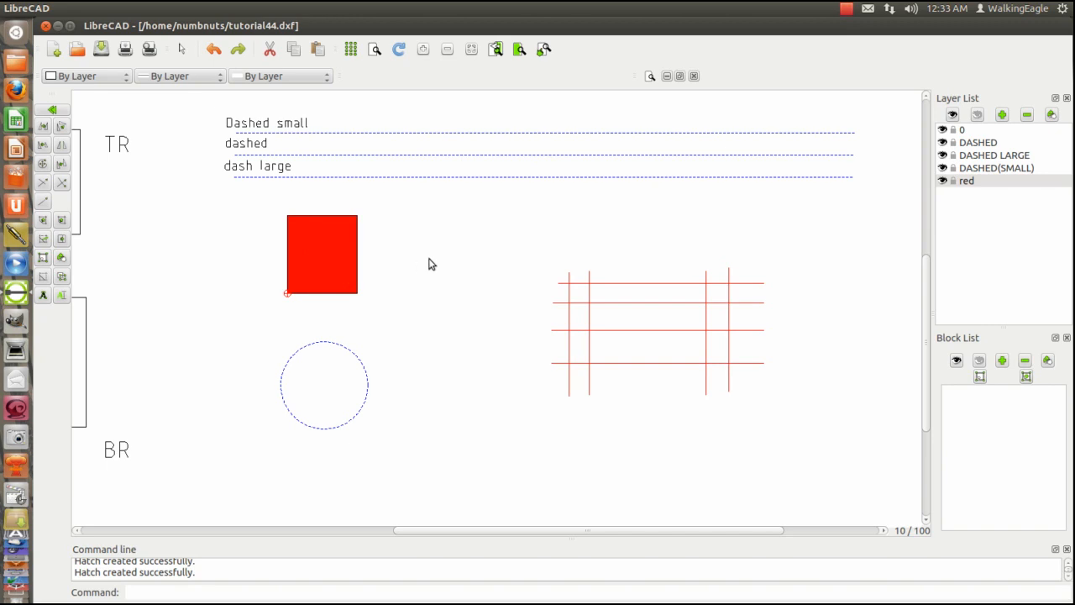
mouse_move(401, 92)
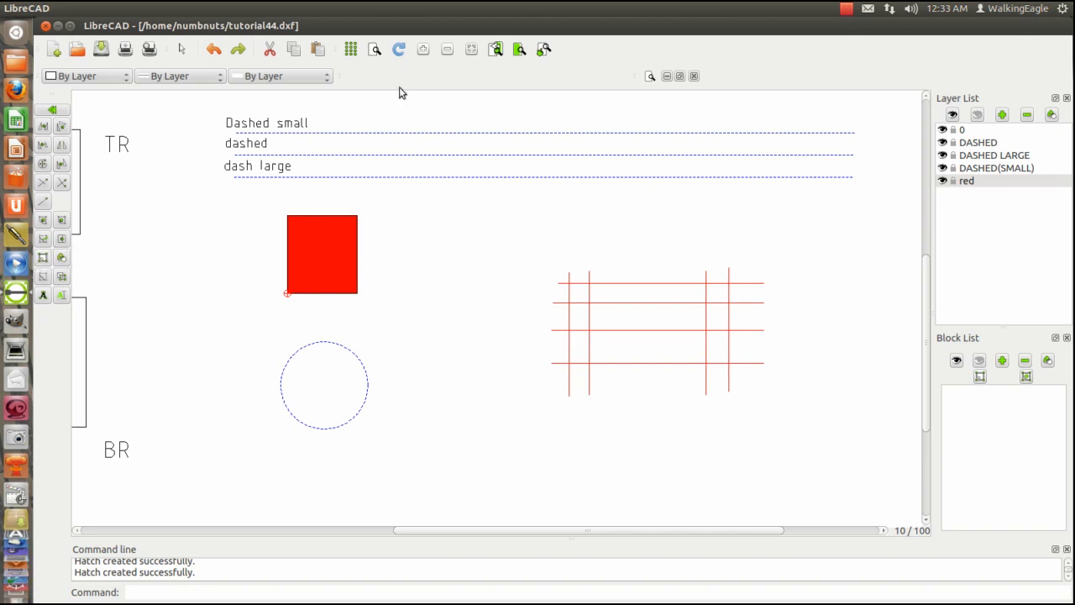
mouse_move(112, 245)
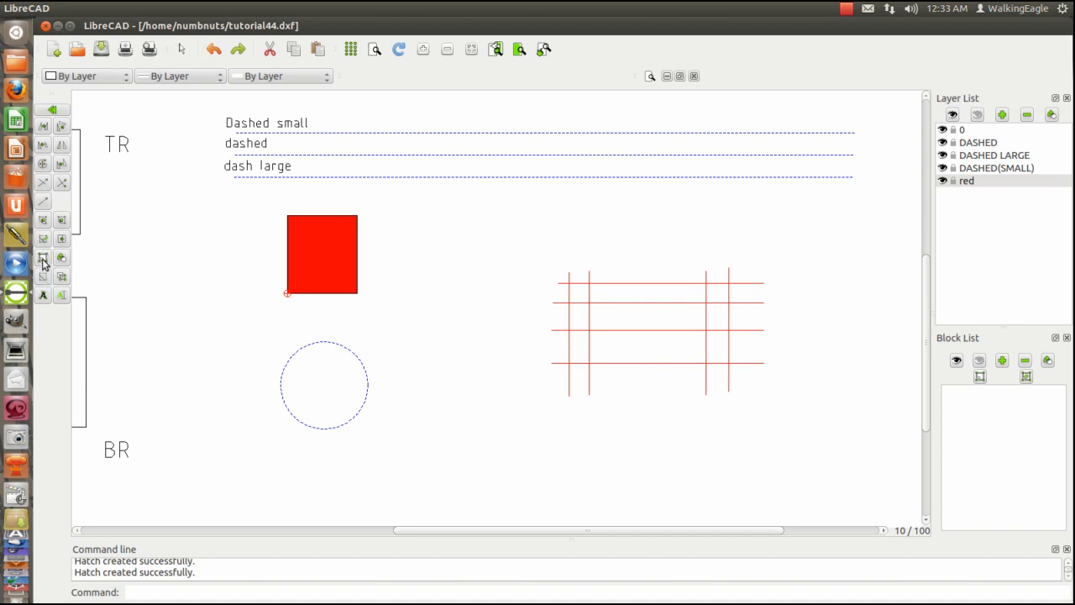
mouse_move(4, 271)
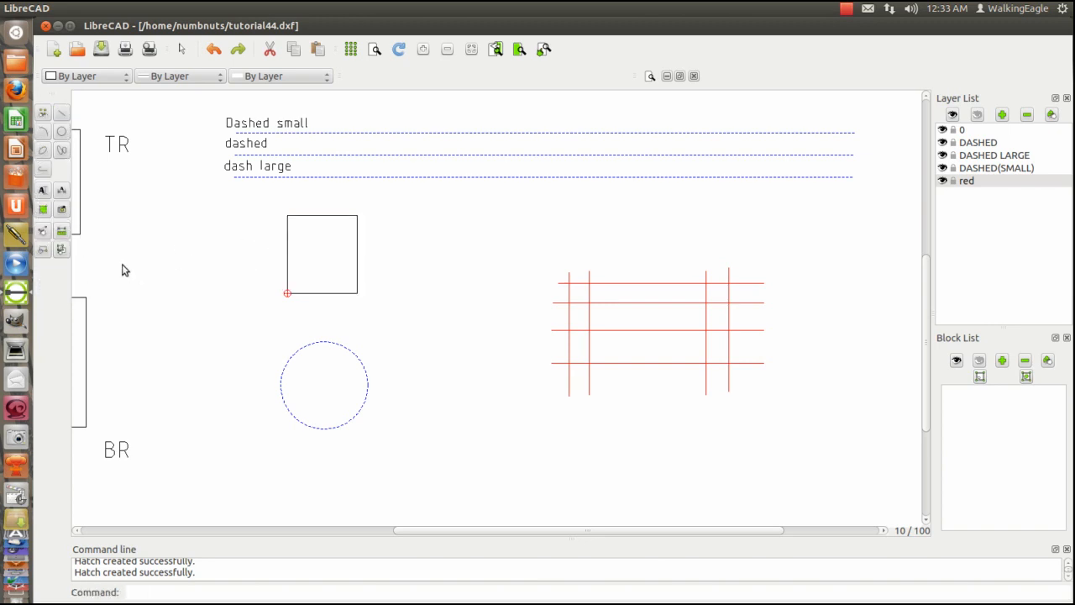
mouse_move(130, 261)
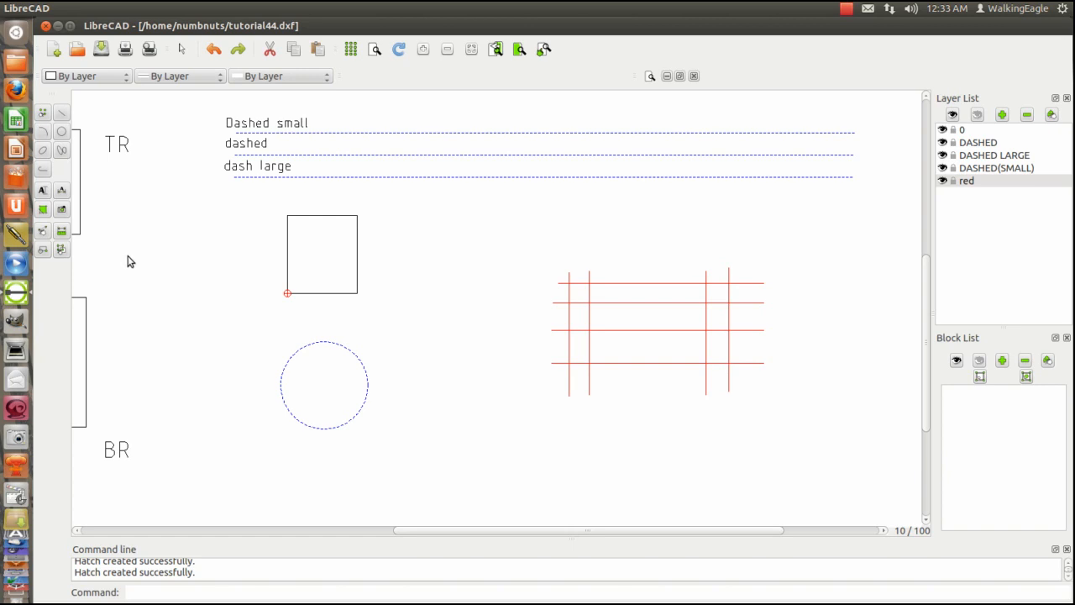
mouse_move(123, 129)
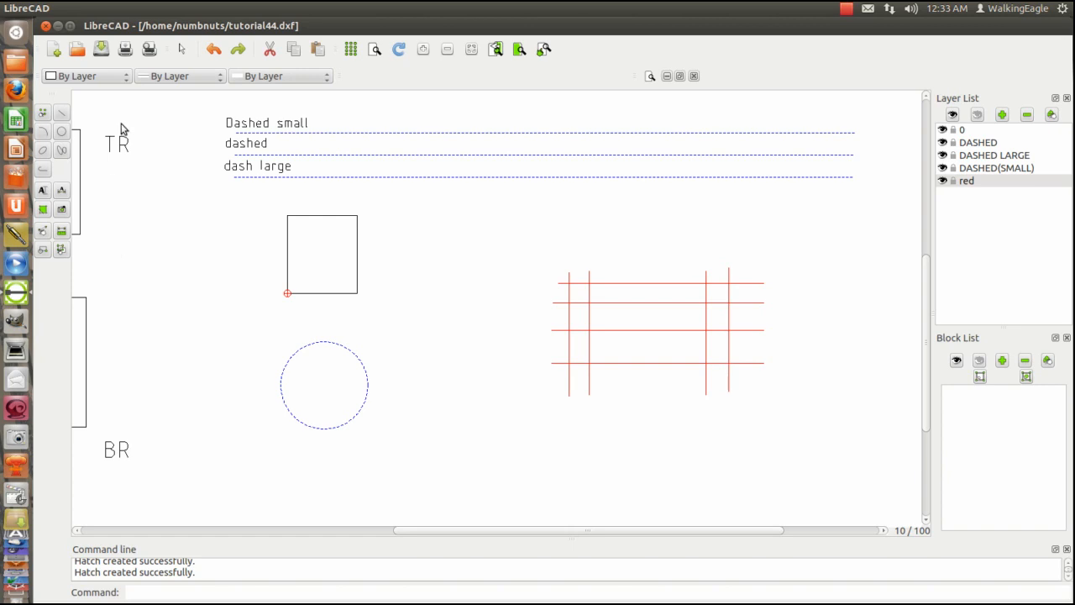
mouse_move(42, 235)
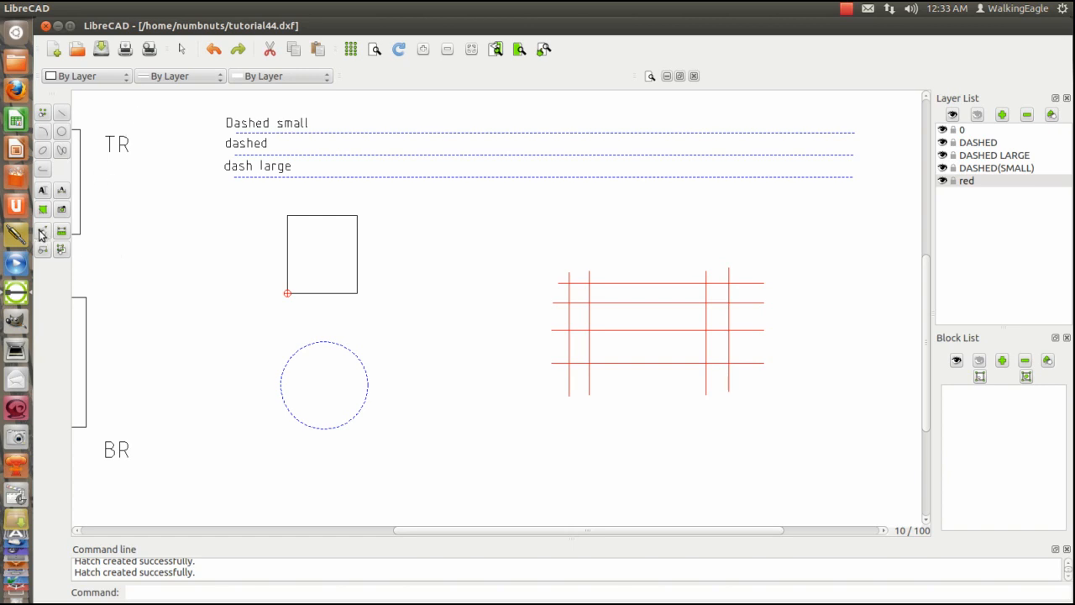
mouse_move(43, 233)
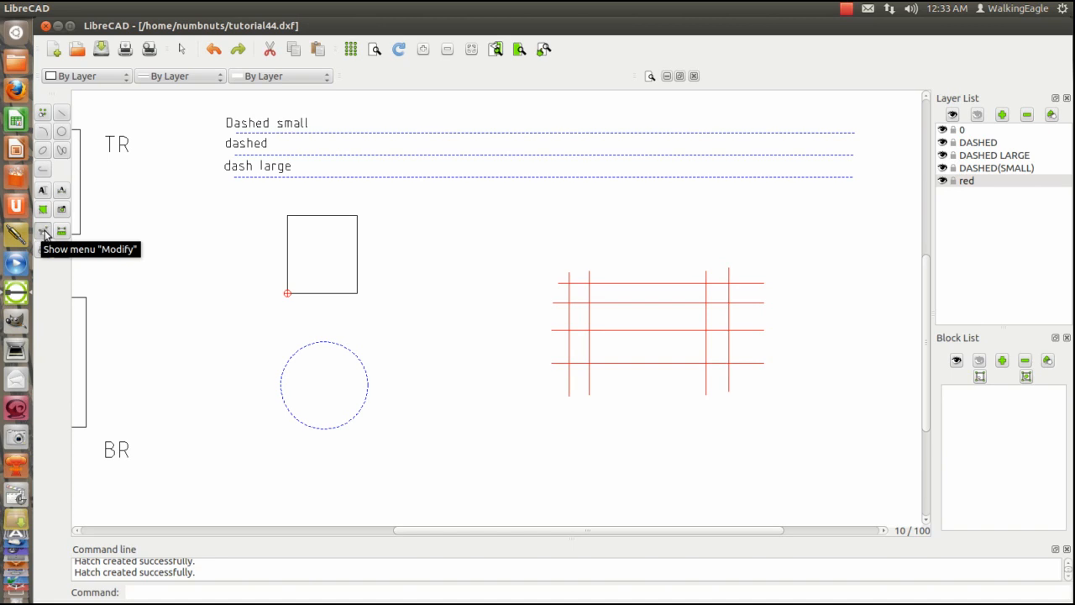
- Review the dashed circle's properties (DASHED LARGE, centre 218,48, radius 14.0735) and close unchanged
click(44, 234)
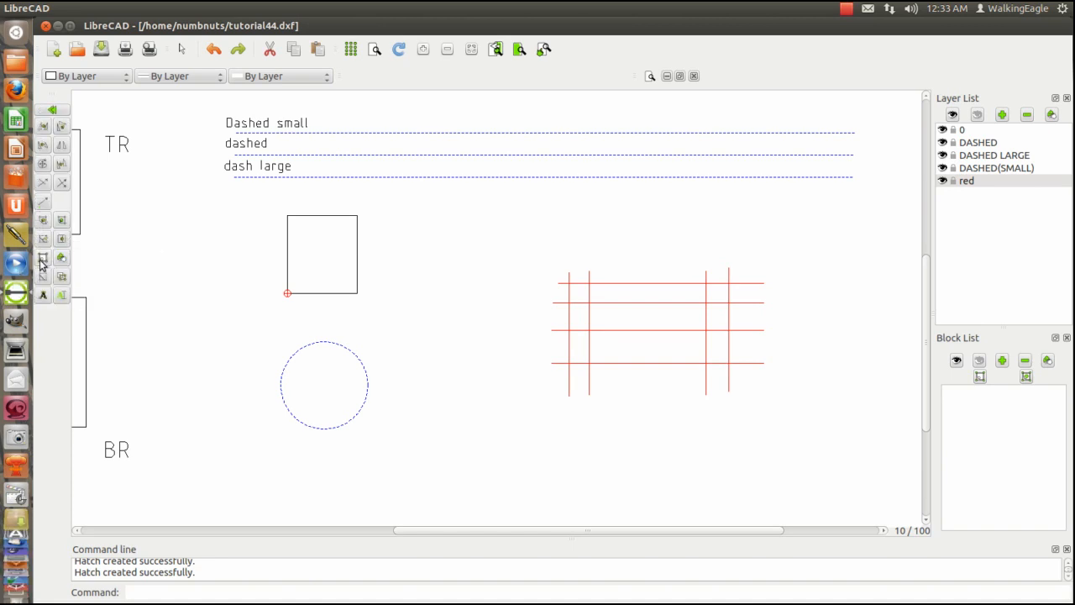
mouse_move(44, 243)
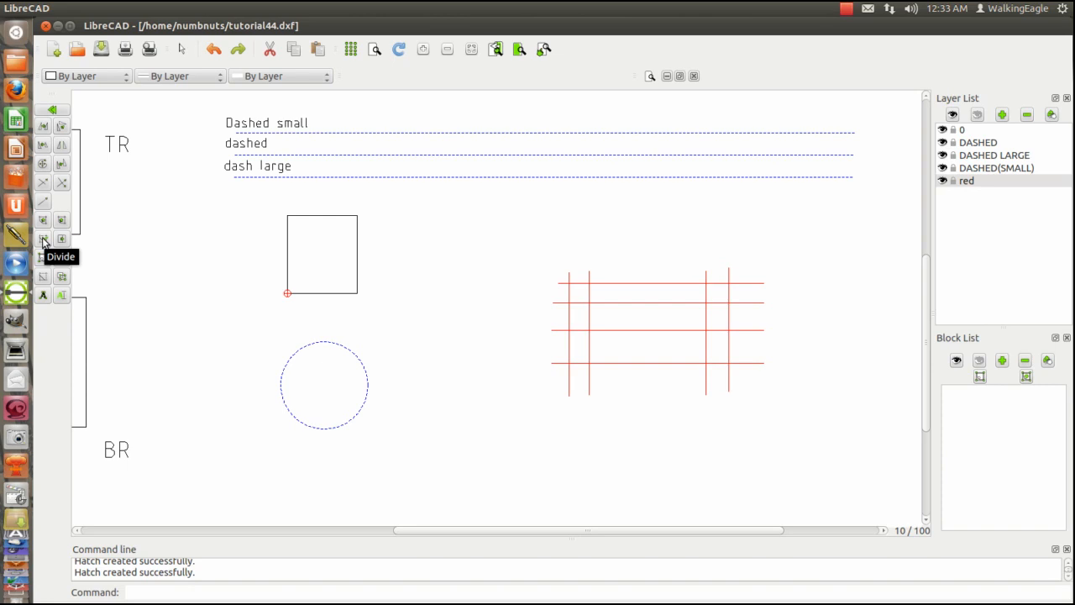
mouse_move(43, 258)
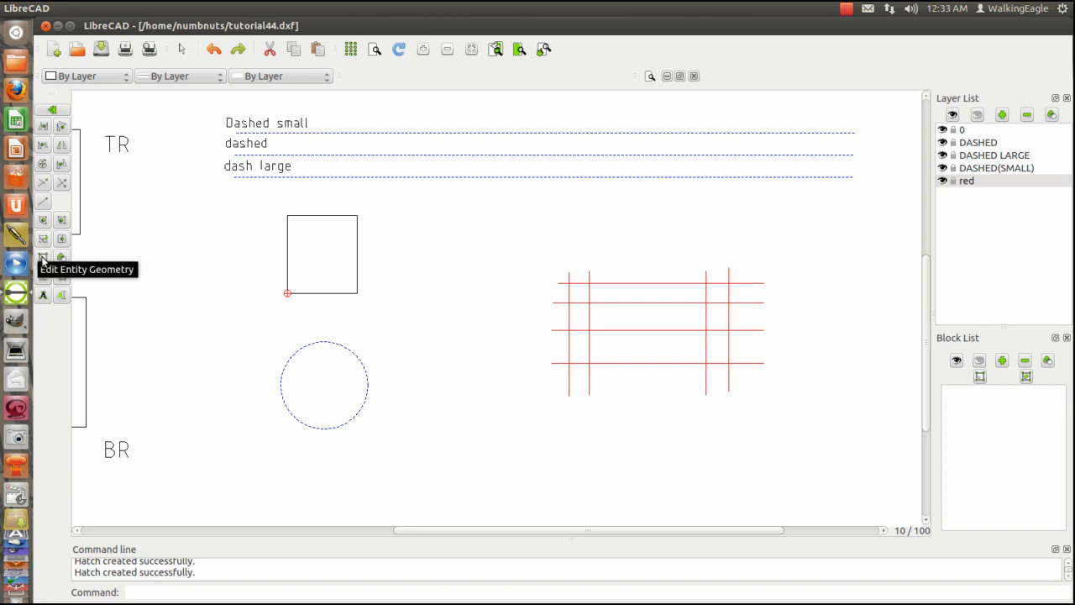
mouse_move(293, 349)
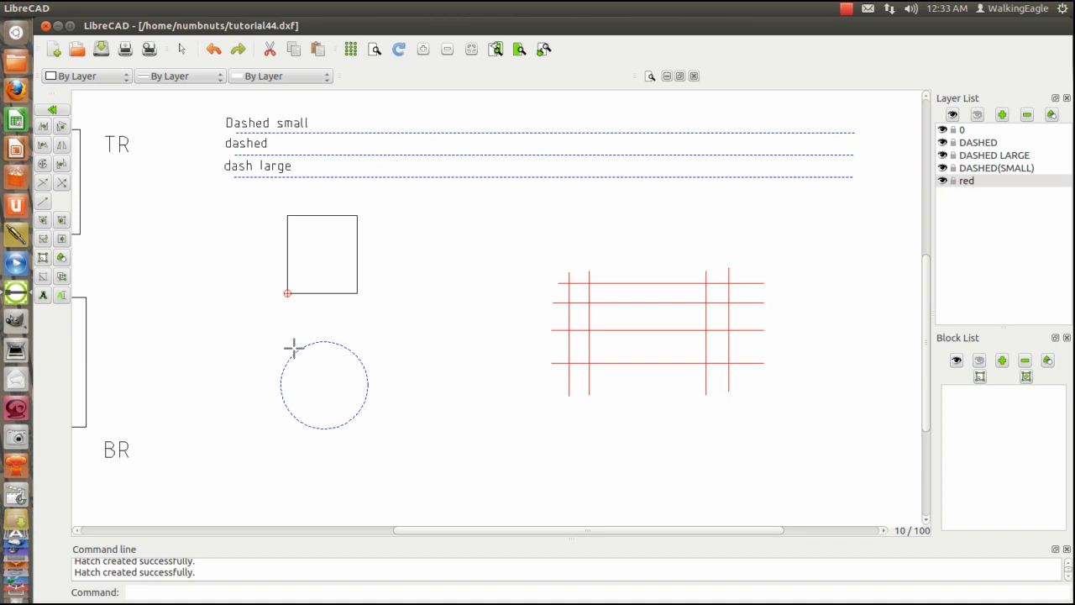
double_click(323, 386)
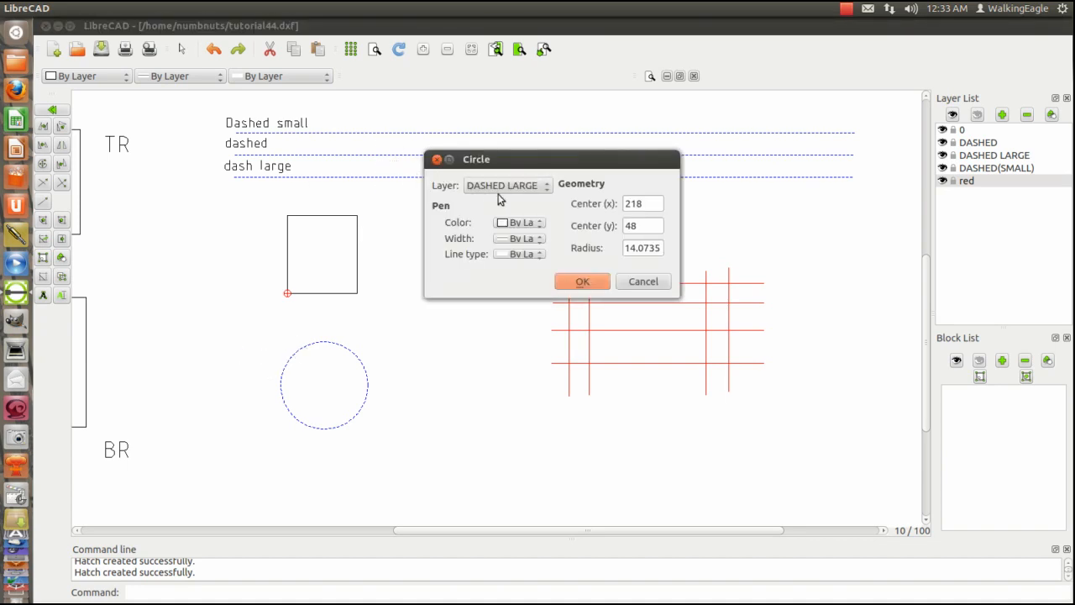
mouse_move(479, 162)
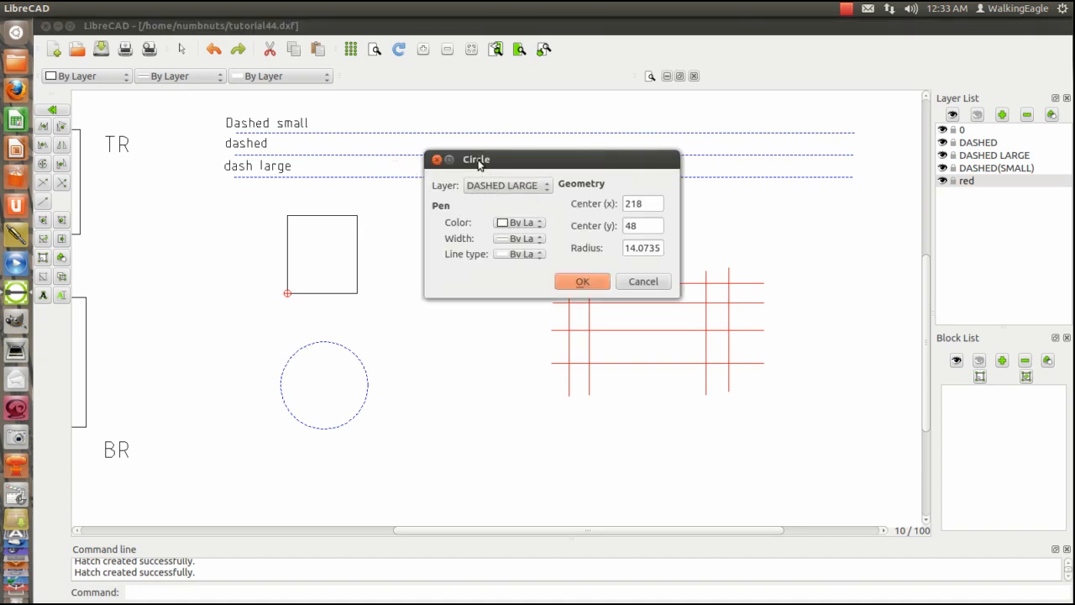
mouse_move(535, 195)
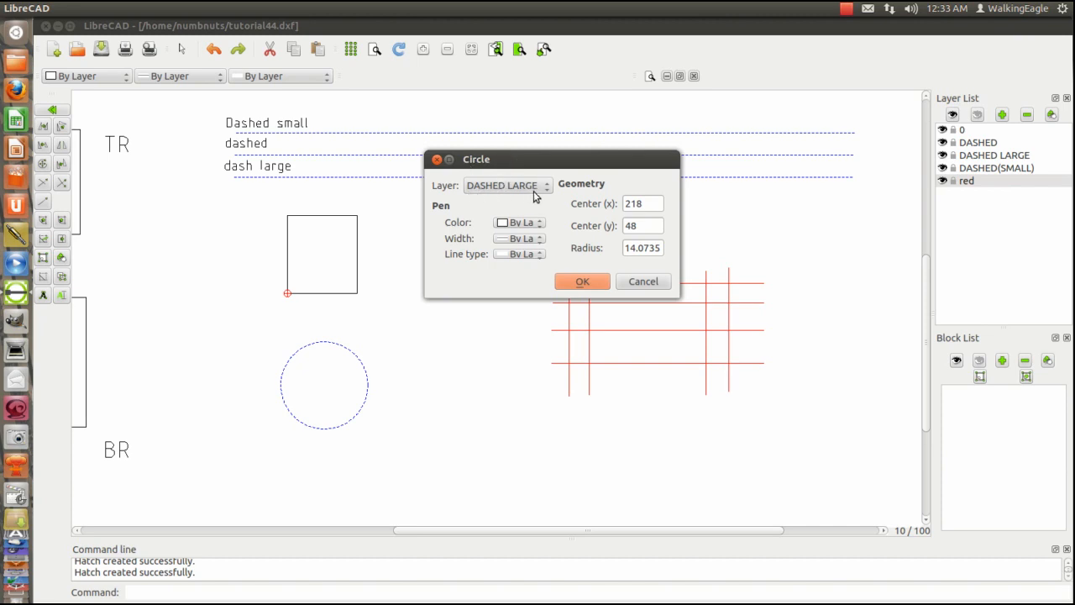
mouse_move(544, 199)
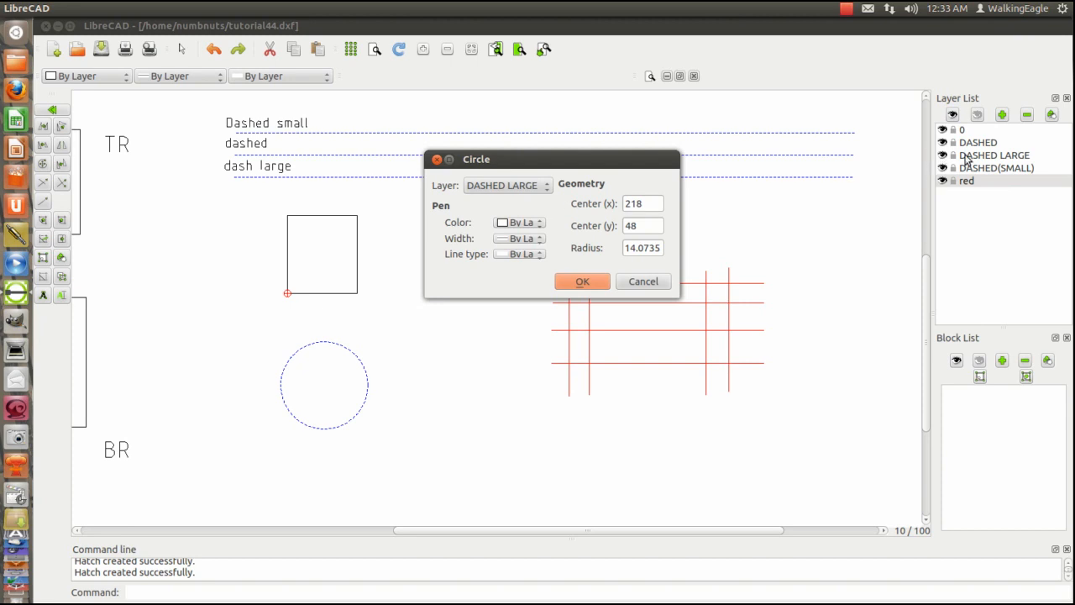
mouse_move(469, 243)
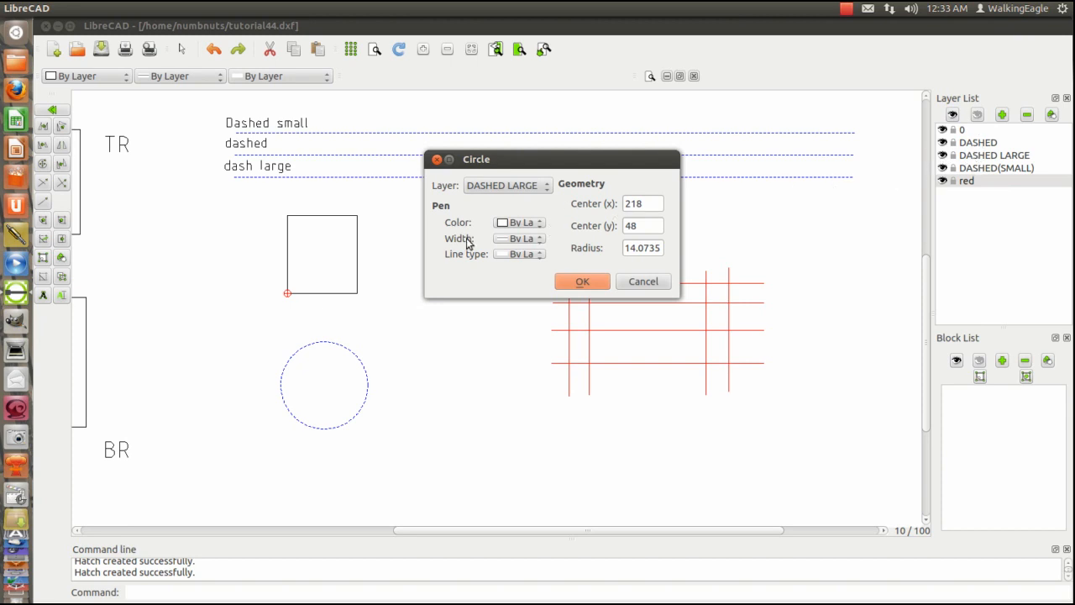
mouse_move(539, 269)
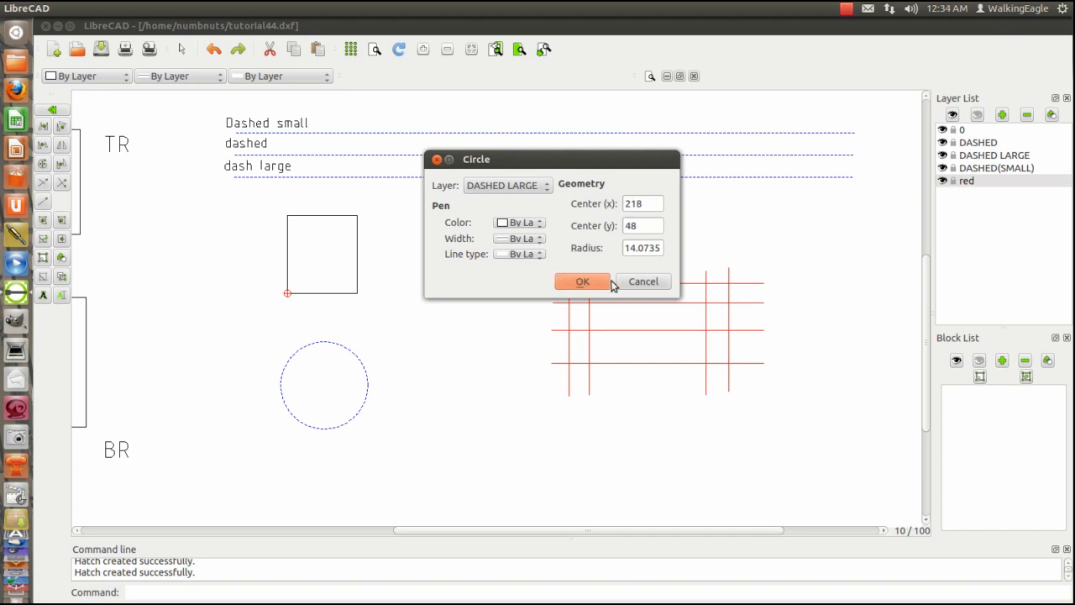
click(582, 282)
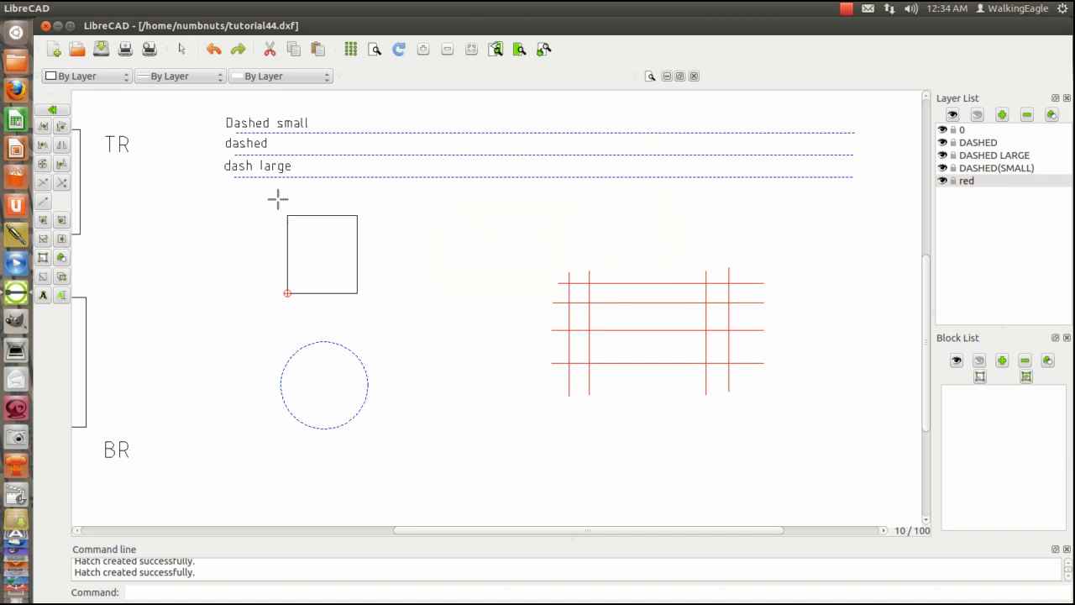
mouse_move(402, 132)
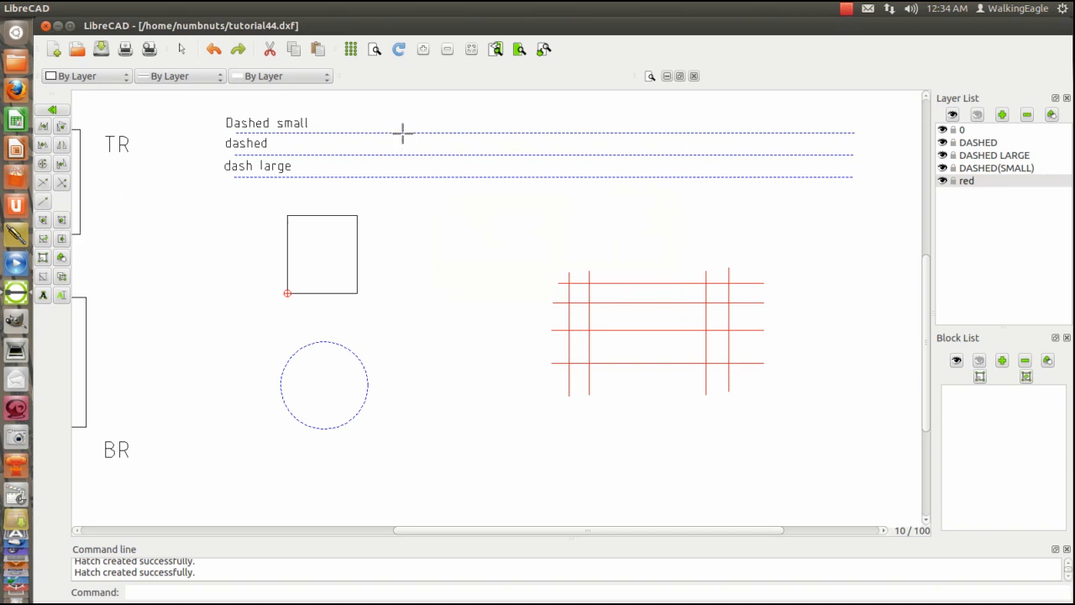
mouse_move(50, 271)
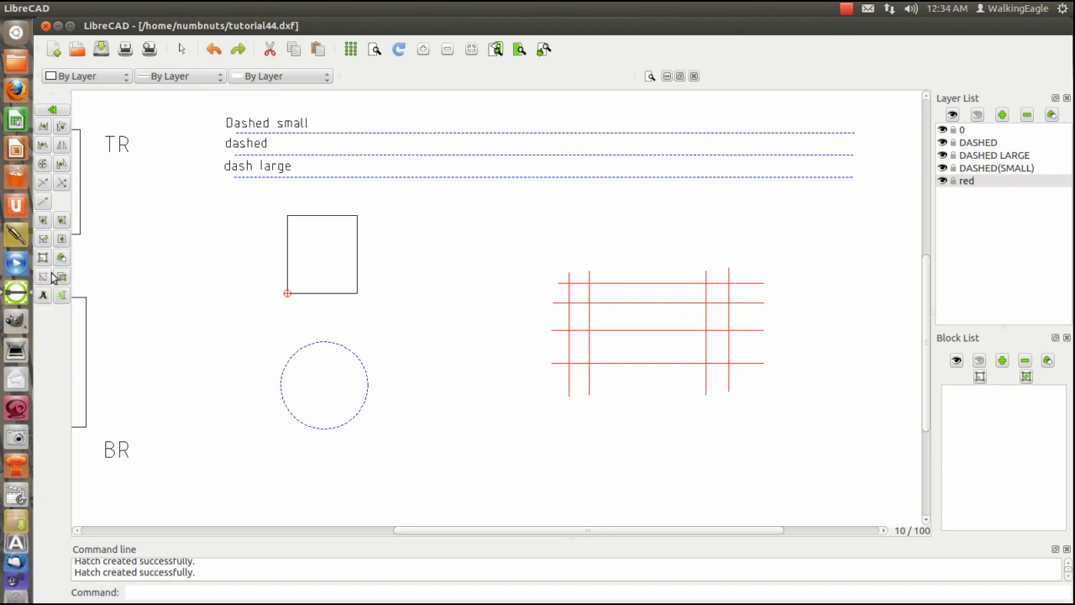
mouse_move(44, 242)
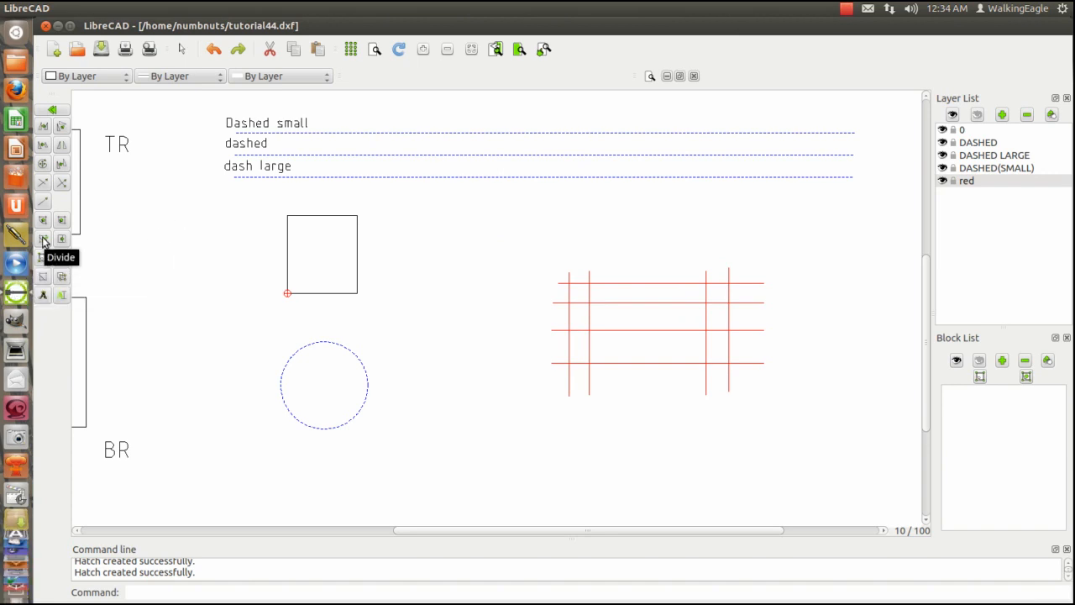
mouse_move(42, 220)
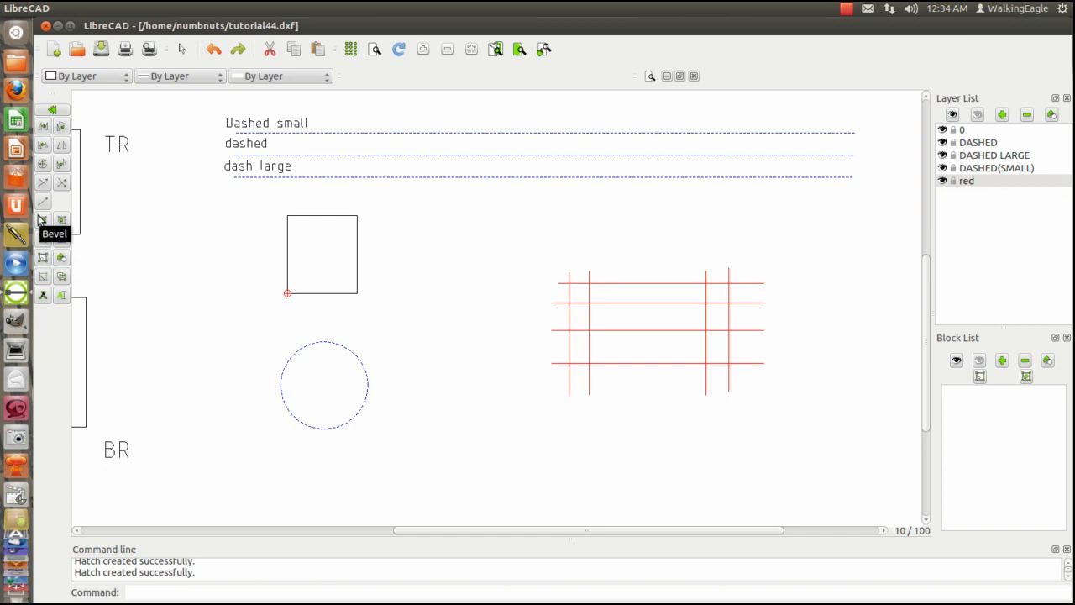
mouse_move(42, 240)
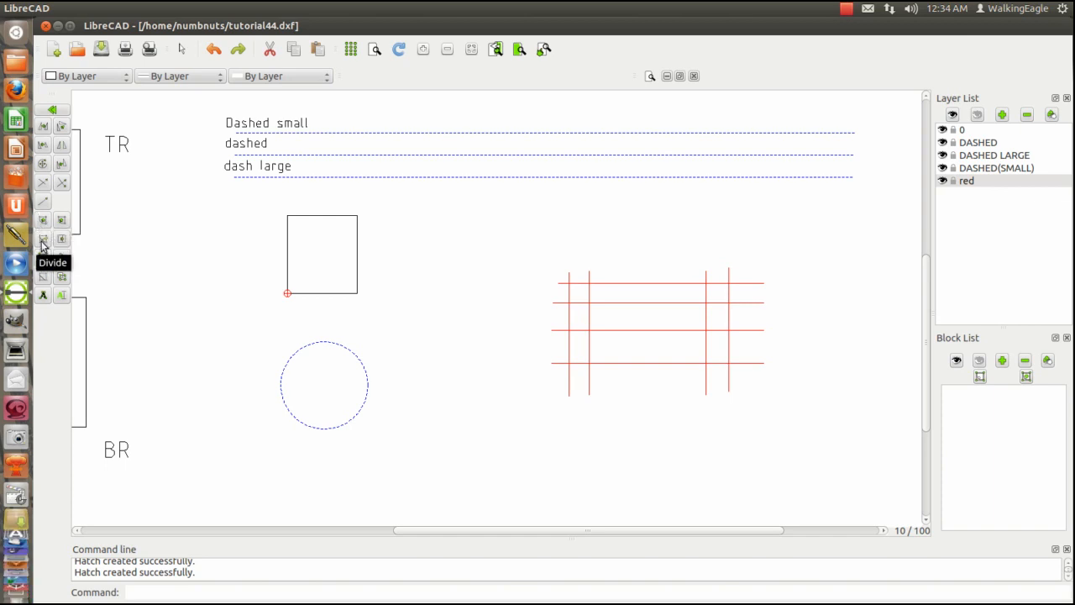
mouse_move(44, 262)
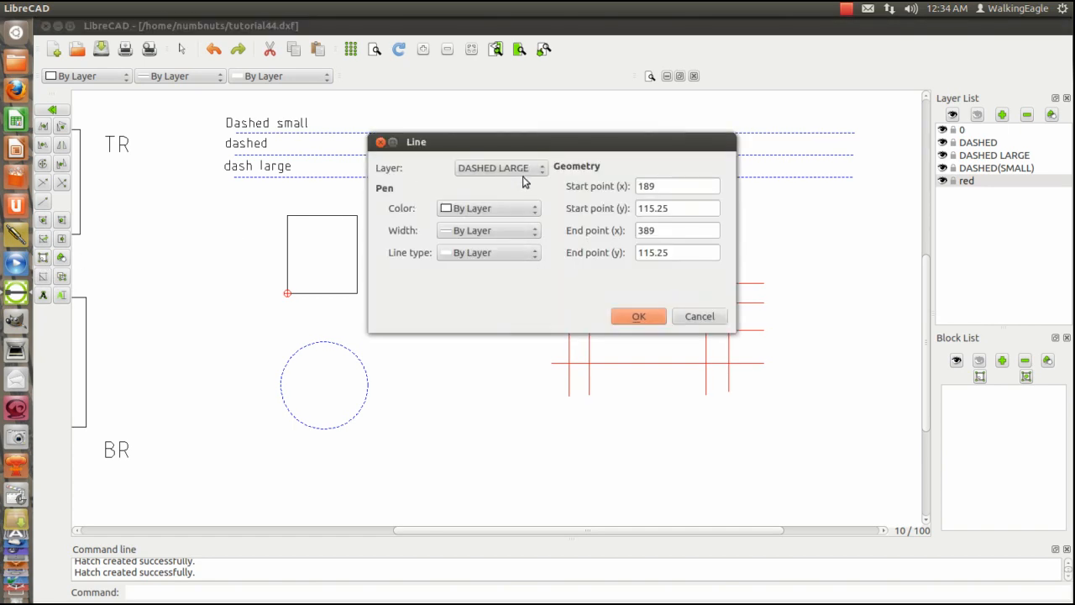
mouse_move(639, 316)
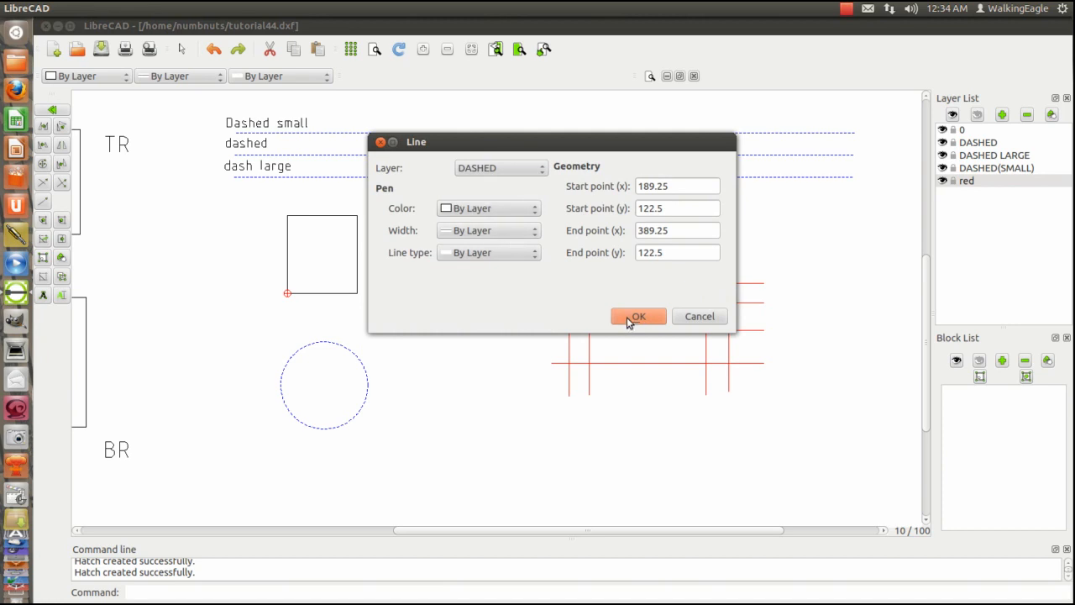
click(638, 316)
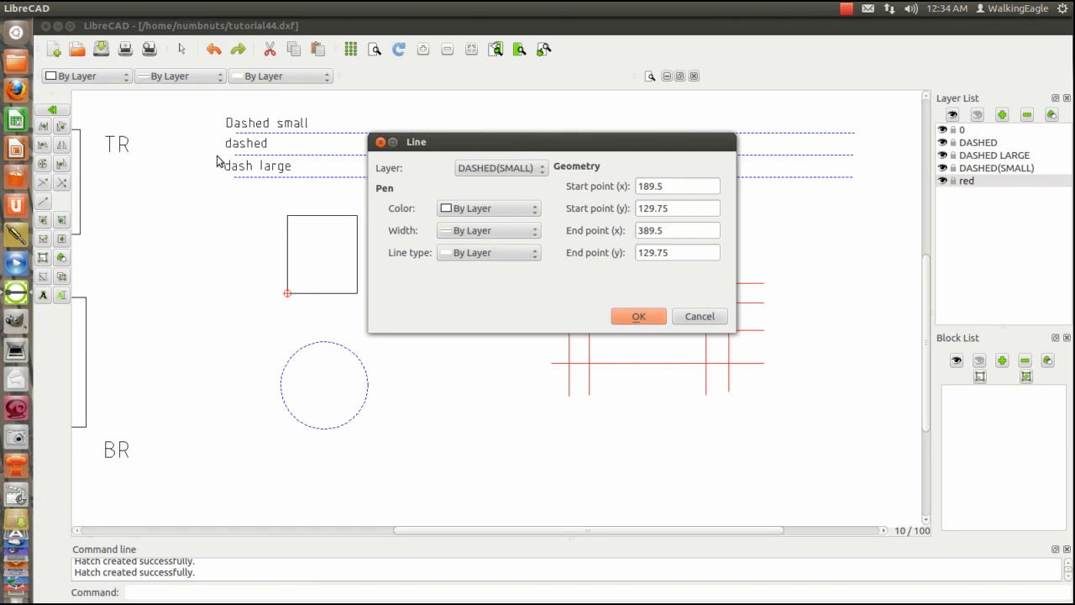
click(639, 315)
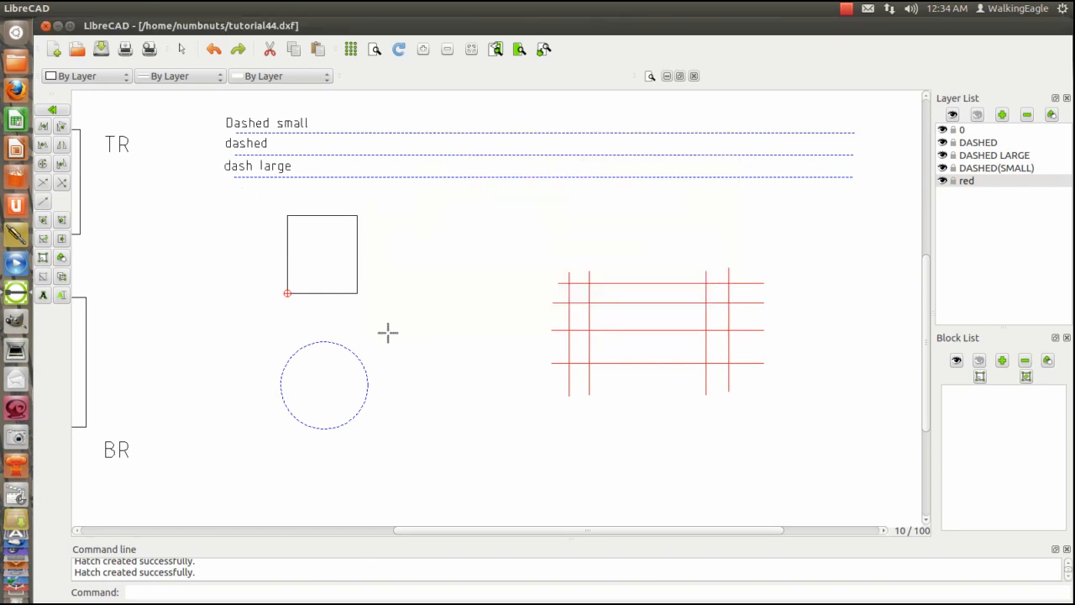
mouse_move(259, 326)
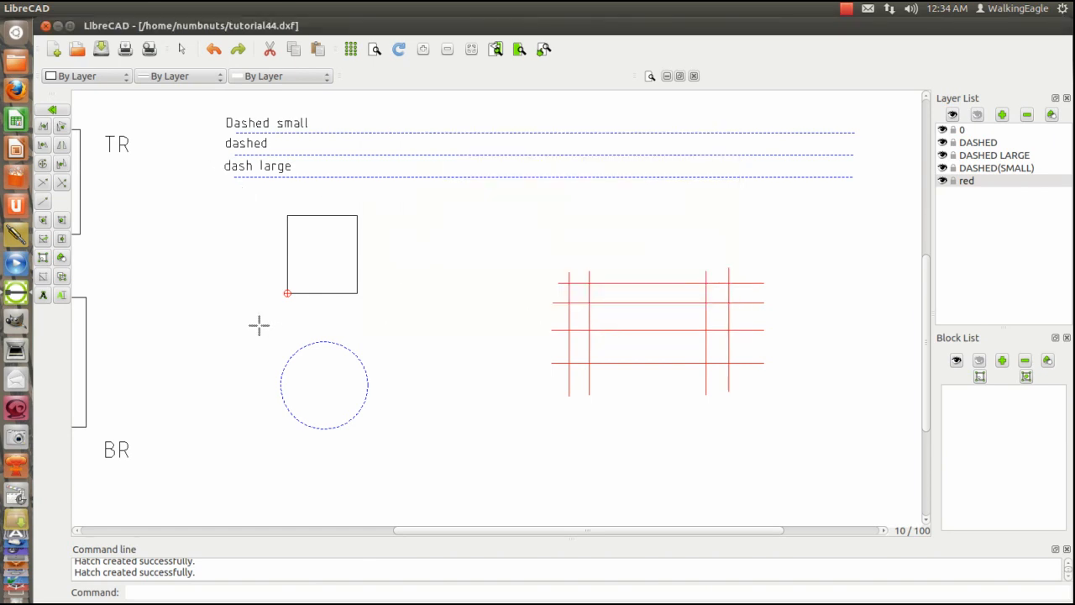
mouse_move(321, 308)
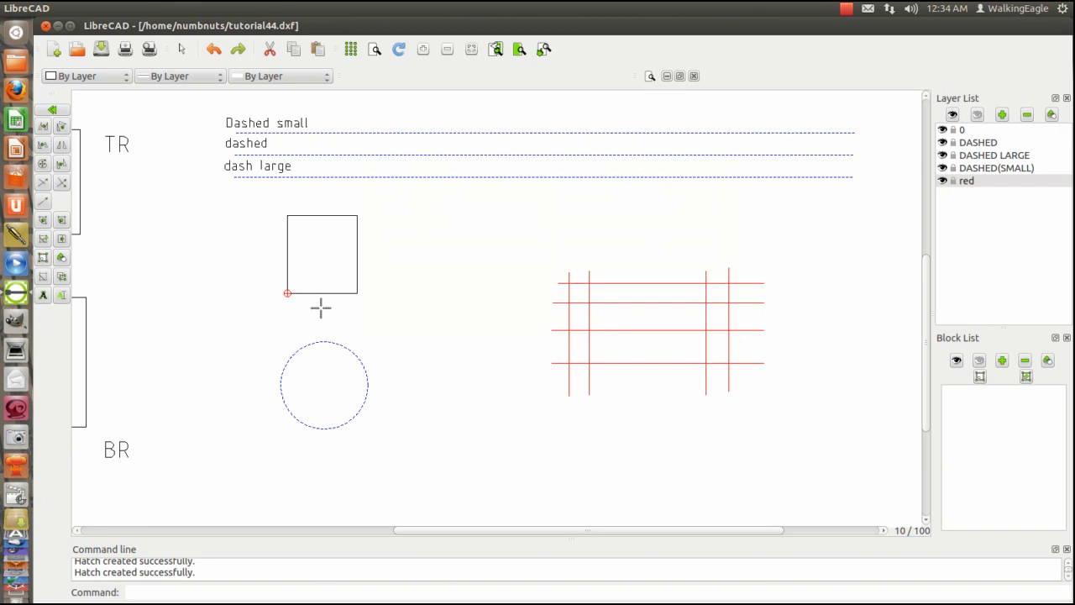
mouse_move(191, 324)
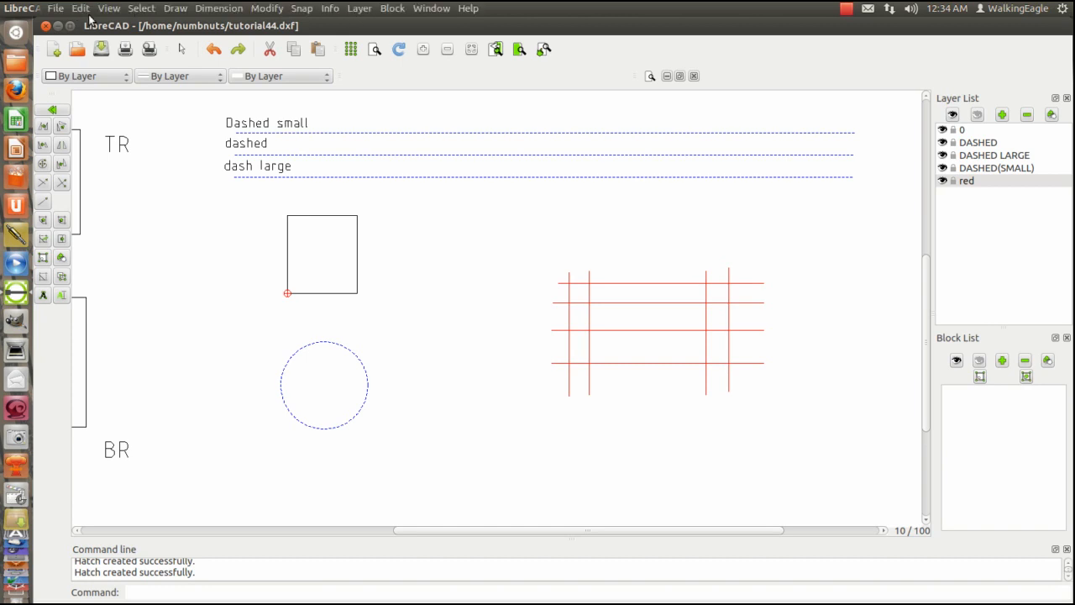
mouse_move(141, 9)
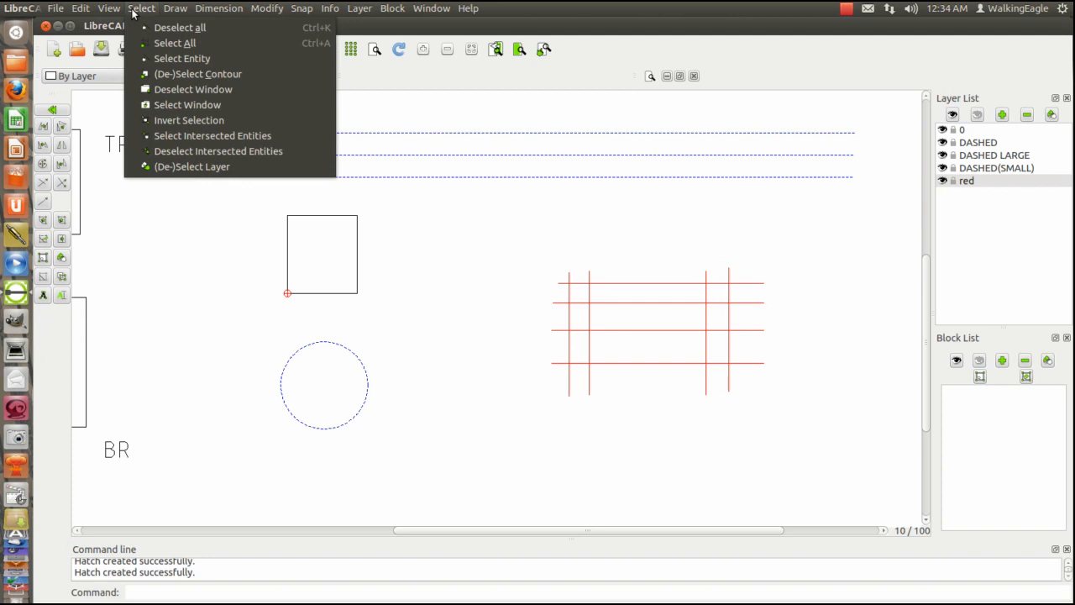
- Browse the Select and Dimension menus, then open the View menu
click(109, 8)
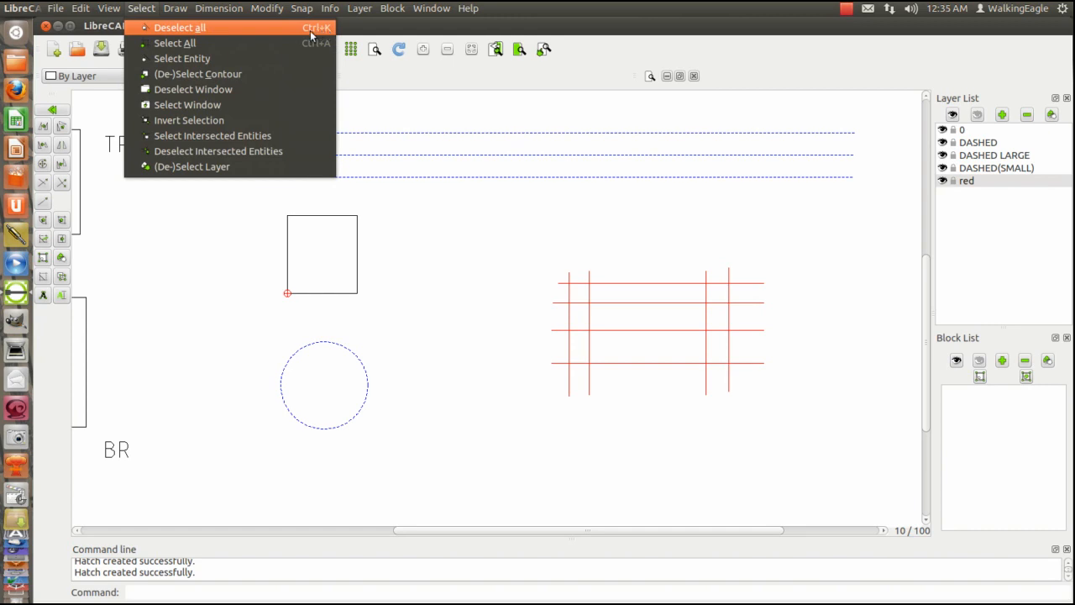
mouse_move(175, 43)
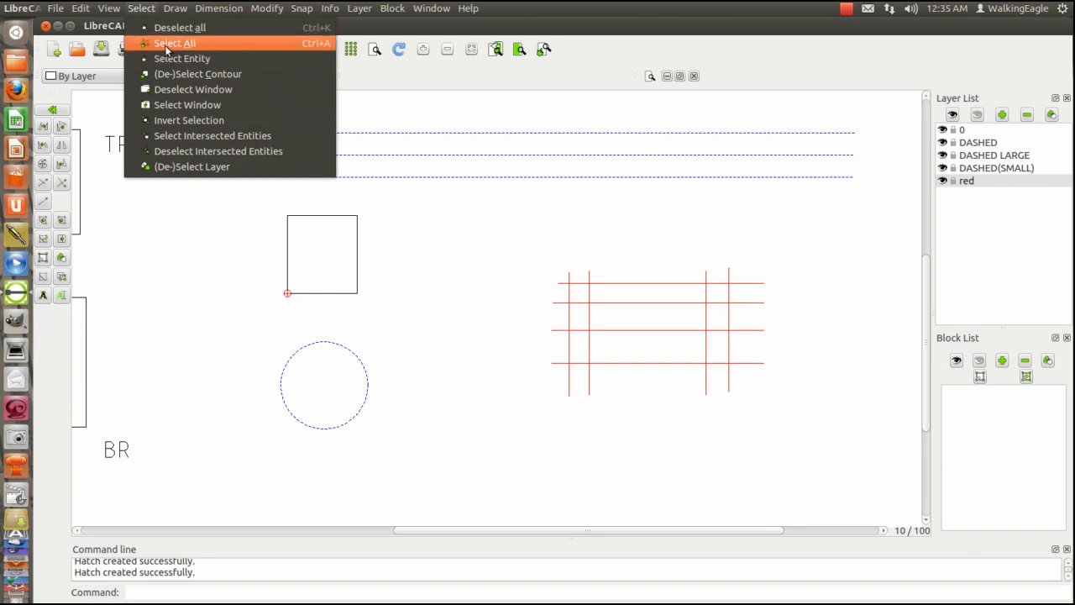
mouse_move(332, 51)
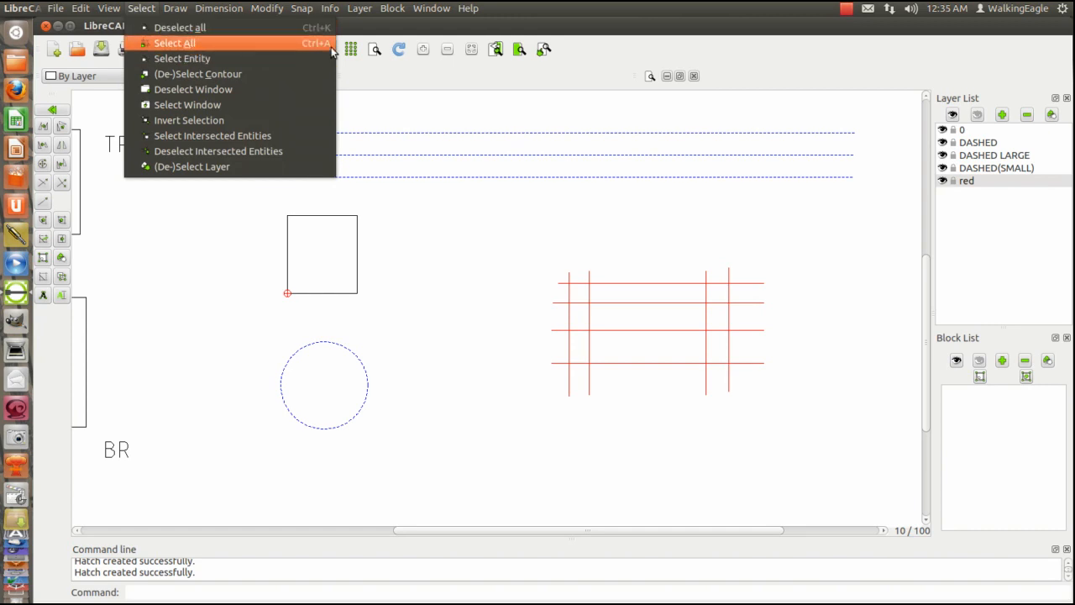
click(219, 9)
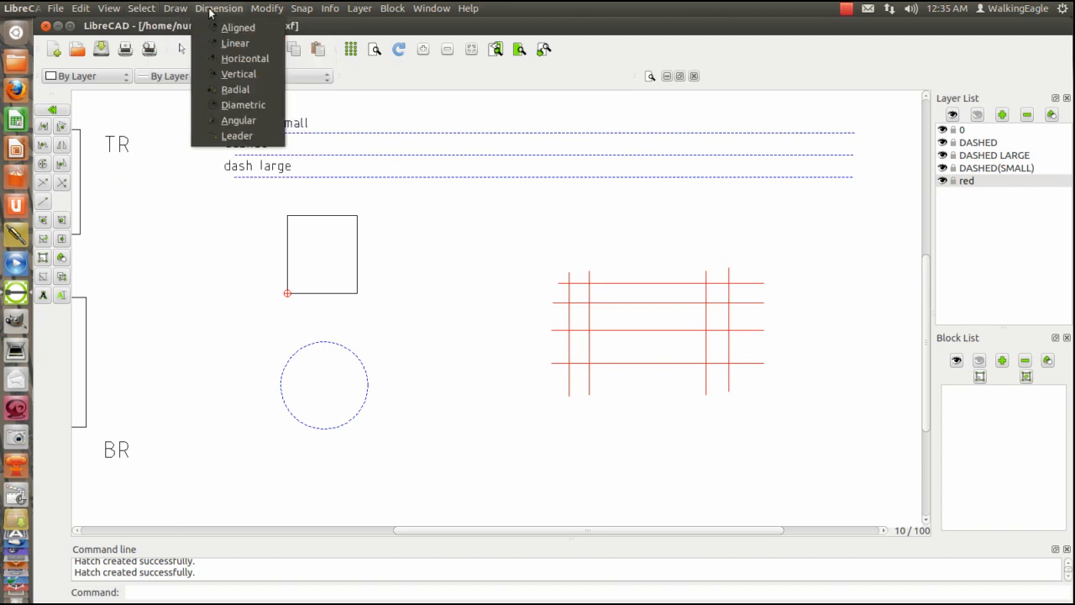
click(108, 8)
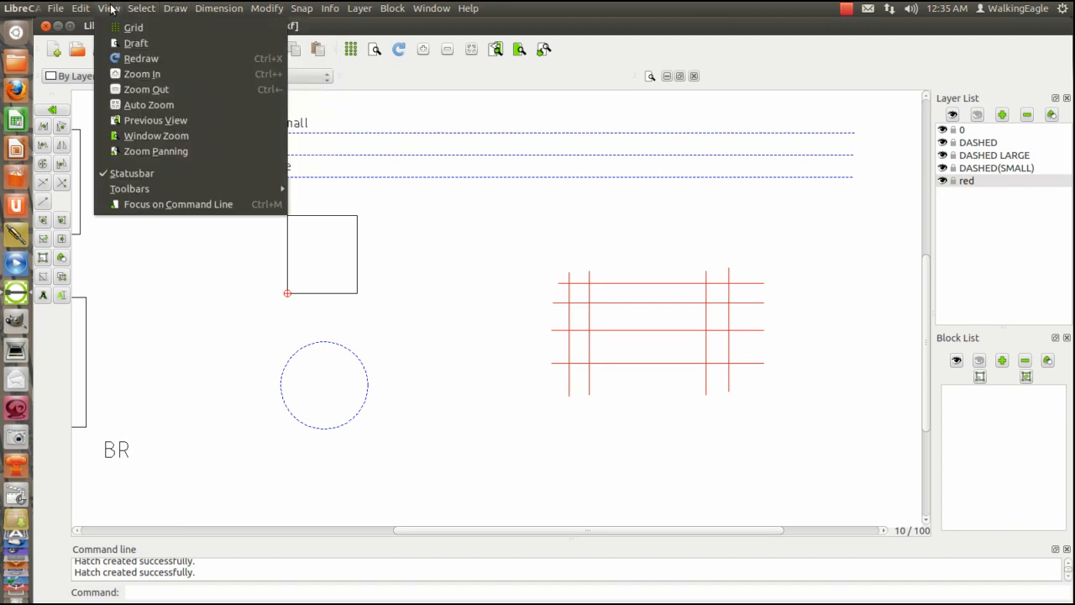
mouse_move(141, 74)
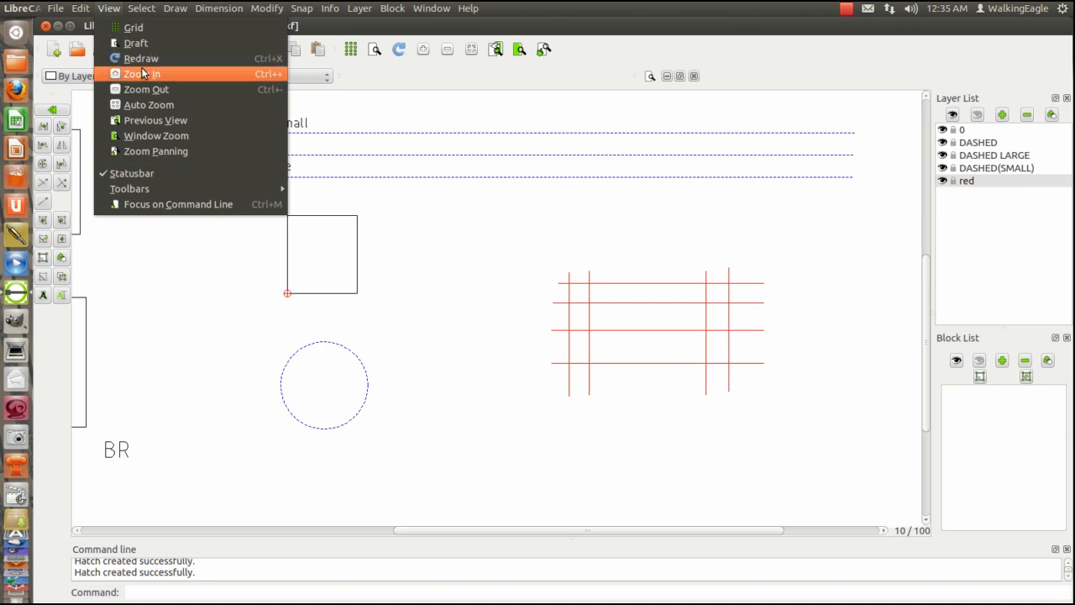
mouse_move(147, 89)
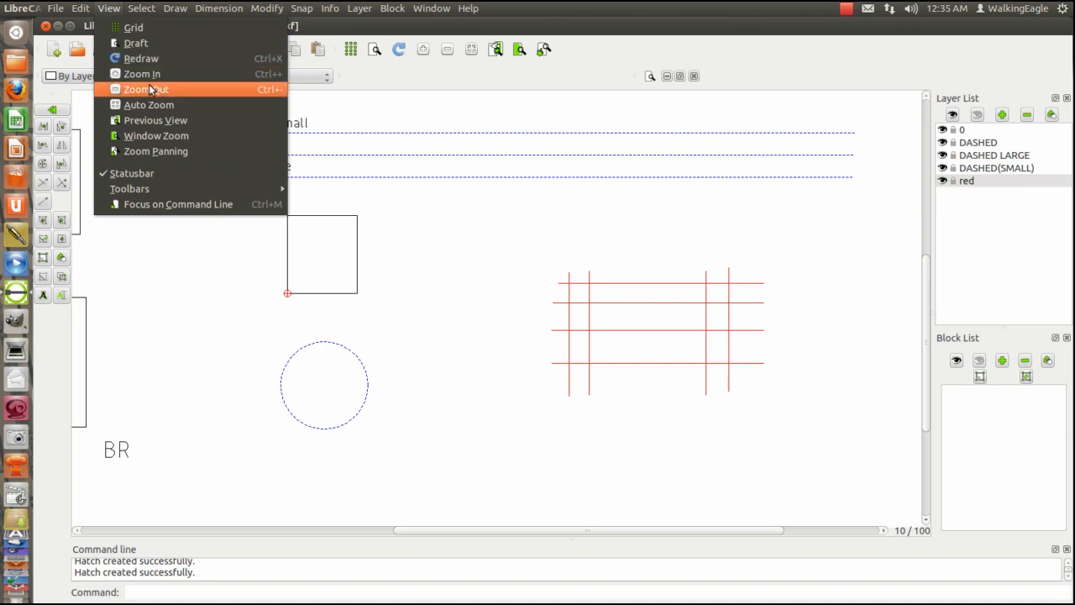
mouse_move(147, 74)
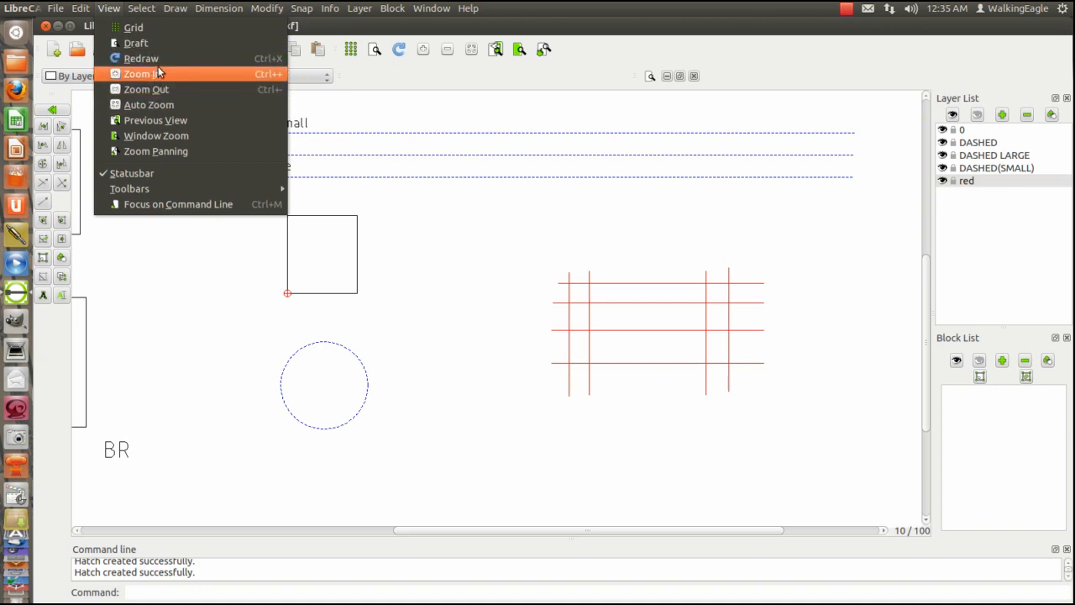
mouse_move(165, 75)
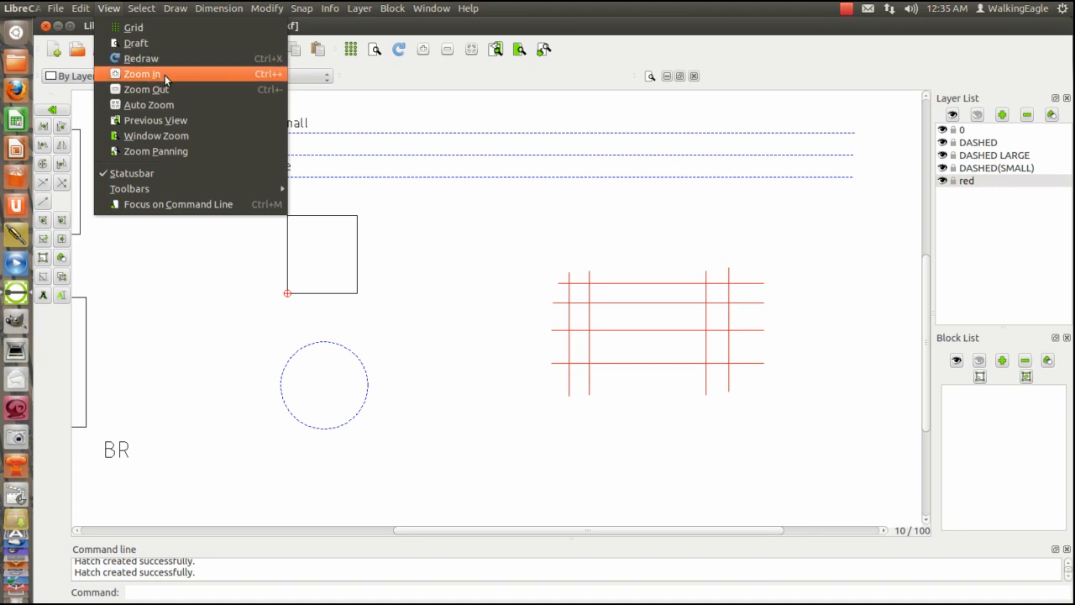
mouse_move(147, 89)
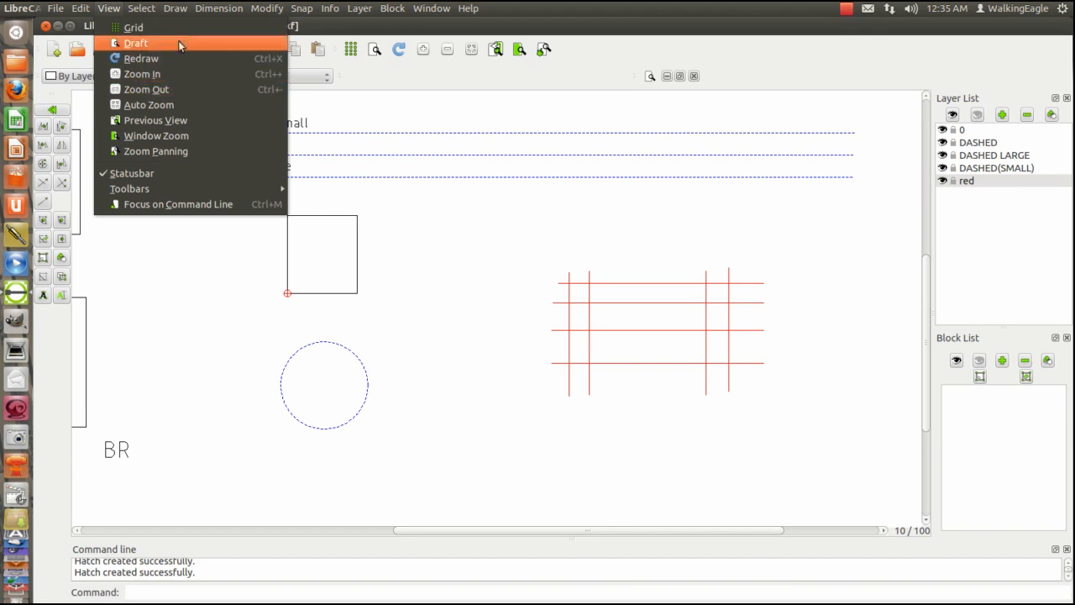
mouse_move(202, 204)
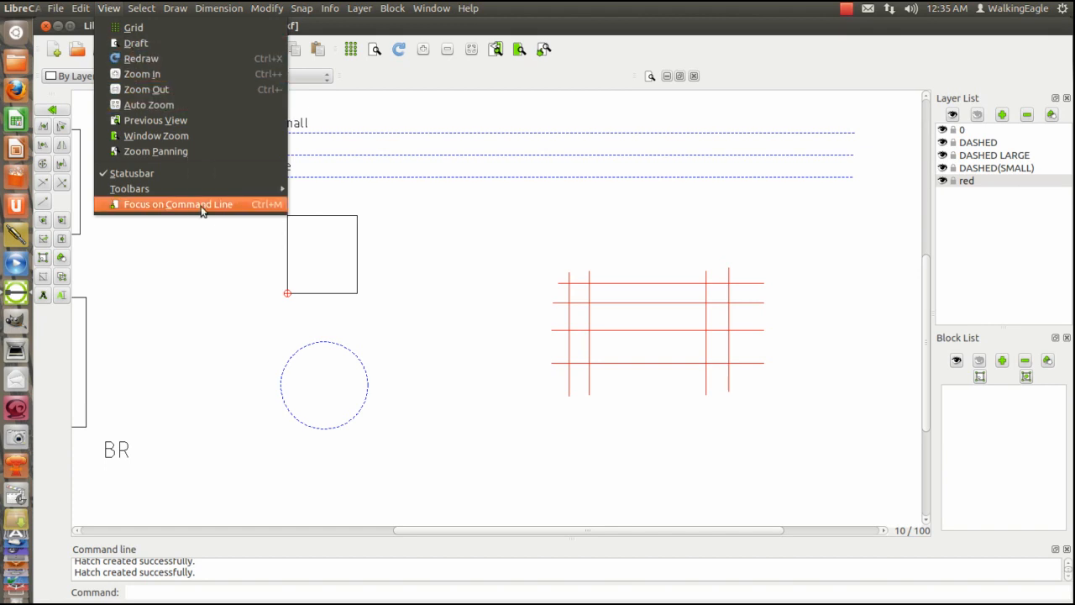
click(219, 9)
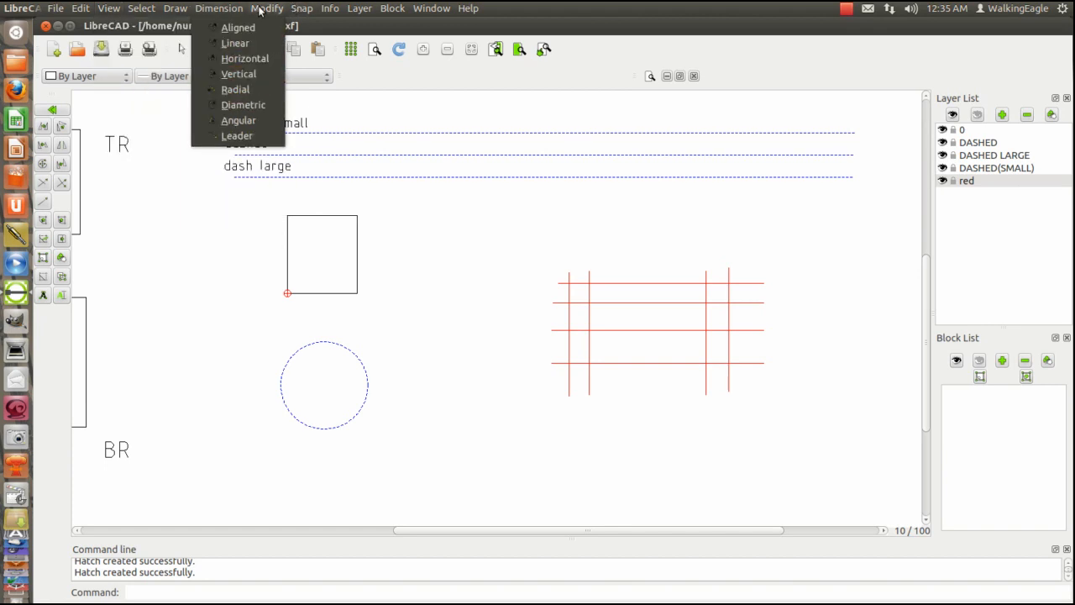
click(301, 8)
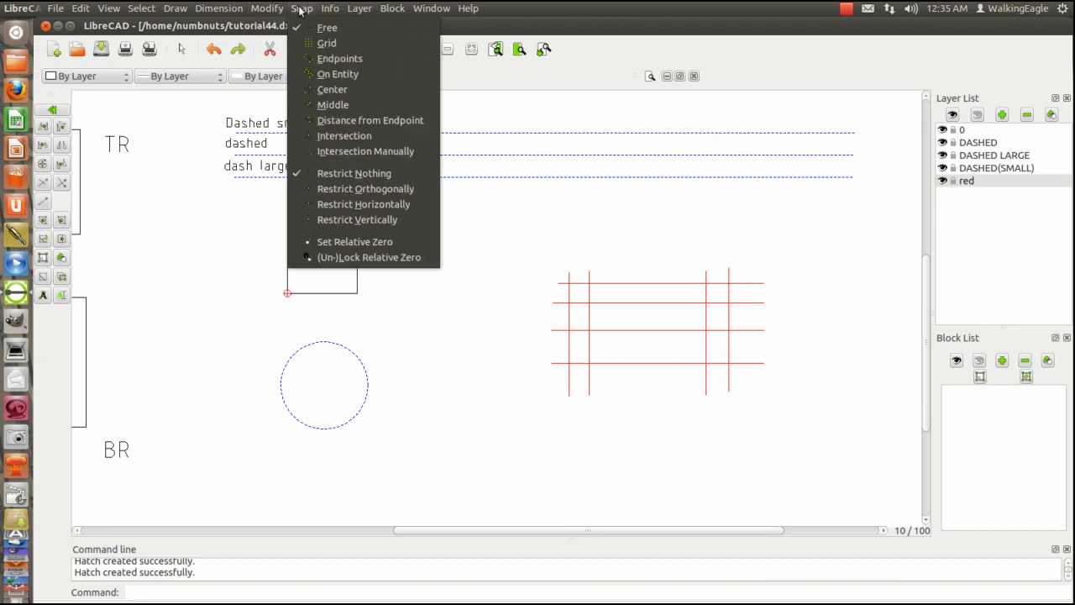
mouse_move(217, 572)
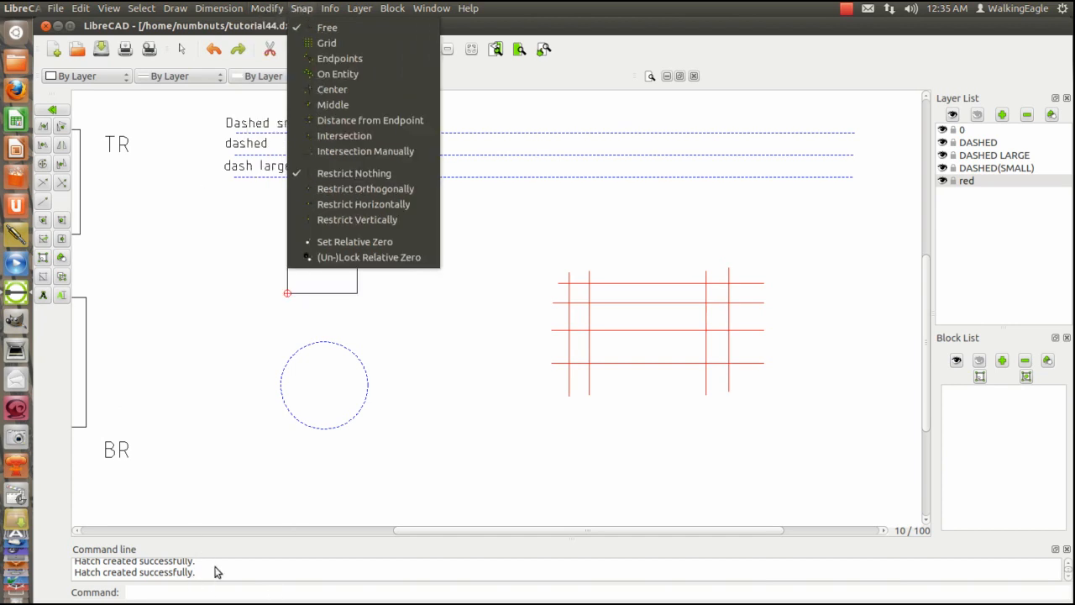
mouse_move(224, 578)
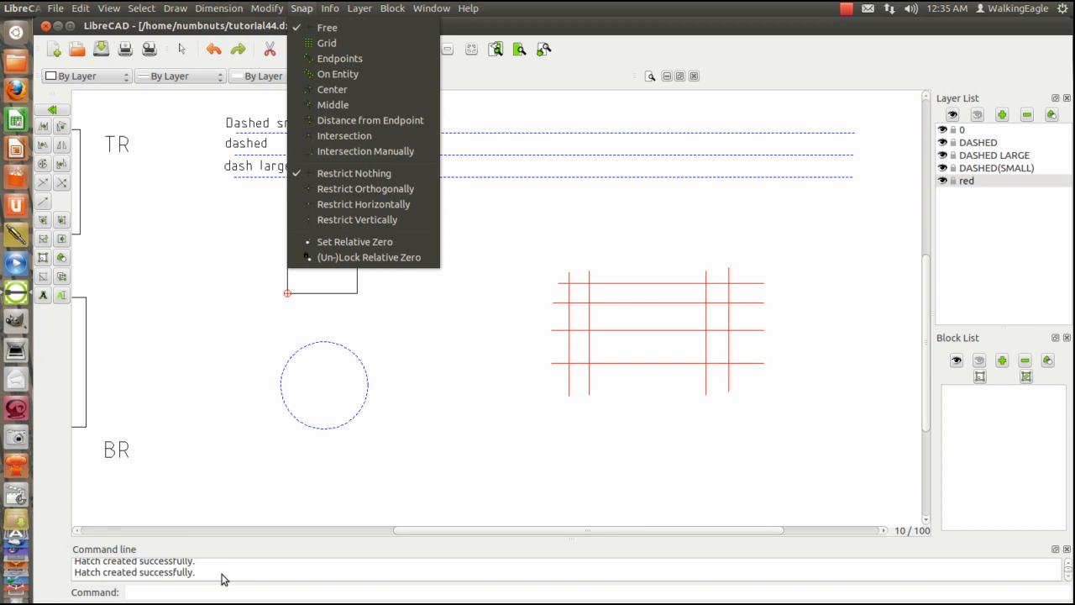
mouse_move(370, 120)
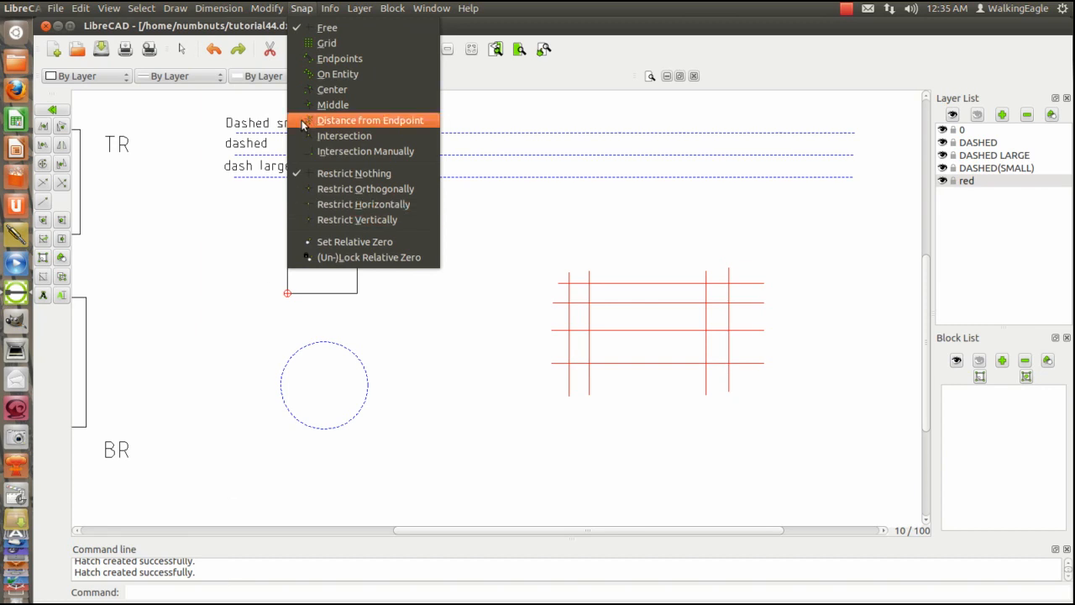
mouse_move(315, 7)
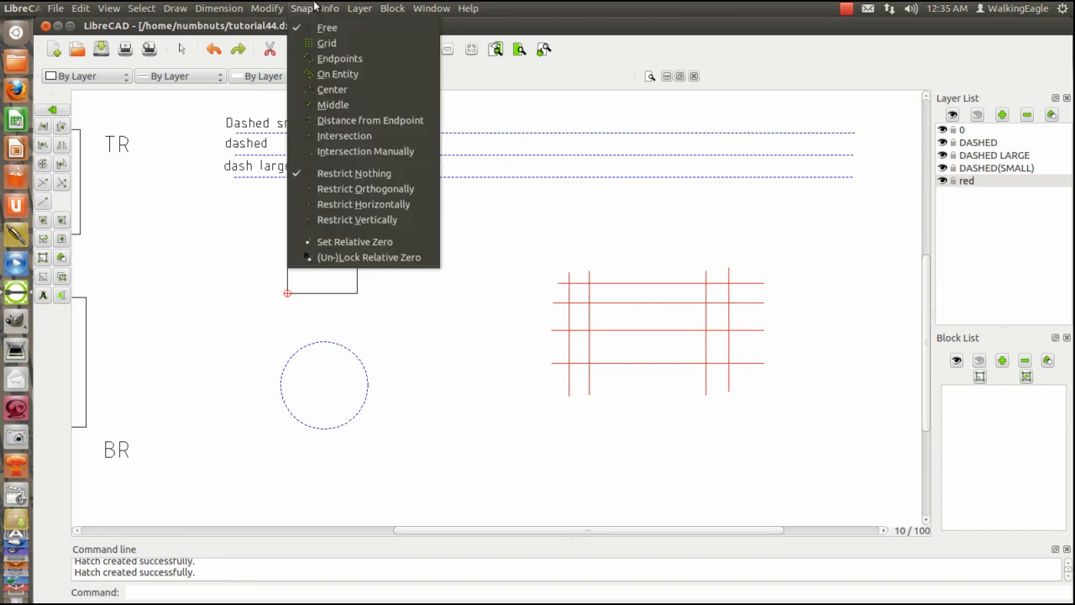
click(358, 8)
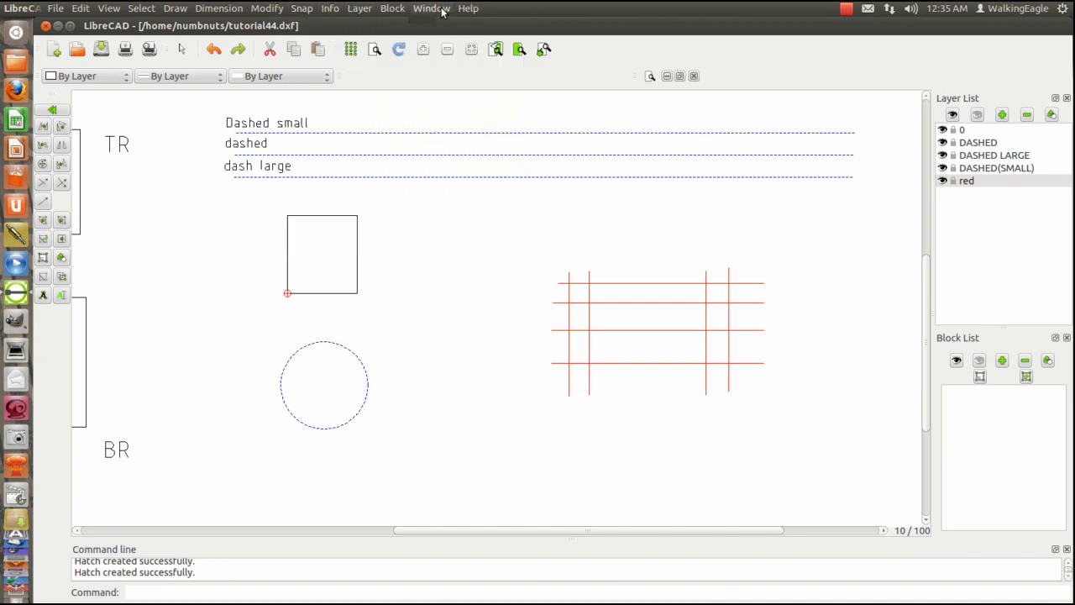
click(219, 8)
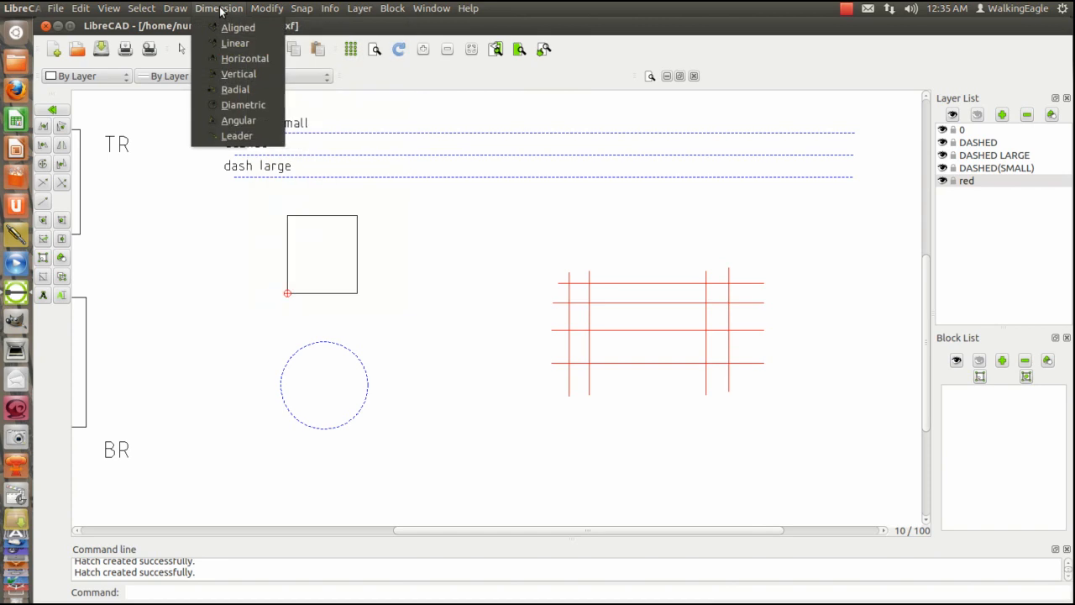
click(175, 7)
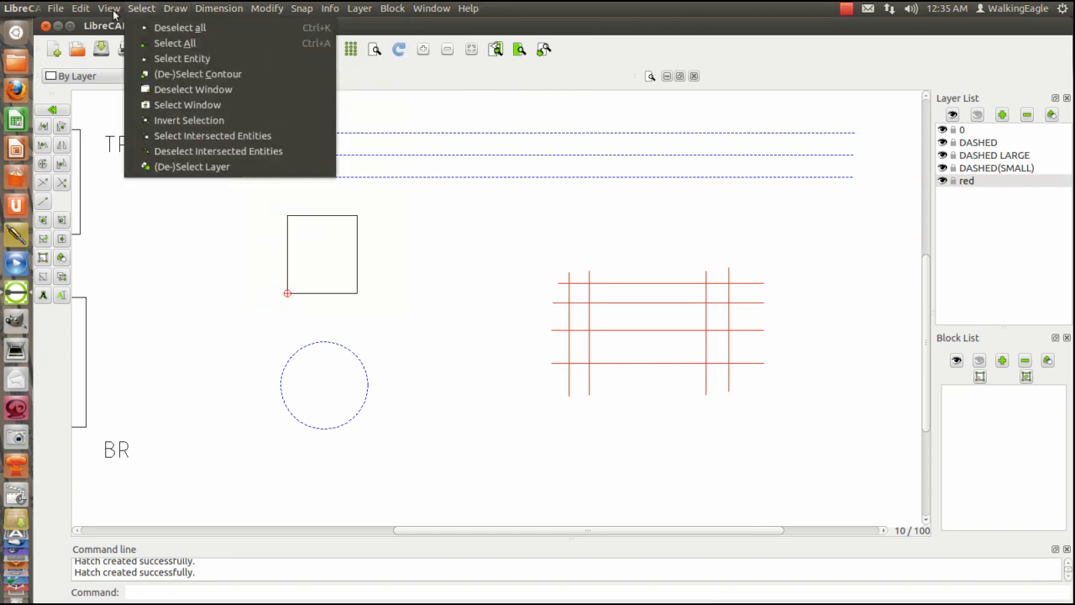
click(108, 8)
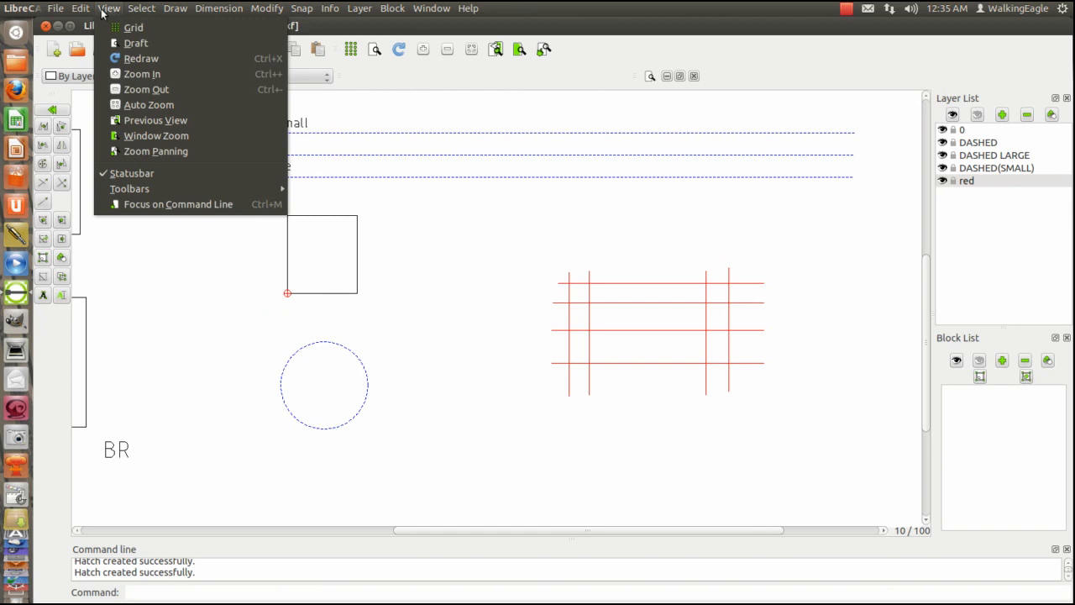
click(81, 8)
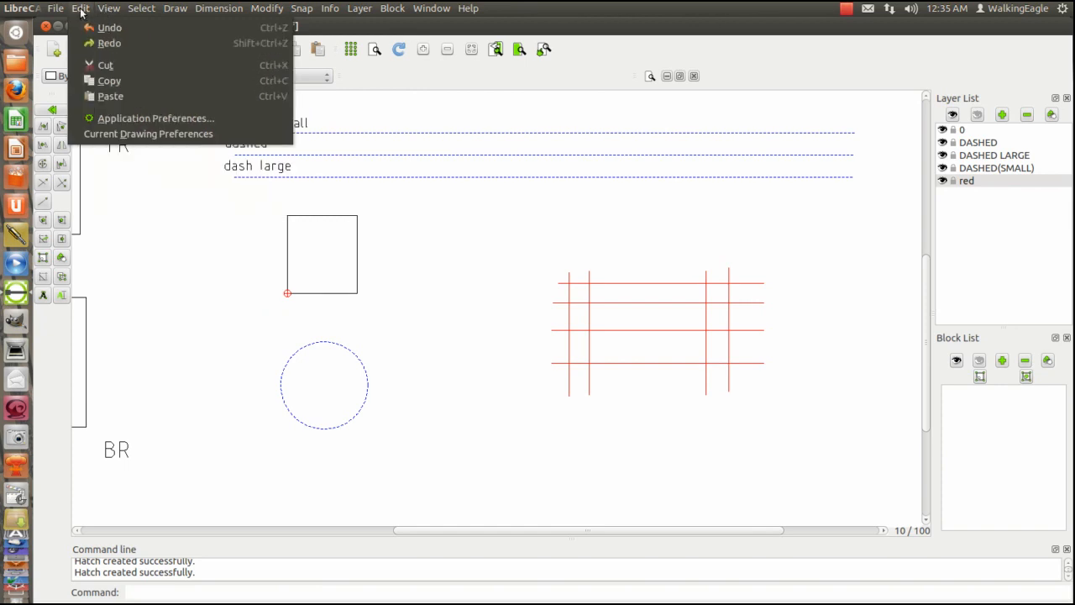
mouse_move(110, 95)
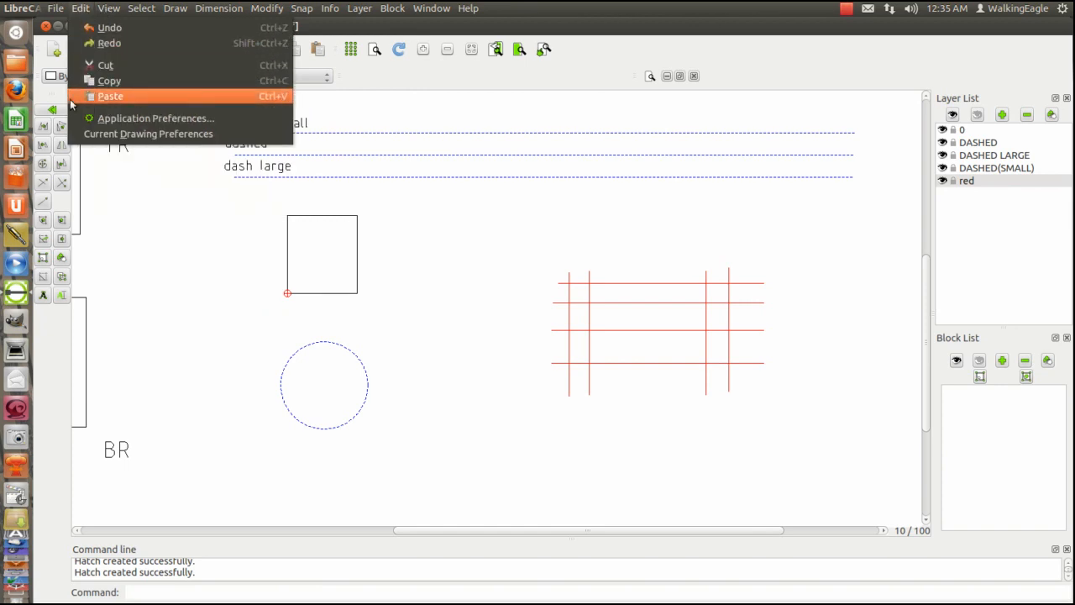
mouse_move(104, 65)
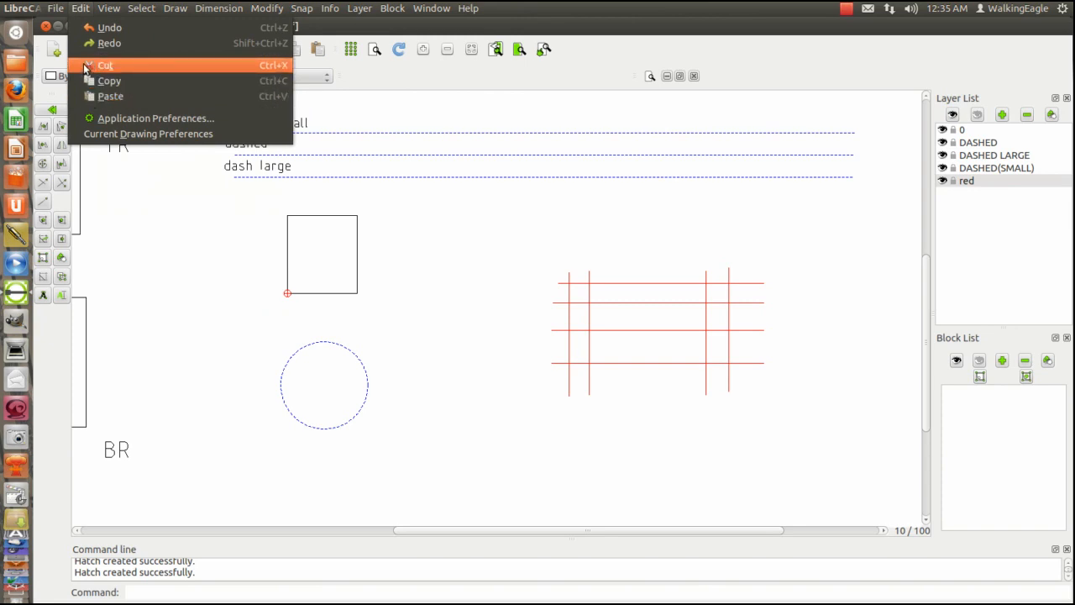
mouse_move(160, 59)
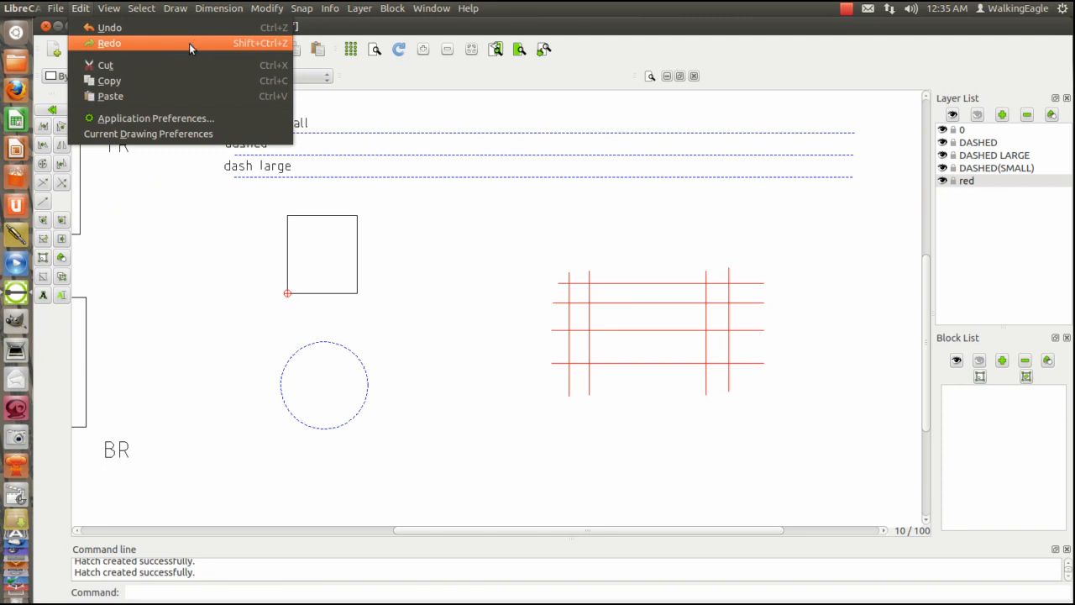
mouse_move(128, 43)
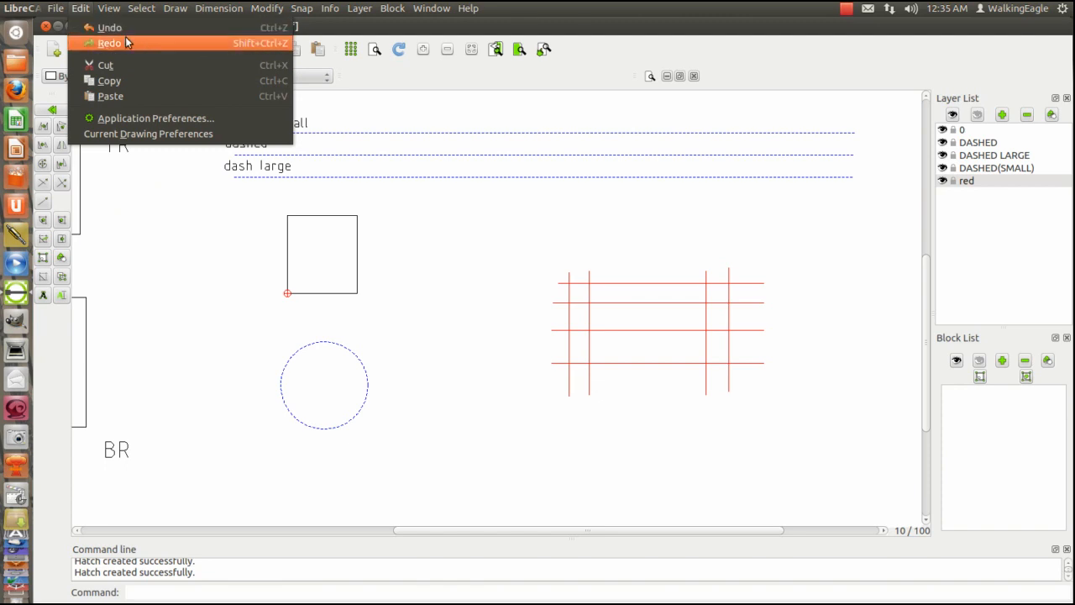
mouse_move(109, 27)
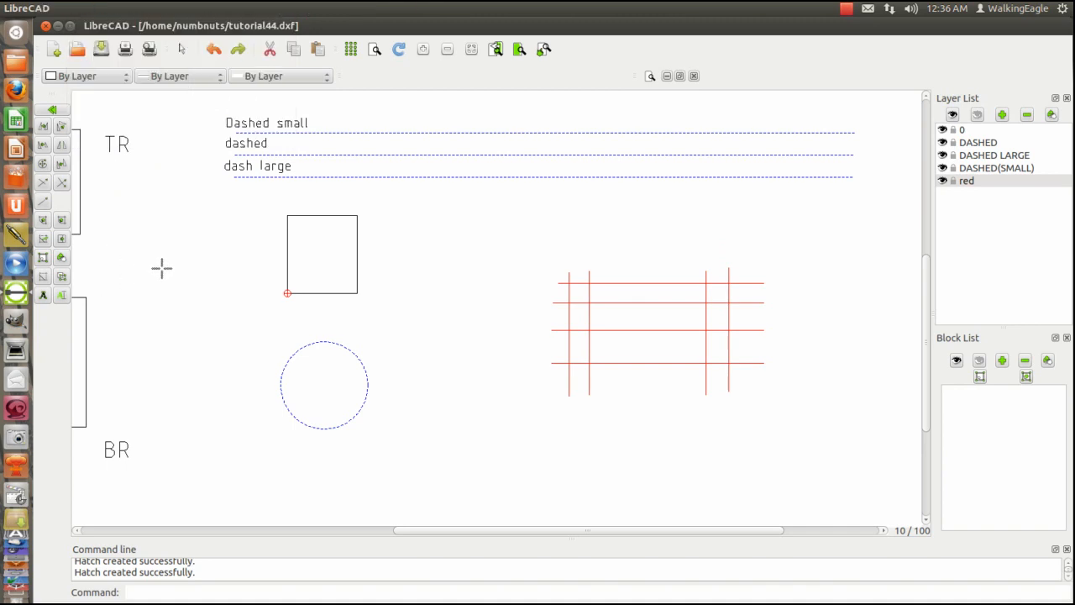
mouse_move(340, 198)
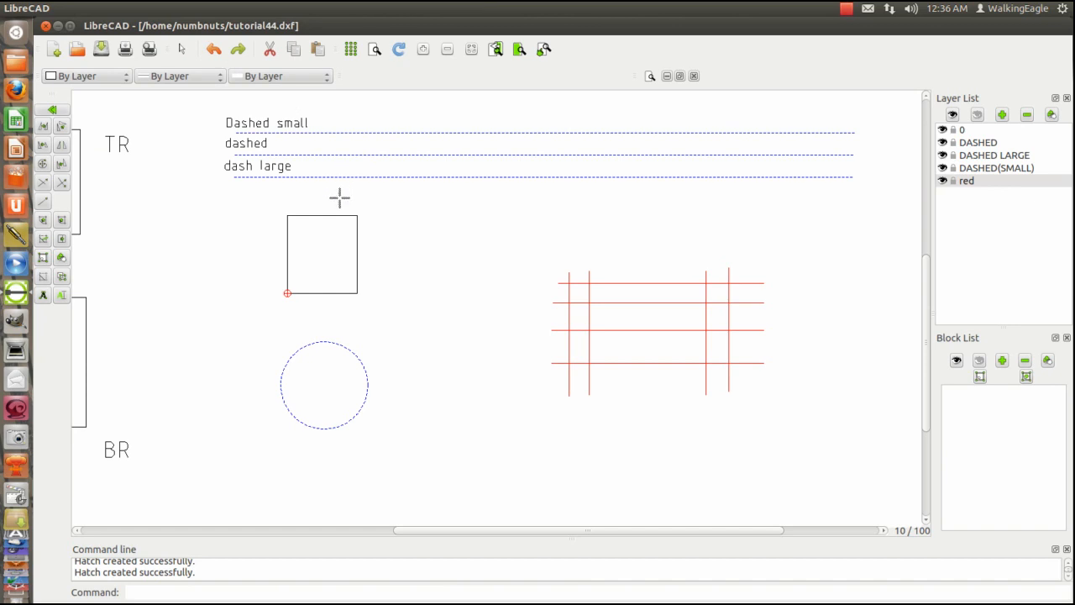
mouse_move(332, 208)
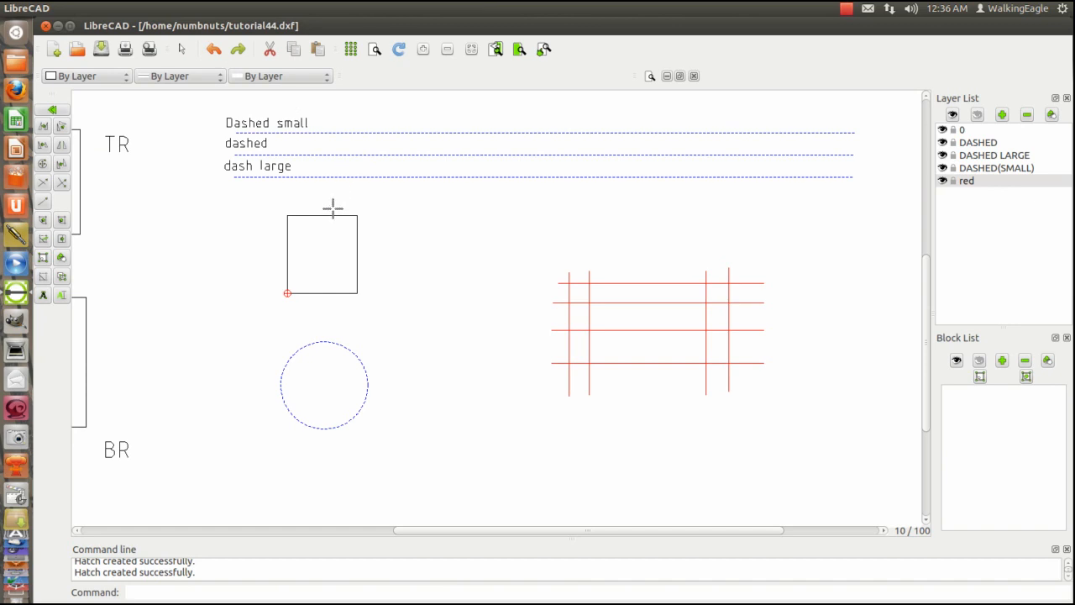
mouse_move(308, 206)
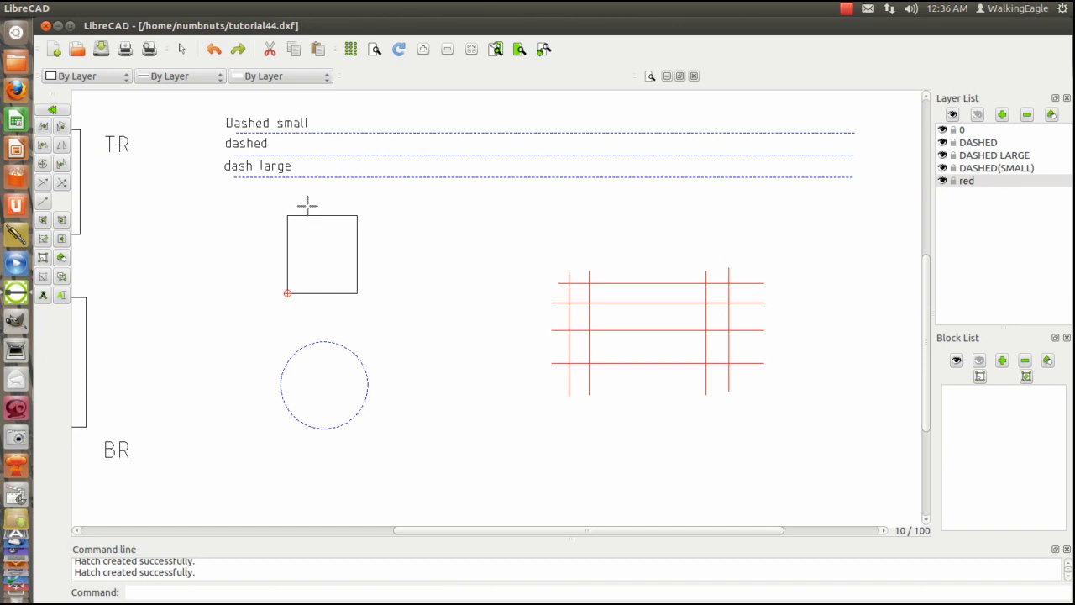
mouse_move(294, 212)
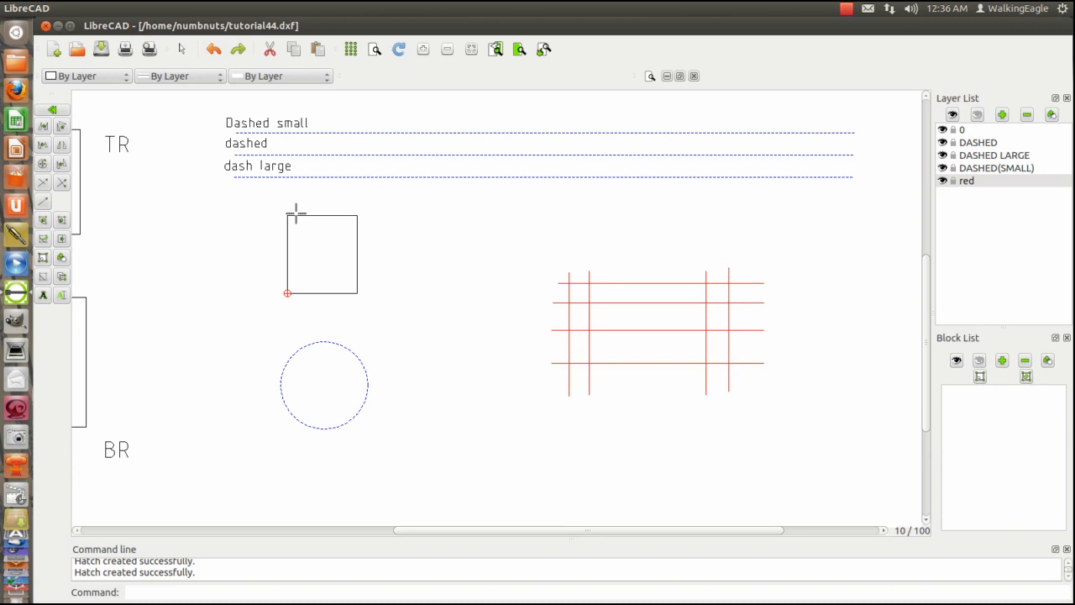
mouse_move(263, 215)
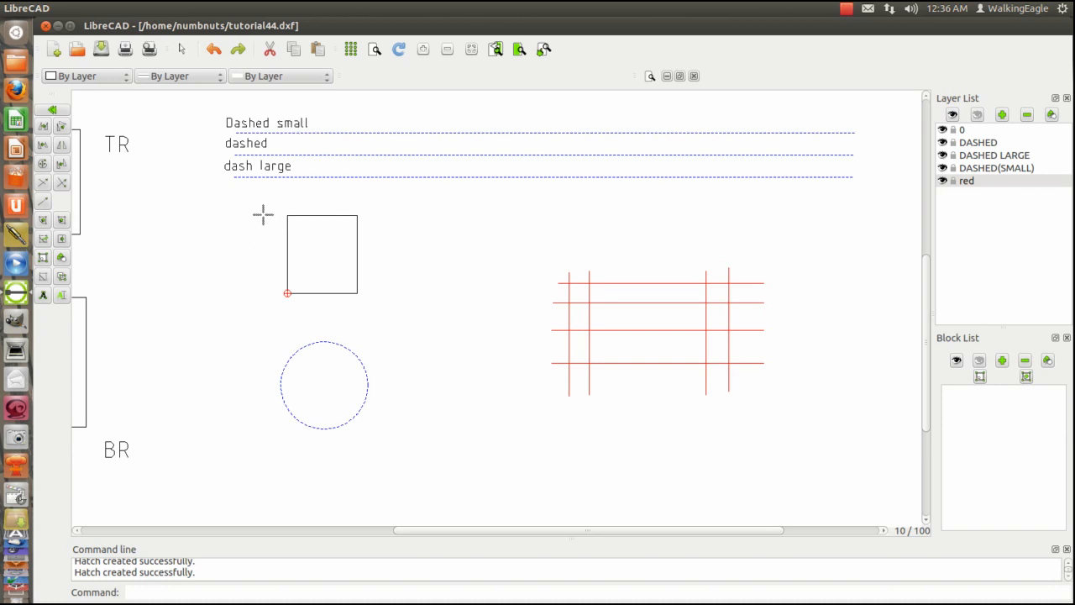
- Zoom out to the whole drawing and show the line-drawing tools
scroll(down, 3)
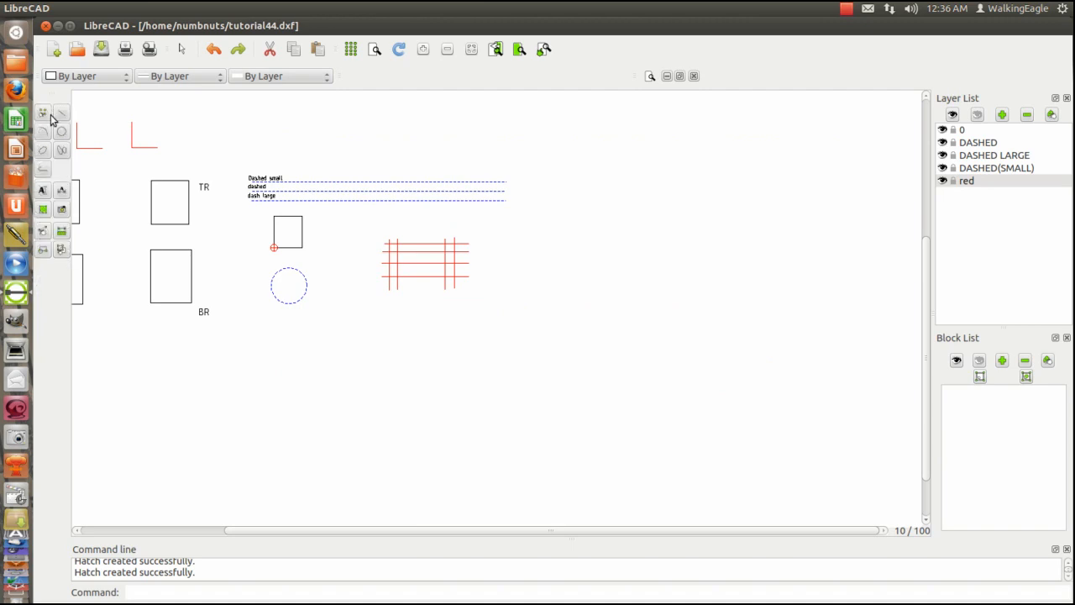
mouse_move(61, 120)
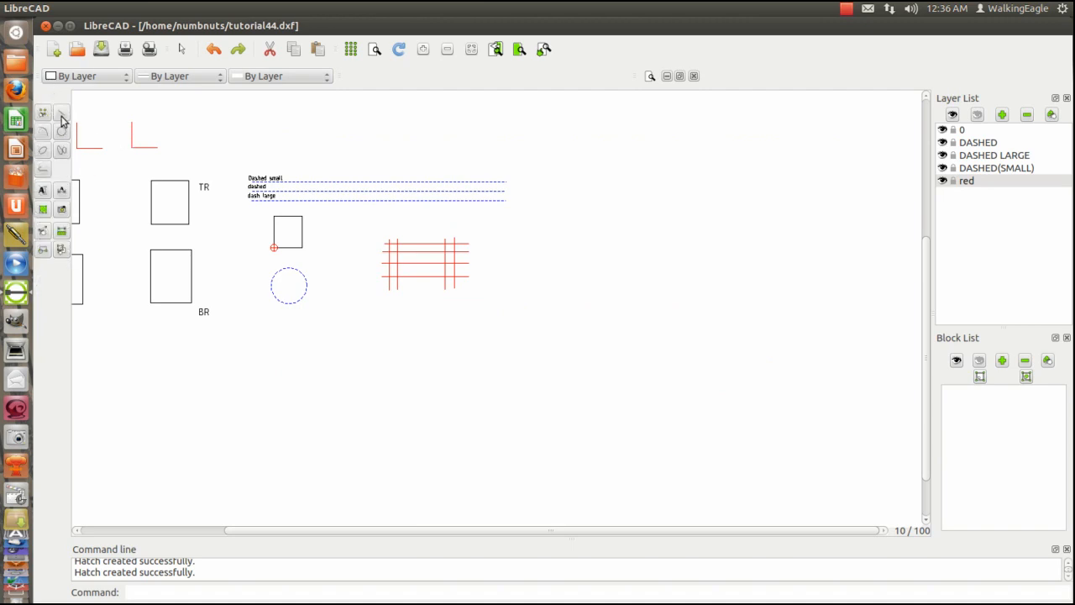
mouse_move(61, 118)
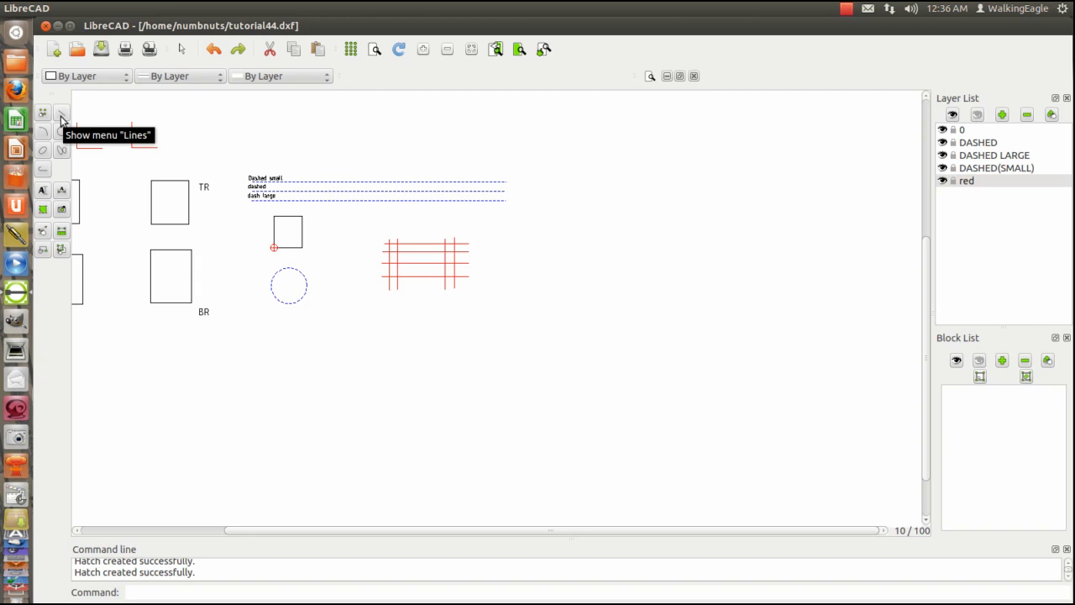
click(60, 115)
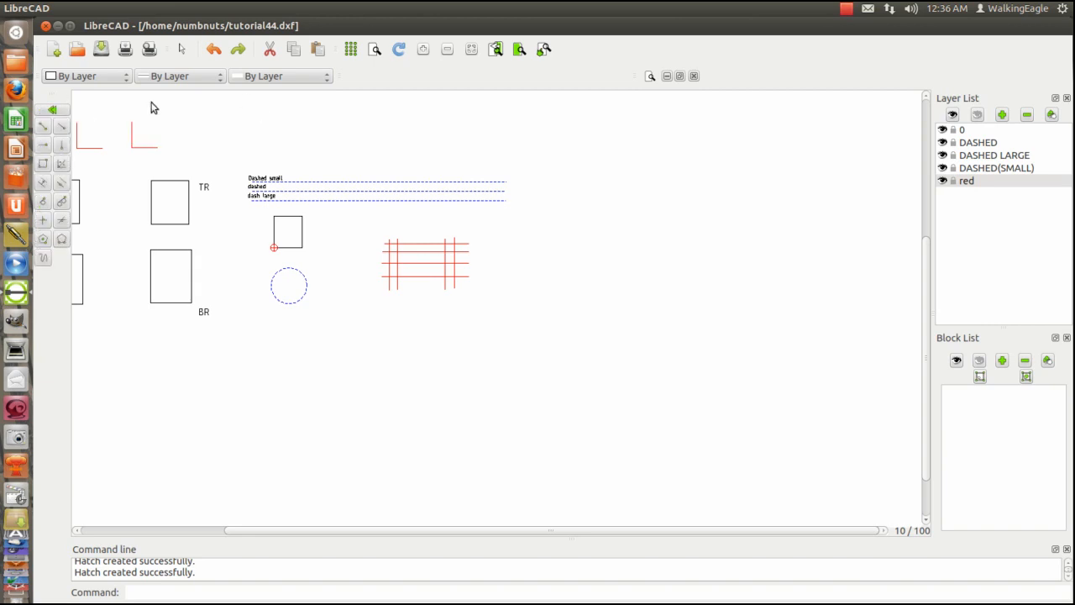
mouse_move(44, 154)
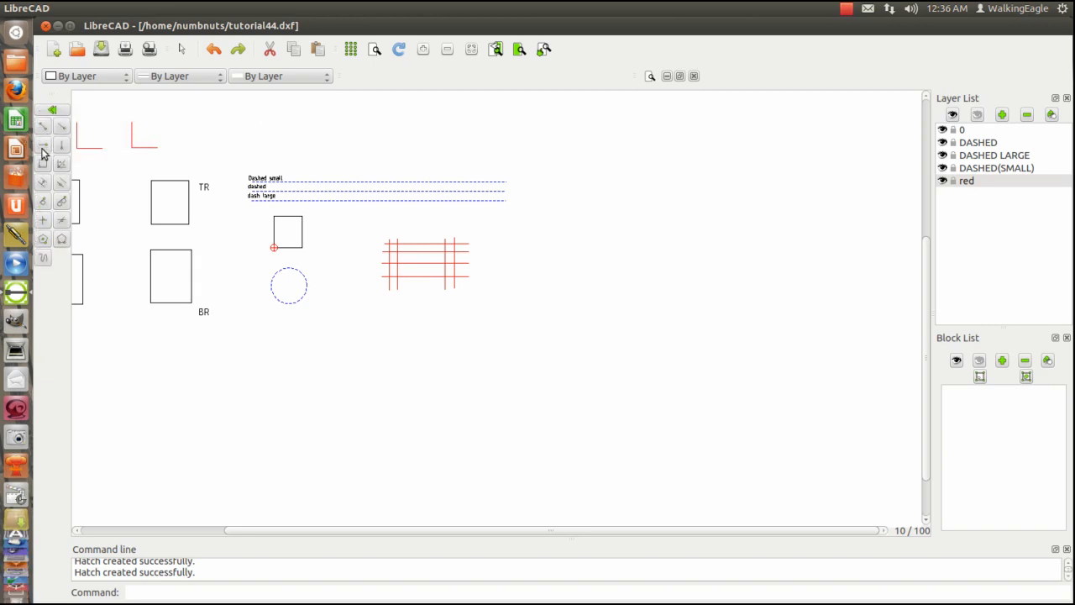
mouse_move(42, 146)
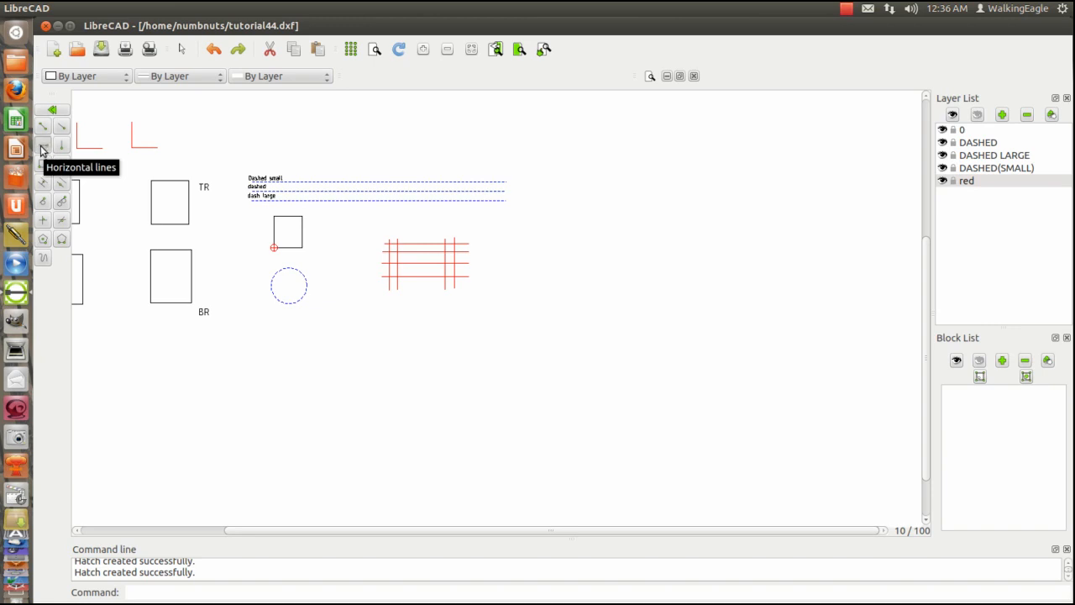
- Place 40-unit horizontal lines anchored by start point, then by end point
click(42, 143)
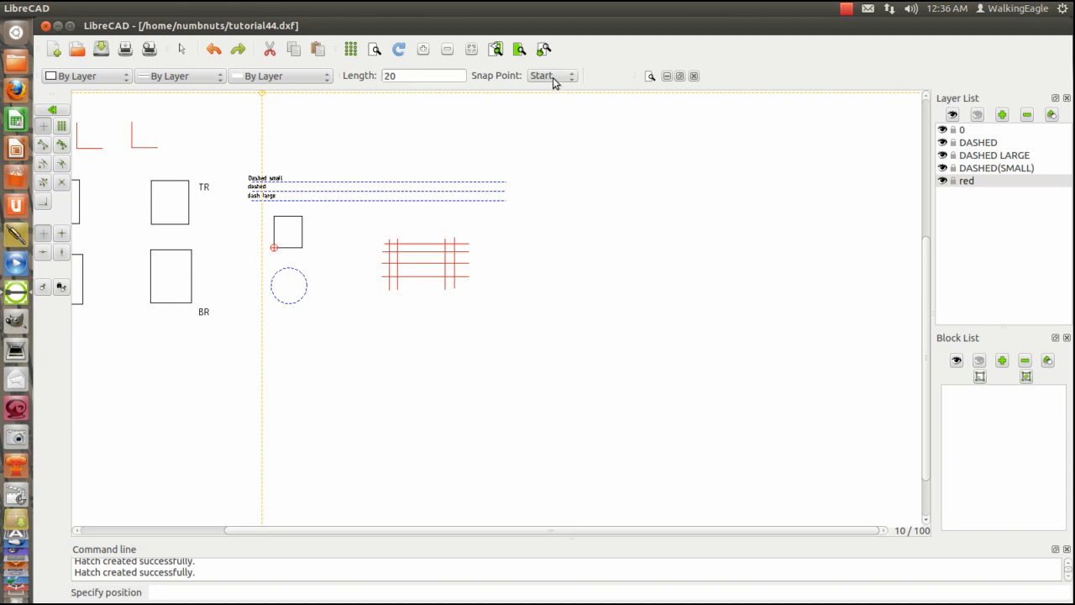
mouse_move(540, 87)
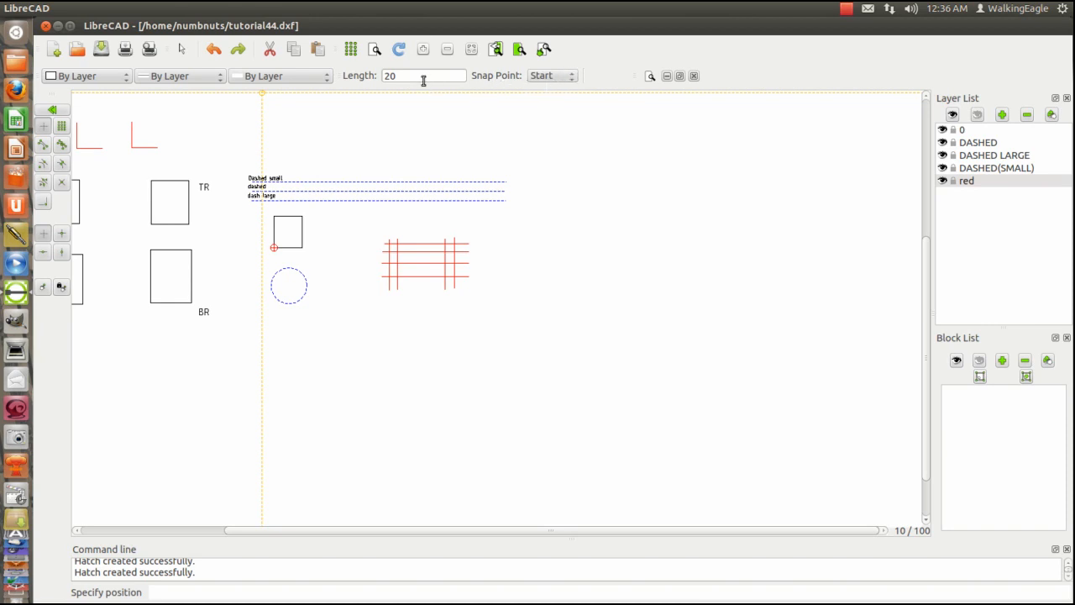
mouse_move(147, 121)
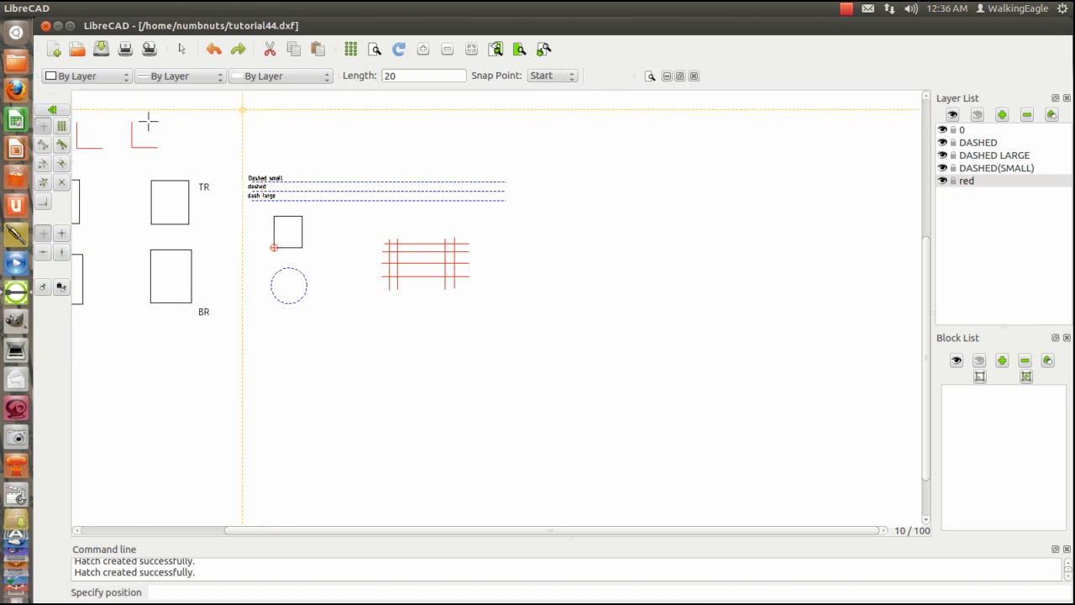
mouse_move(605, 193)
text(40)
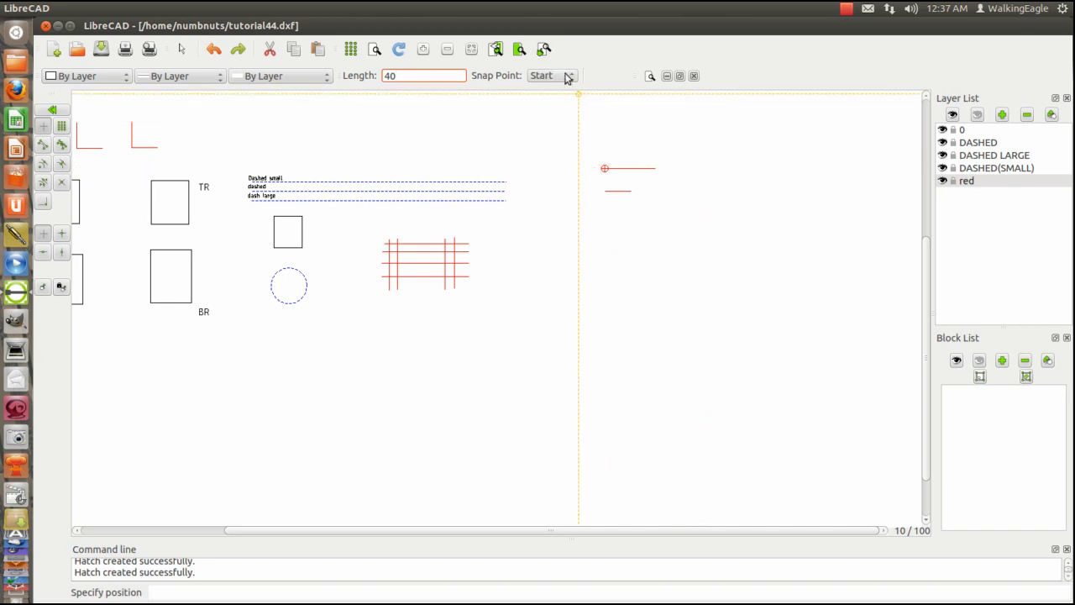
click(551, 76)
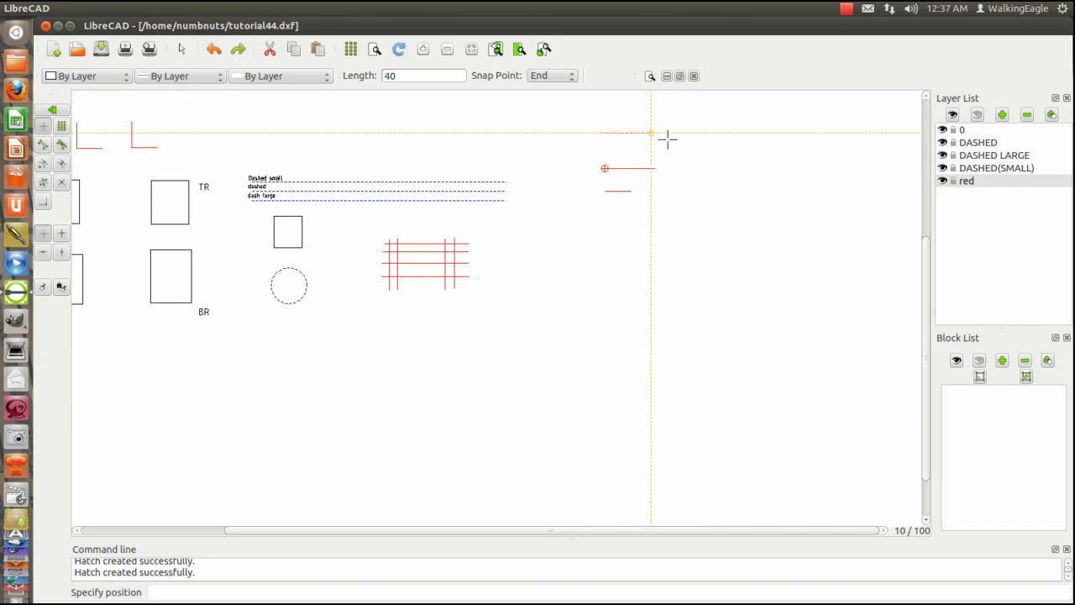
mouse_move(605, 139)
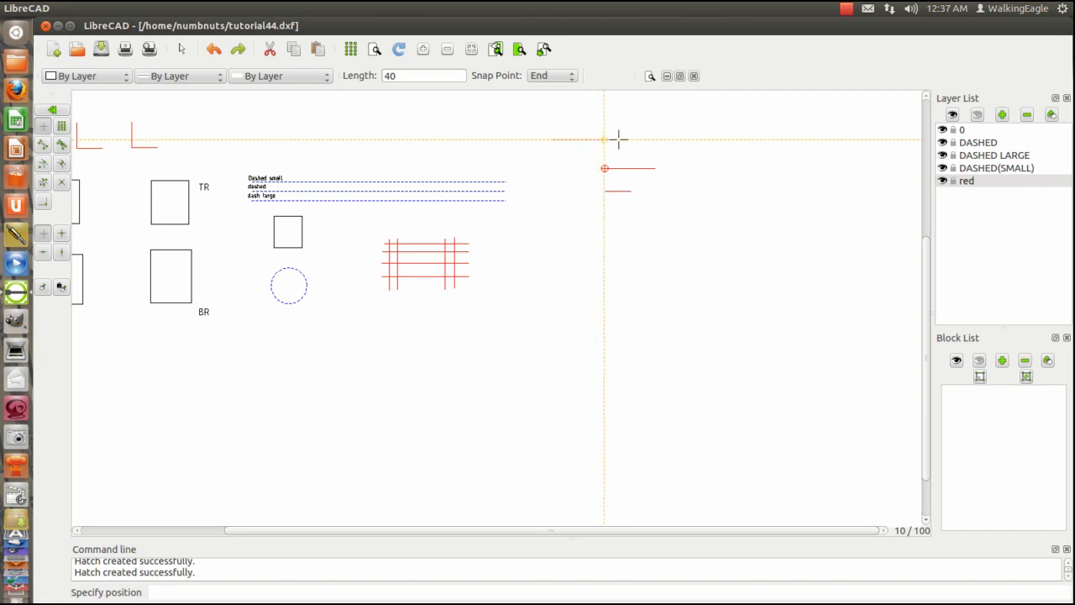
mouse_move(582, 158)
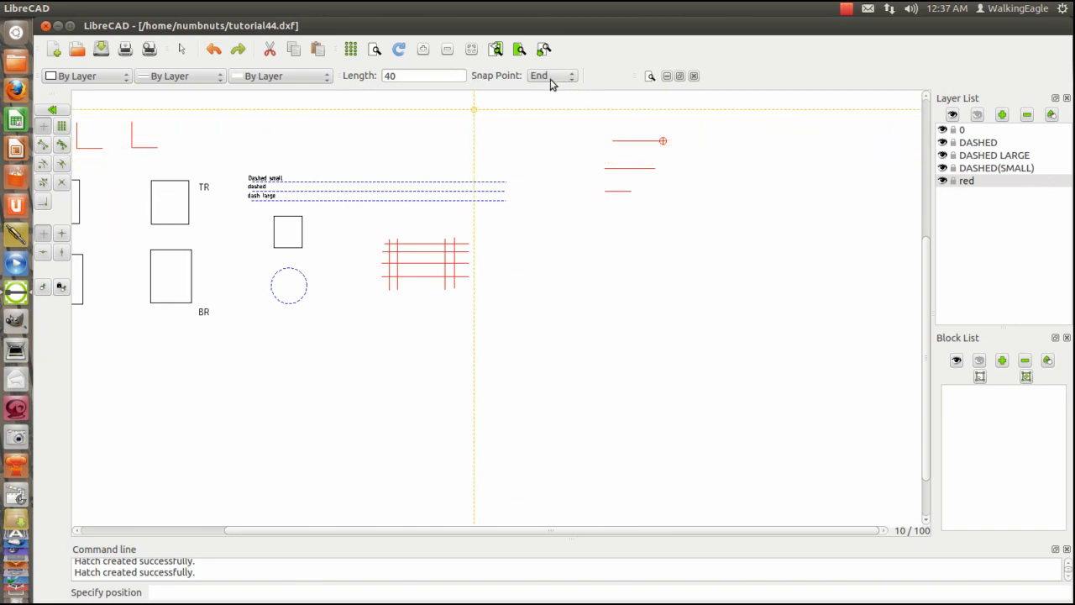
click(552, 75)
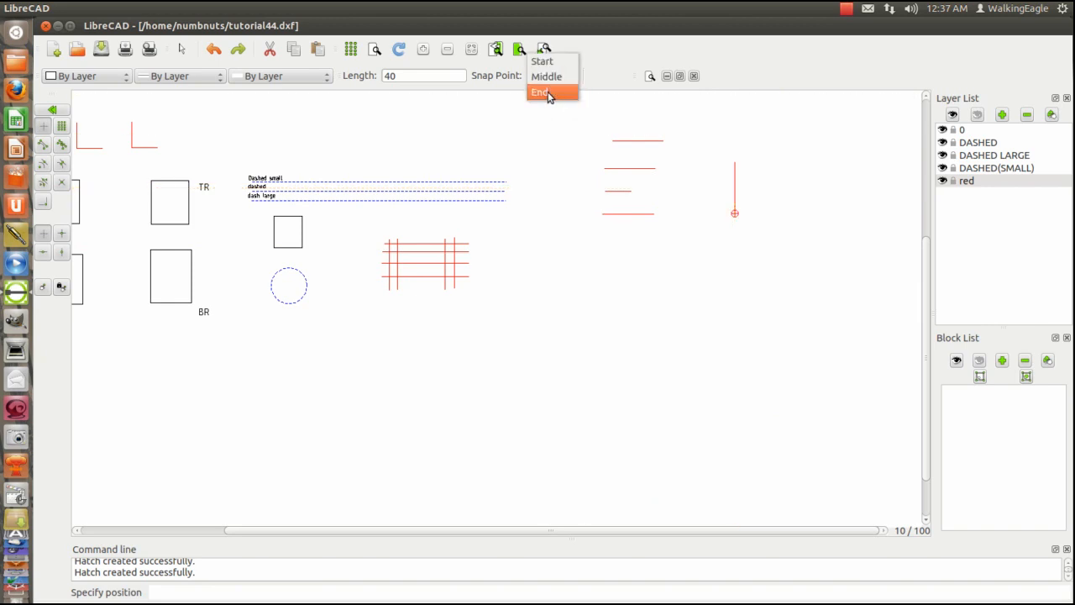
- Place a 40-unit vertical line snapped at its end, then change the snap point
click(540, 92)
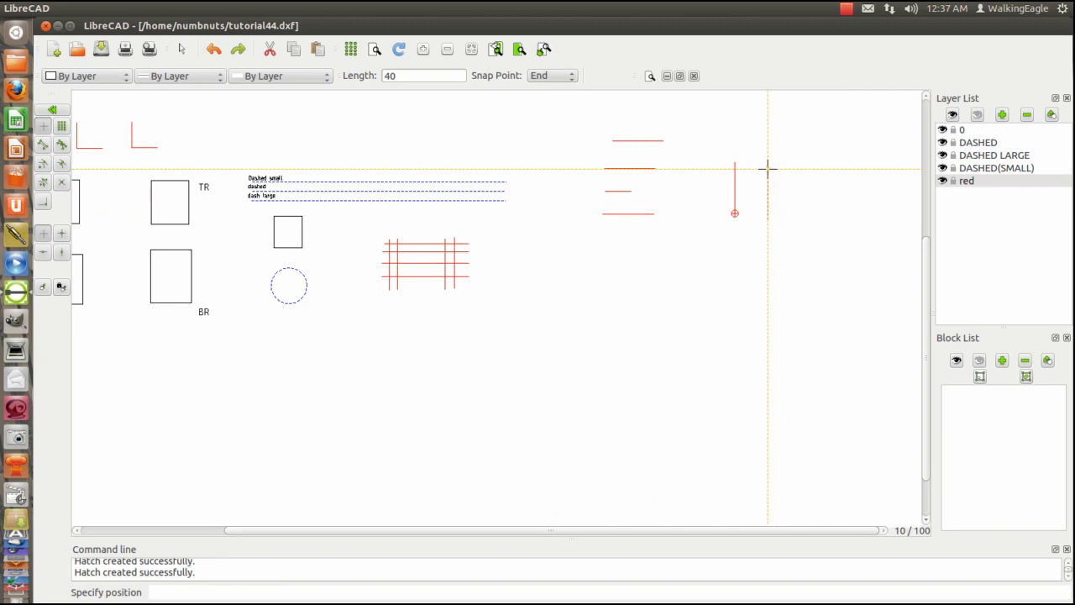
click(551, 75)
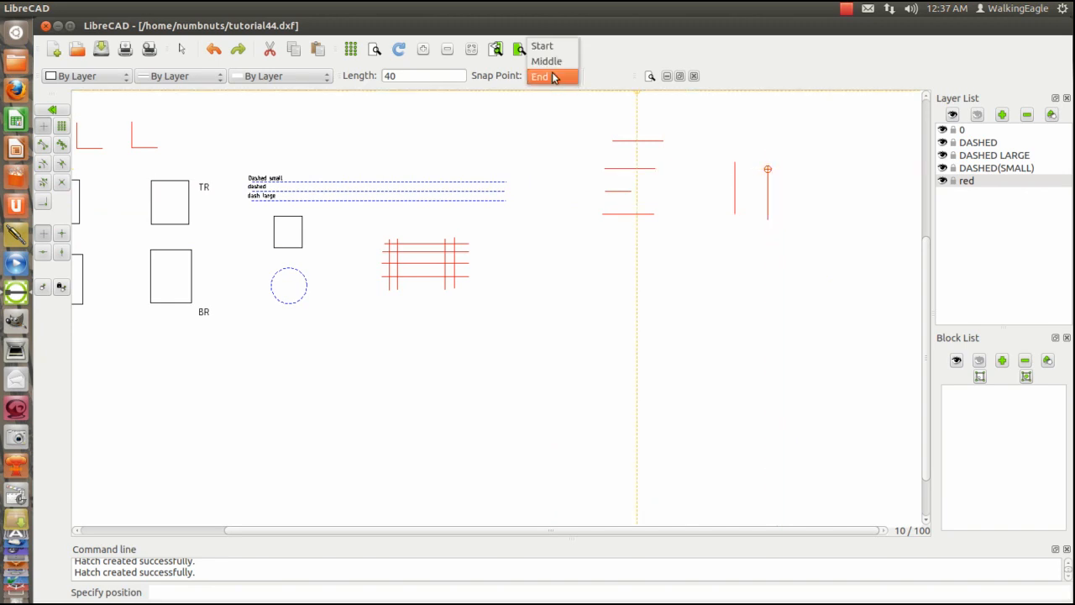
click(542, 46)
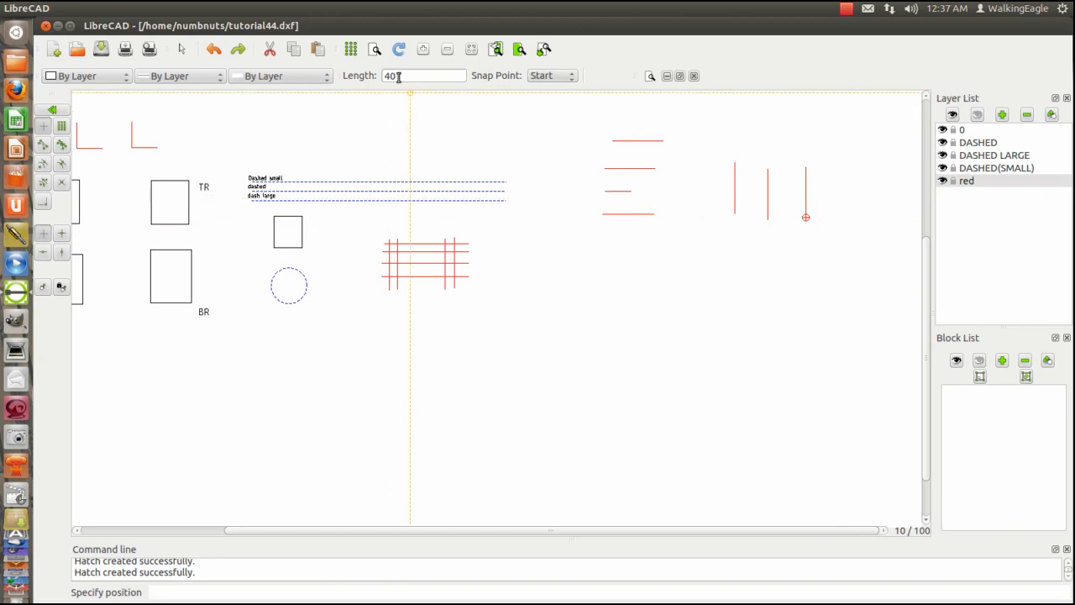
mouse_move(425, 75)
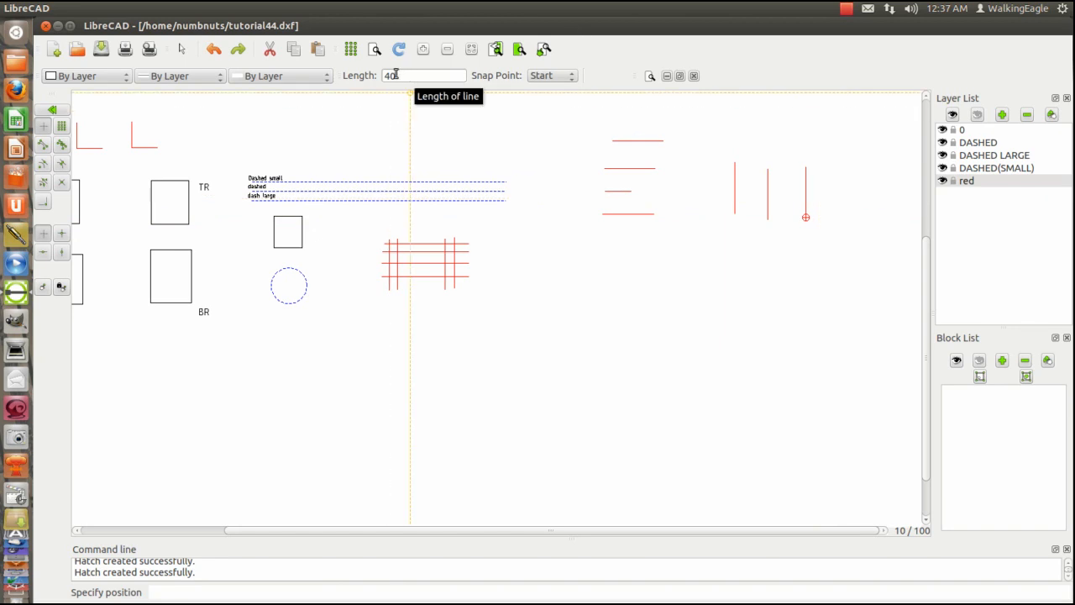
mouse_move(642, 277)
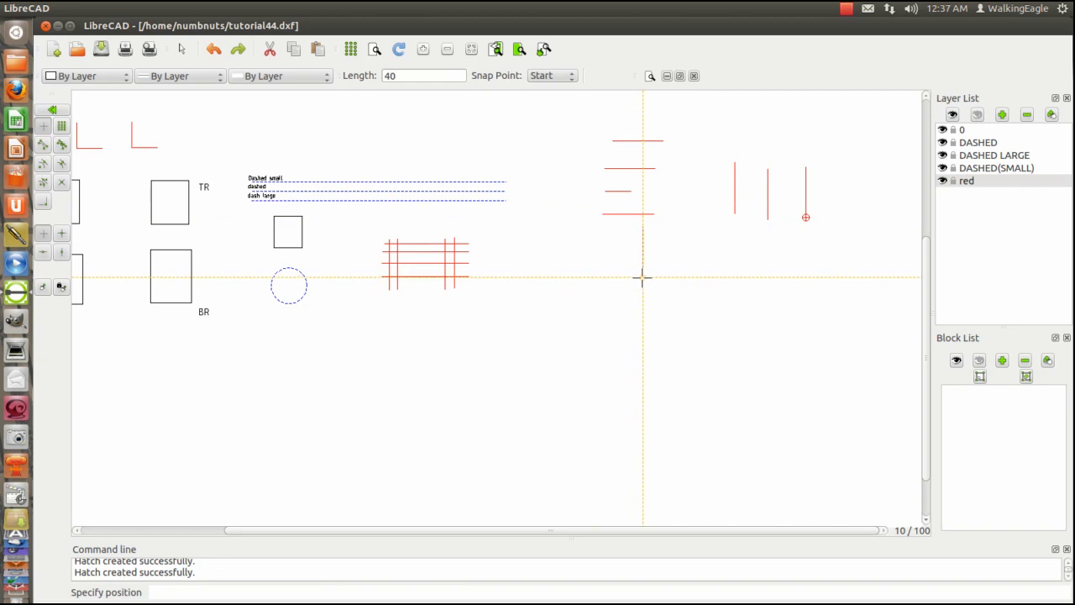
mouse_move(639, 277)
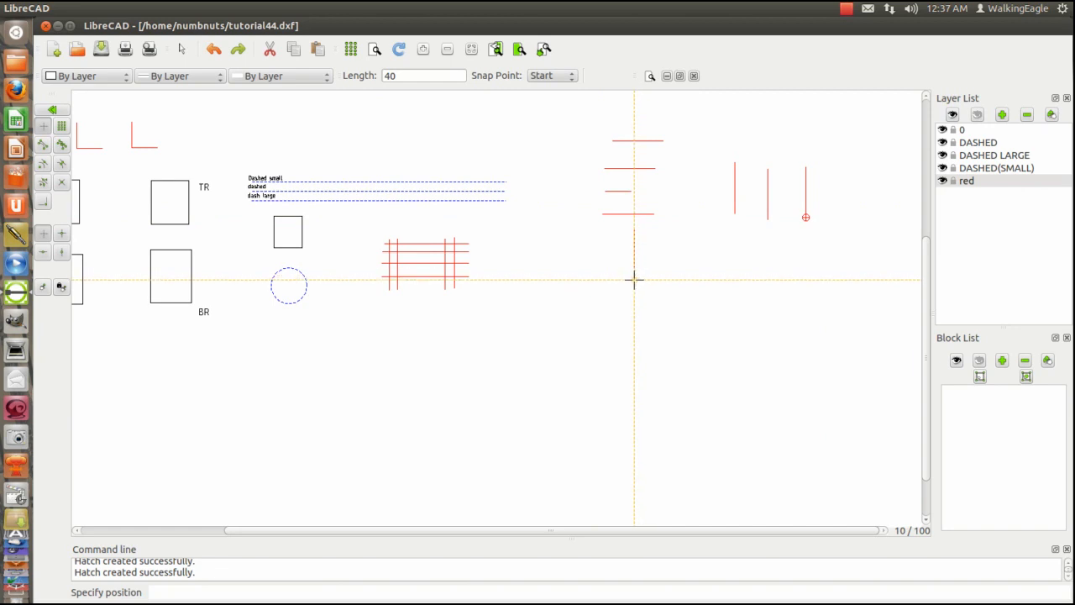
mouse_move(690, 280)
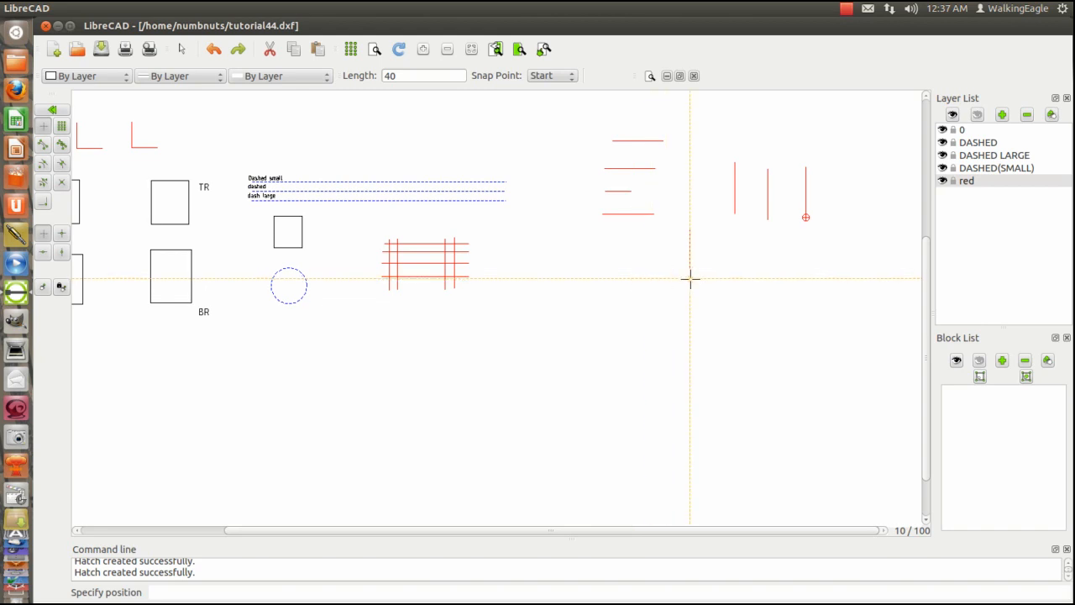
mouse_move(611, 297)
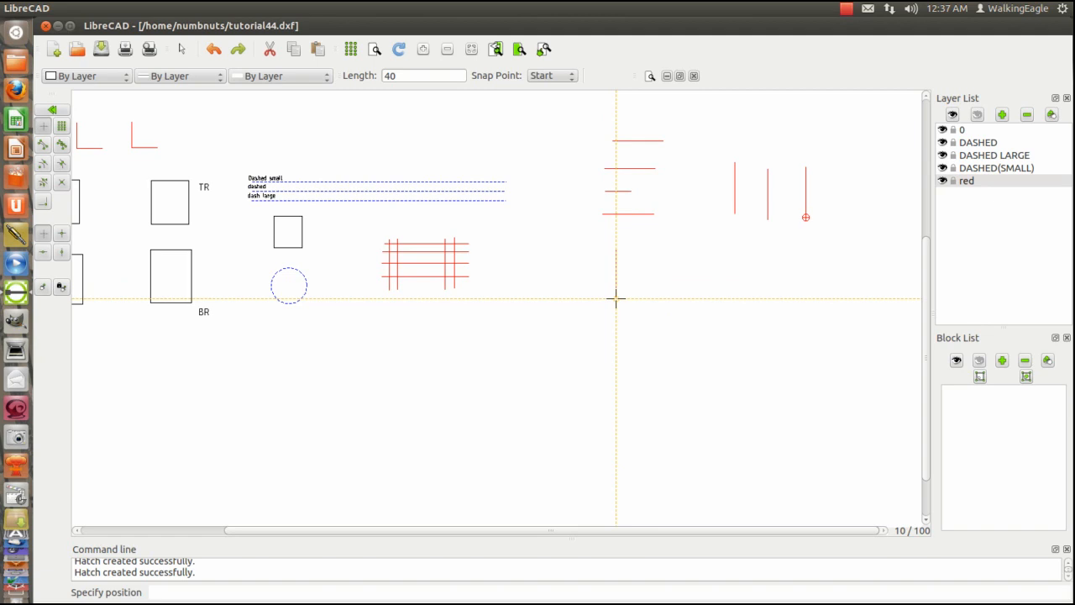
mouse_move(640, 288)
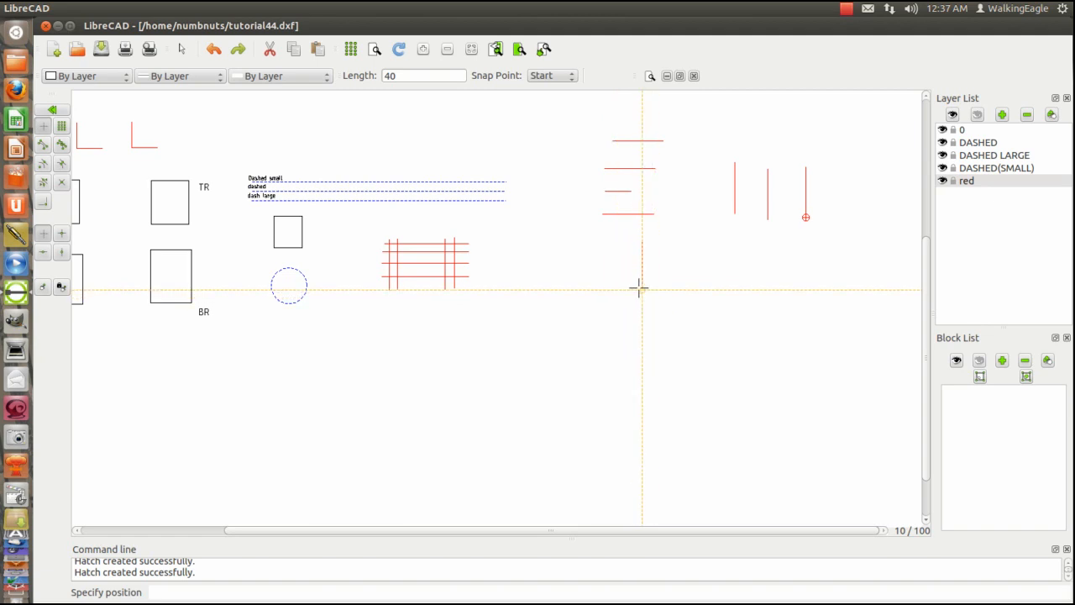
mouse_move(604, 282)
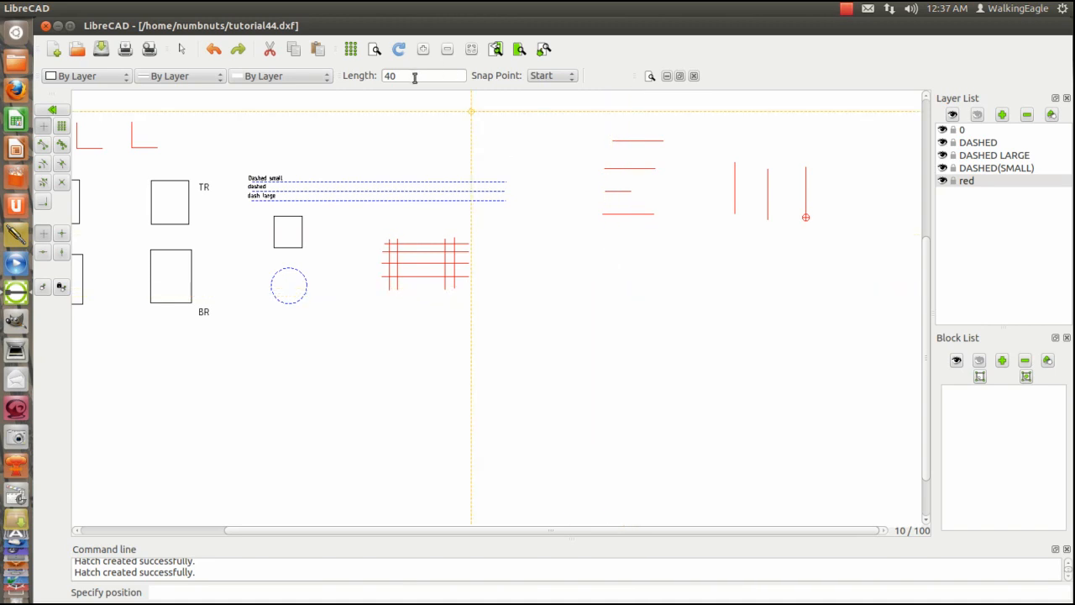
mouse_move(424, 76)
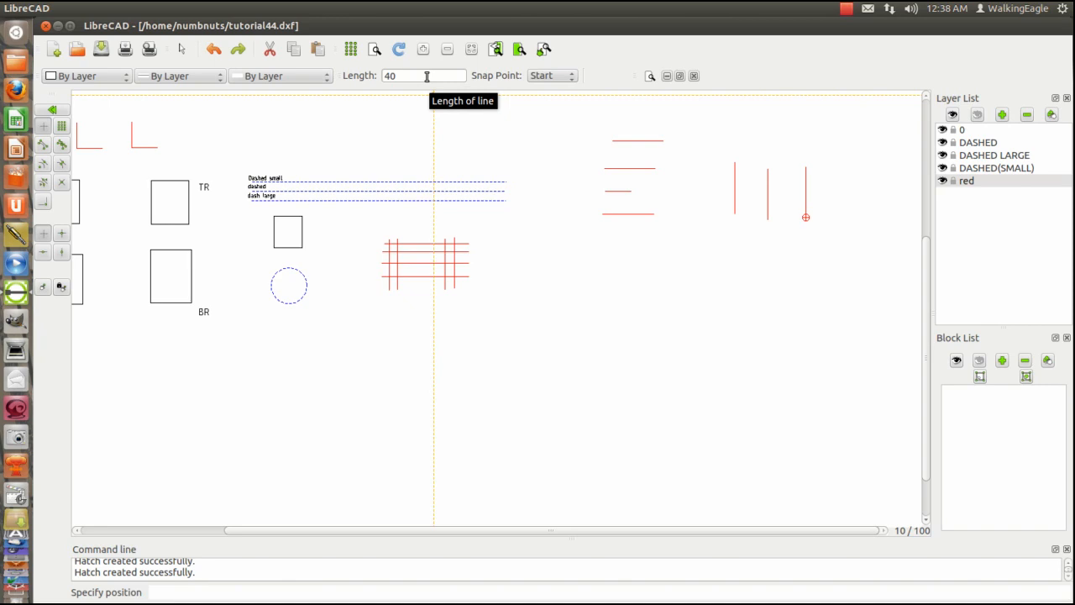
mouse_move(611, 263)
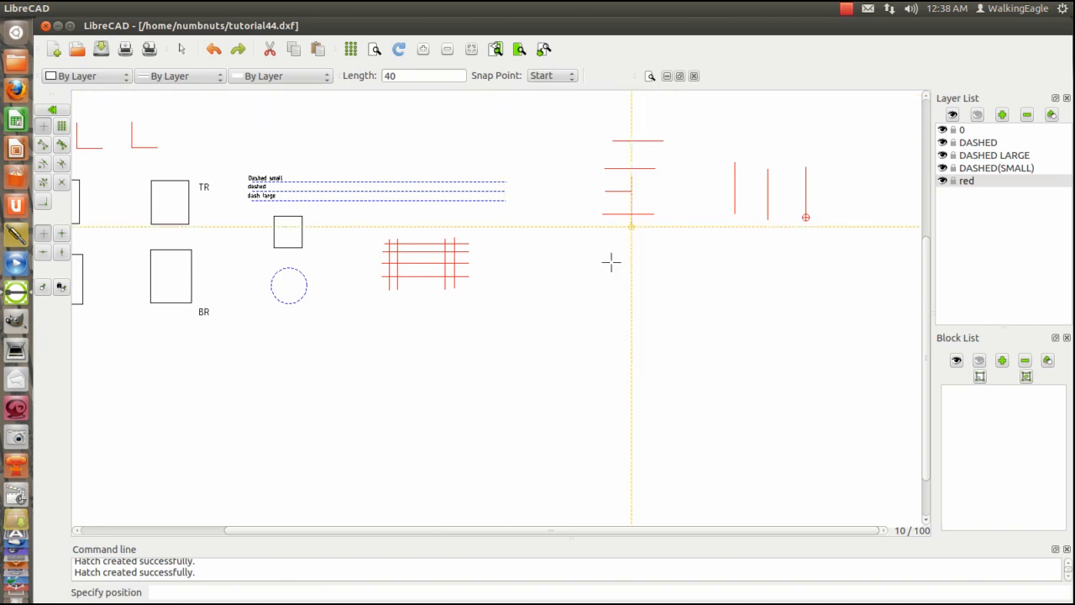
mouse_move(584, 151)
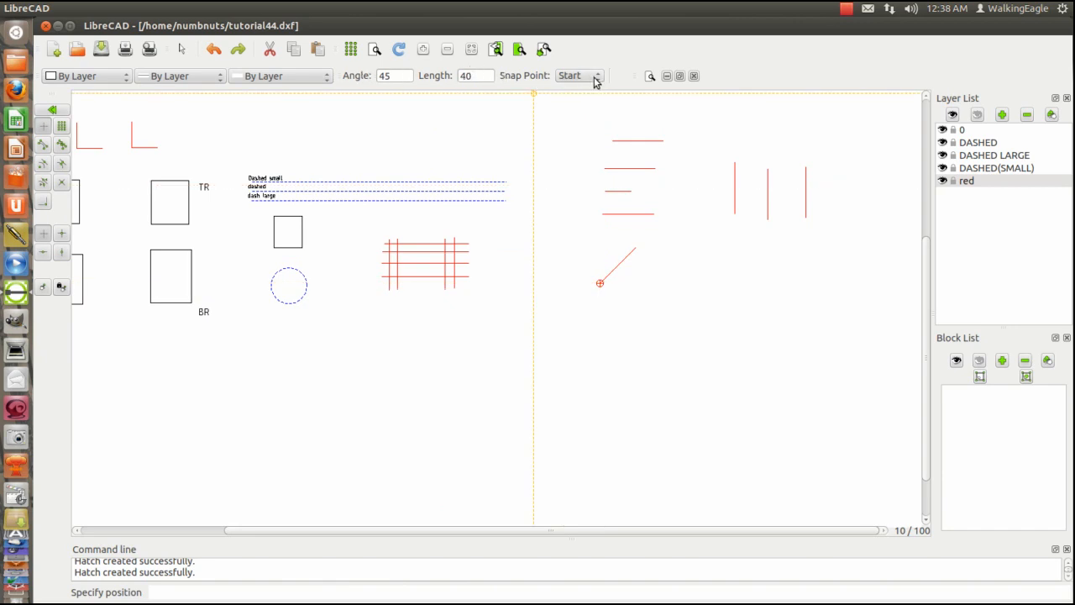
mouse_move(613, 225)
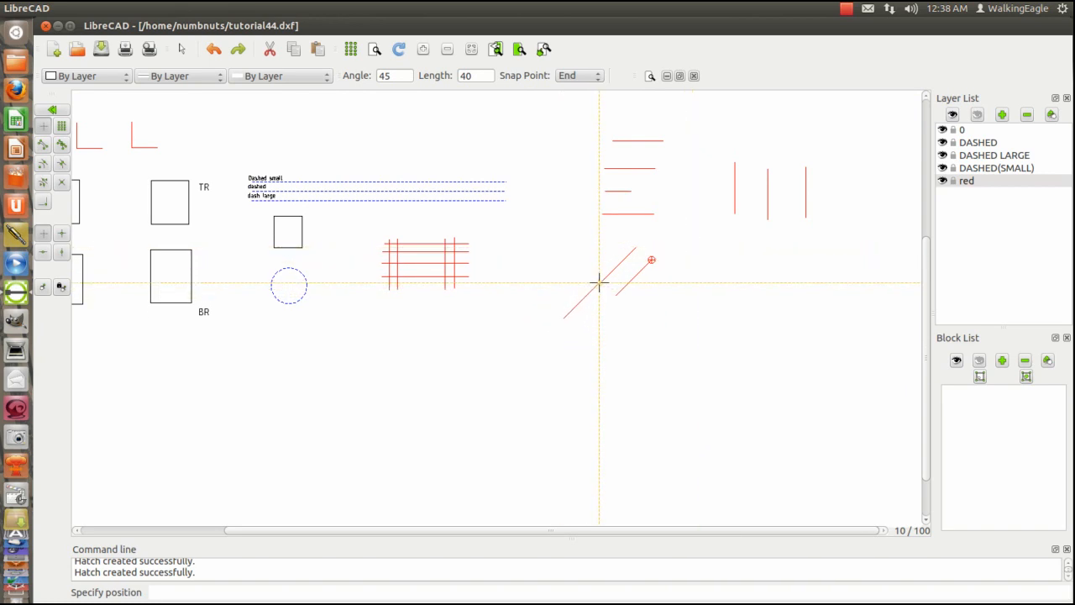
mouse_move(605, 313)
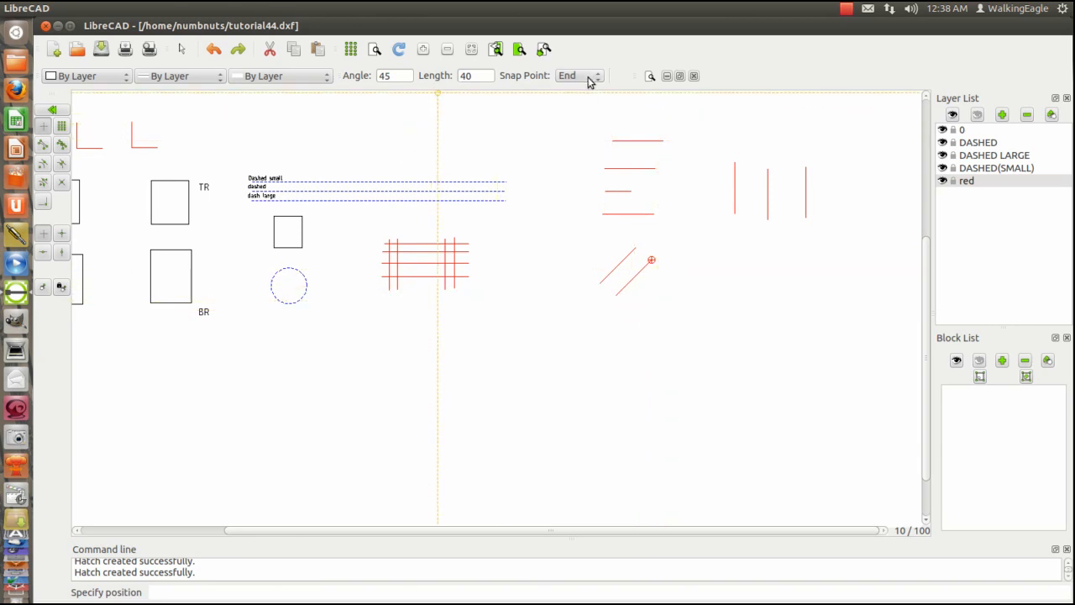
mouse_move(598, 80)
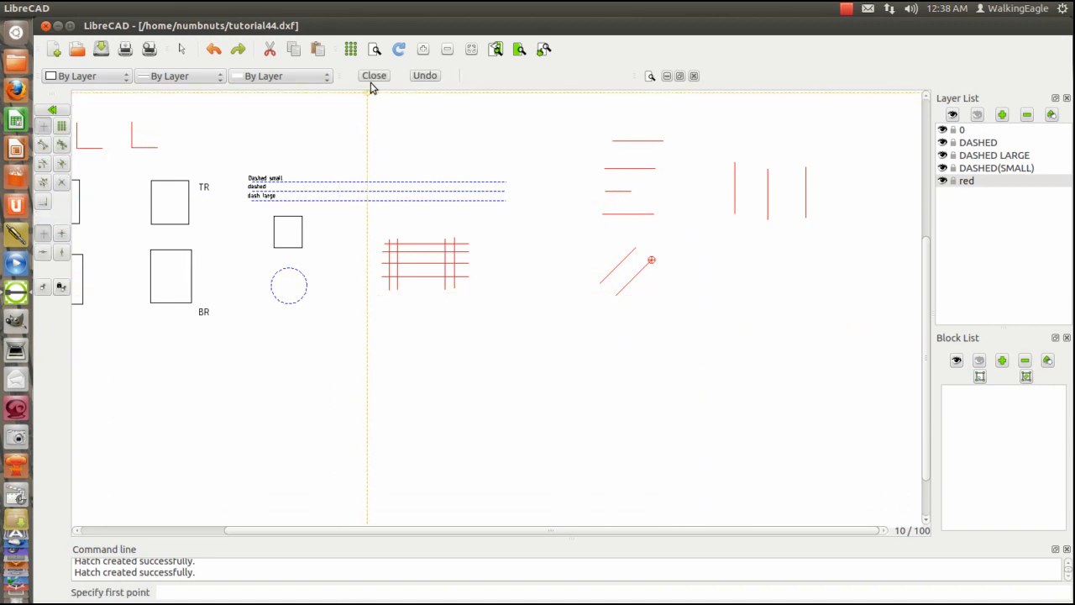
mouse_move(727, 300)
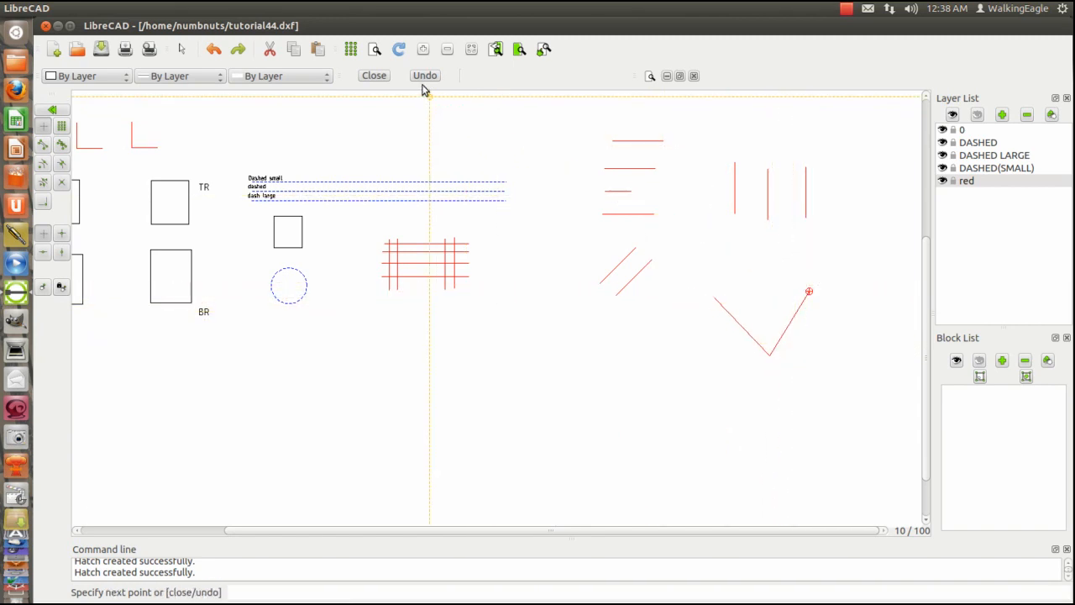
- Undo the last segment, redraw the corner, and close the outline into a triangle
click(809, 292)
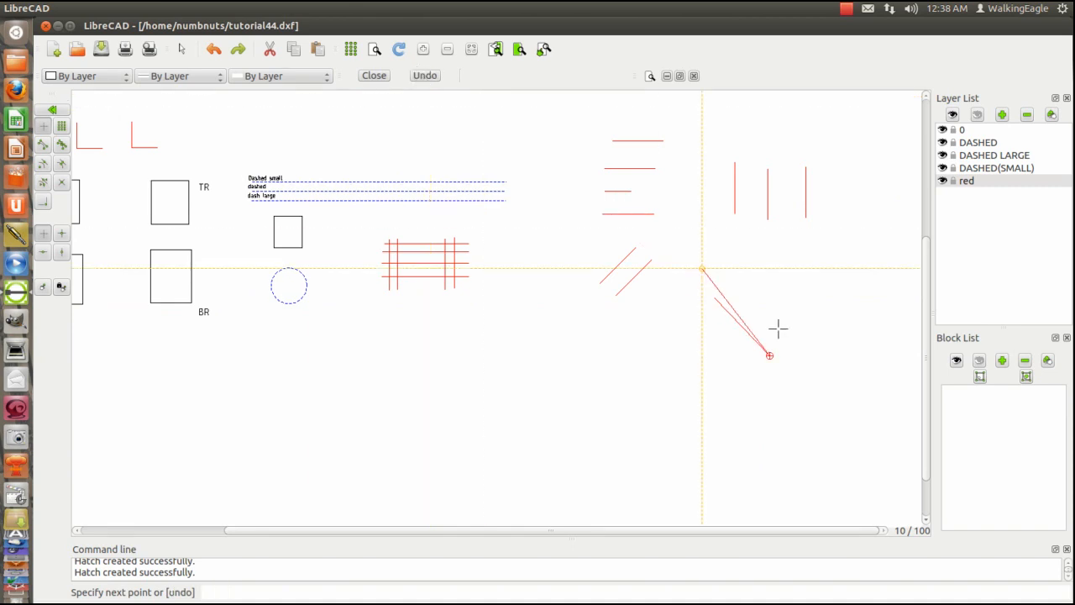
click(798, 317)
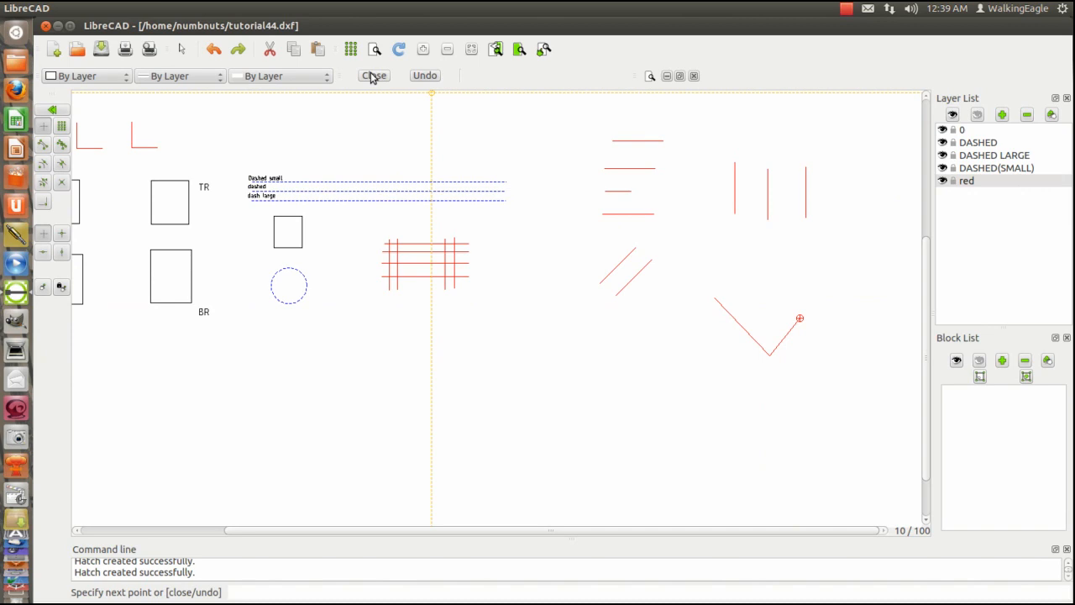
click(374, 76)
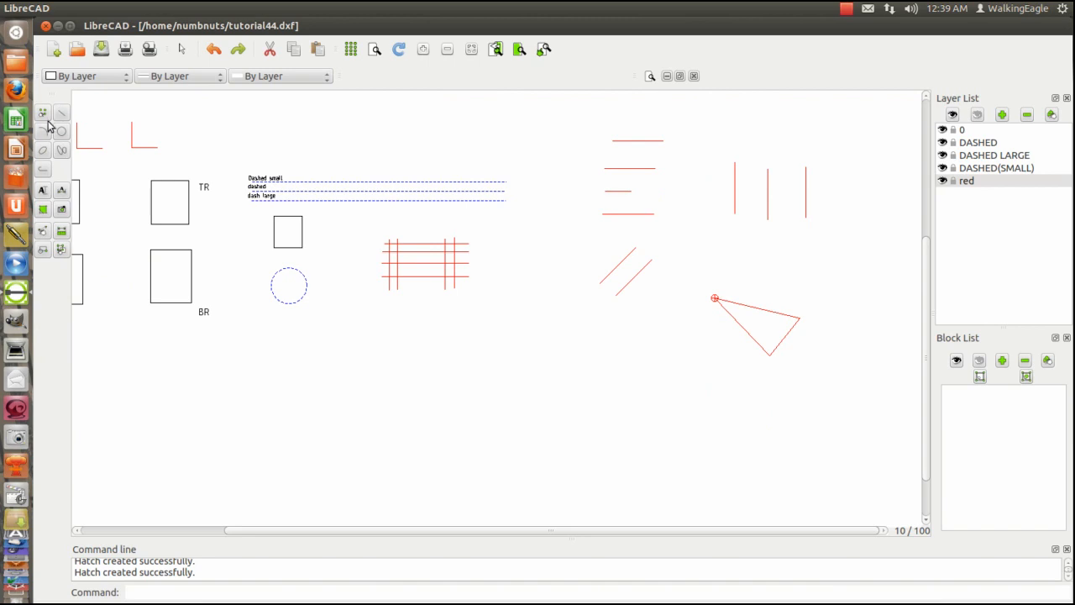
mouse_move(42, 235)
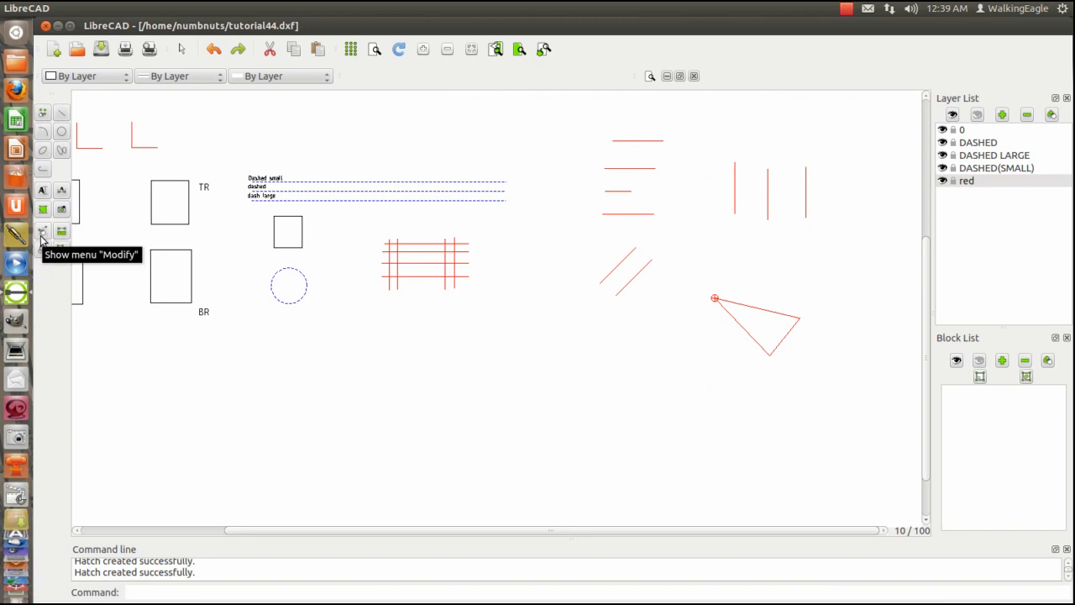
mouse_move(42, 174)
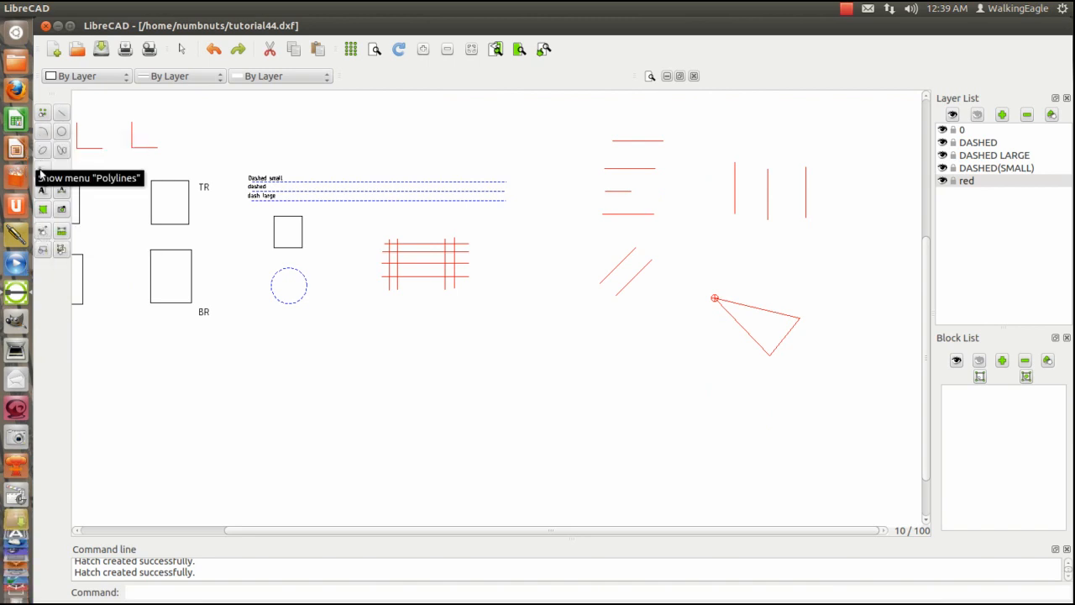
mouse_move(42, 238)
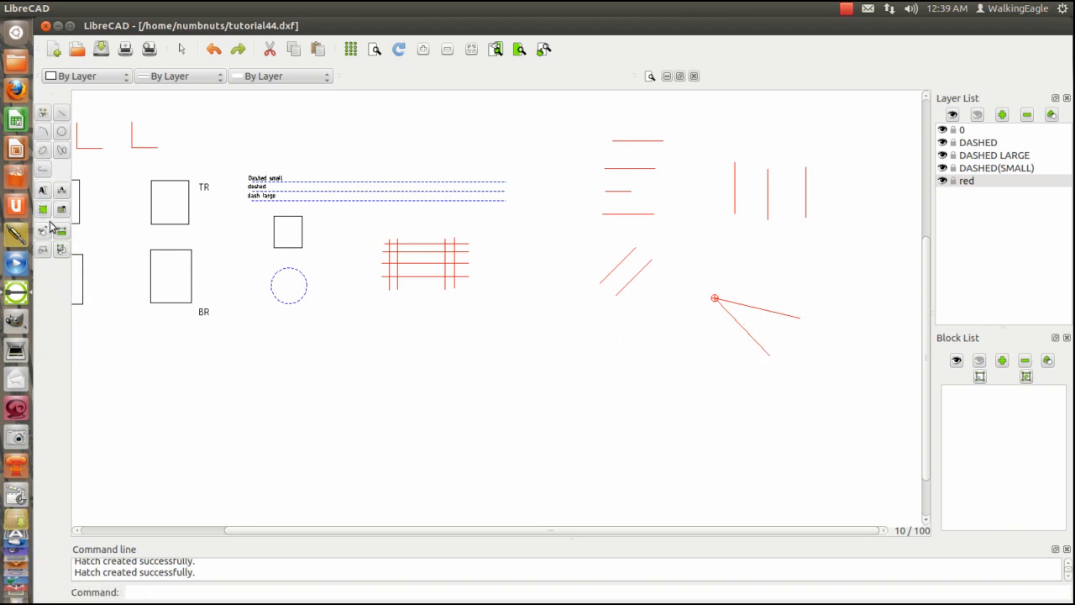
mouse_move(326, 222)
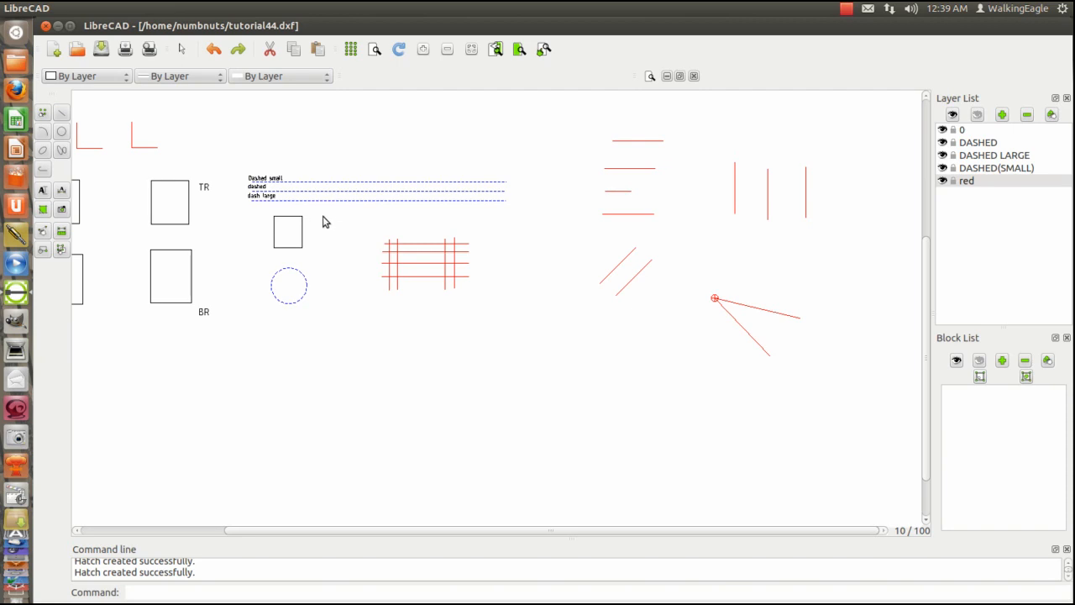
mouse_move(329, 292)
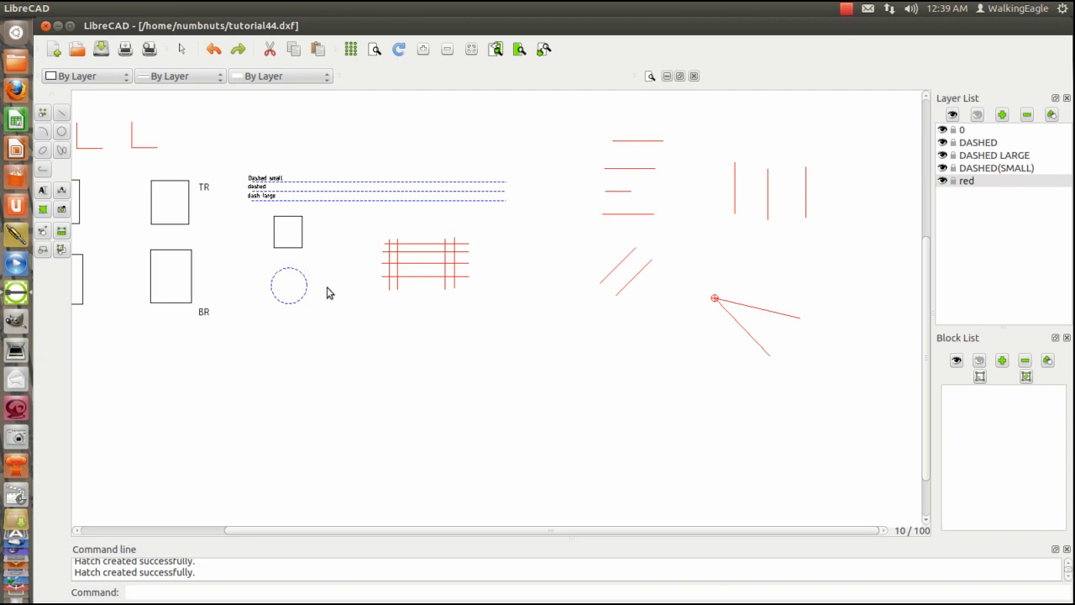
mouse_move(269, 145)
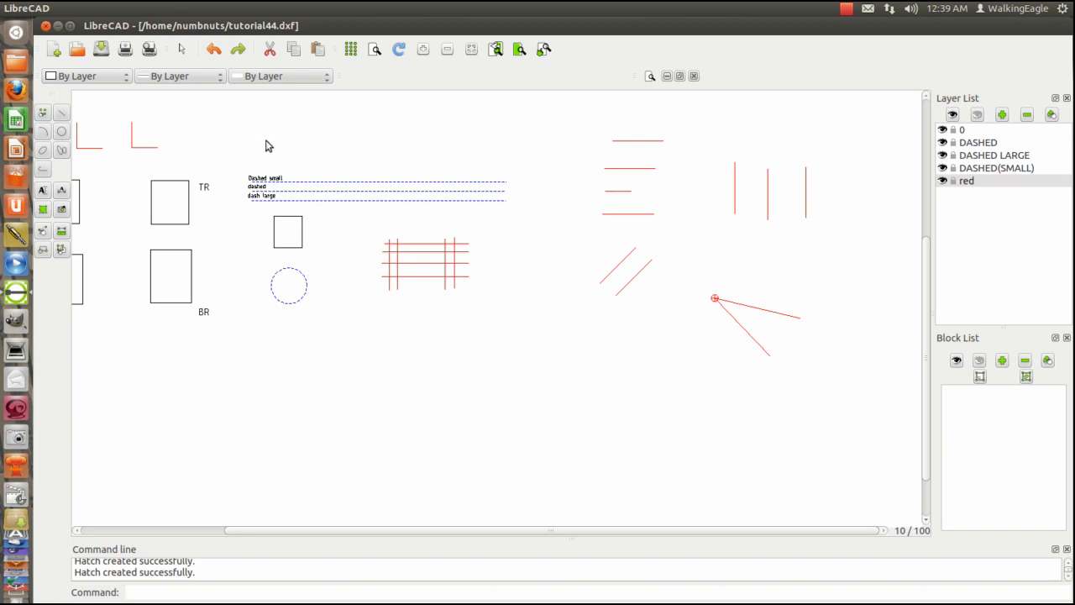
mouse_move(263, 165)
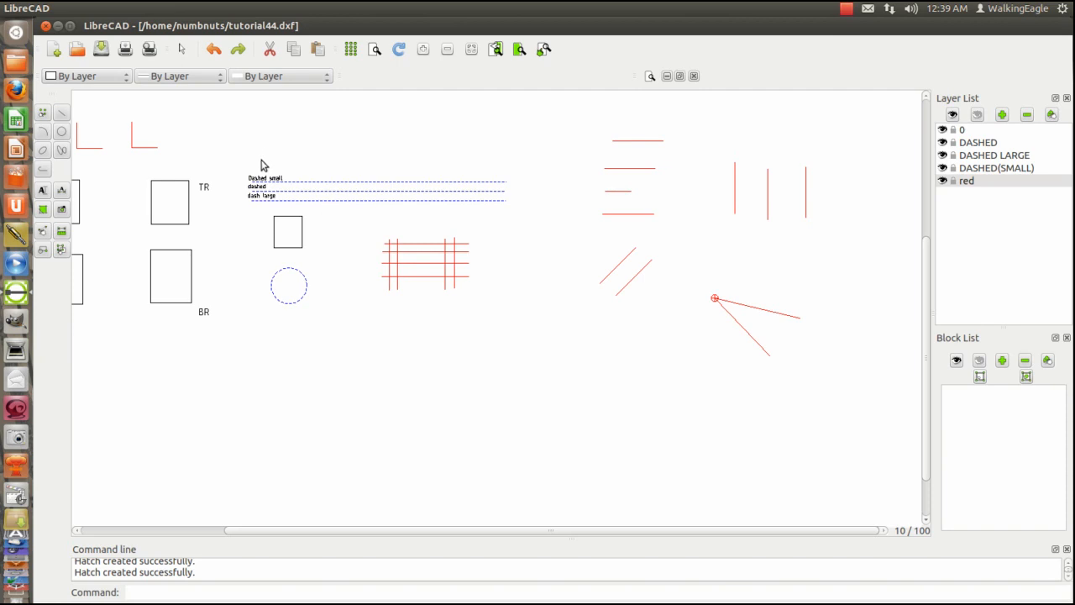
mouse_move(276, 139)
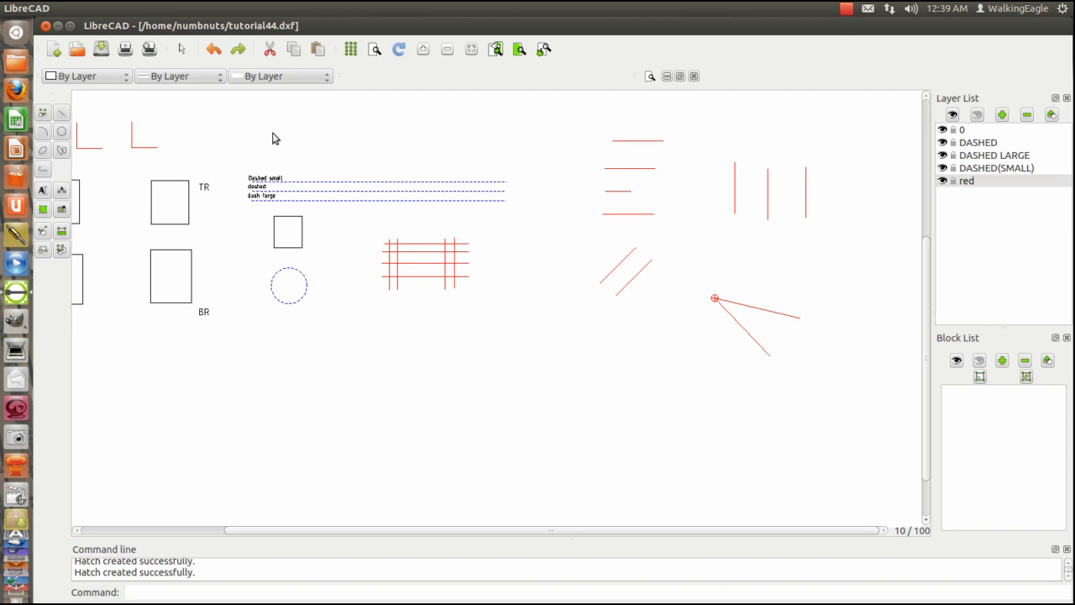
mouse_move(238, 149)
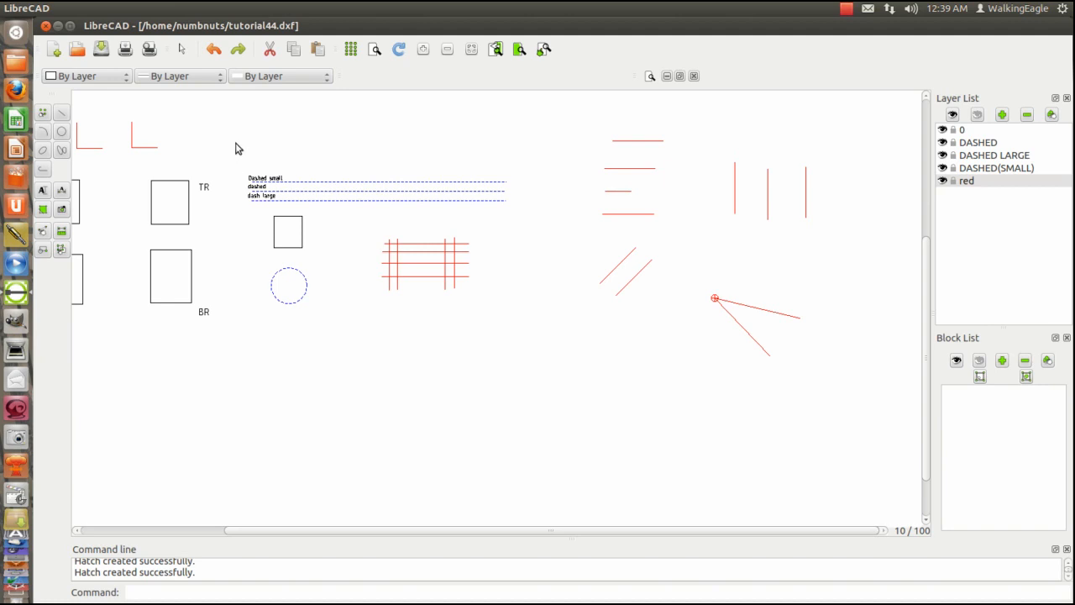
mouse_move(239, 135)
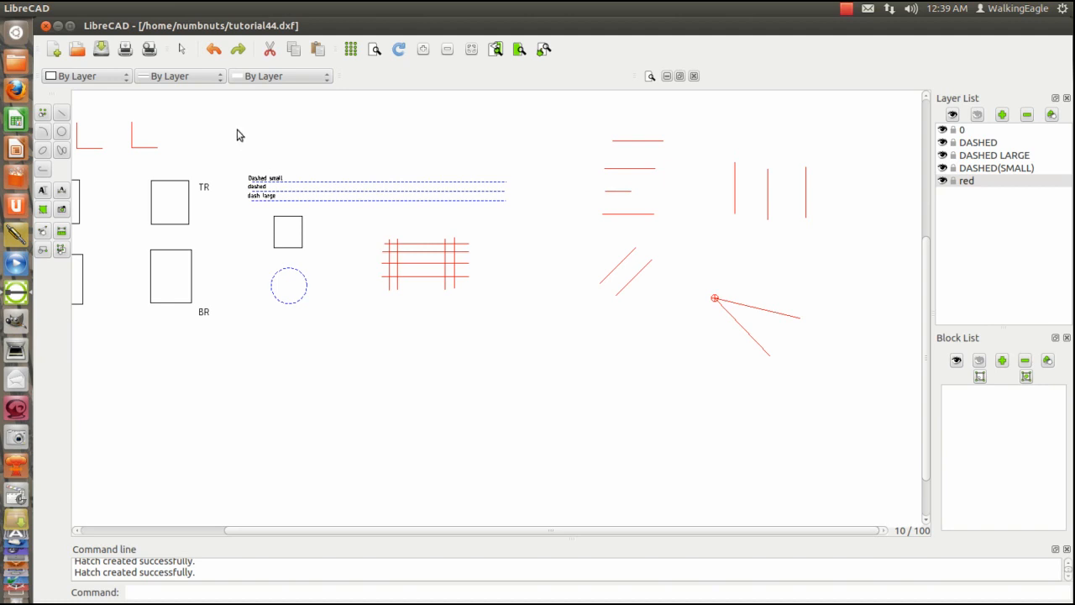
mouse_move(311, 143)
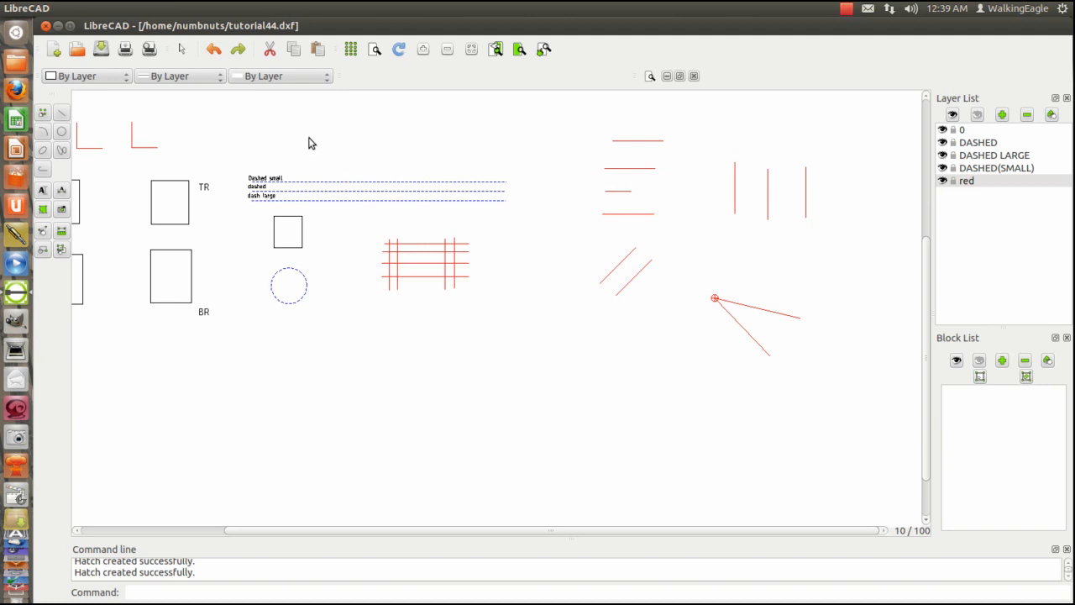
mouse_move(291, 137)
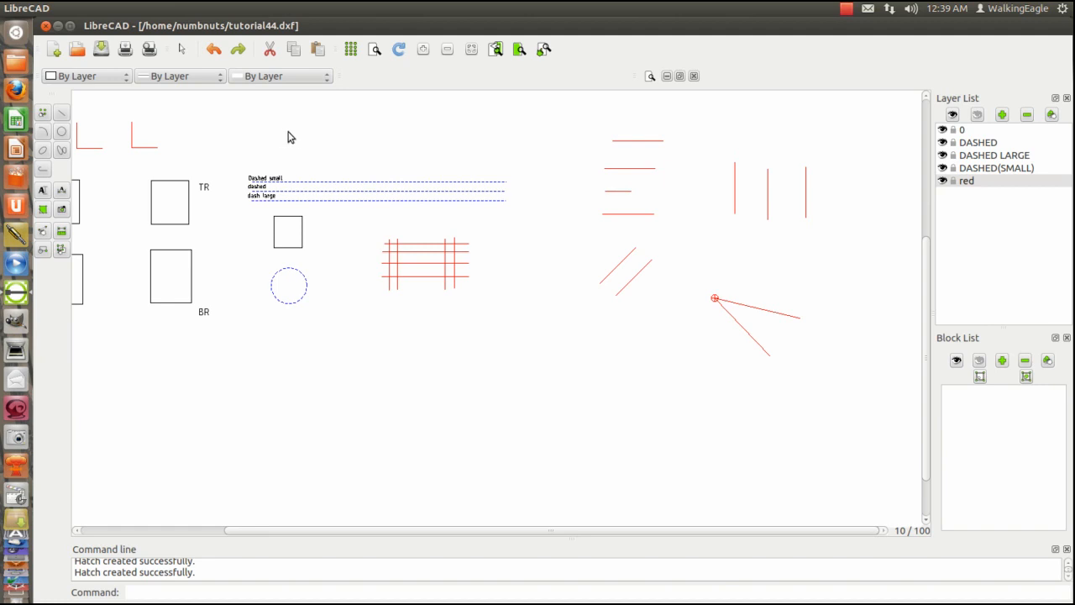
mouse_move(275, 143)
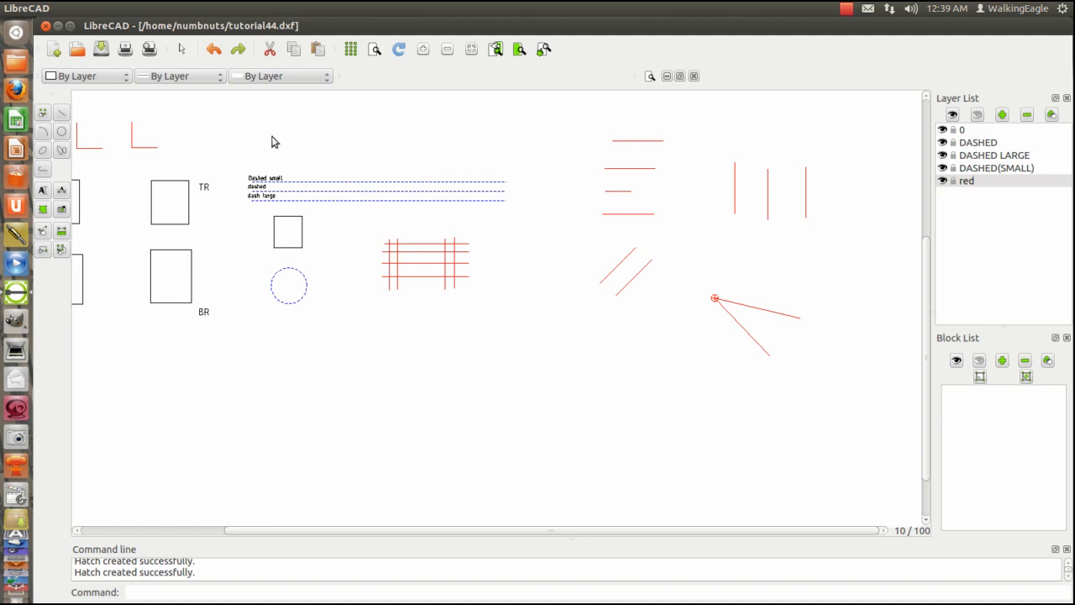
mouse_move(295, 129)
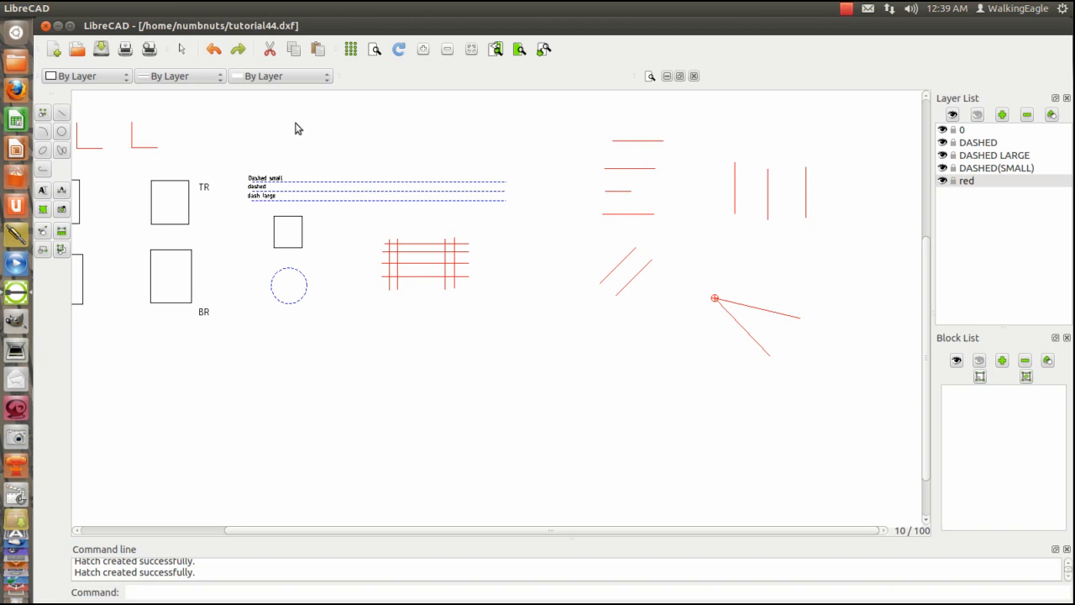
mouse_move(272, 131)
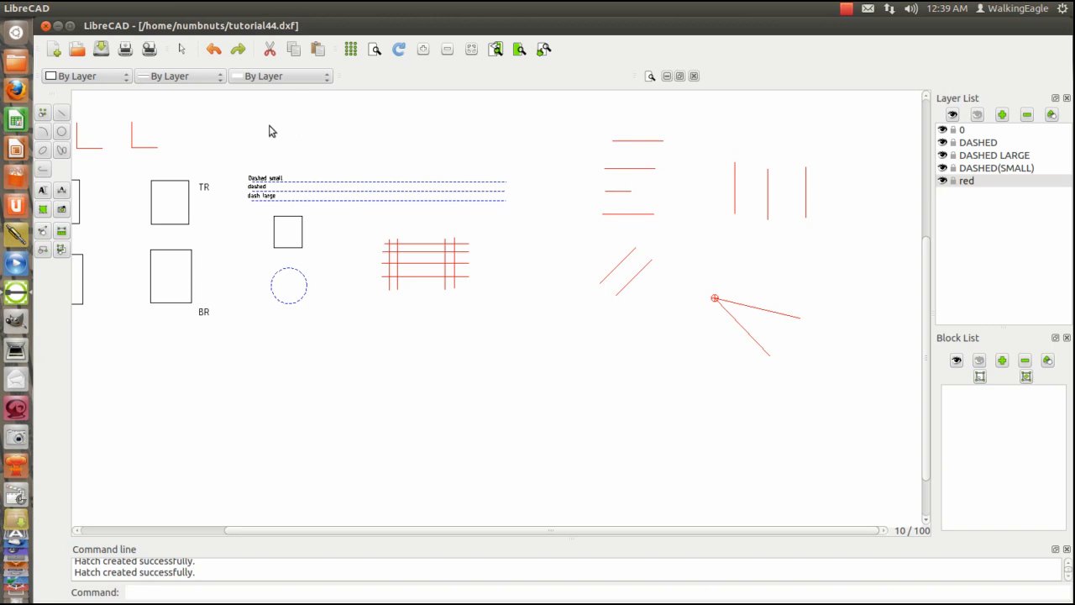
mouse_move(252, 136)
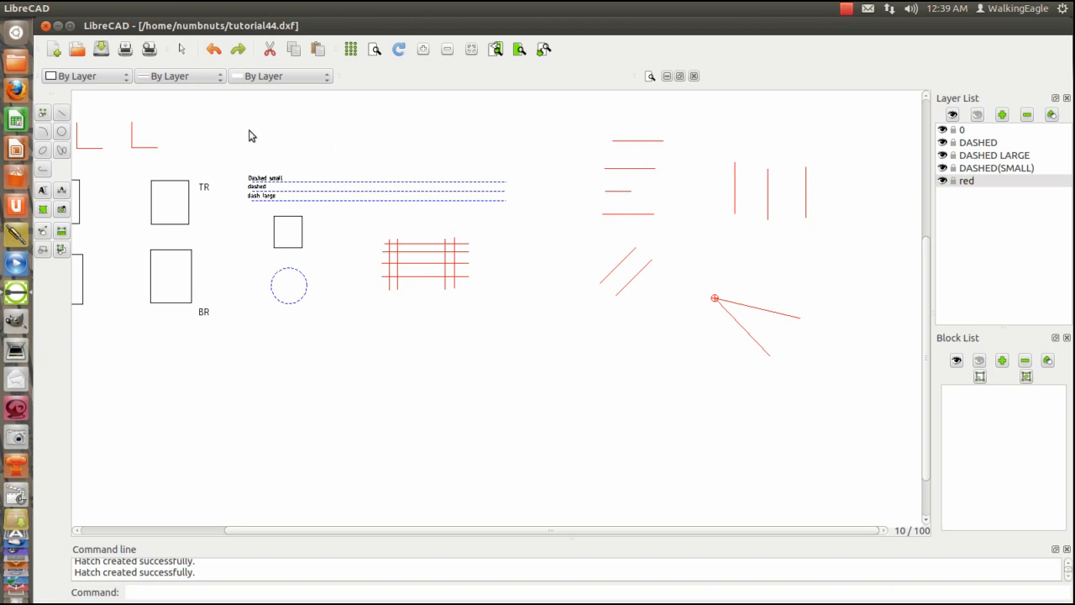
mouse_move(218, 129)
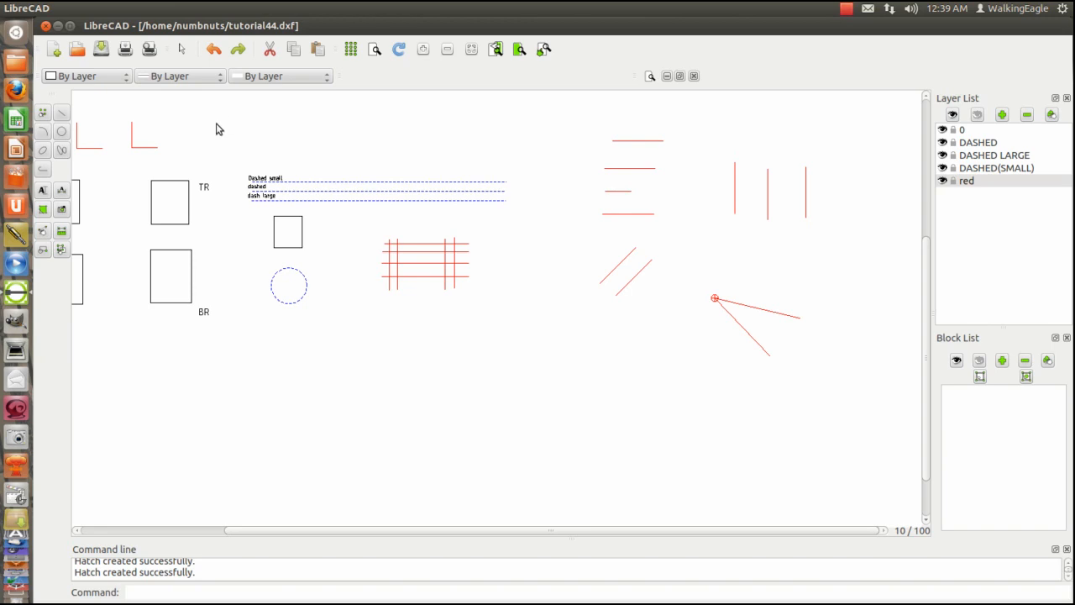
mouse_move(331, 183)
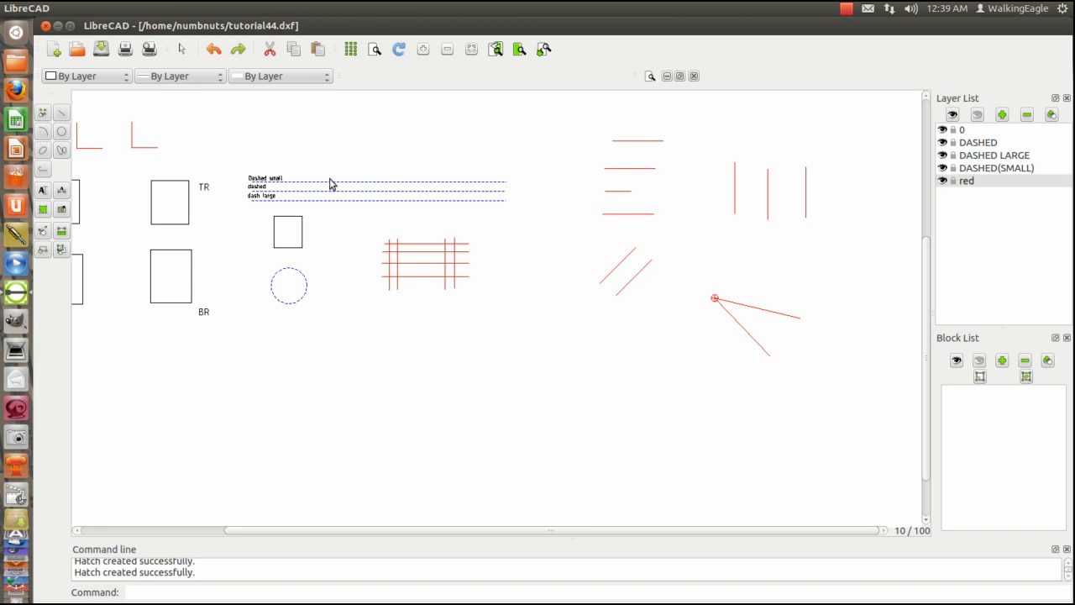
mouse_move(336, 184)
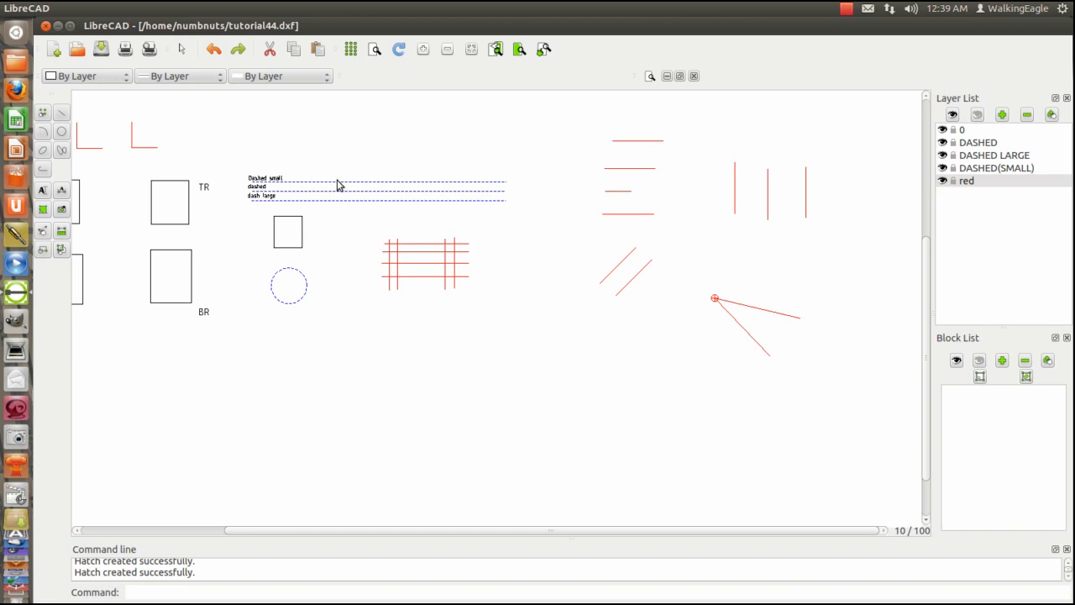
click(375, 49)
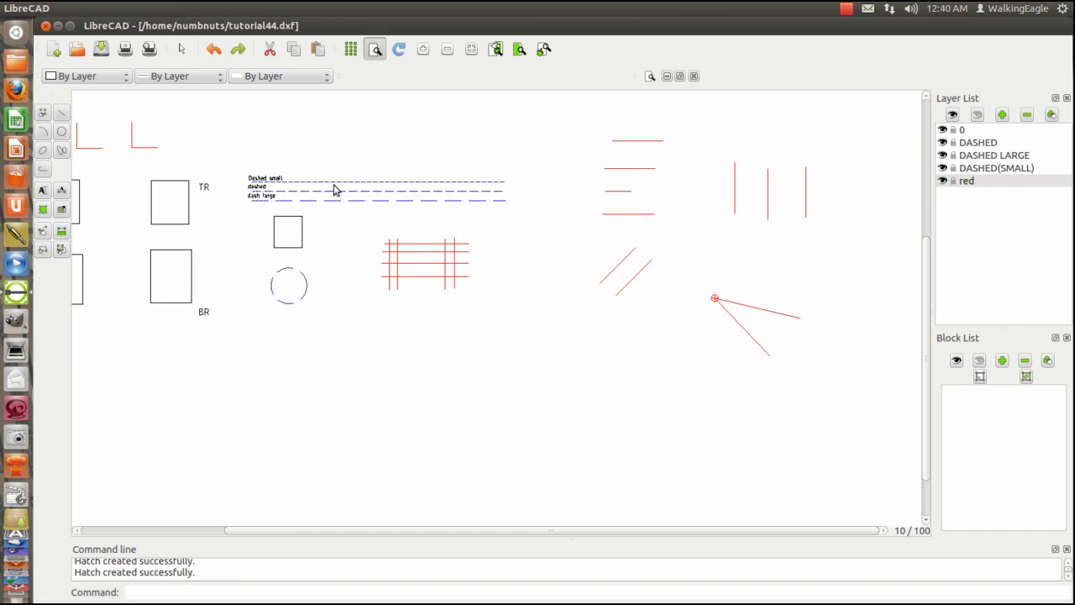
mouse_move(336, 170)
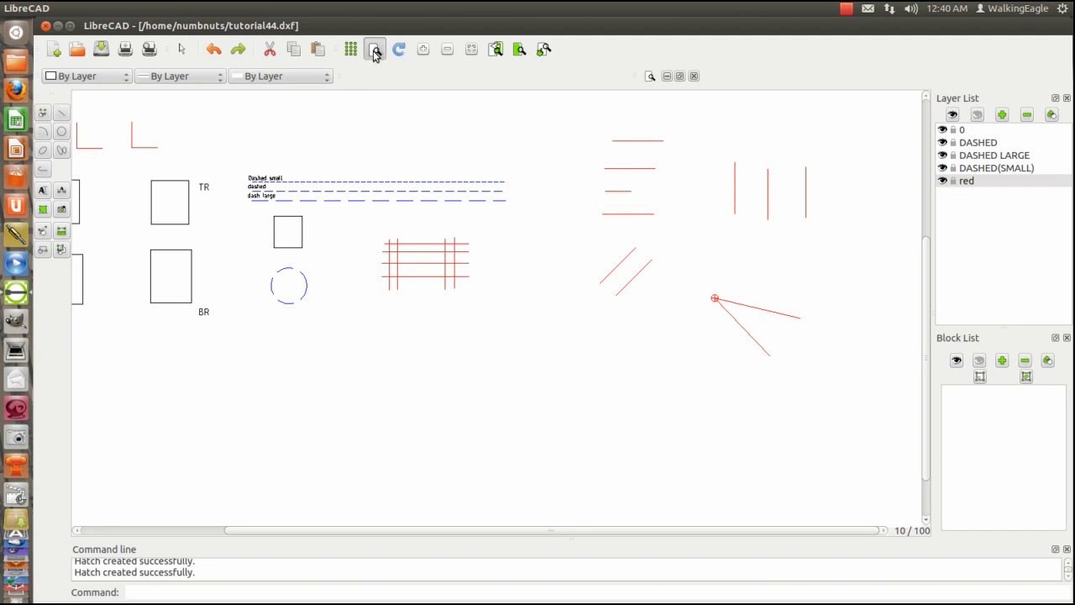
mouse_move(375, 49)
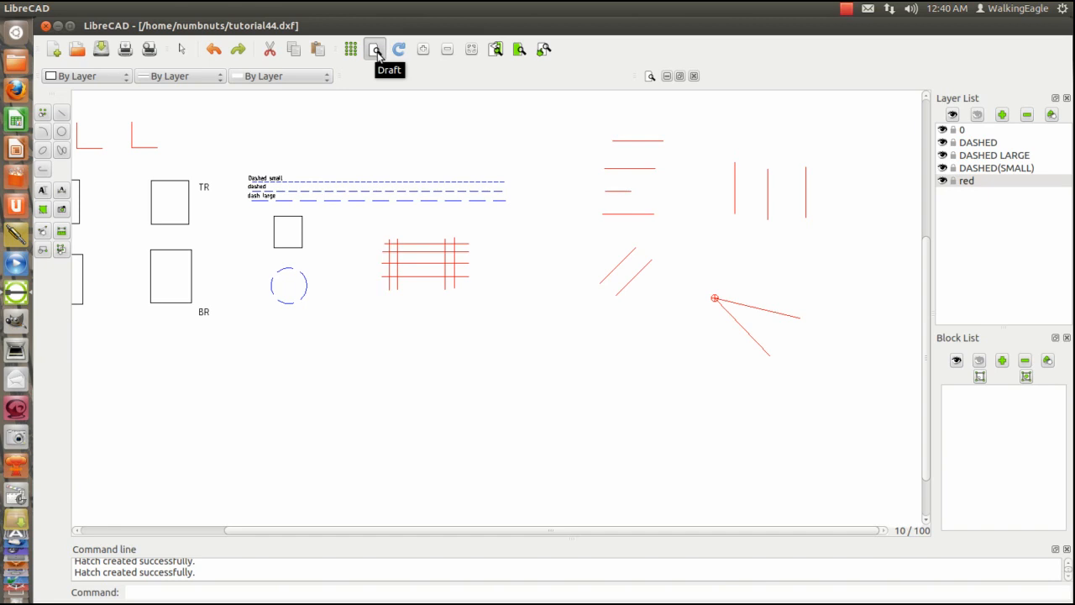
mouse_move(371, 76)
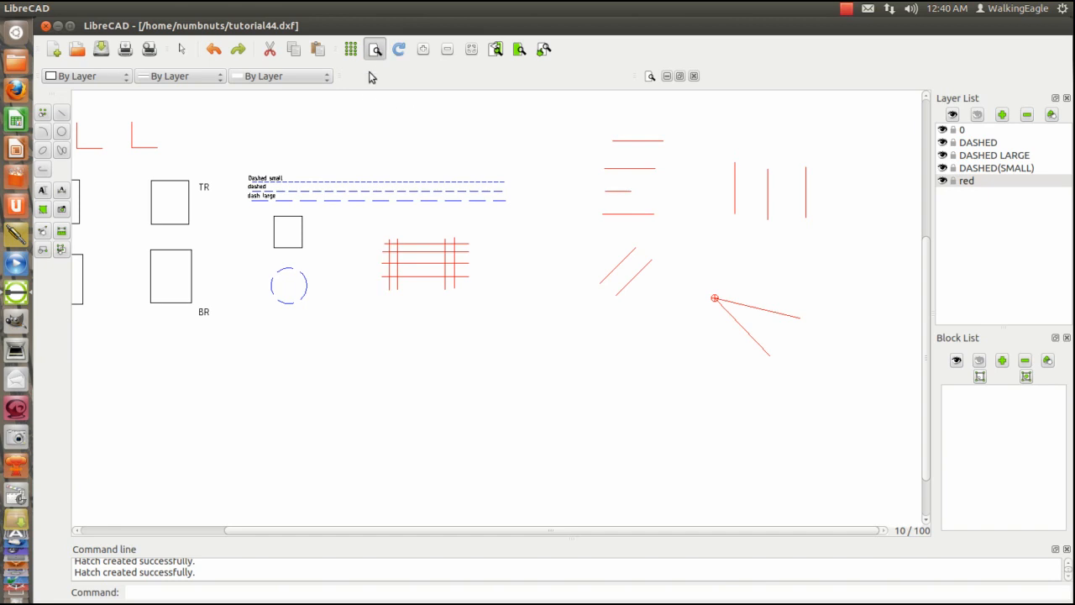
mouse_move(375, 52)
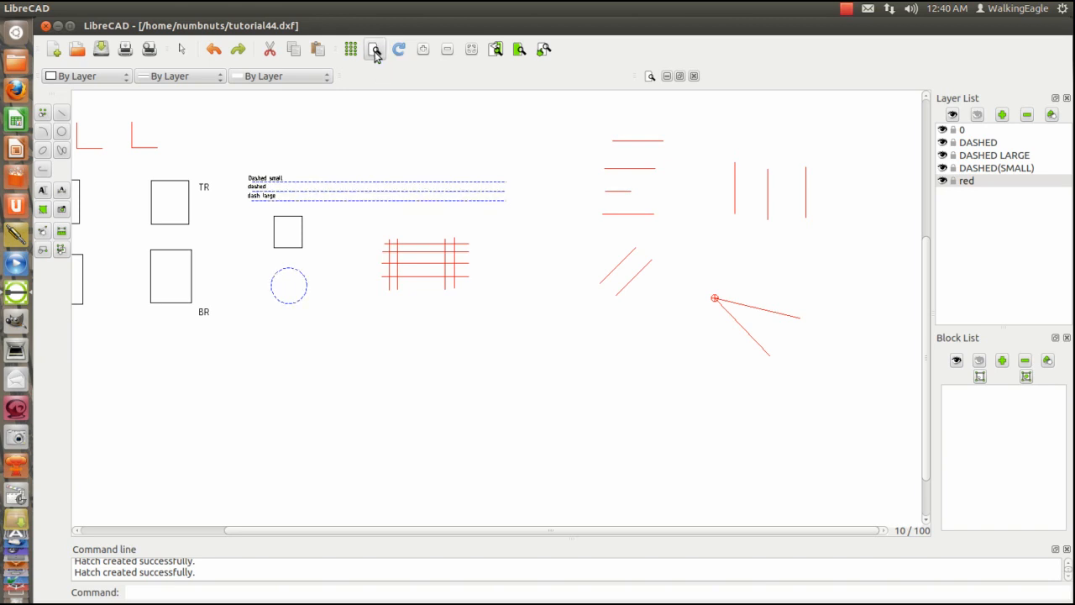
mouse_move(291, 147)
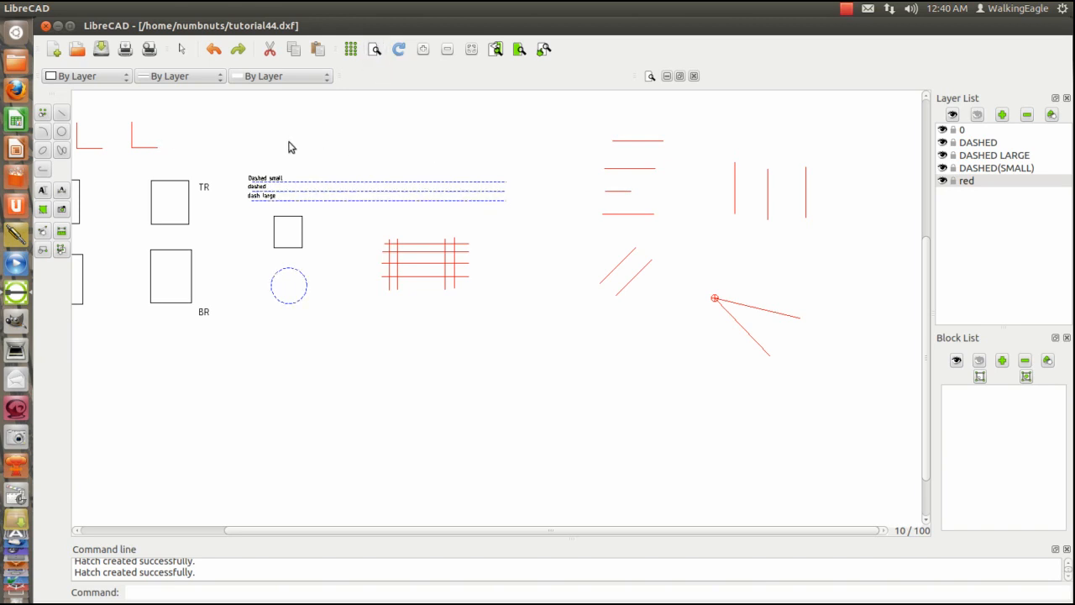
mouse_move(510, 156)
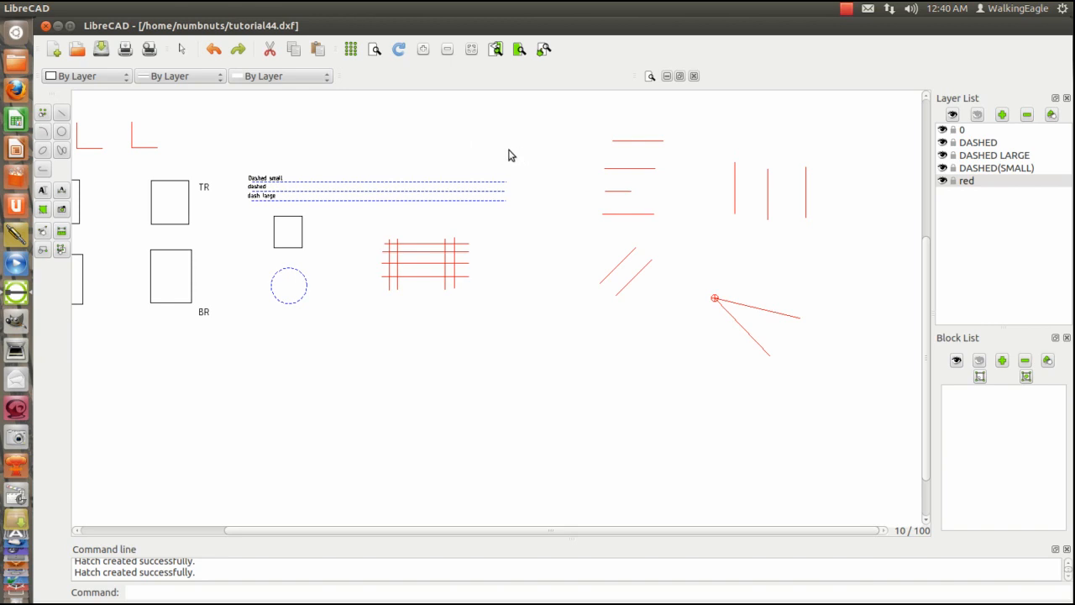
mouse_move(361, 136)
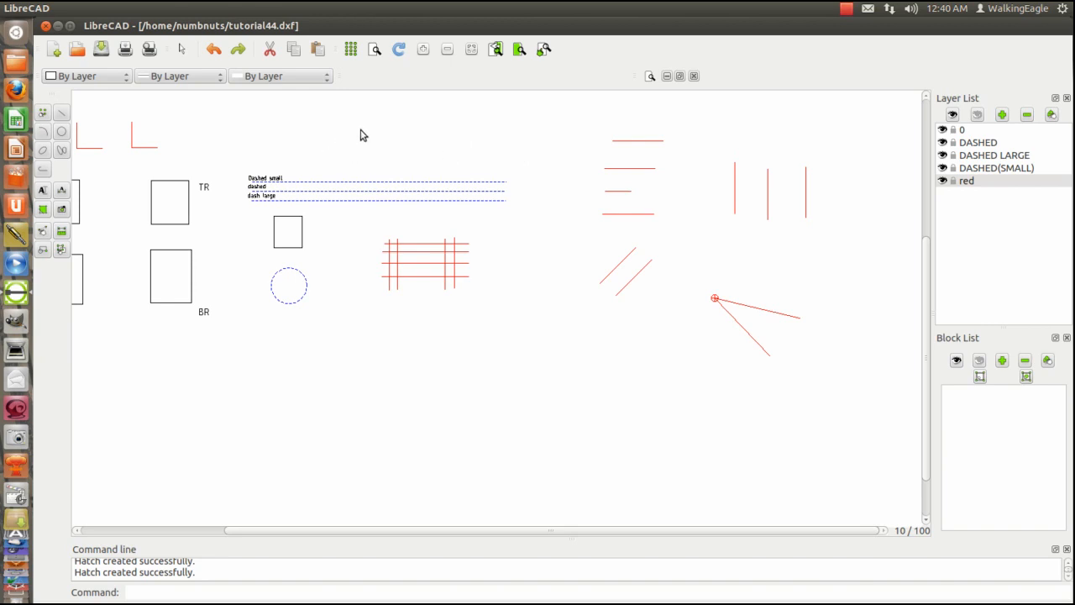
mouse_move(99, 75)
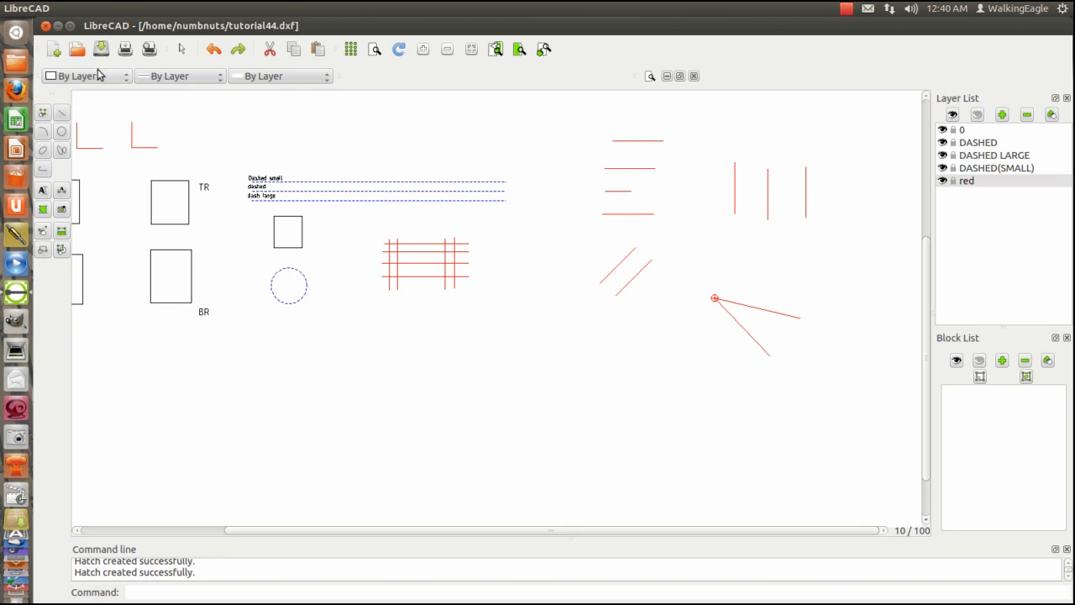